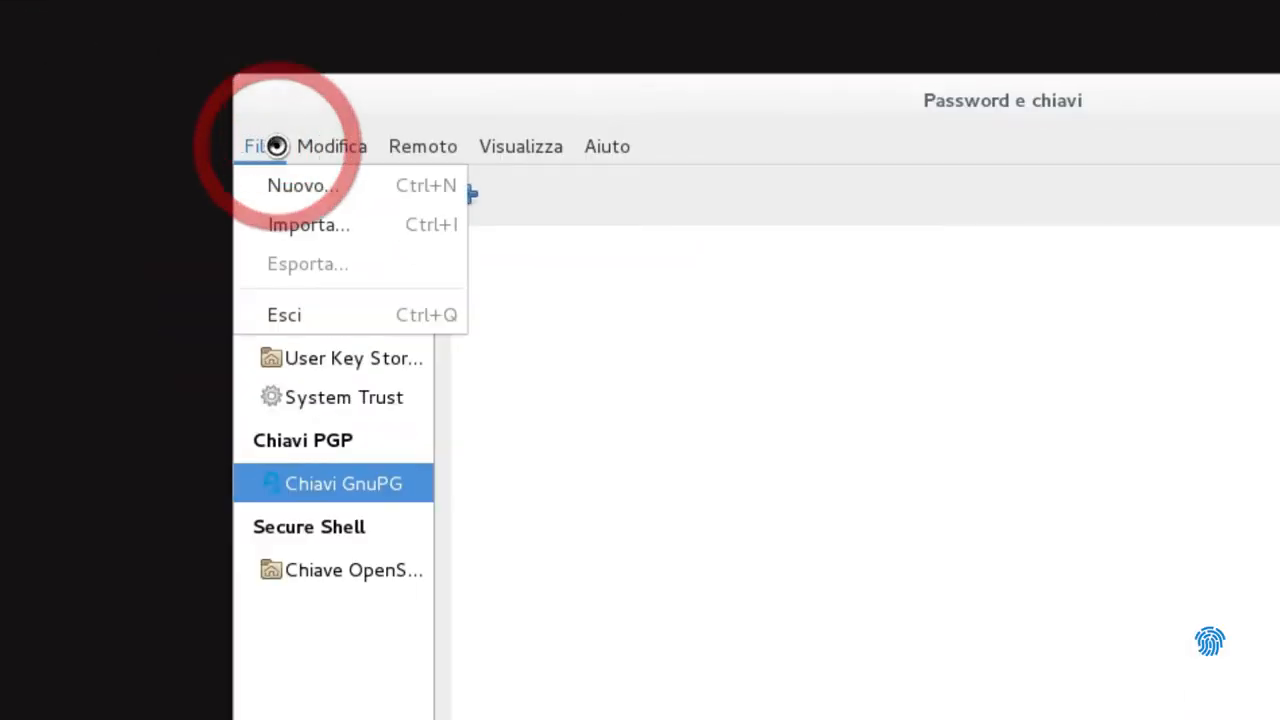
pyautogui.click(302, 184)
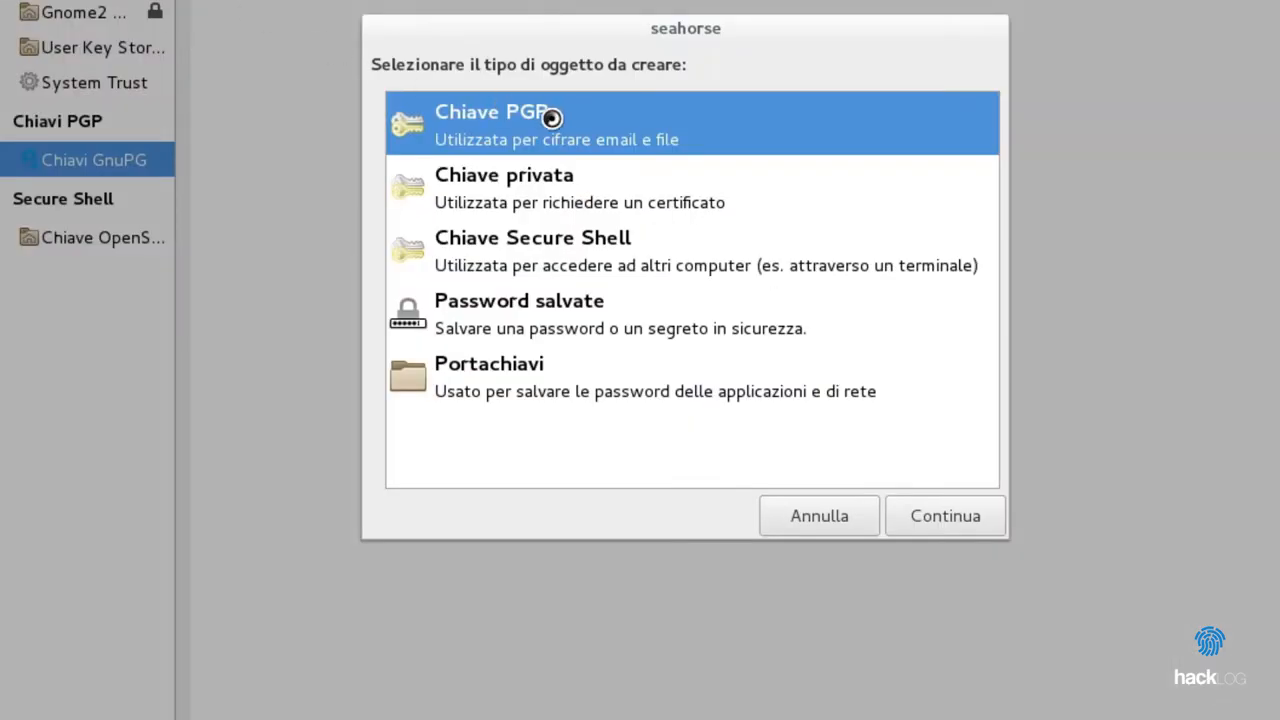
pyautogui.moveTo(968, 516)
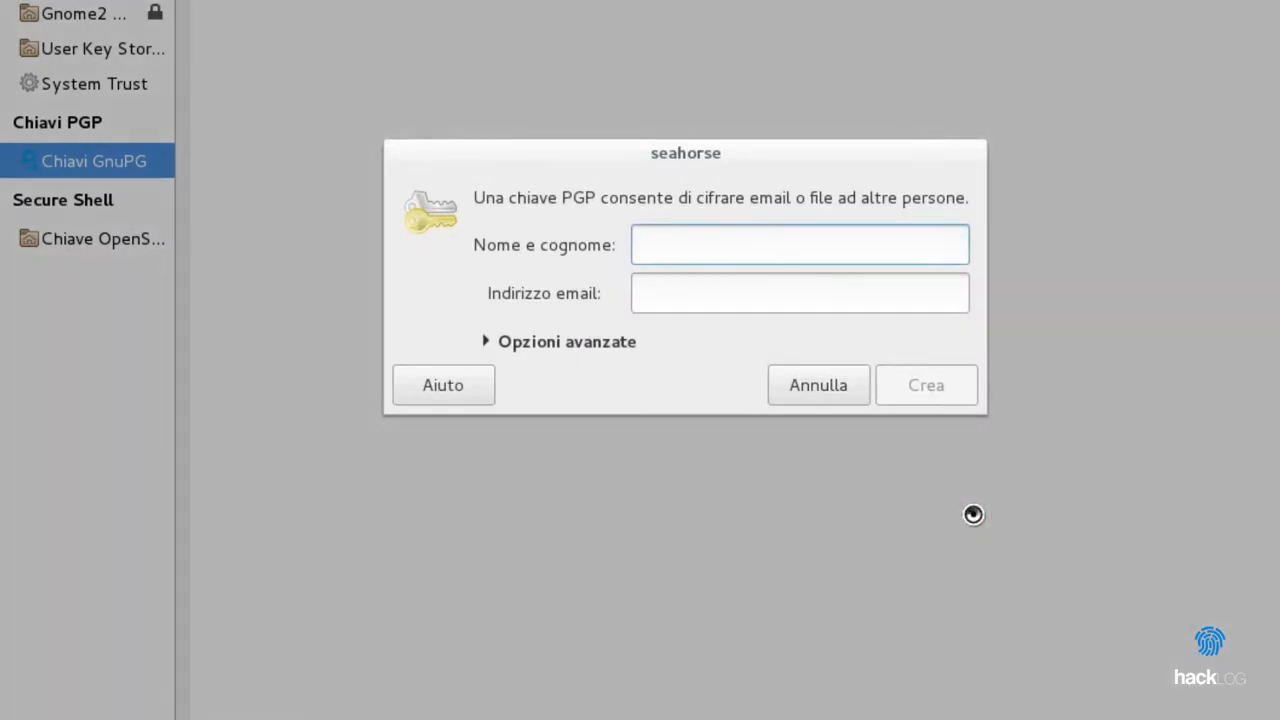
pyautogui.write('Stefano Nove')
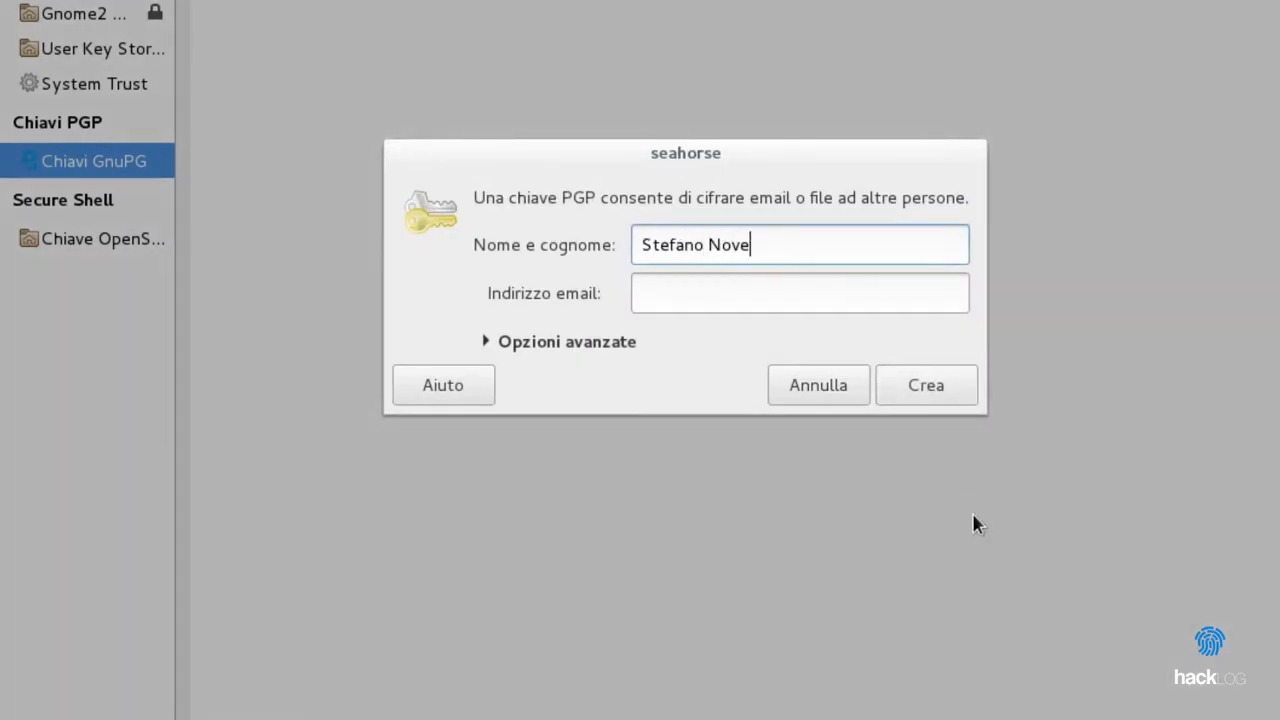
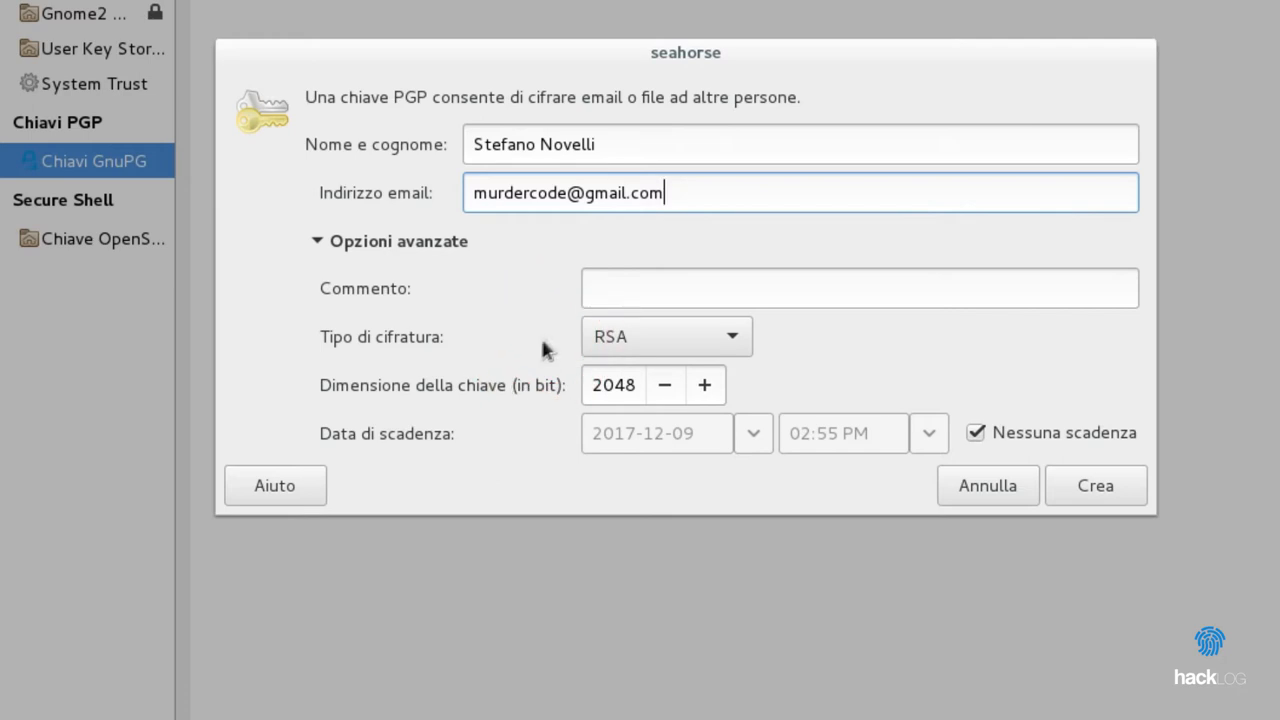
pyautogui.write('Qui')
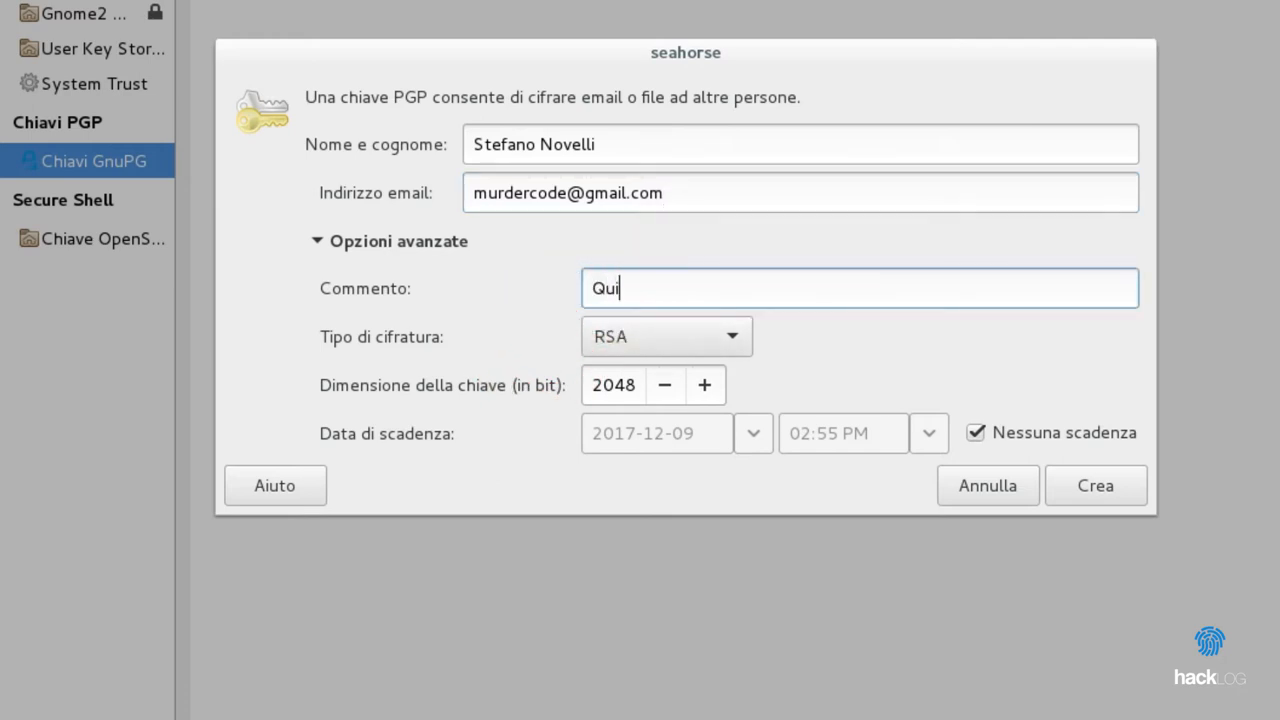
pyautogui.write('i tuoi commenti')
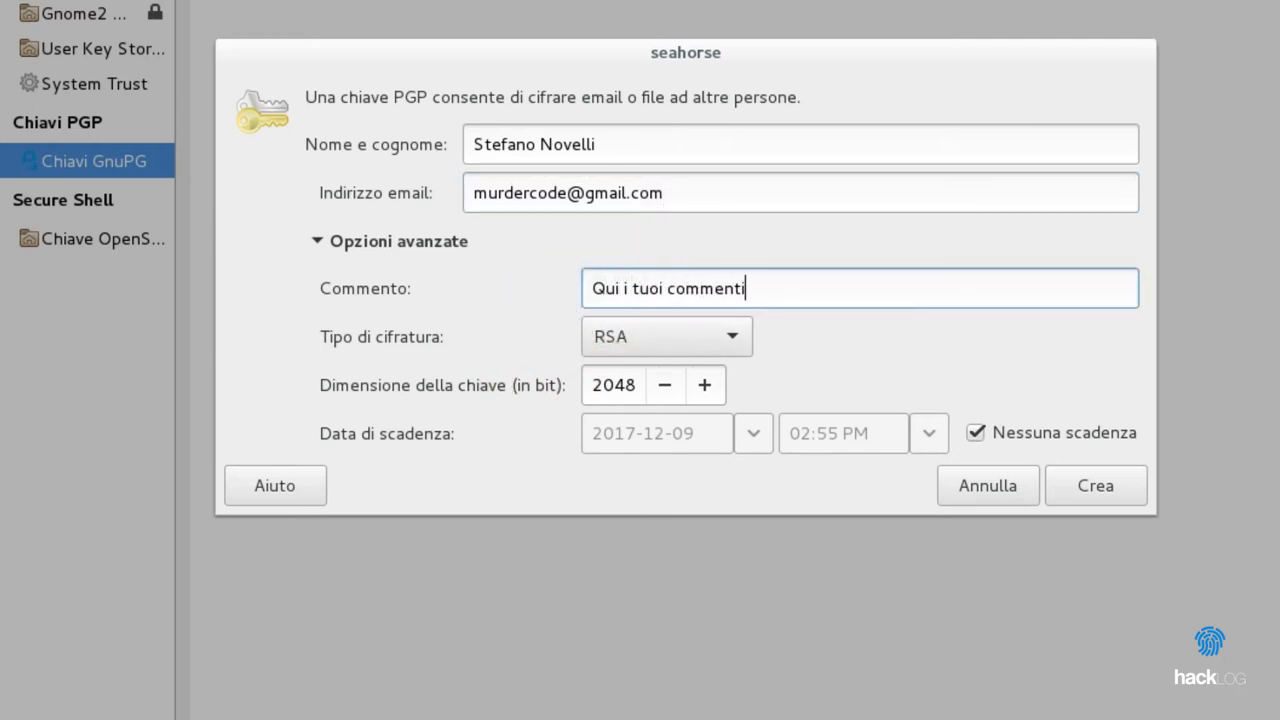
pyautogui.moveTo(704, 384)
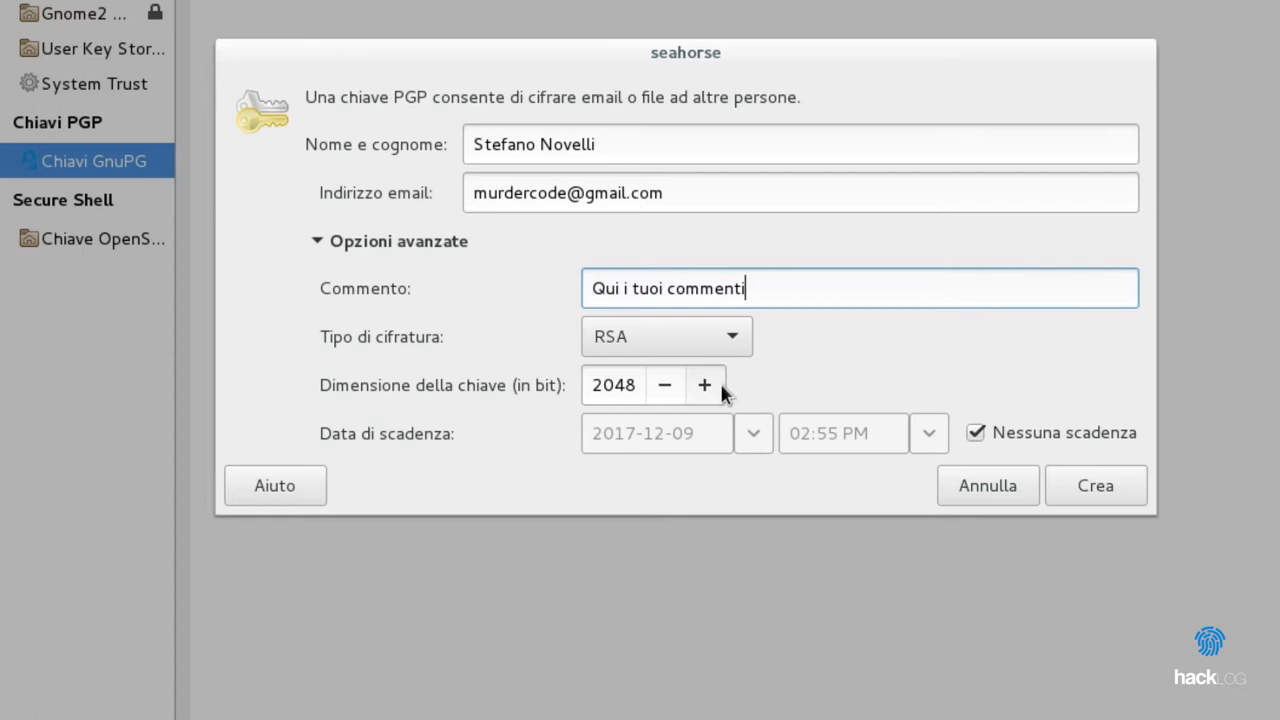
# Set key size 4096 bits with expiry 6 January 2018 and request its creation.
pyautogui.click(704, 384)
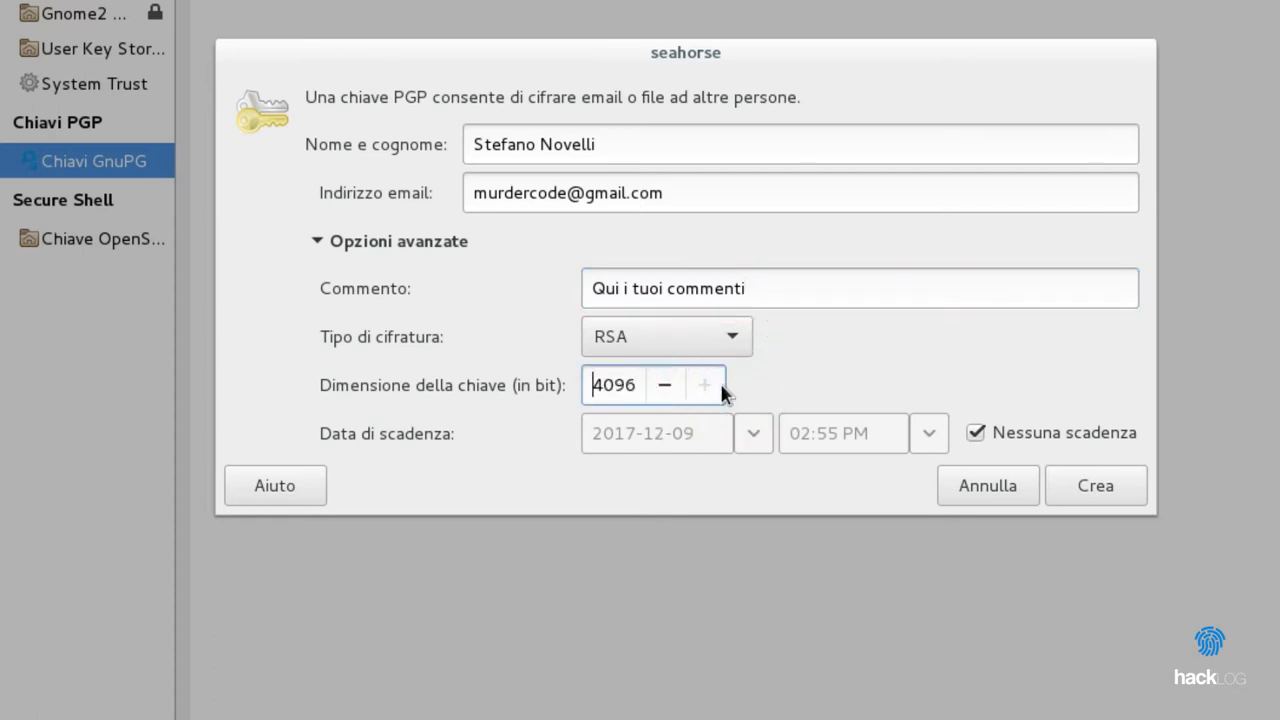
pyautogui.click(976, 432)
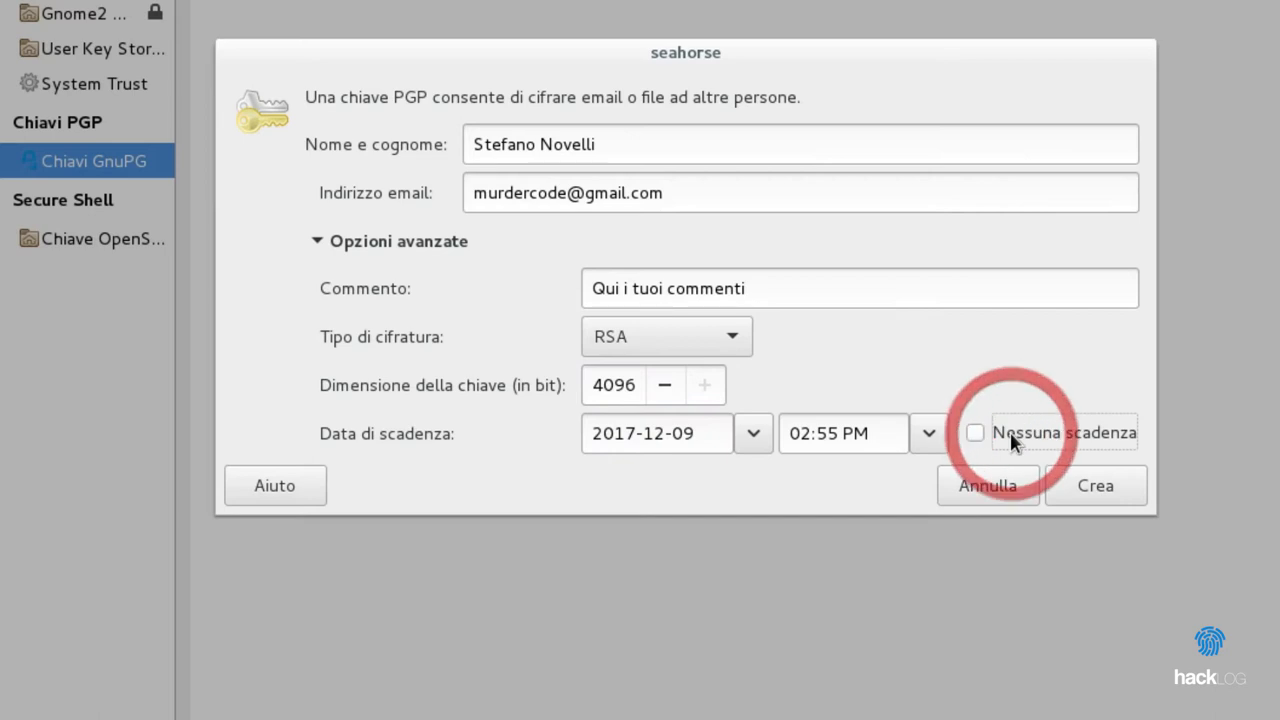
pyautogui.click(752, 432)
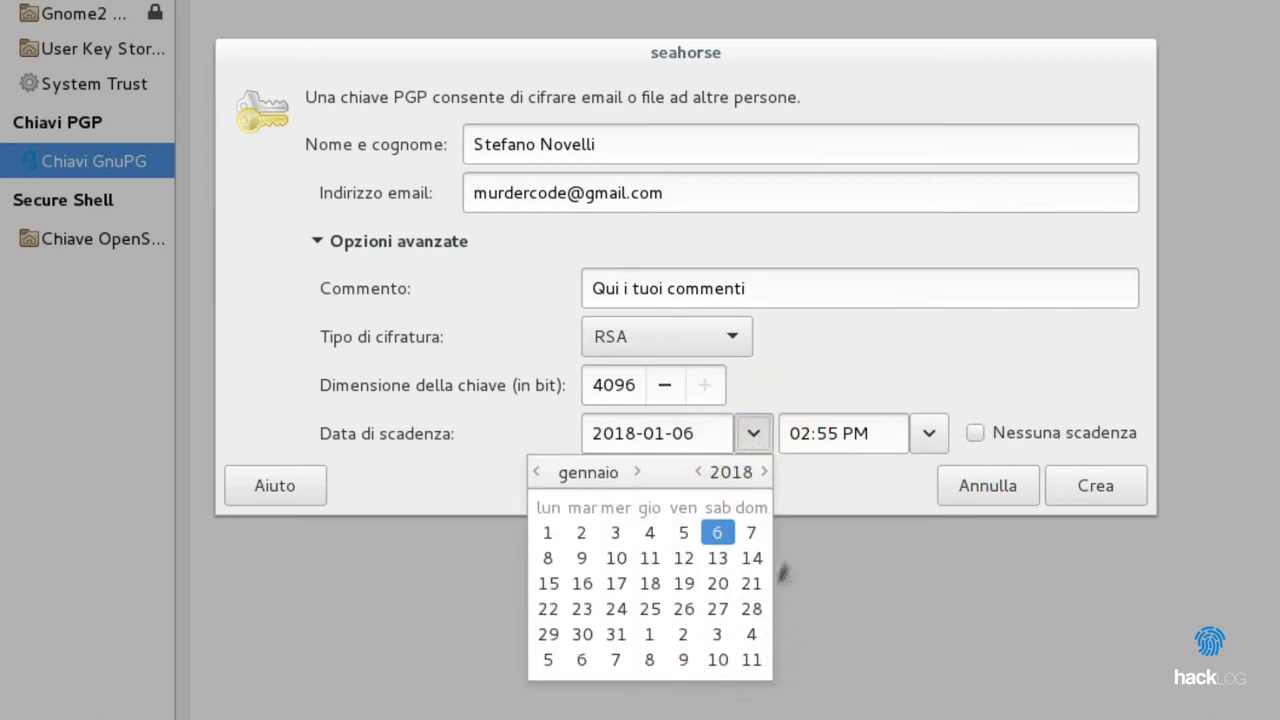
pyautogui.click(928, 432)
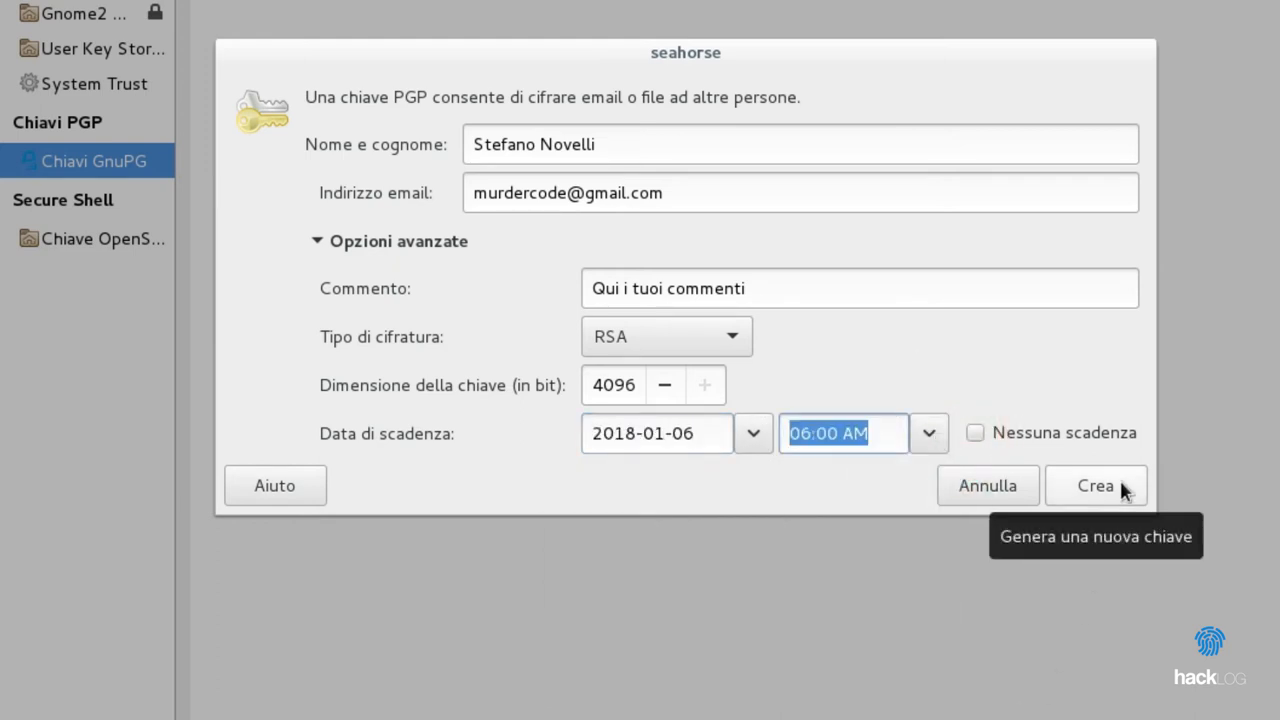
pyautogui.click(1096, 486)
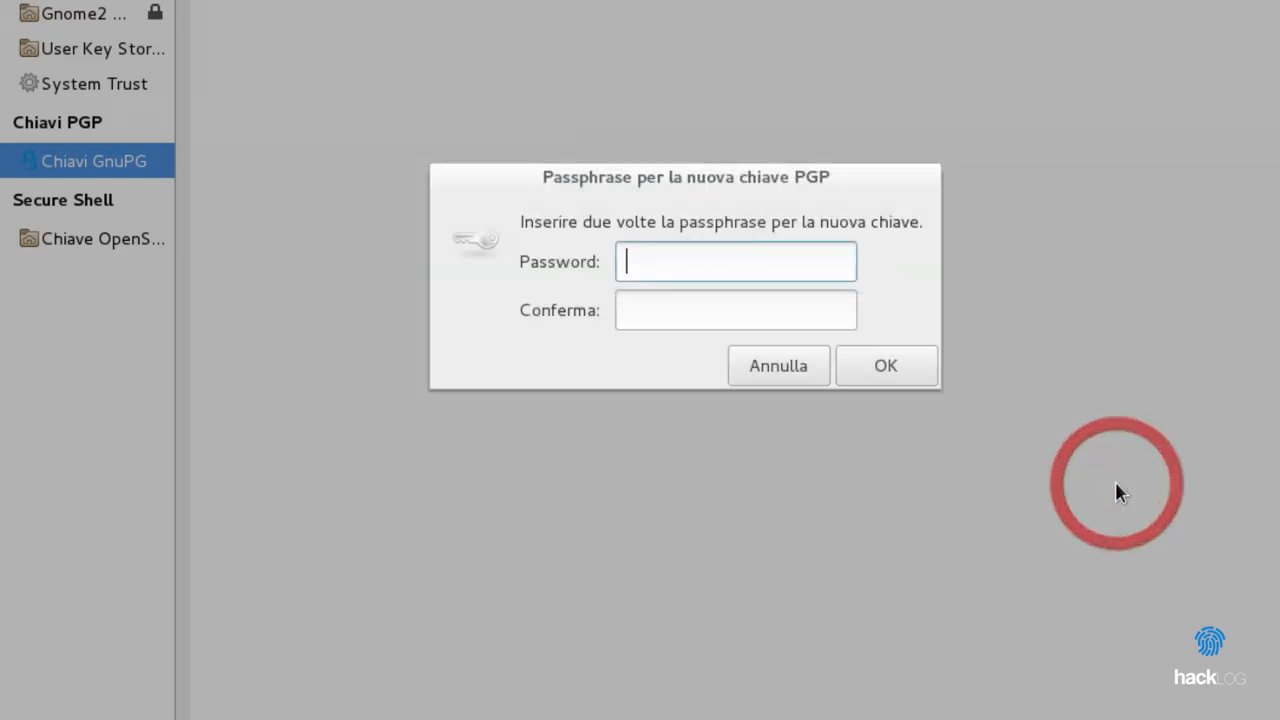
pyautogui.write('password')
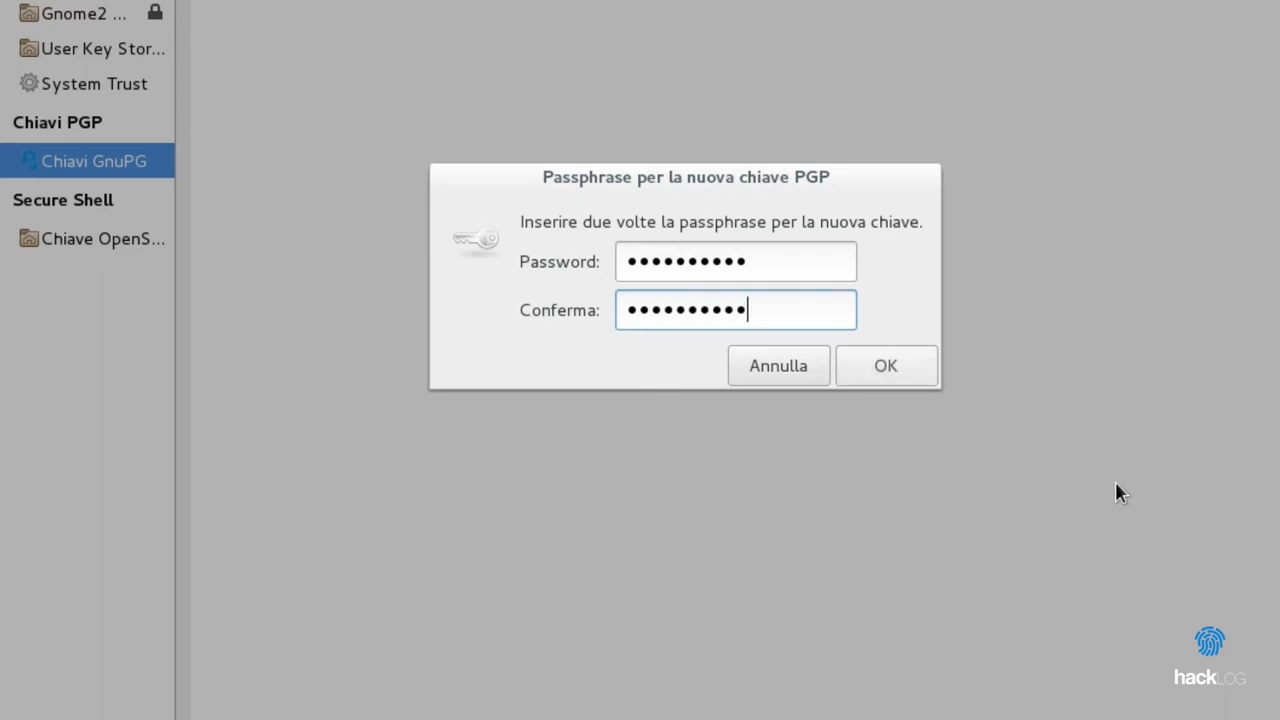
pyautogui.moveTo(884, 364)
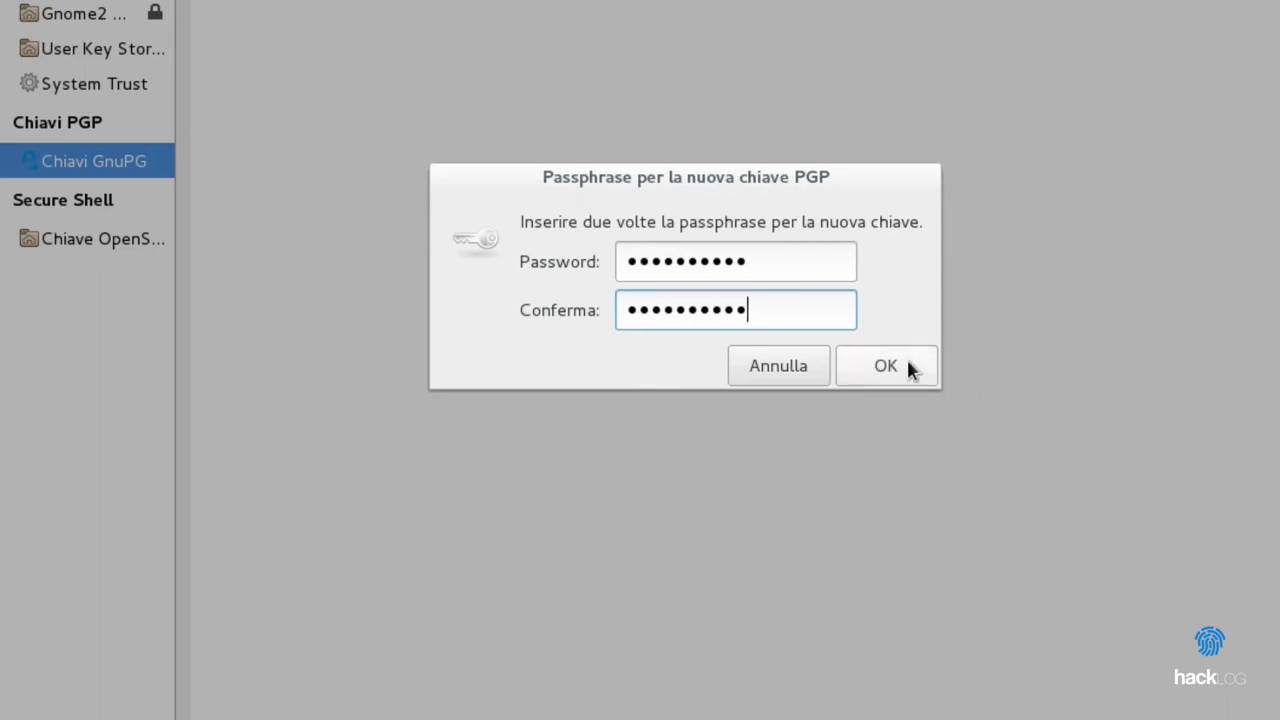
pyautogui.click(884, 364)
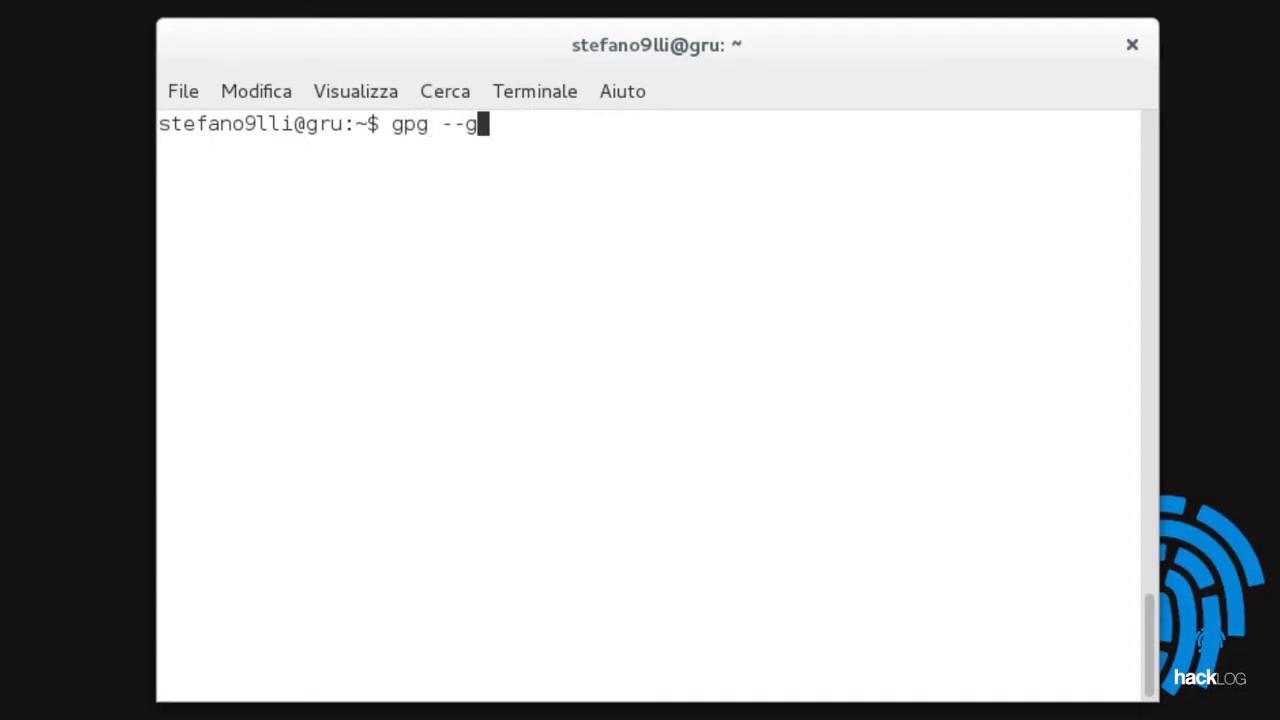
# Run gpg --gen-key choosing a 4096-bit key with no expiry and confirm.
pyautogui.press('Return')
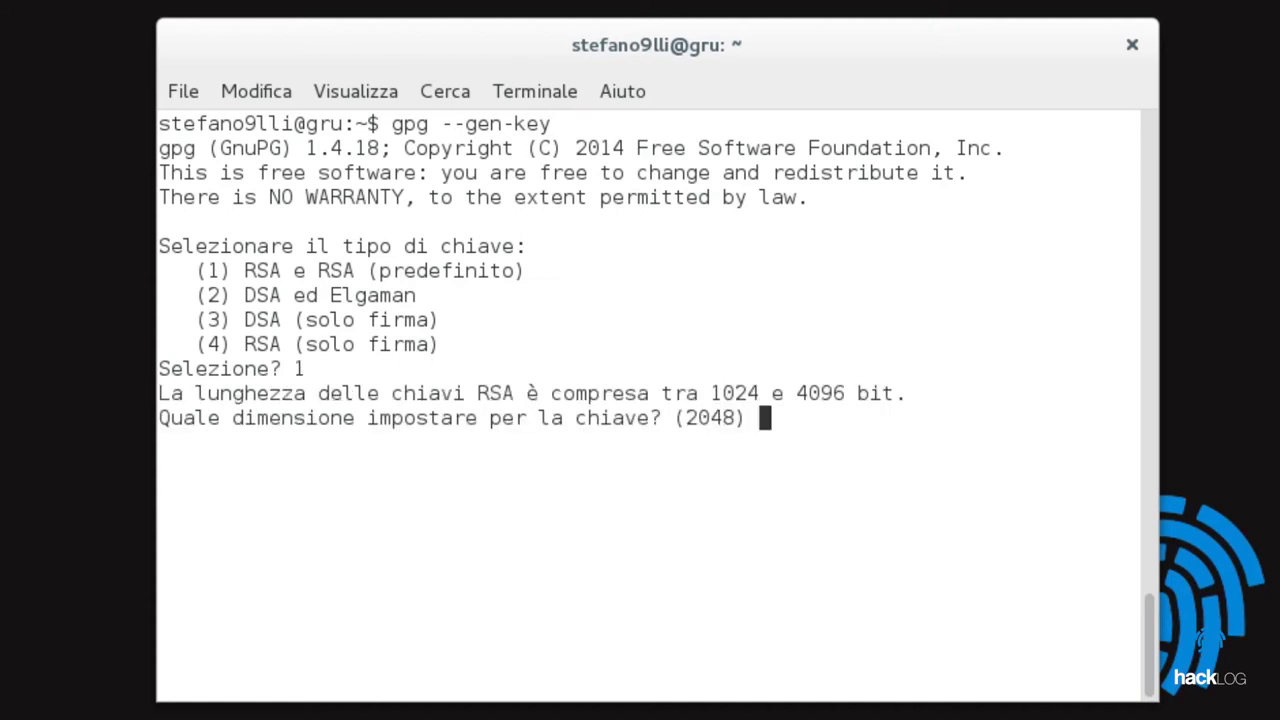
pyautogui.write('4096')
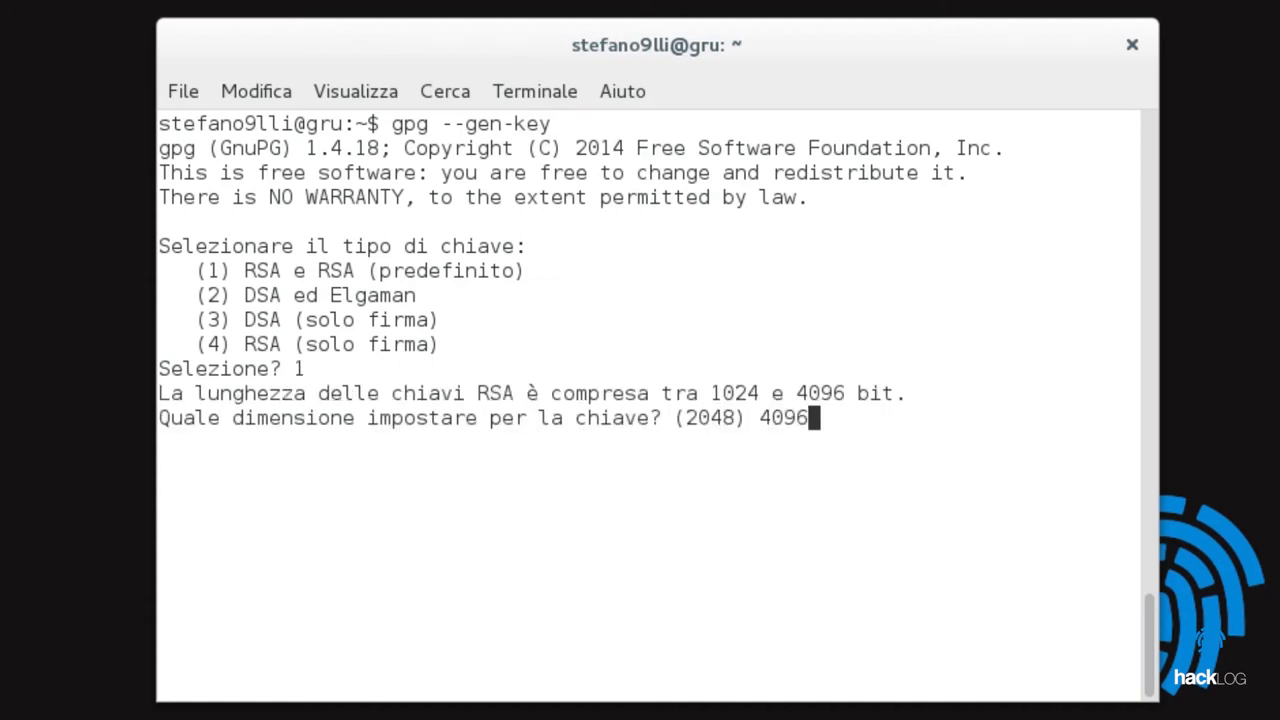
pyautogui.press('Return')
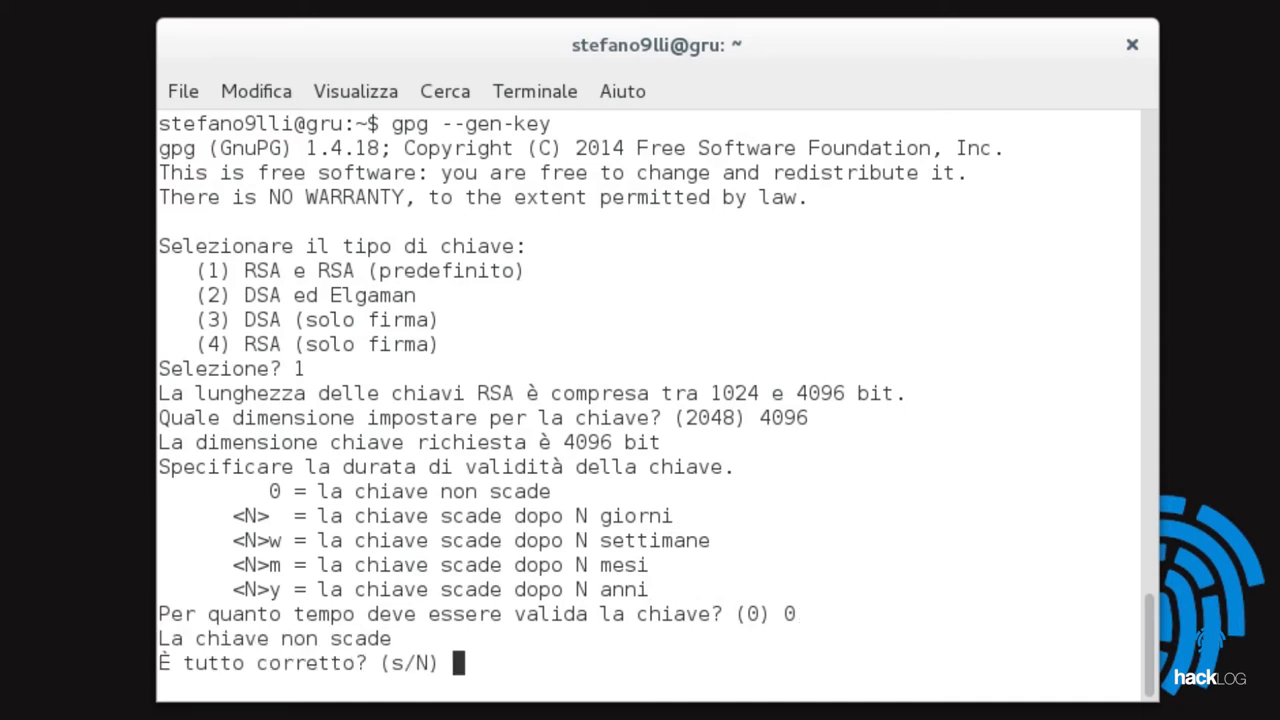
pyautogui.write('s')
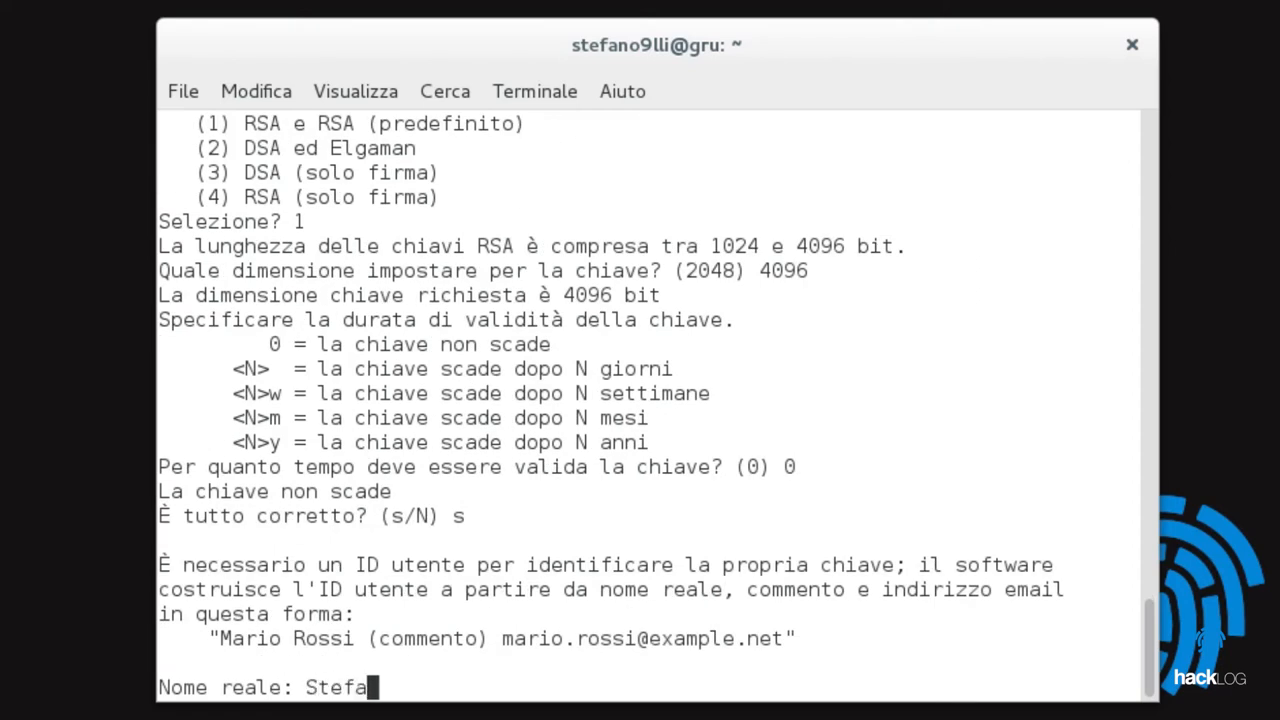
pyautogui.press('Return')
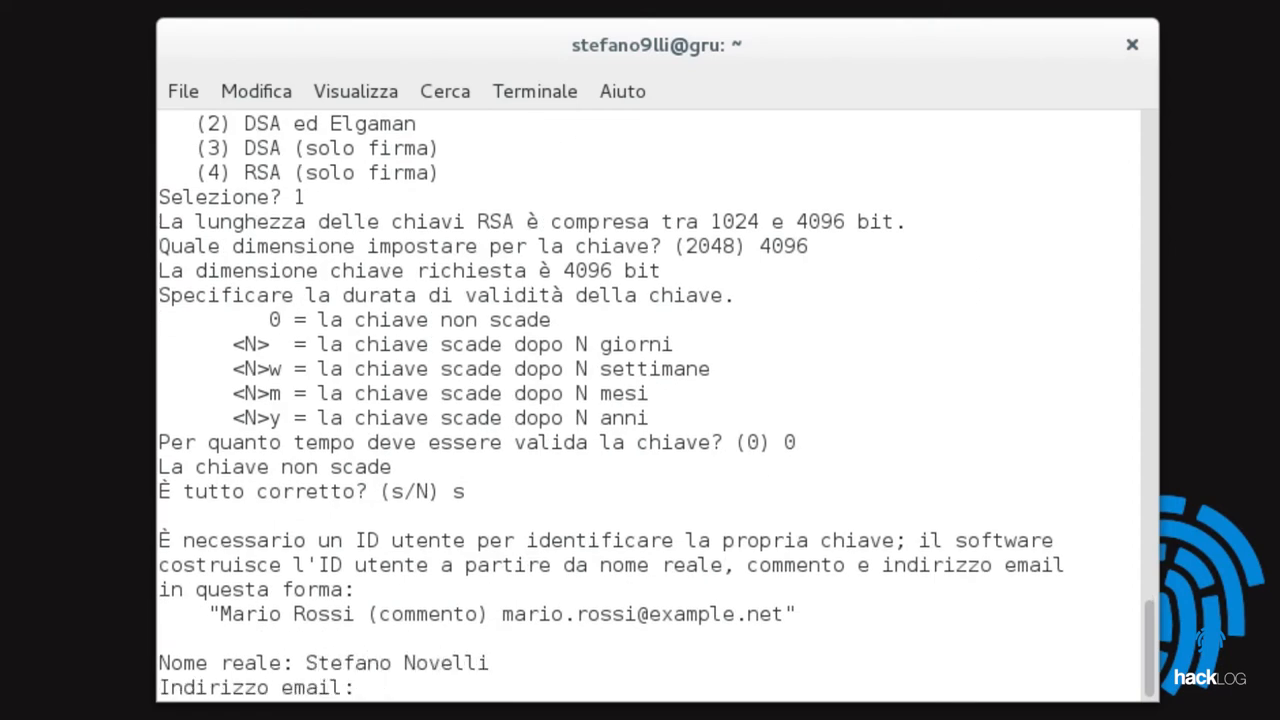
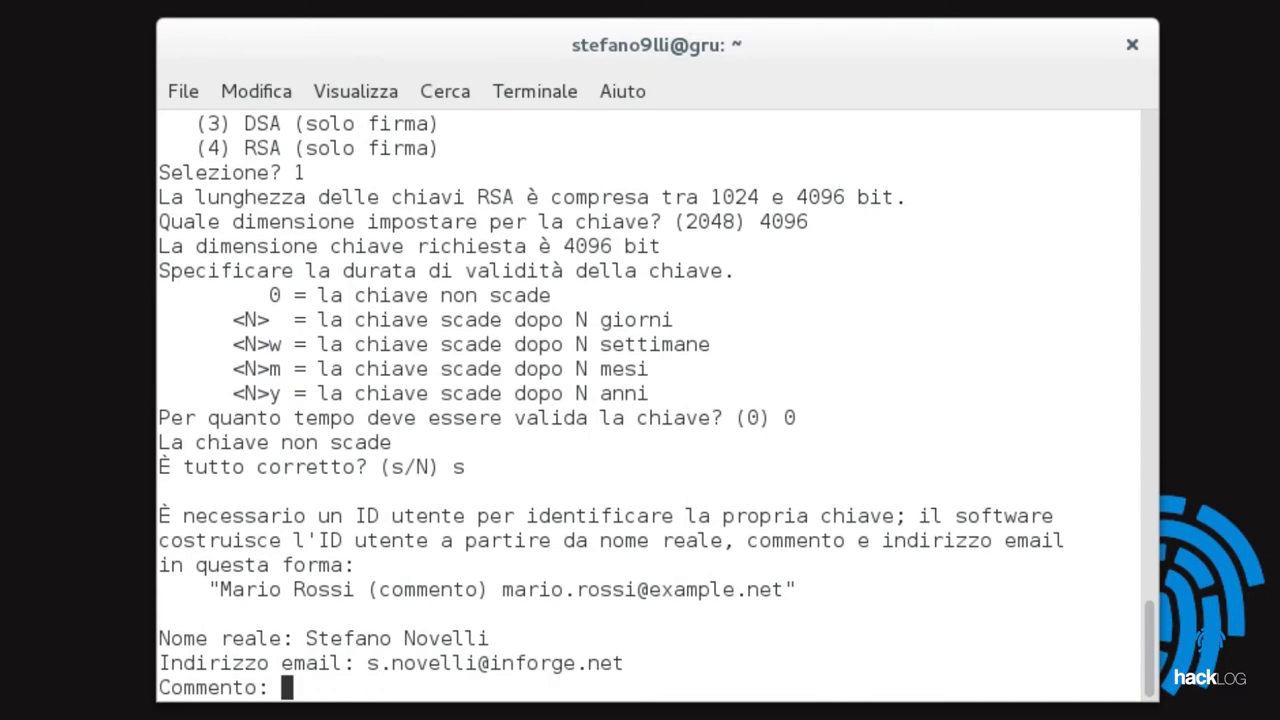
pyautogui.write('Commenti')
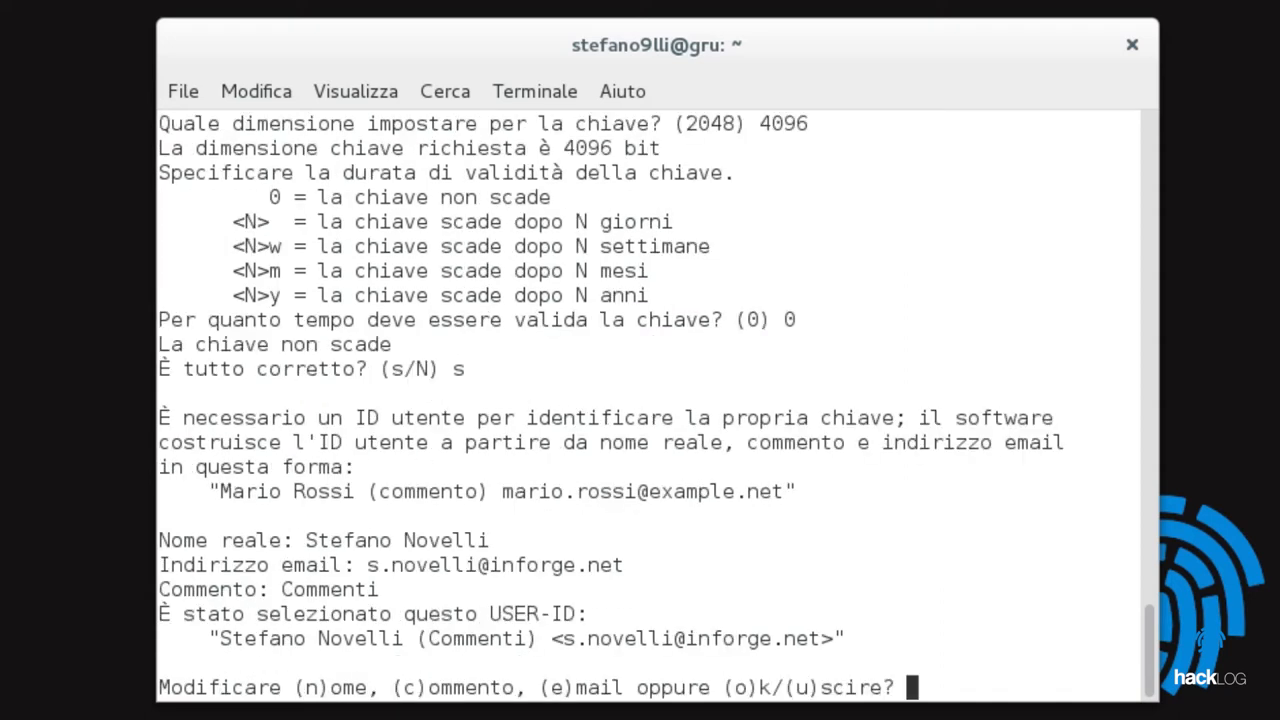
pyautogui.write('o')
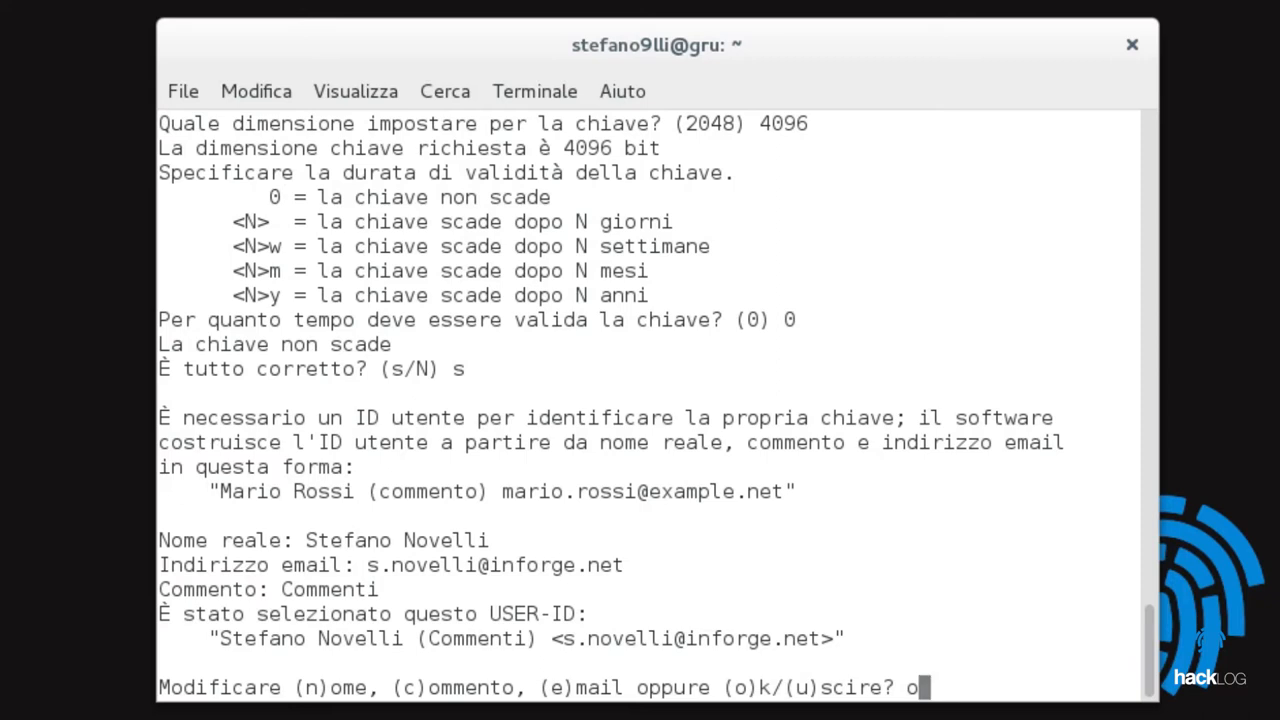
pyautogui.press('Return')
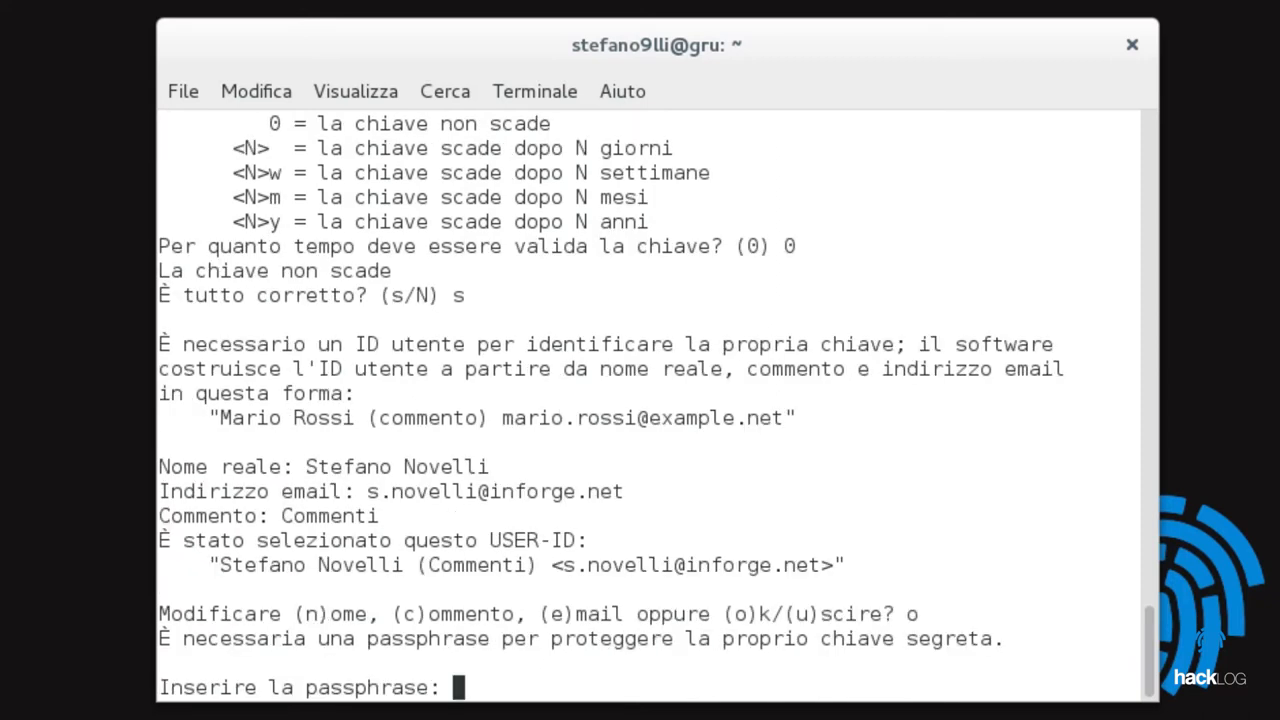
pyautogui.press('Return')
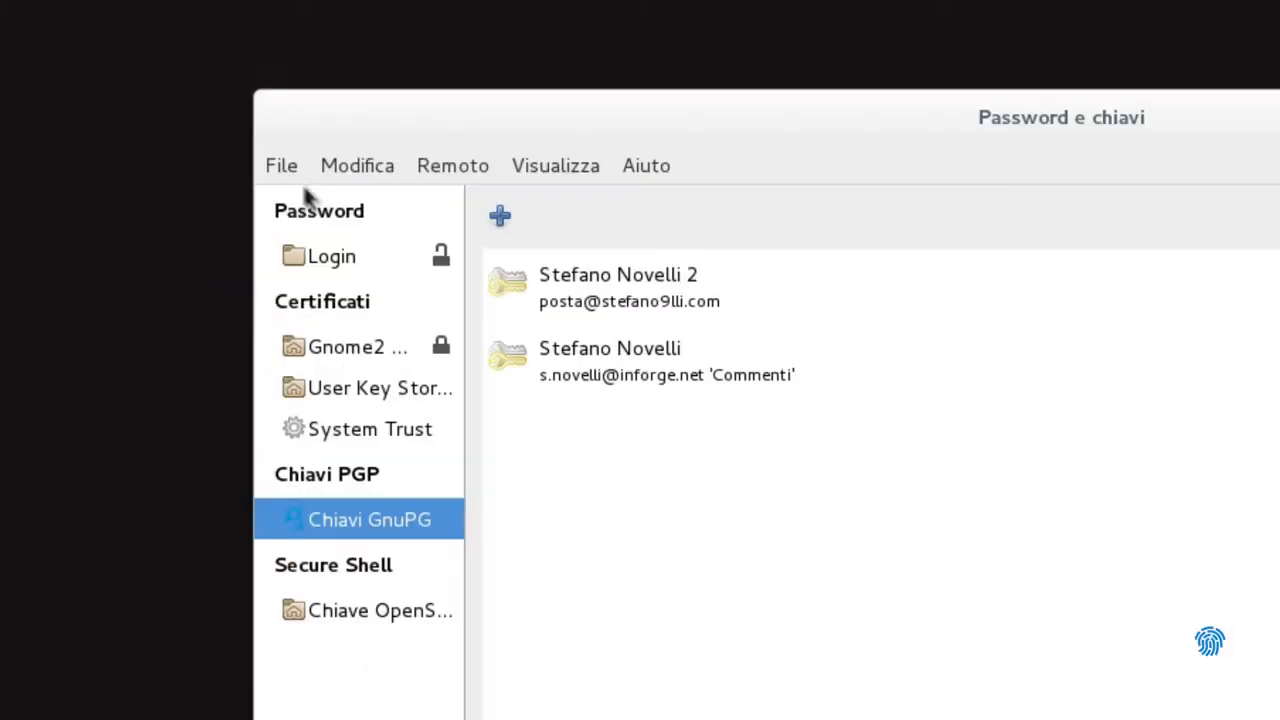
# Import the Tails developers key with gpg --import tails-signing.key.
pyautogui.click(500, 216)
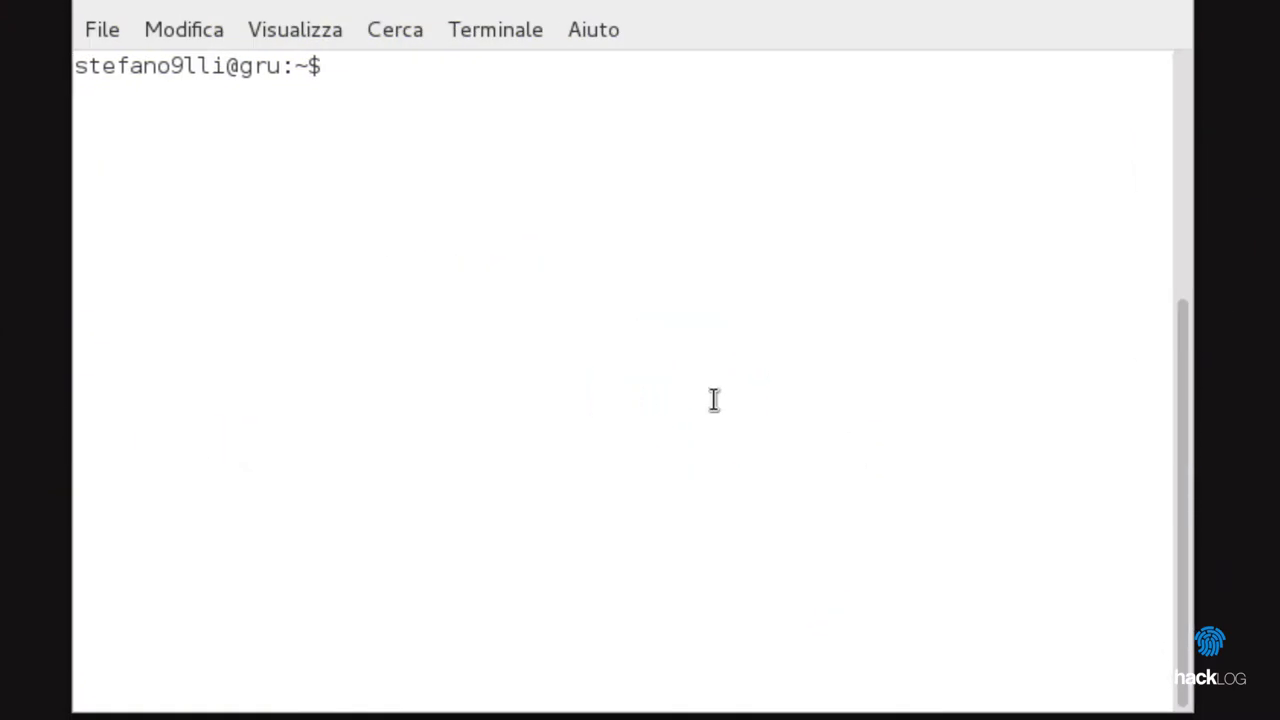
pyautogui.write('gpg --')
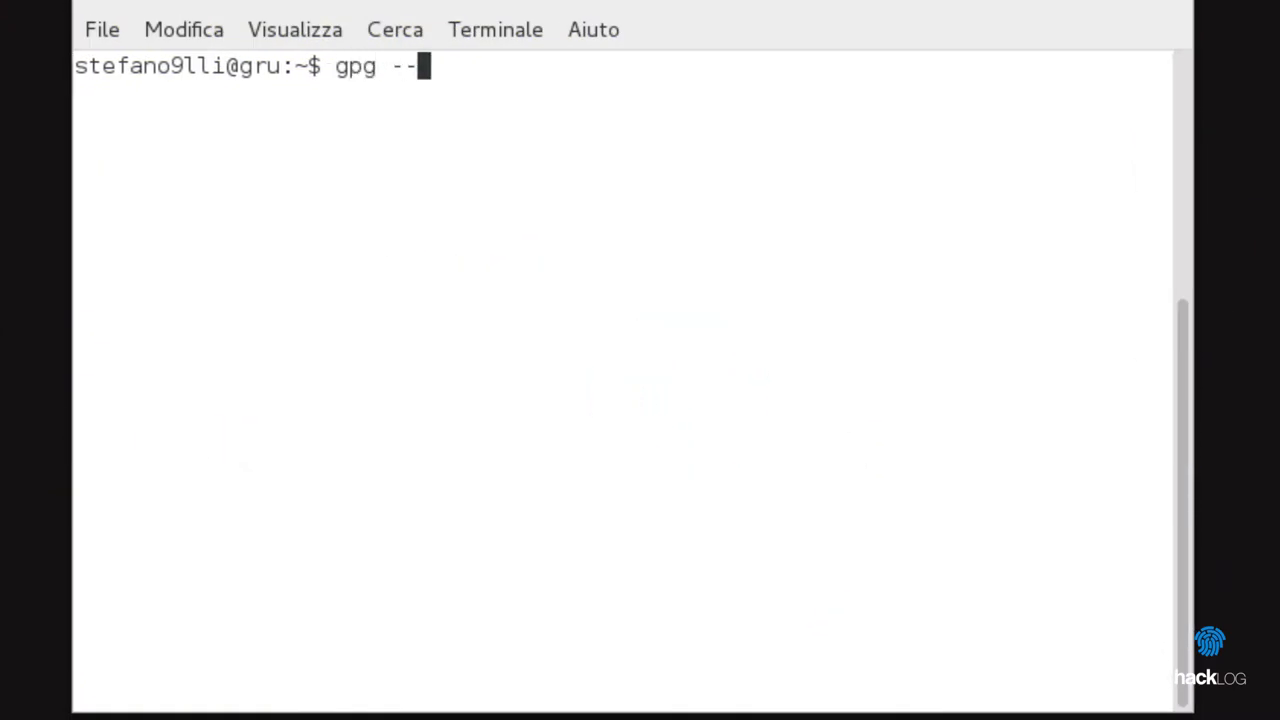
pyautogui.write('import tails-signing.key')
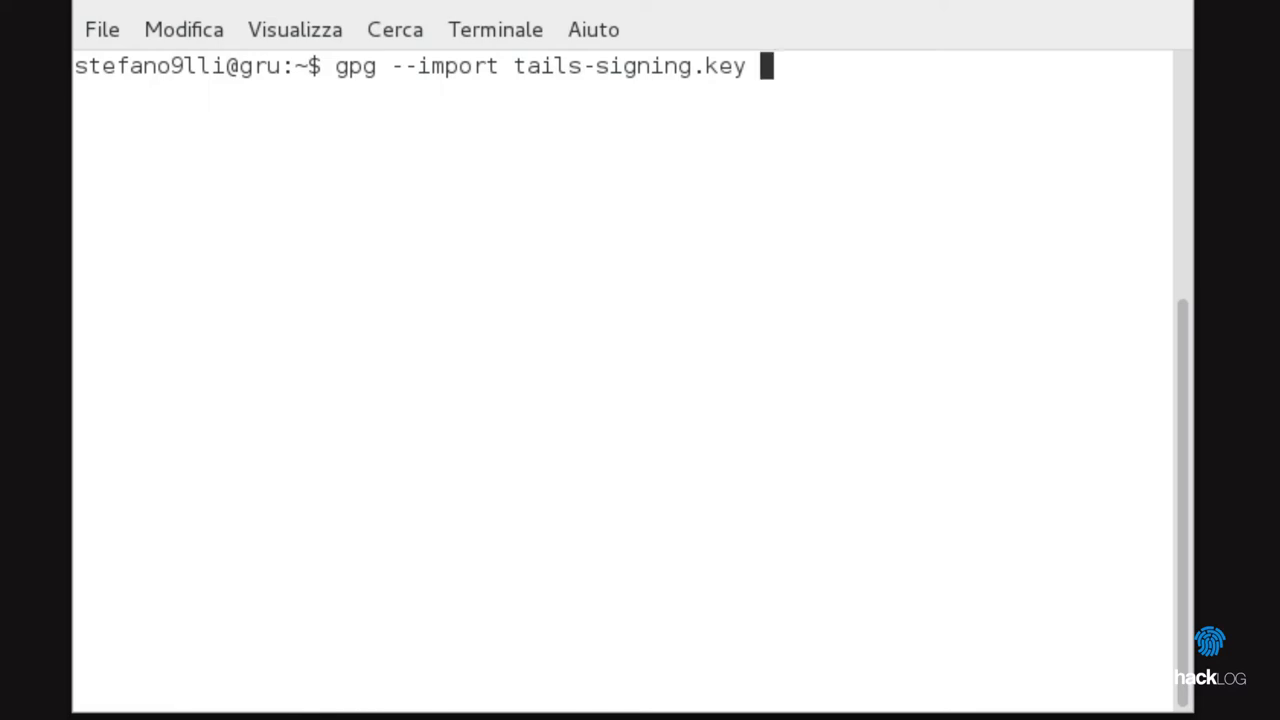
pyautogui.press('Return')
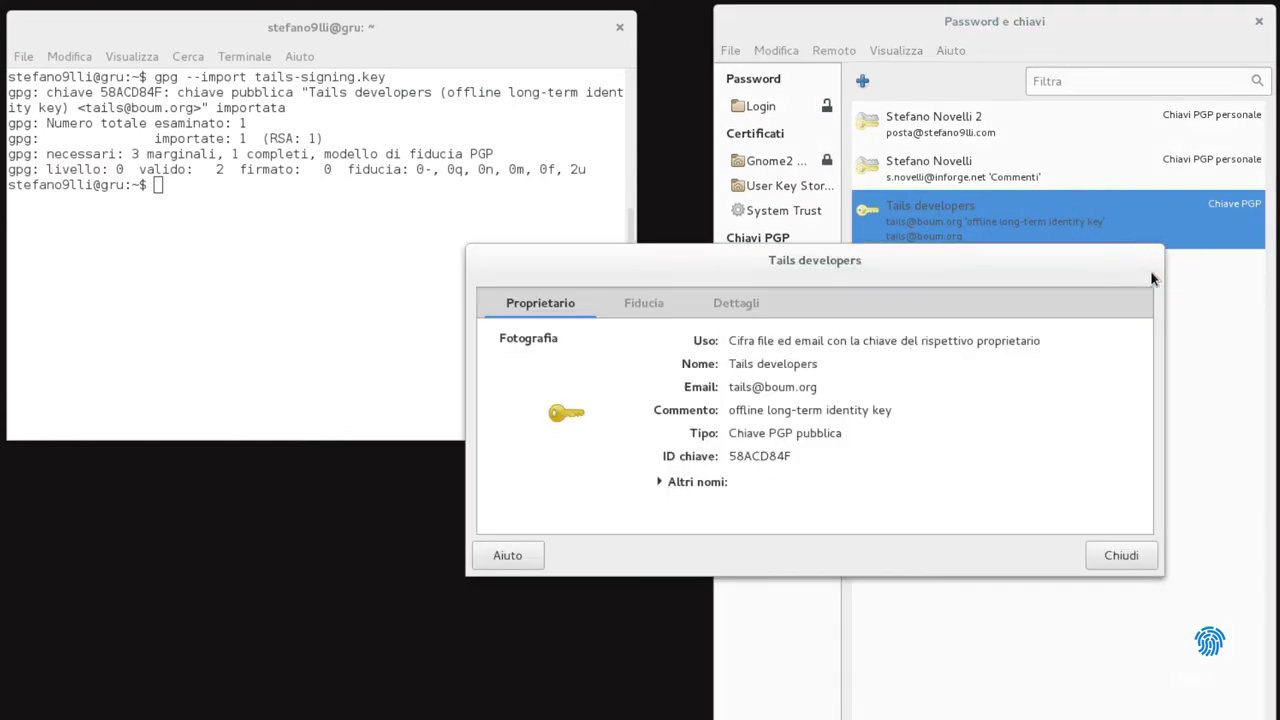
# View the Tails developers key details, then run gpg --export 58ACD84F.
pyautogui.doubleClick(760, 456)
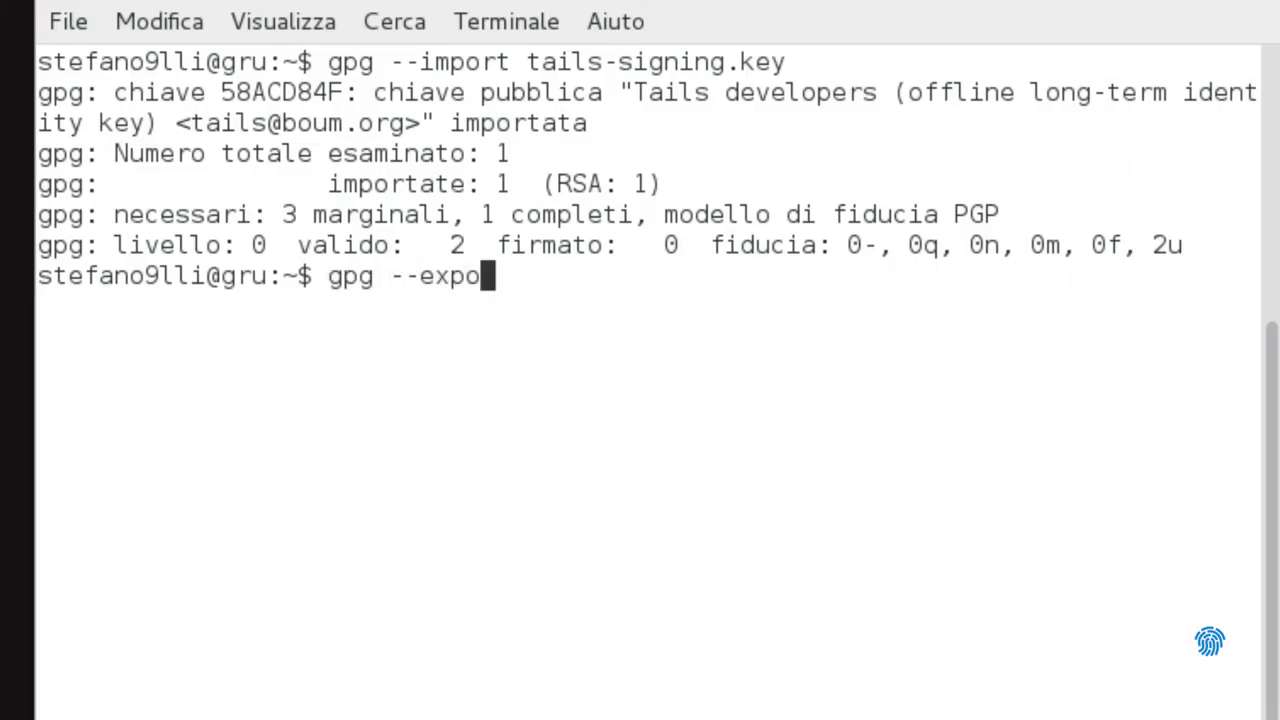
pyautogui.write('rt 58ACD84F')
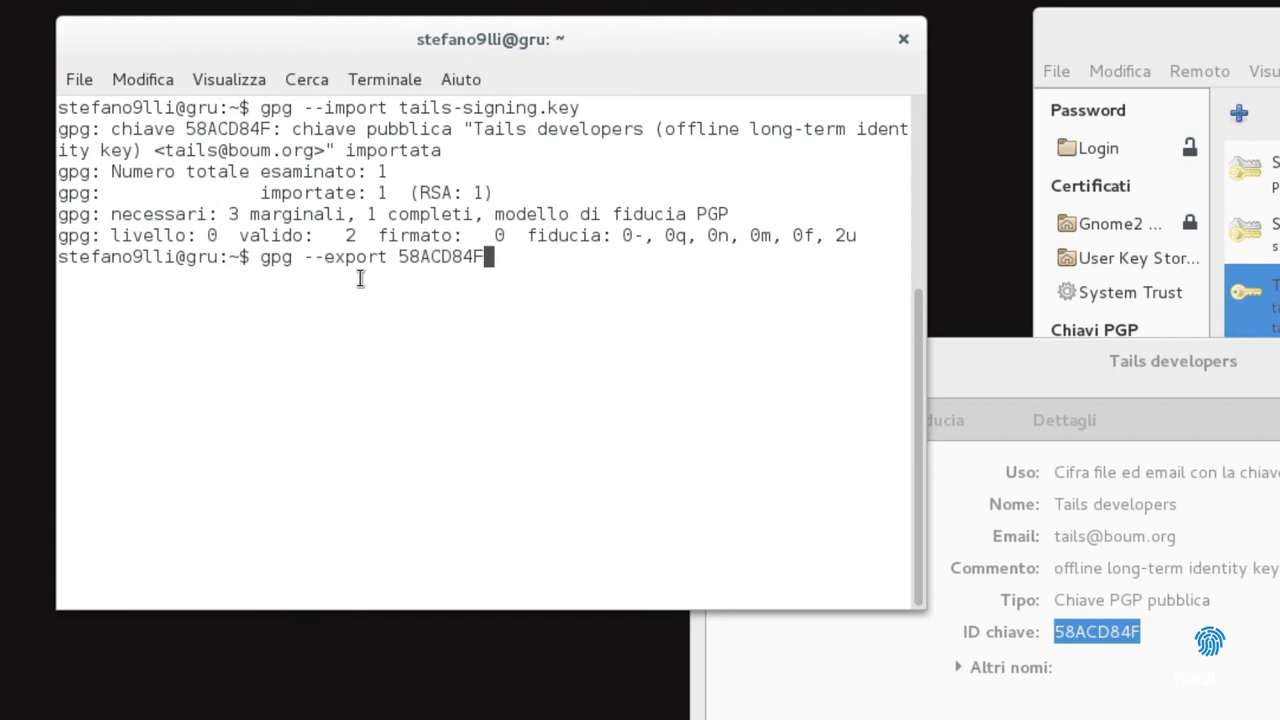
pyautogui.press('Return')
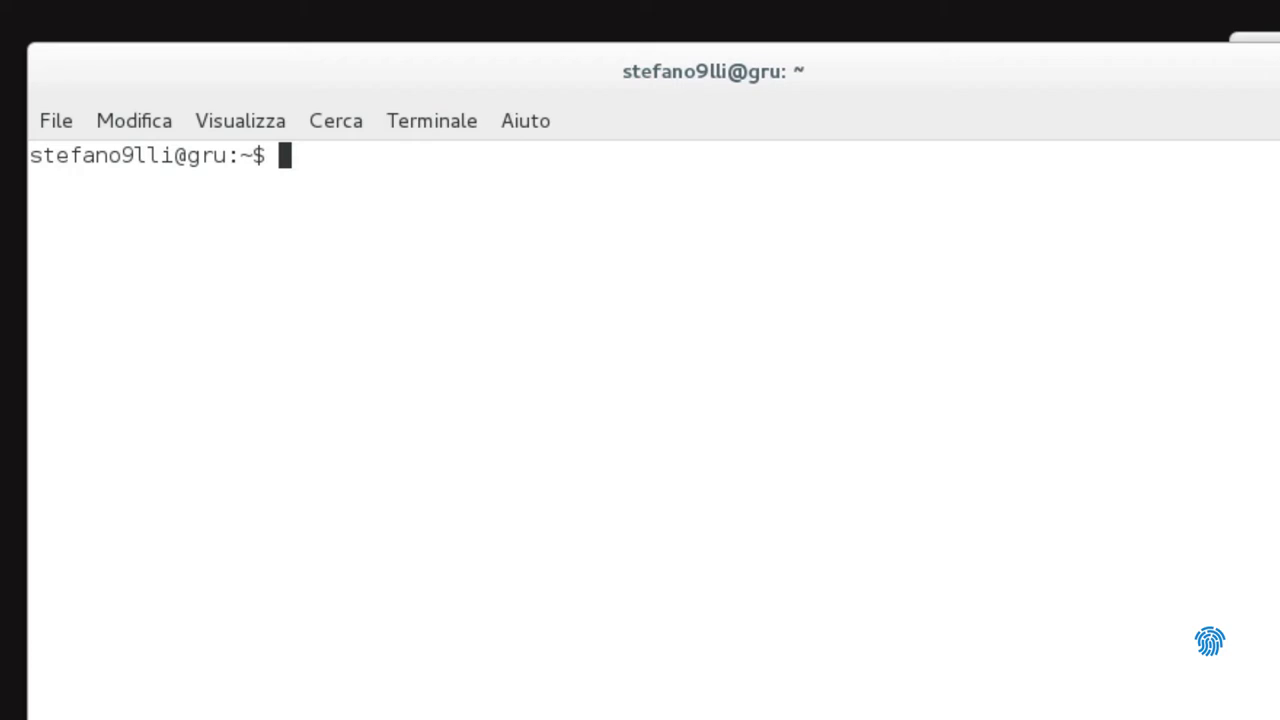
# Print key 58ACD84F as an armored block with gpg --export -a 58ACD84F.
pyautogui.write('gp')
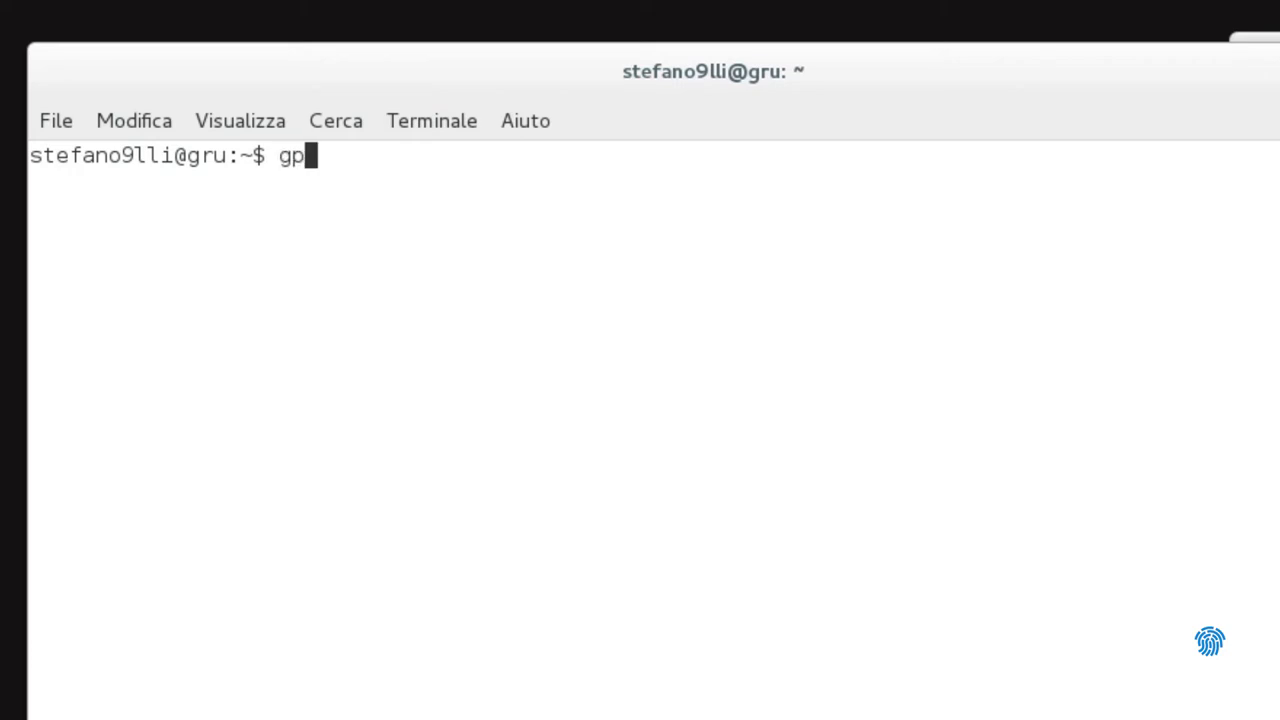
pyautogui.write('g --export')
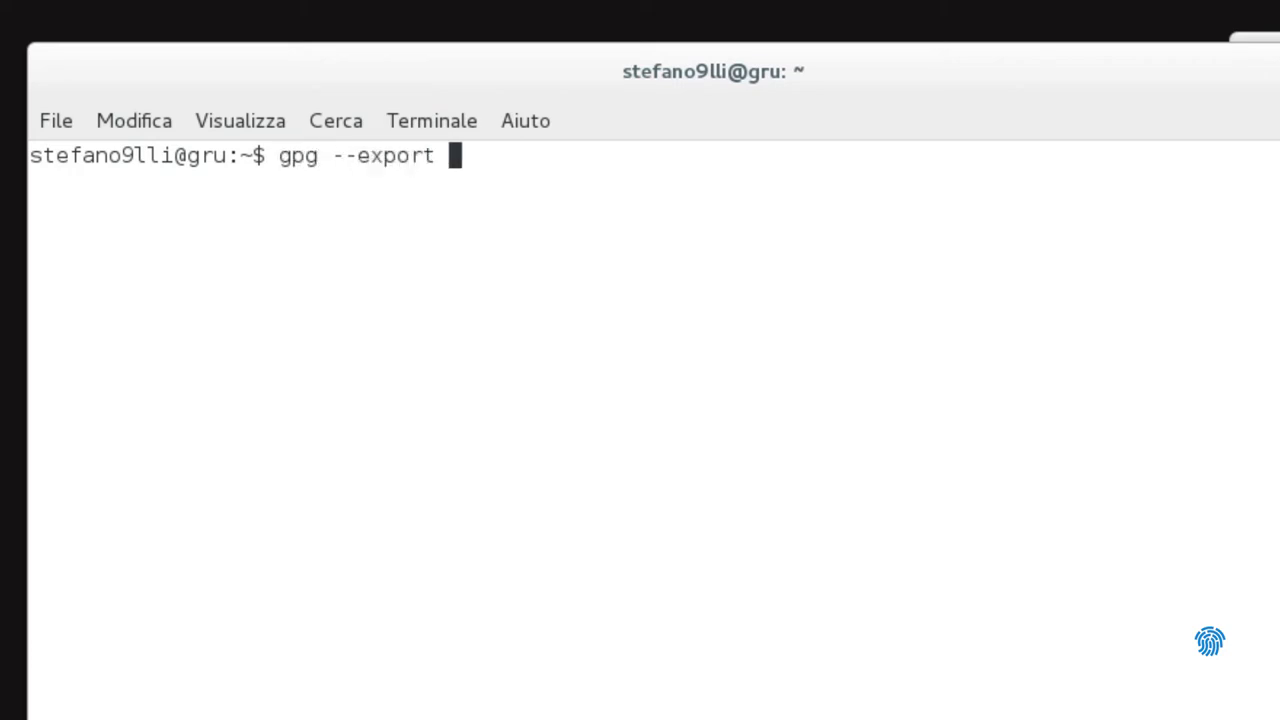
pyautogui.write('-a')
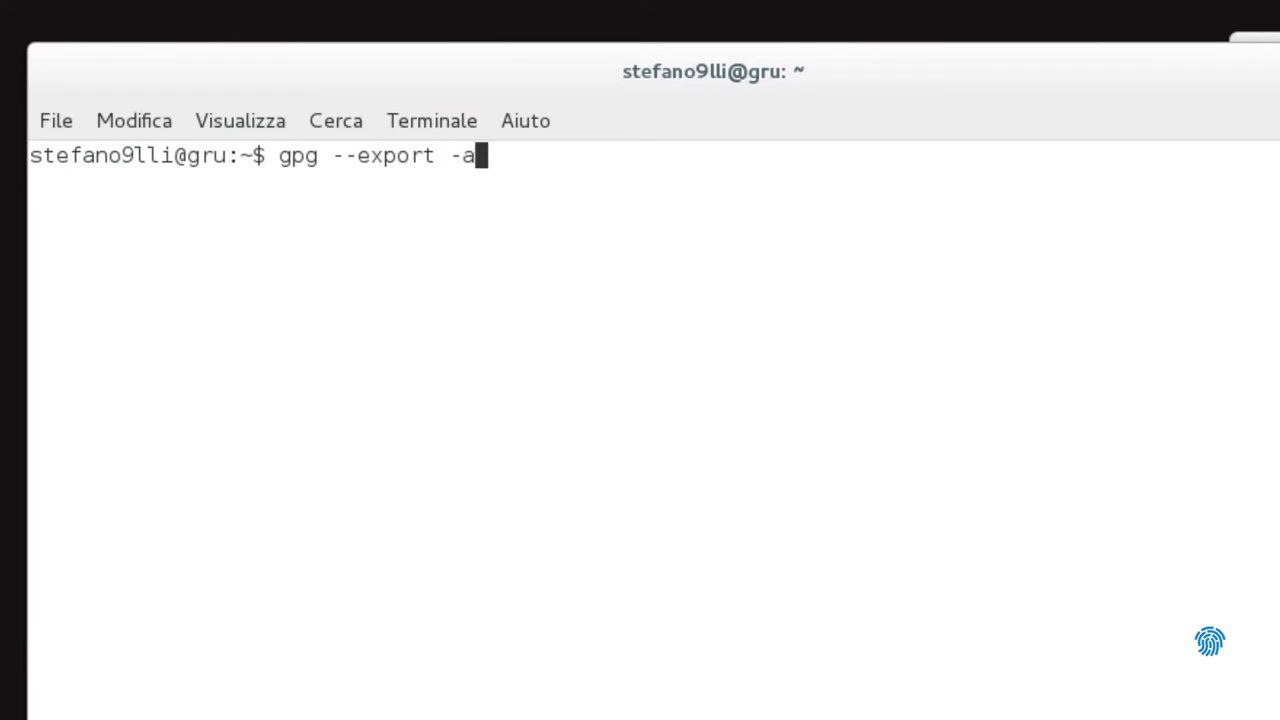
pyautogui.write('58ACD84F')
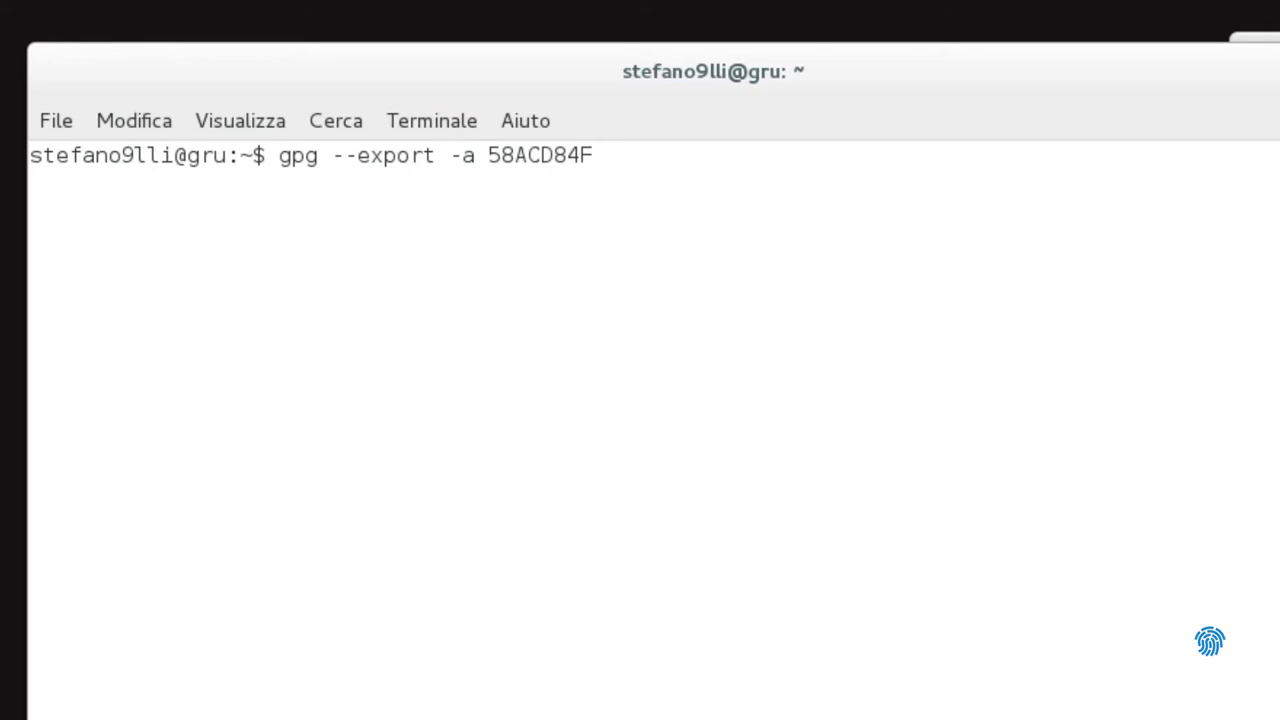
pyautogui.press('Return')
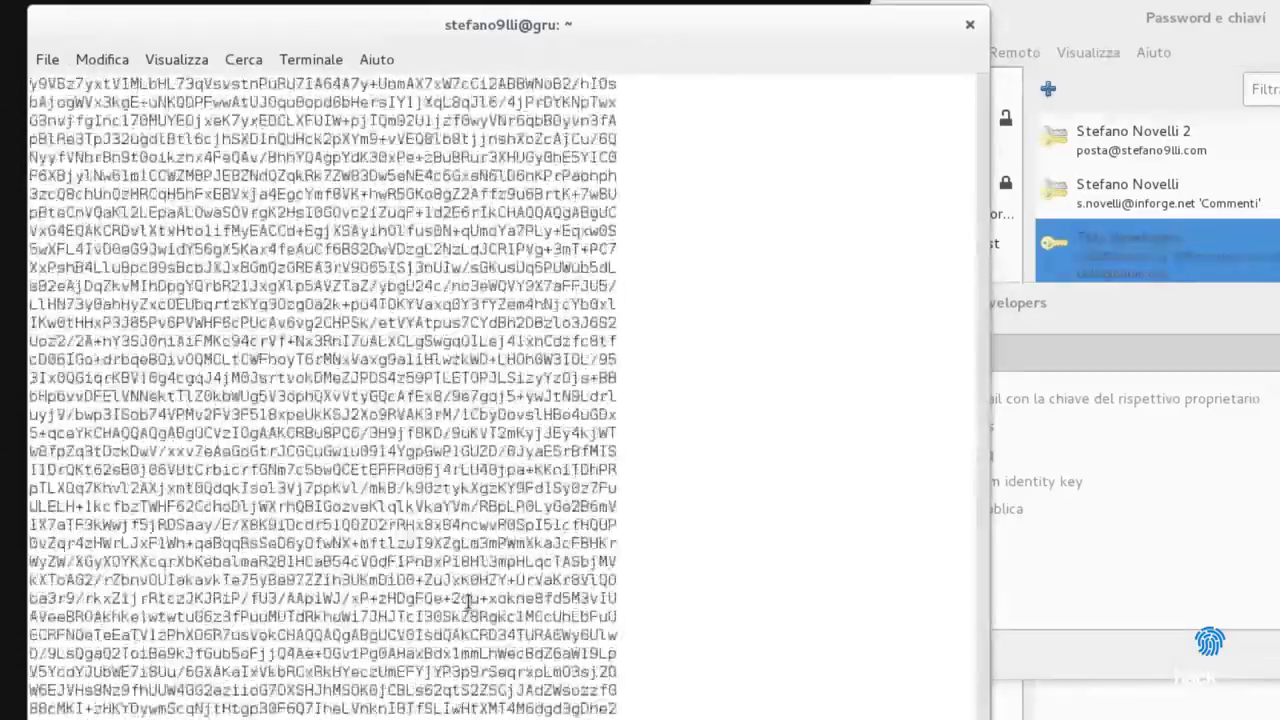
pyautogui.scroll(-3)
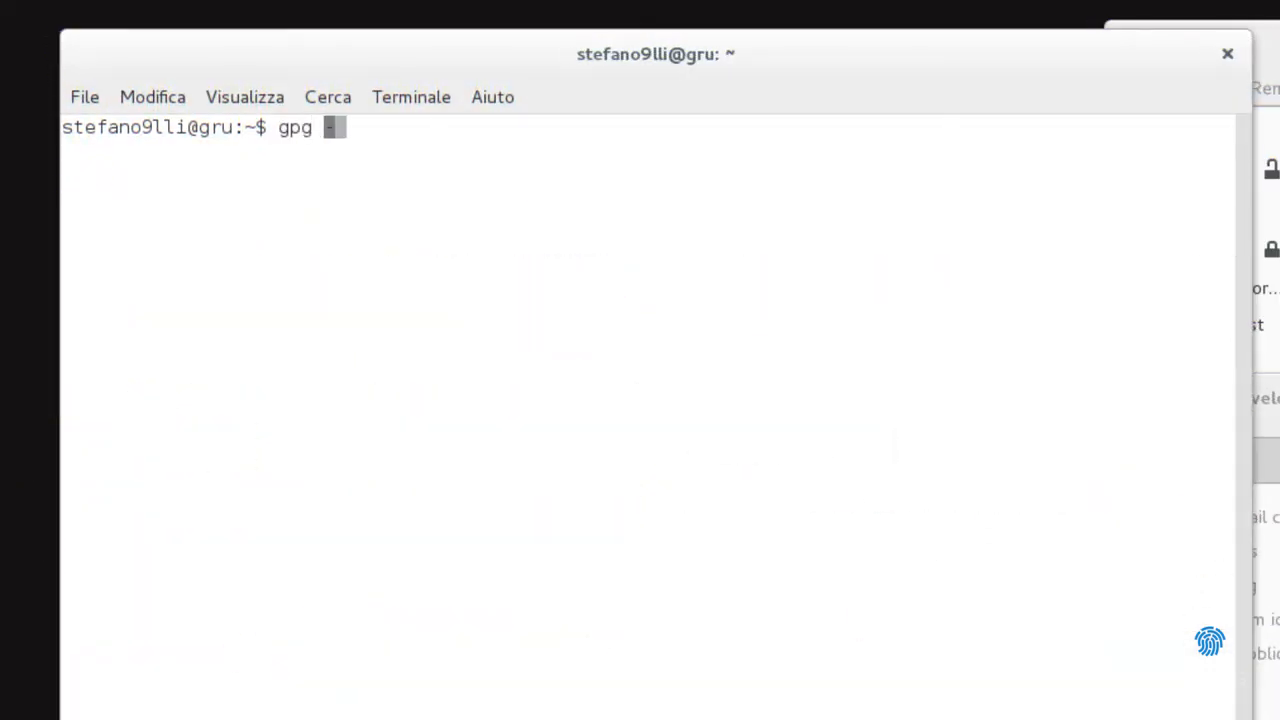
pyautogui.write('-export -a')
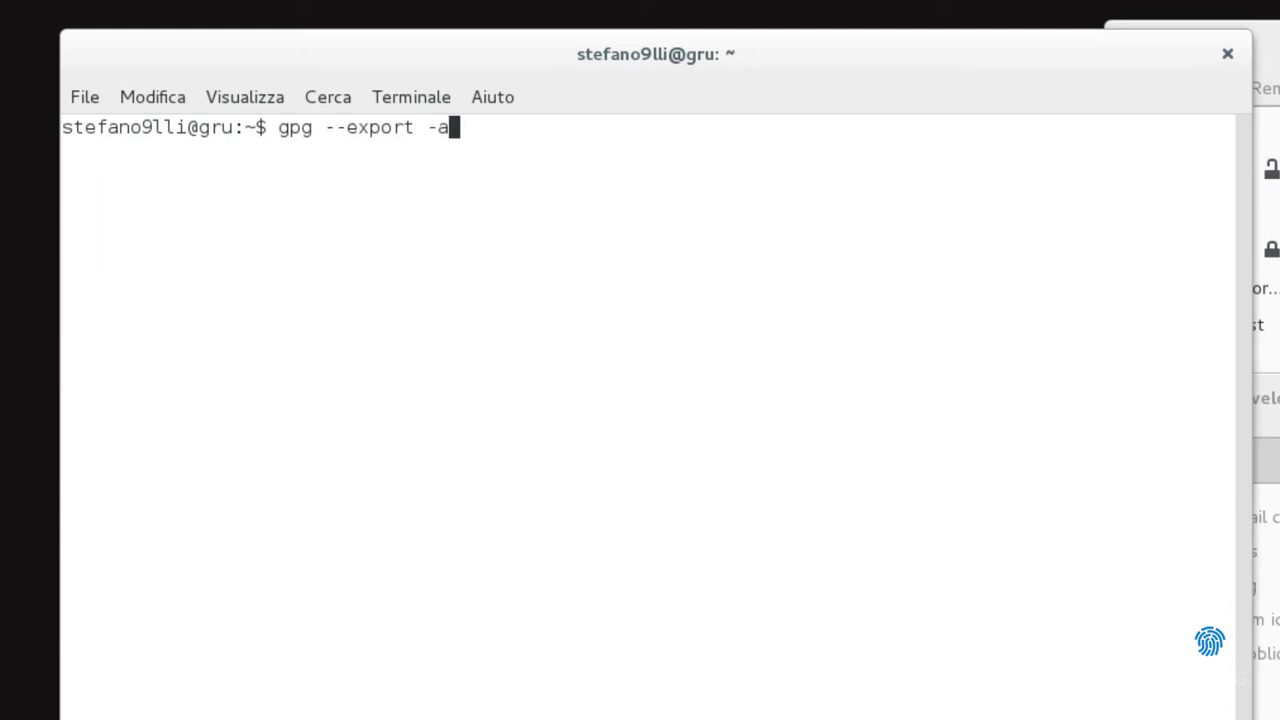
pyautogui.write('| m')
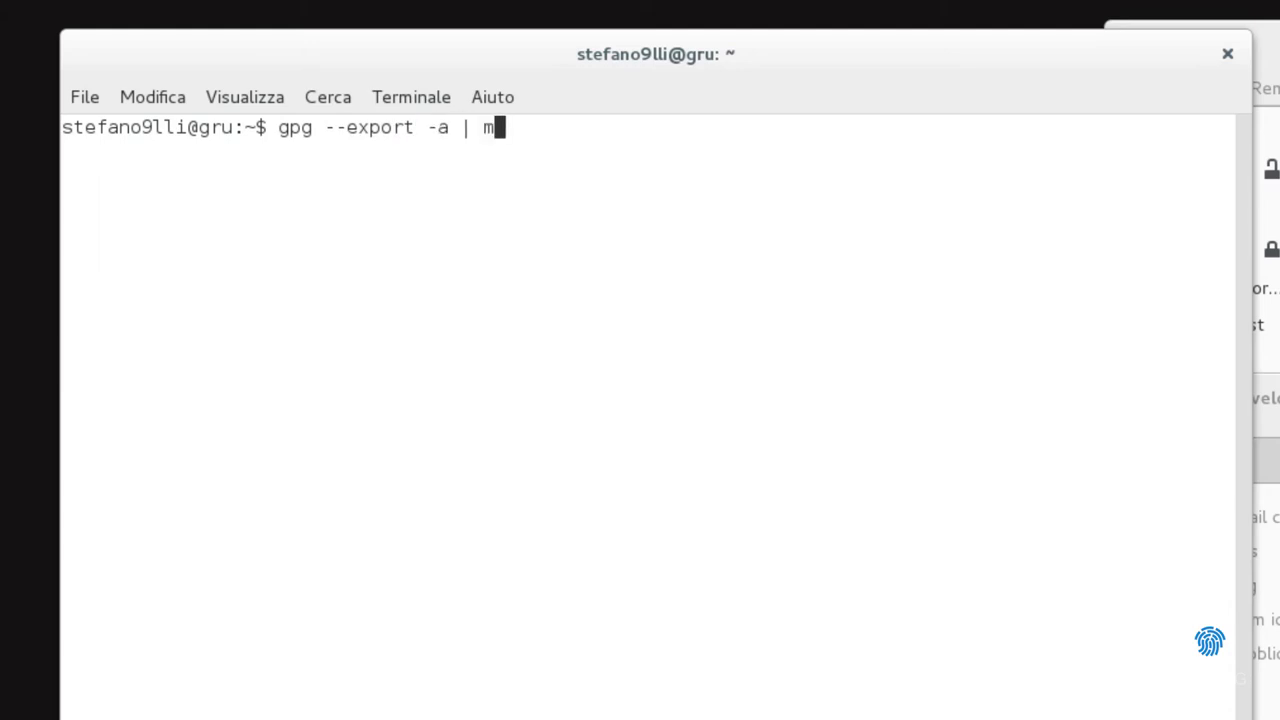
pyautogui.write('ail -s')
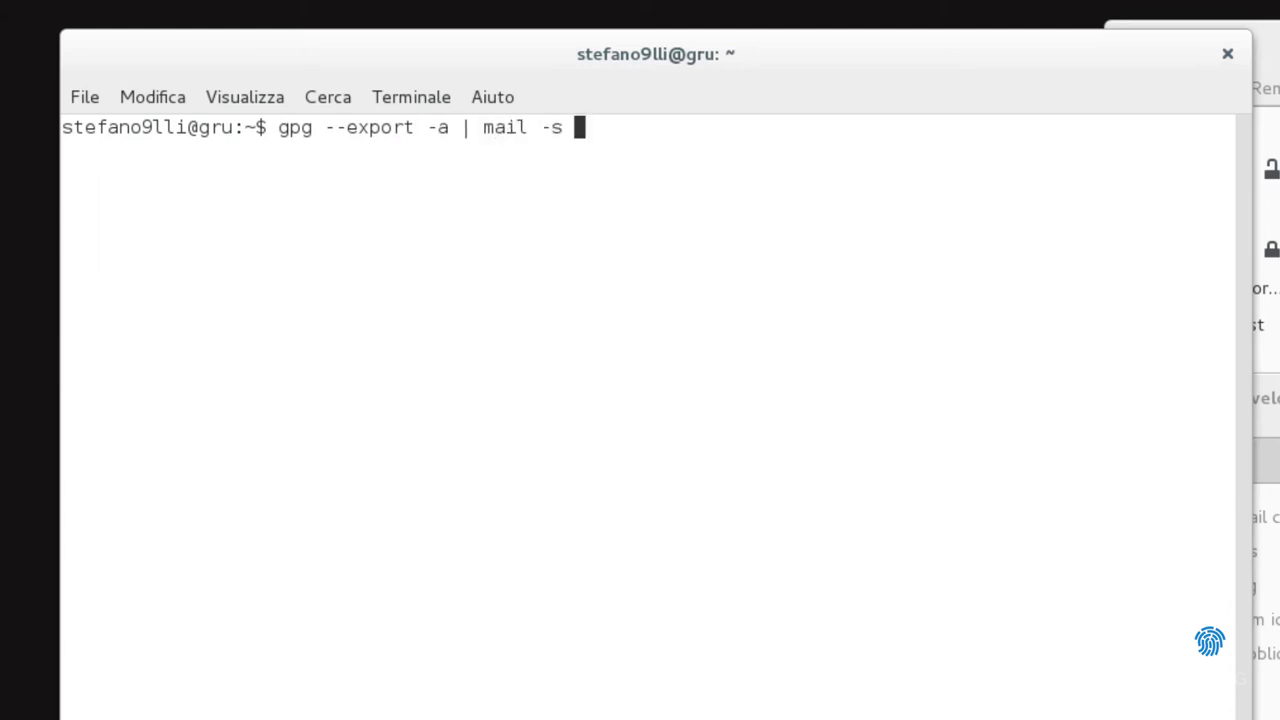
pyautogui.write('"La mia ch')
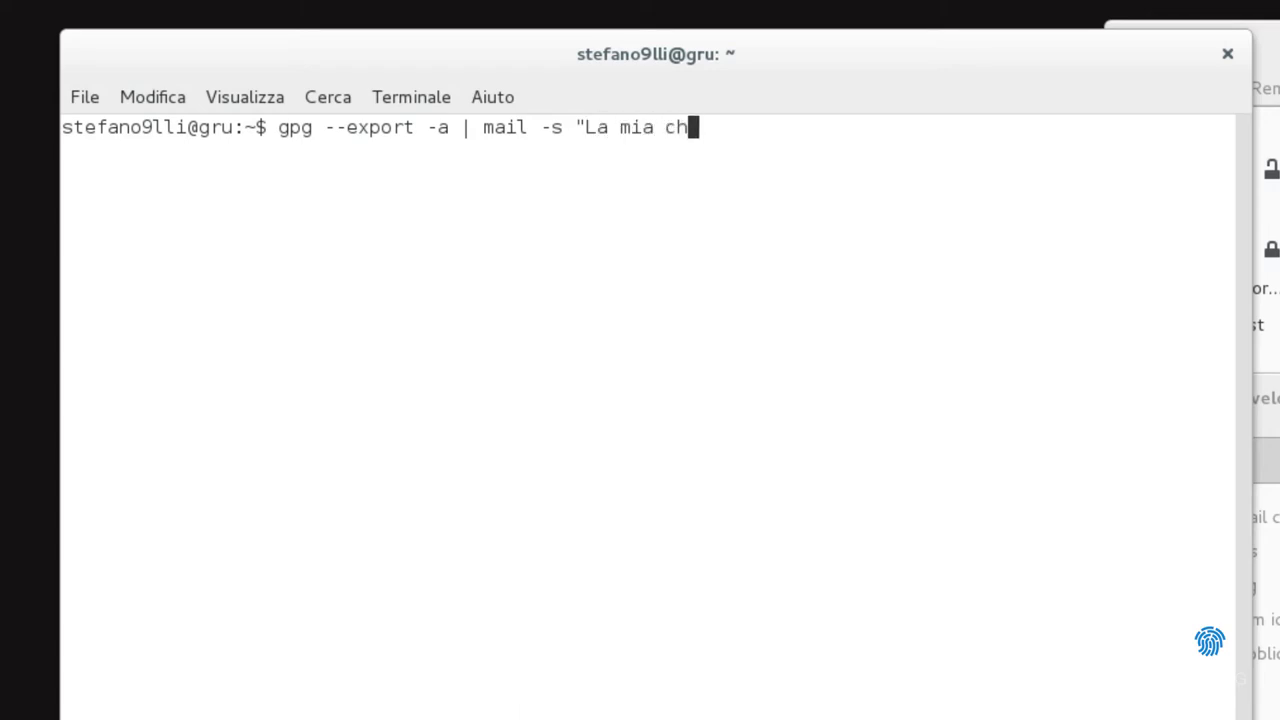
pyautogui.write('iave"')
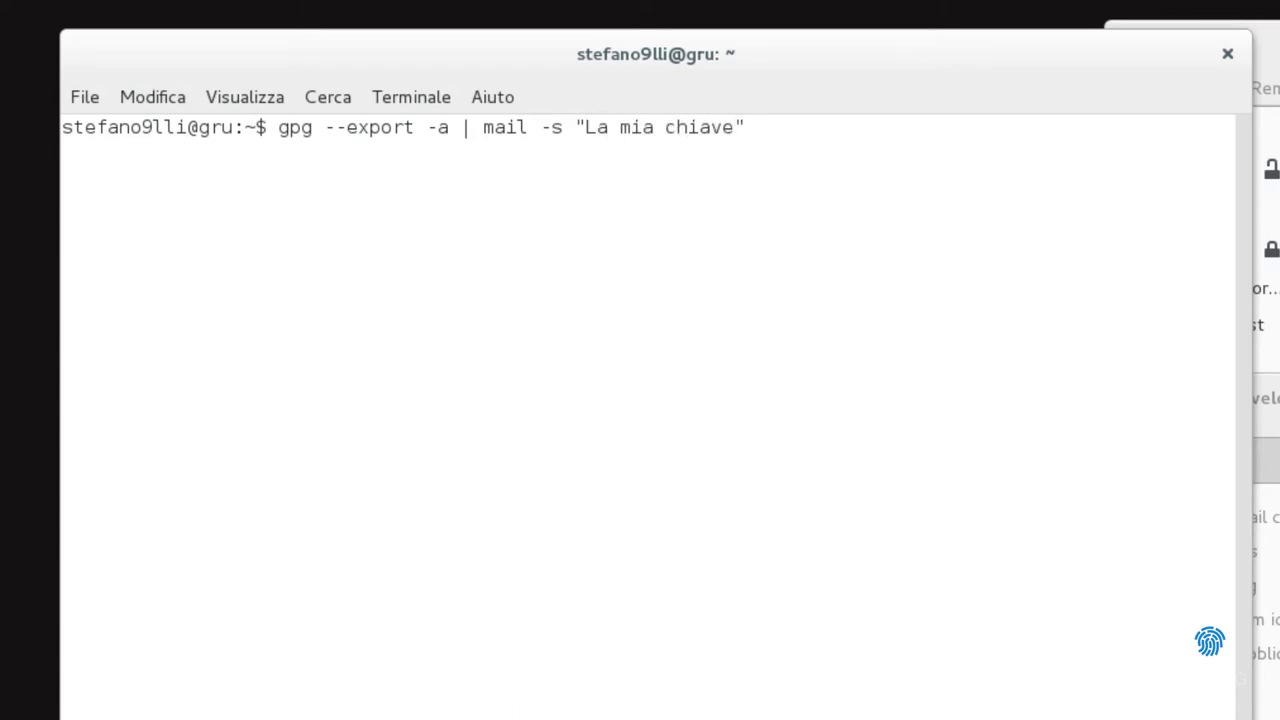
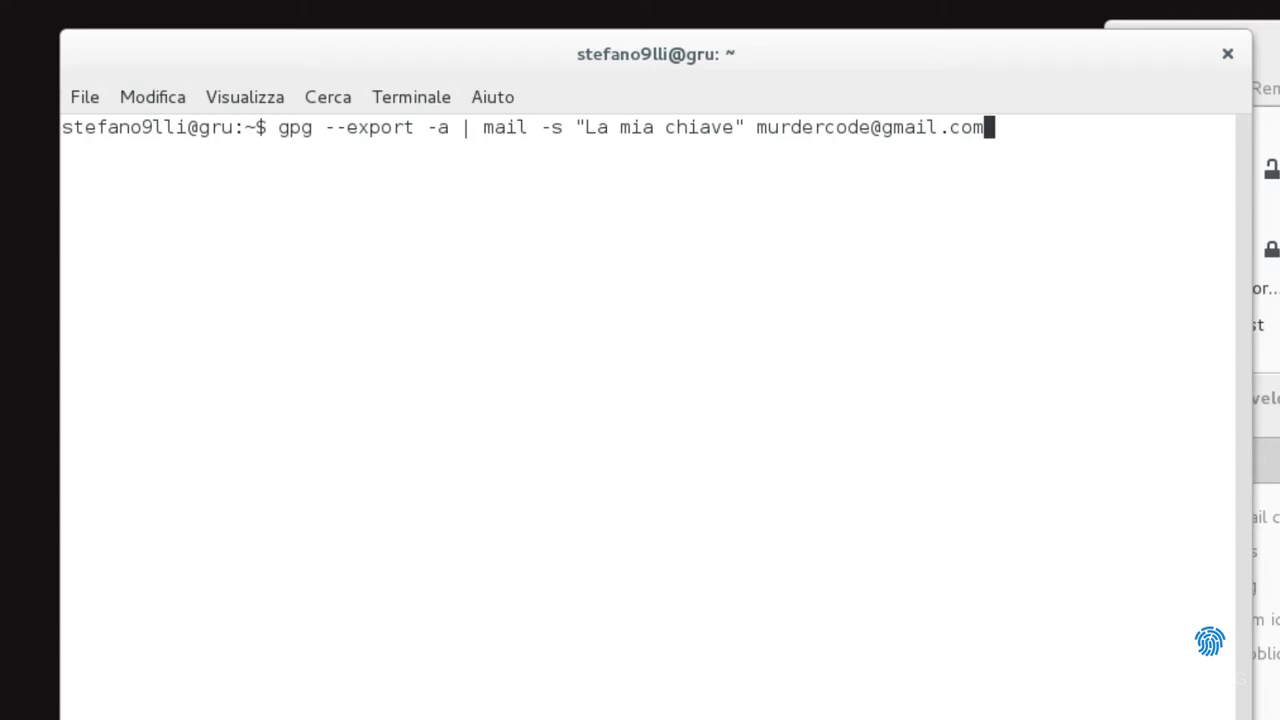
pyautogui.press('Return')
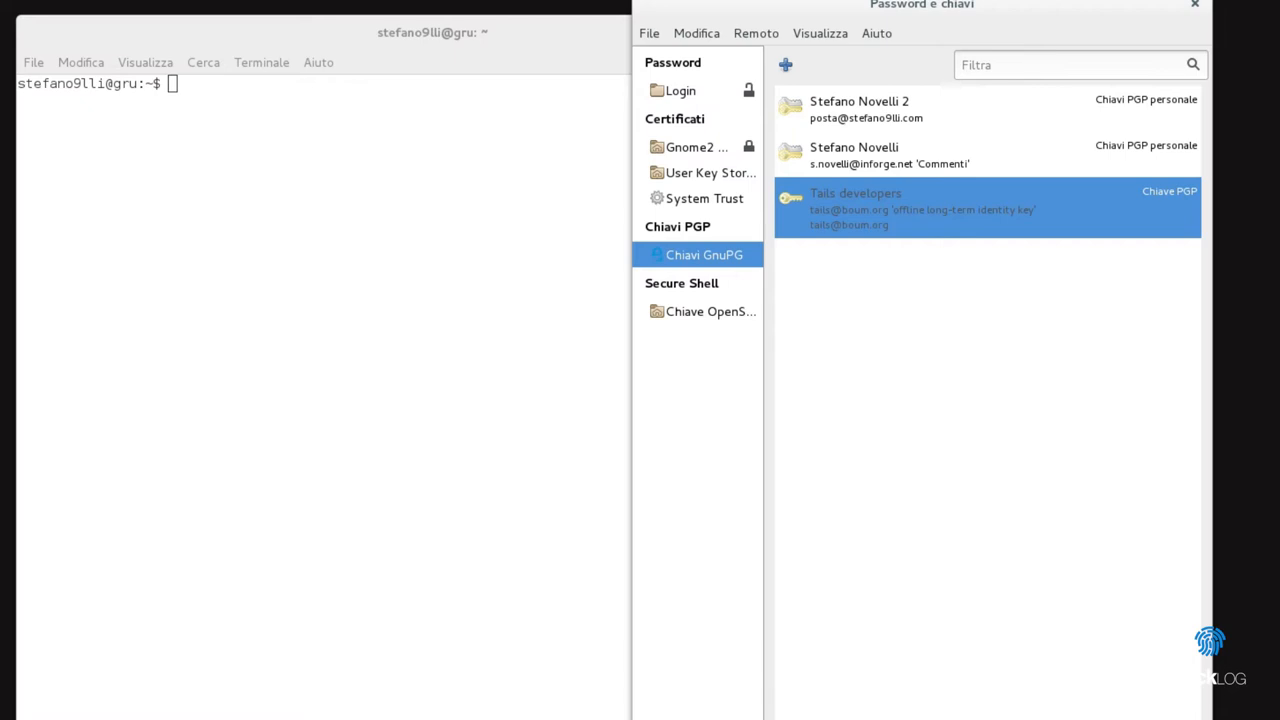
pyautogui.moveTo(530, 28)
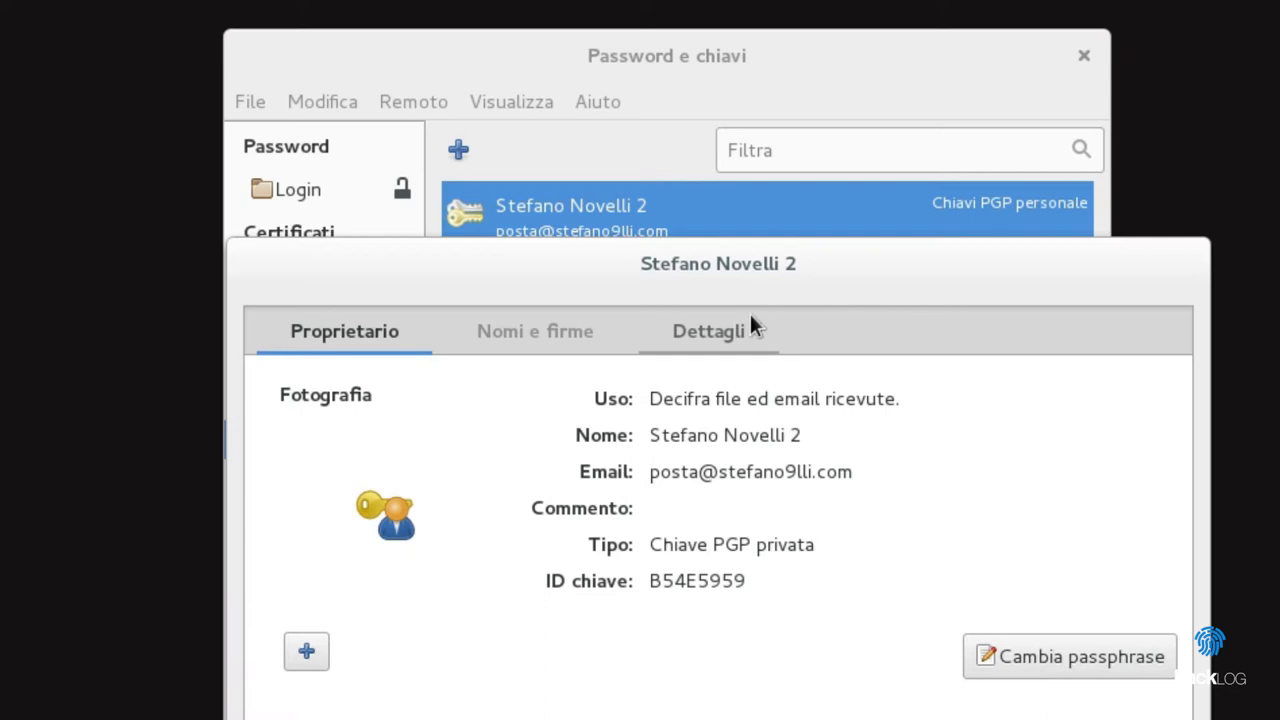
# Review key B54E5959's Dettagli, Nomi e firme and Proprietario tabs.
pyautogui.click(708, 332)
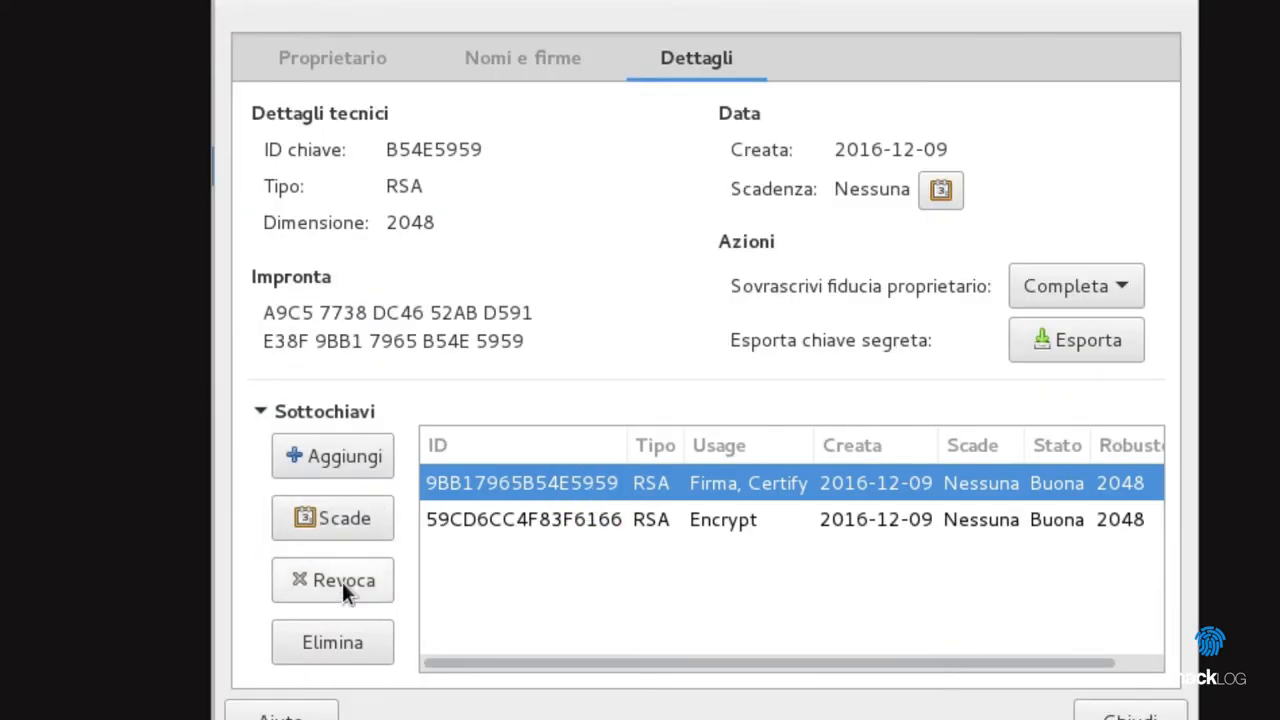
pyautogui.moveTo(360, 676)
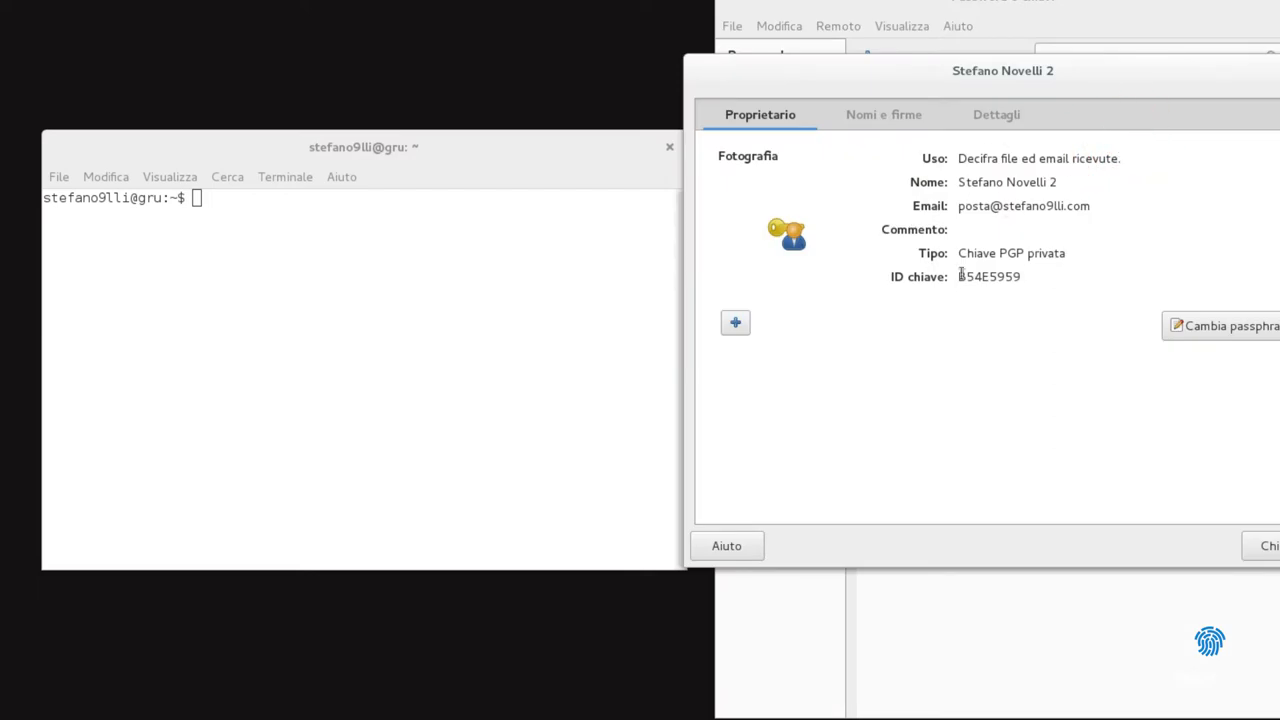
pyautogui.click(996, 114)
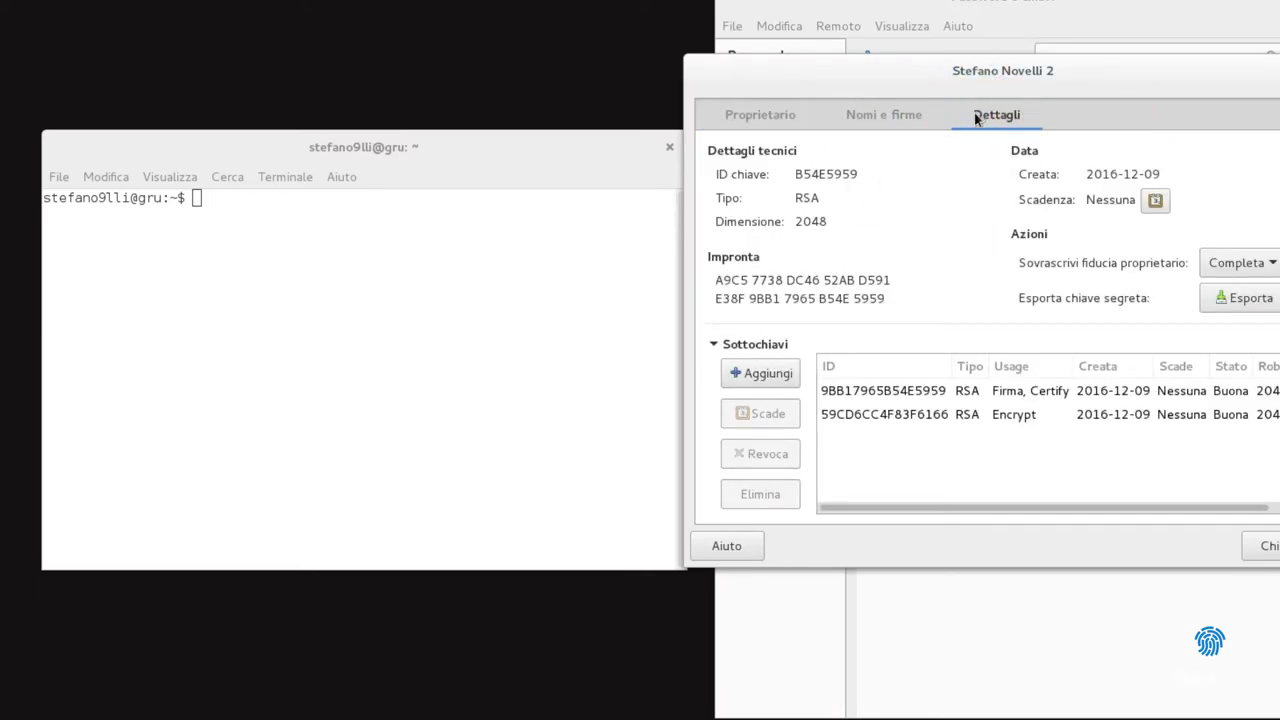
pyautogui.click(884, 114)
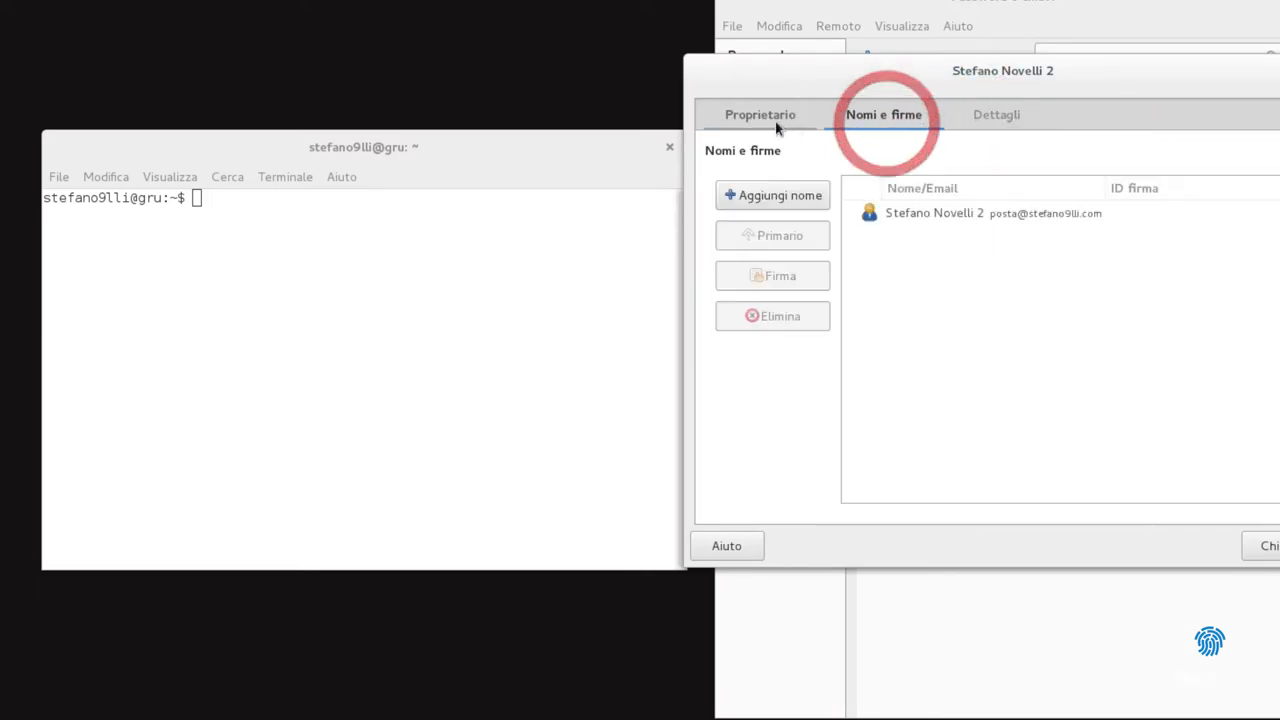
pyautogui.click(760, 114)
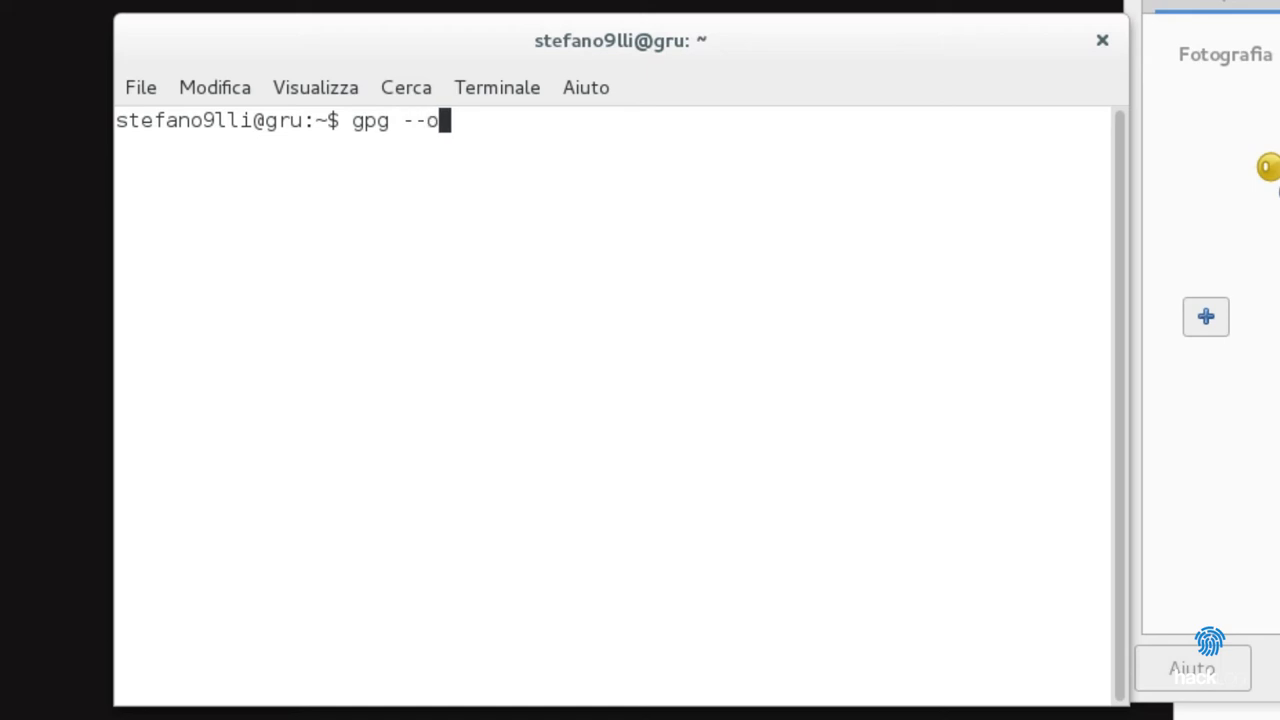
# Generate revoke.key for B54E5959 with gpg --gen-revoke, confirming and giving the passphrase.
pyautogui.write('utput revo')
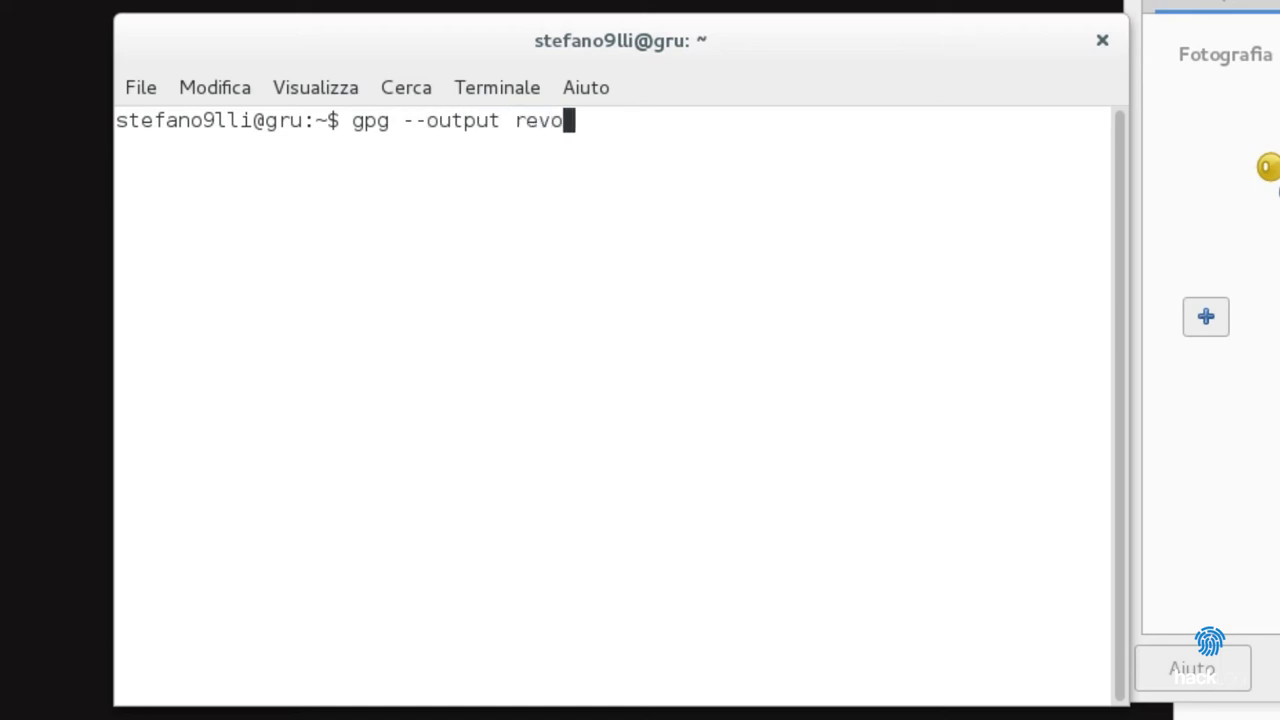
pyautogui.write('ke.key --gen')
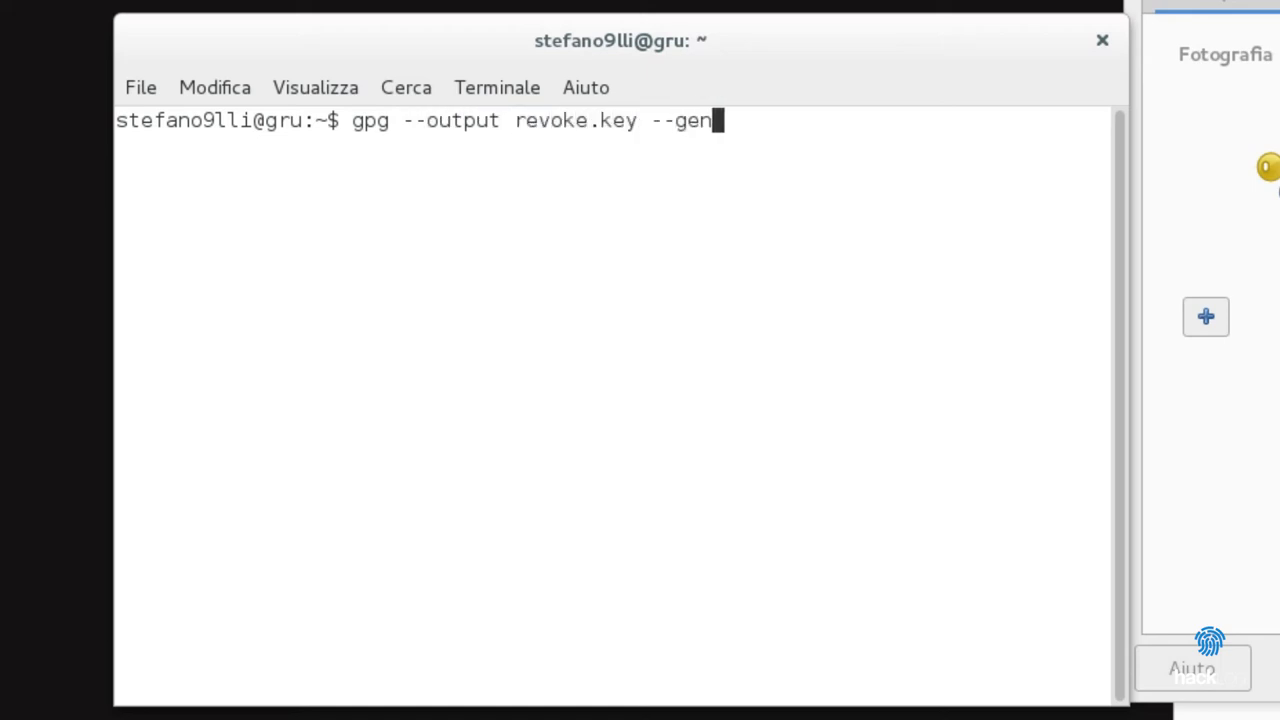
pyautogui.write('-revoke B54E5959')
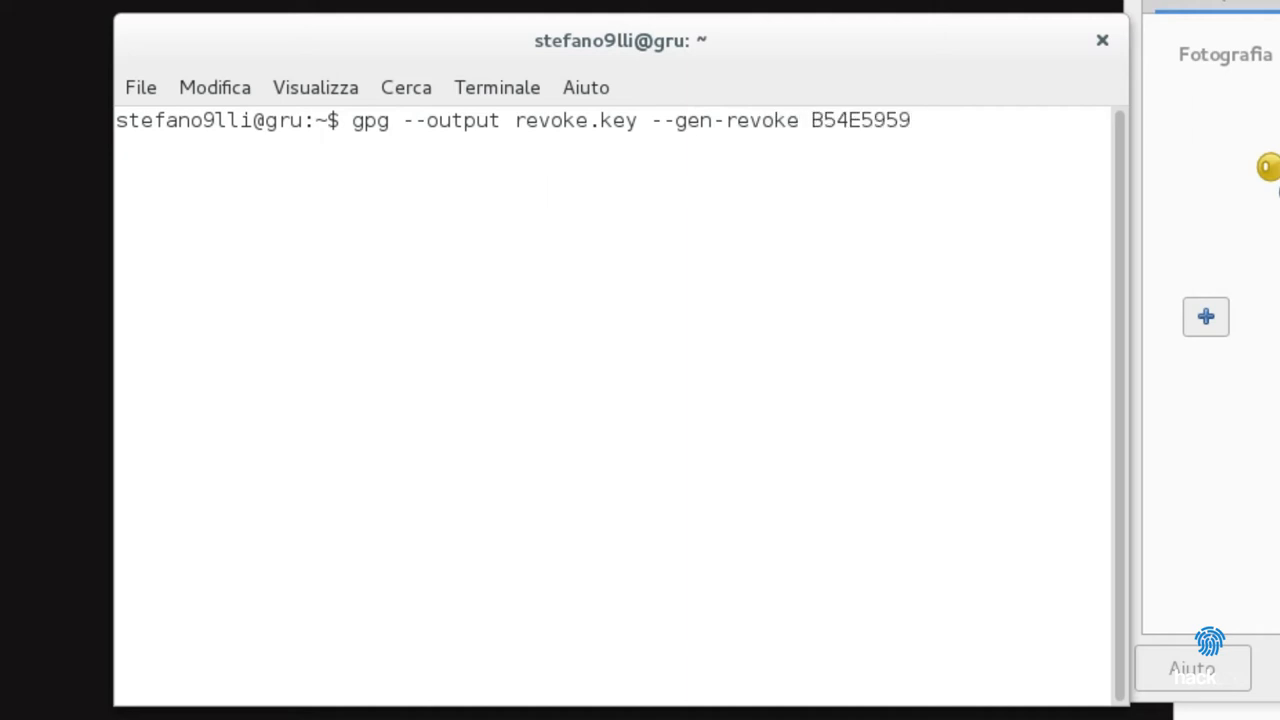
pyautogui.press('Return')
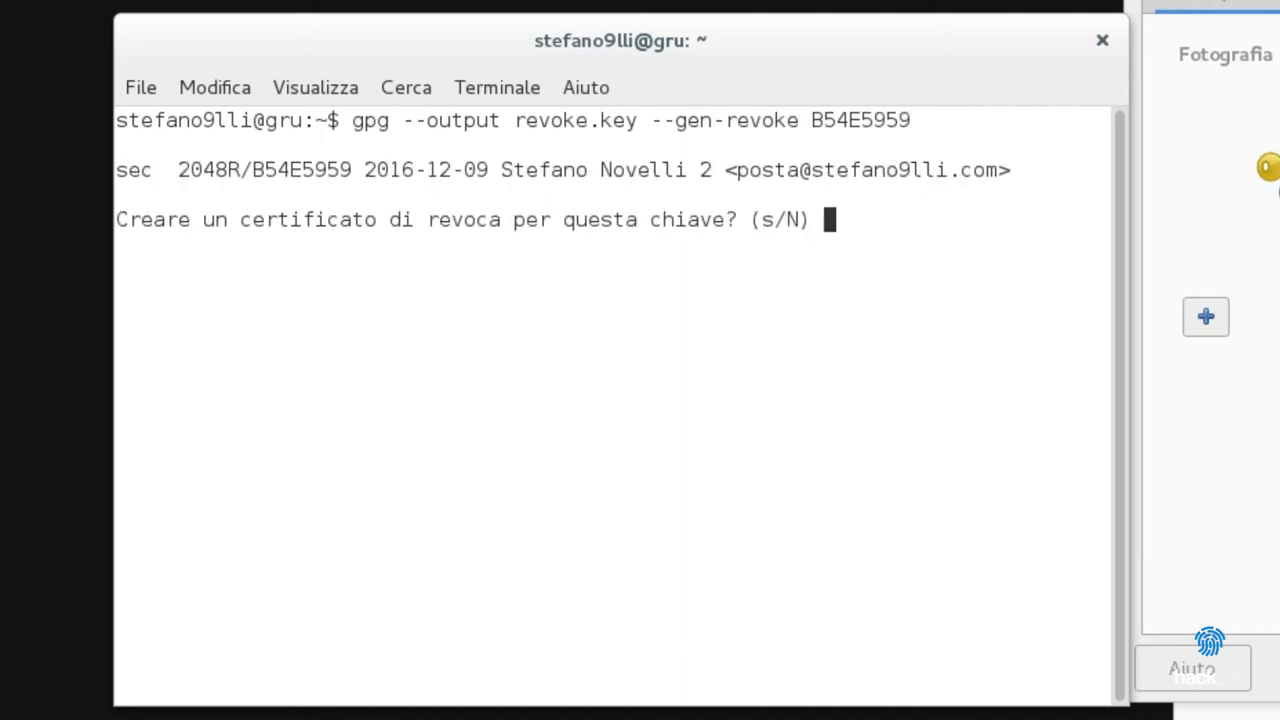
pyautogui.write('s')
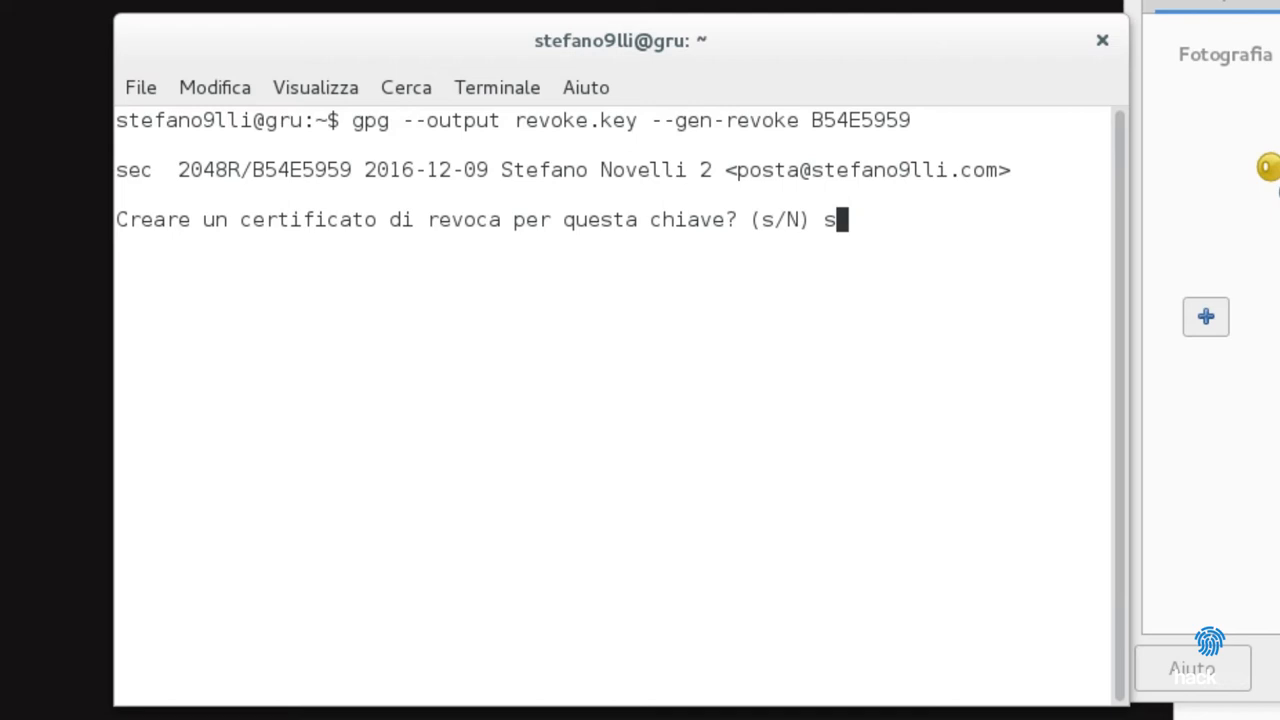
pyautogui.press('Return')
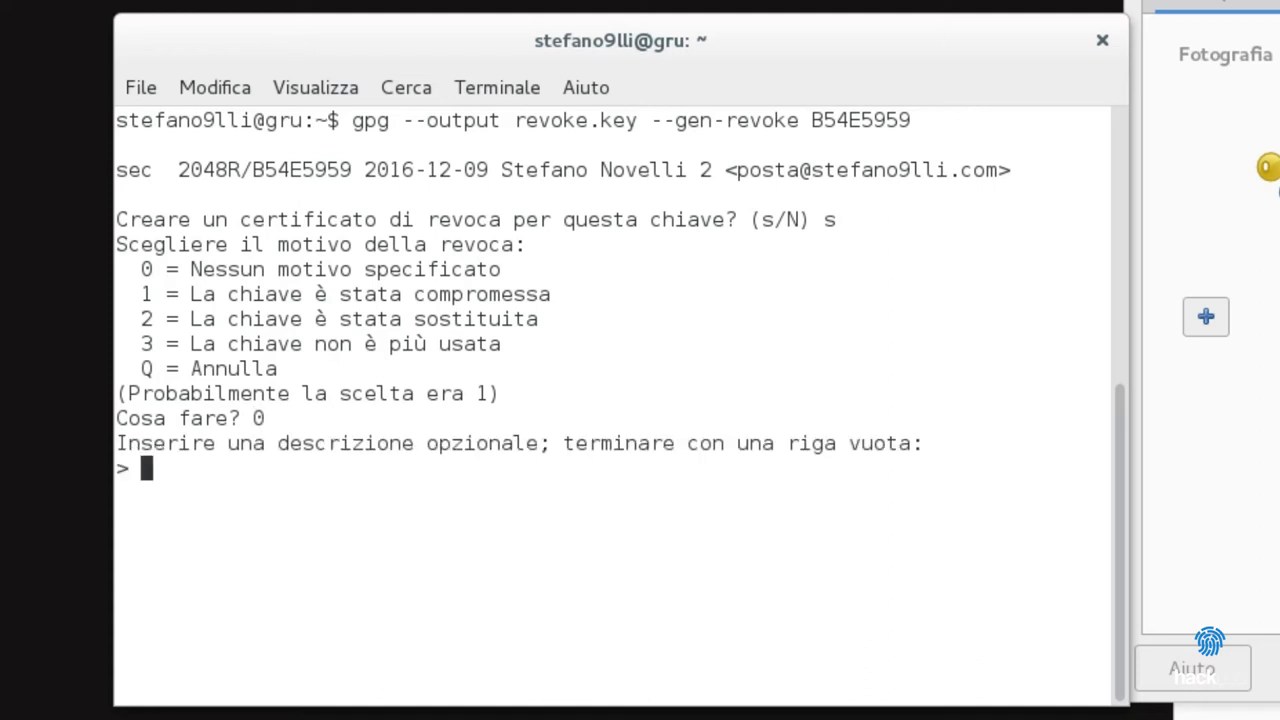
pyautogui.write('Solo per Hacklog')
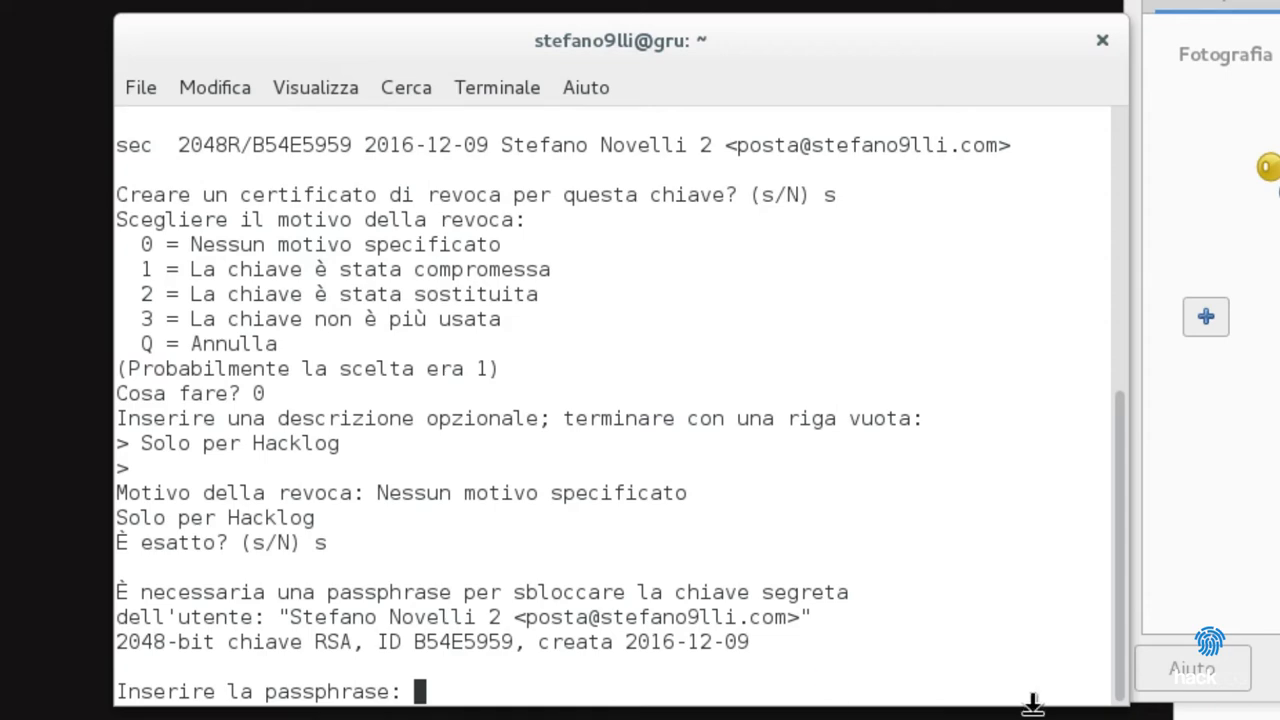
pyautogui.press('Return')
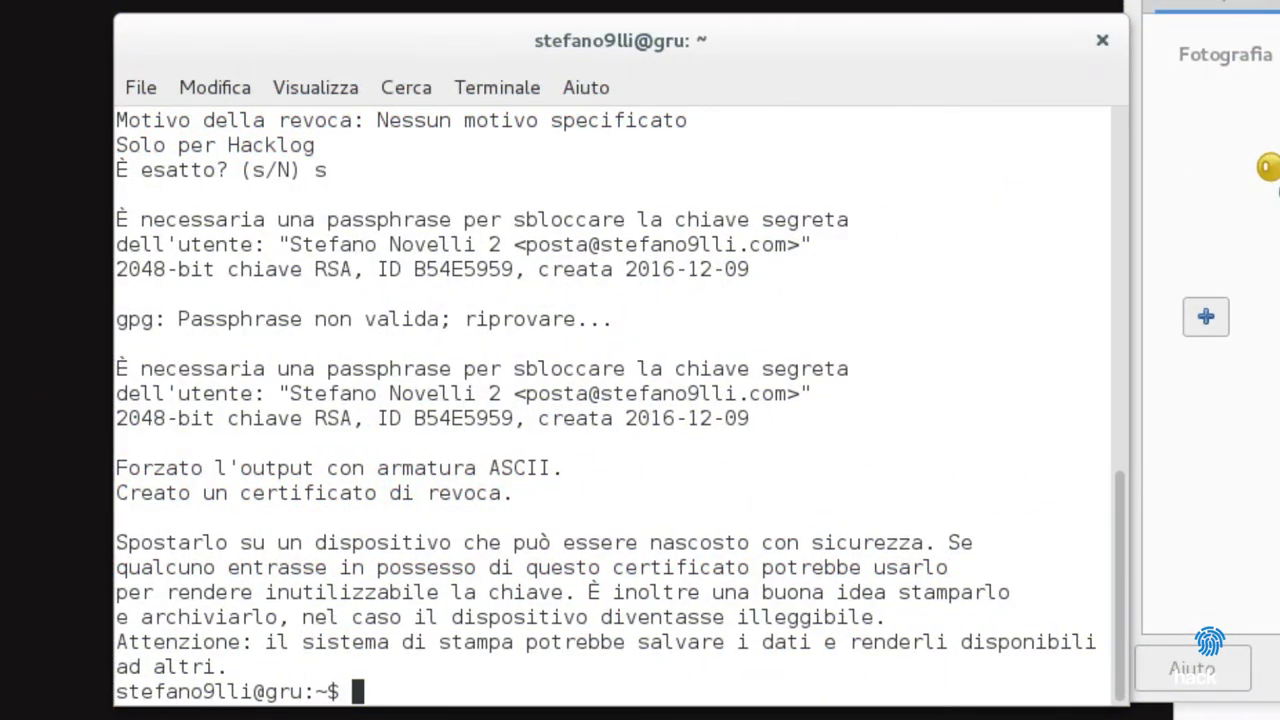
# Import the revocation certificate into the keyring with gpg --import revoke.key.
pyautogui.write('gpg')
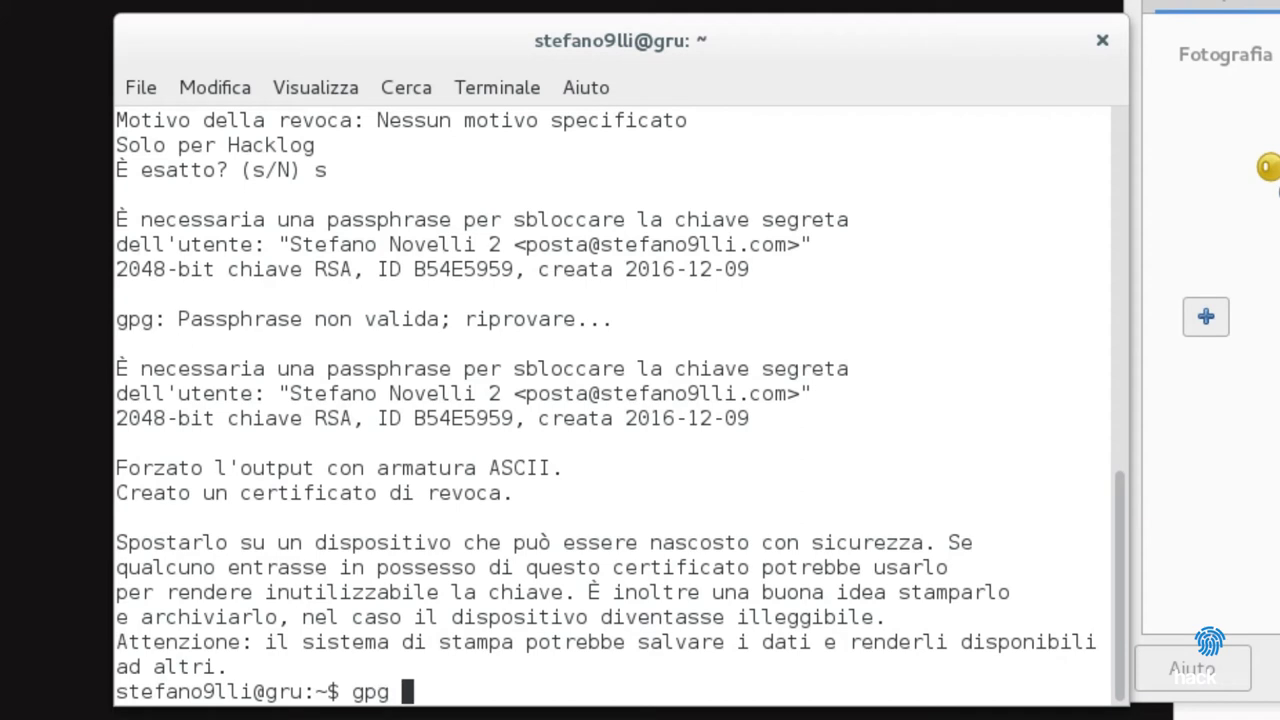
pyautogui.write('--import r')
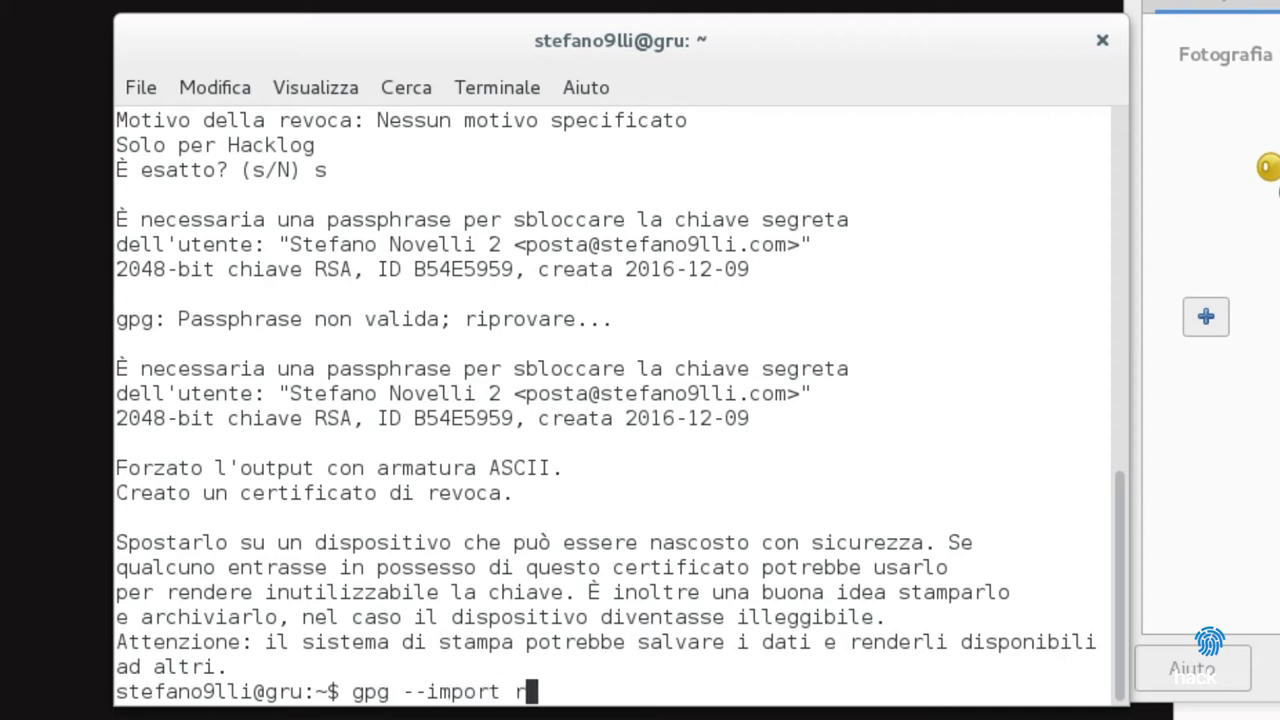
pyautogui.press('Return')
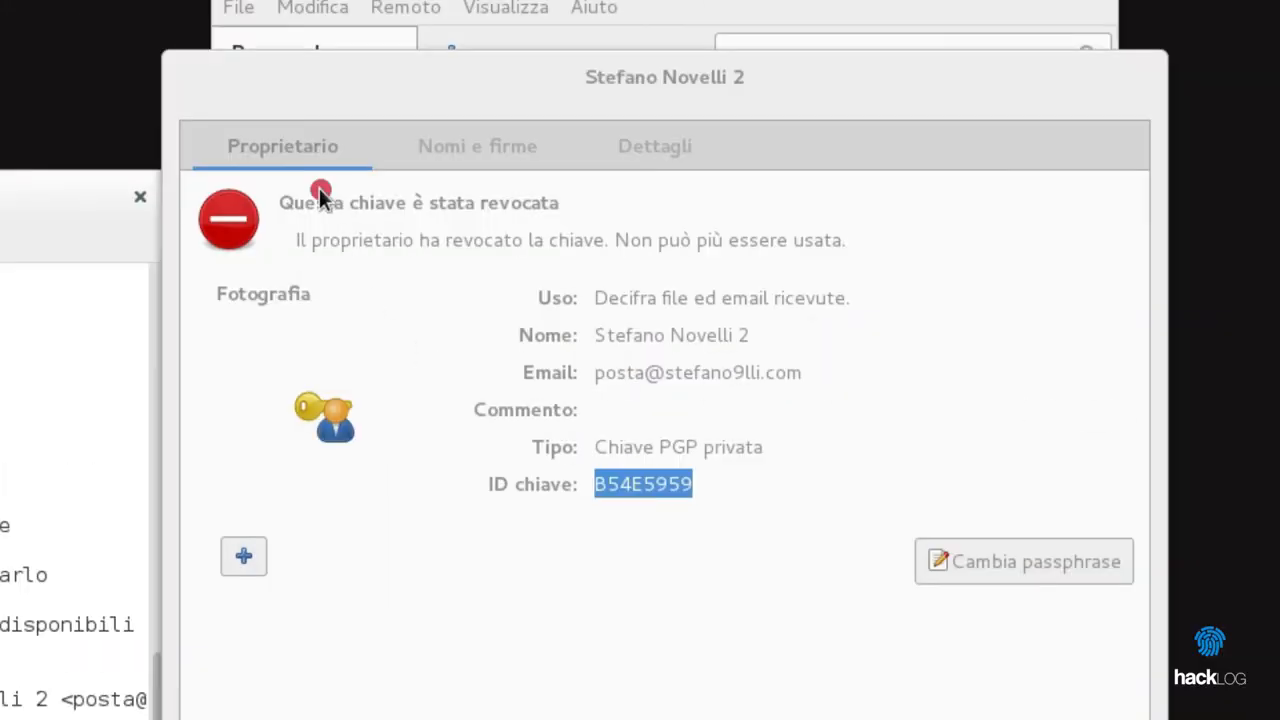
pyautogui.moveTo(280, 230)
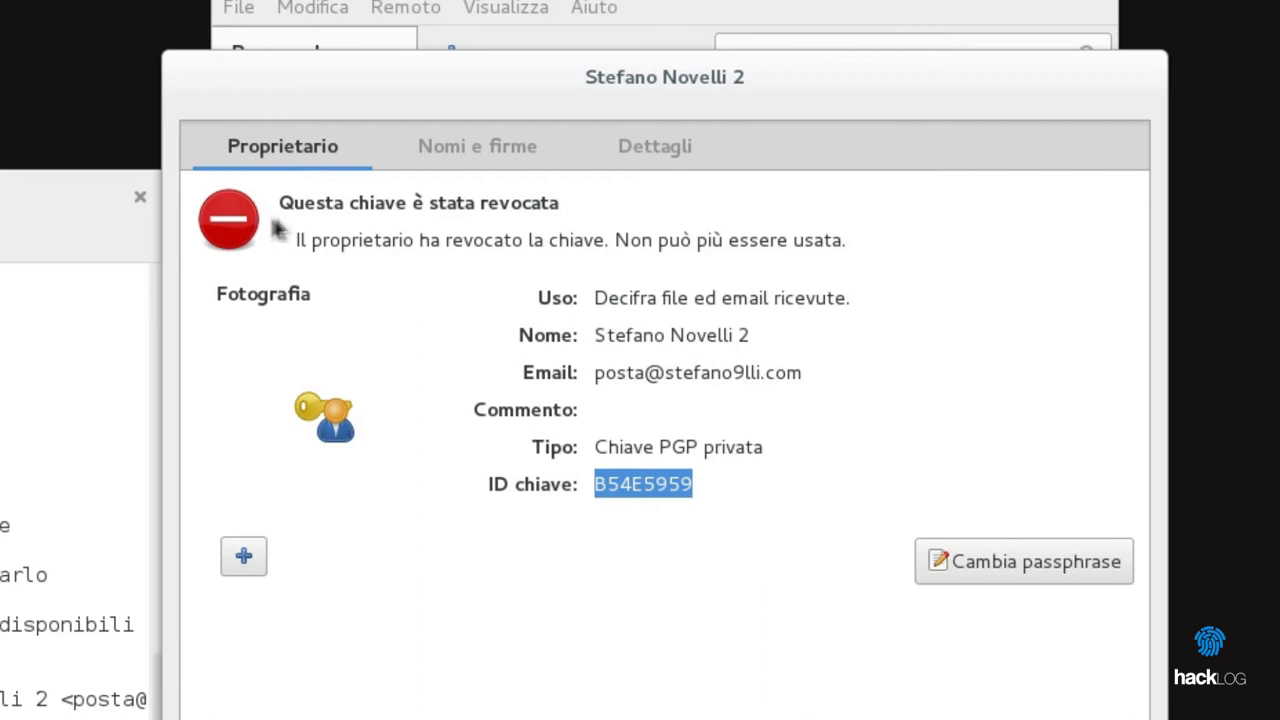
pyautogui.moveTo(328, 258)
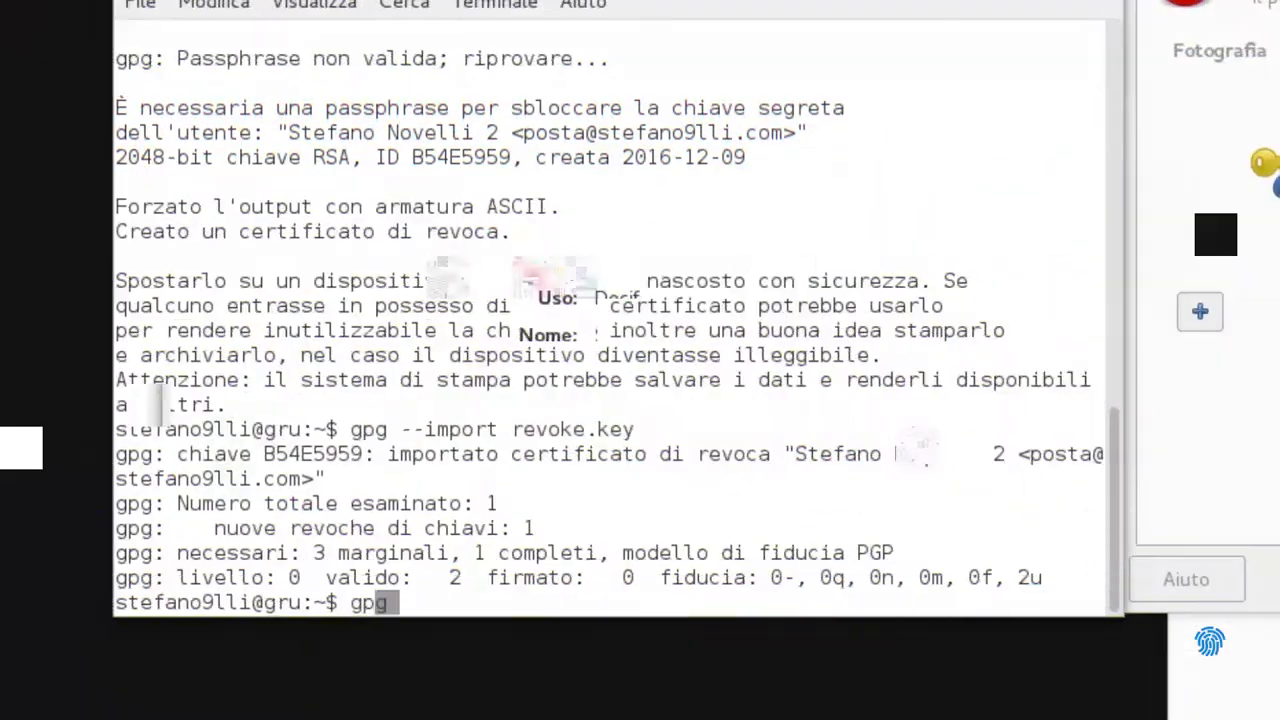
# Send key B54E5959 to keyserver hkp://subkeys.pgp.net with gpg --send-keys.
pyautogui.write('--send-k')
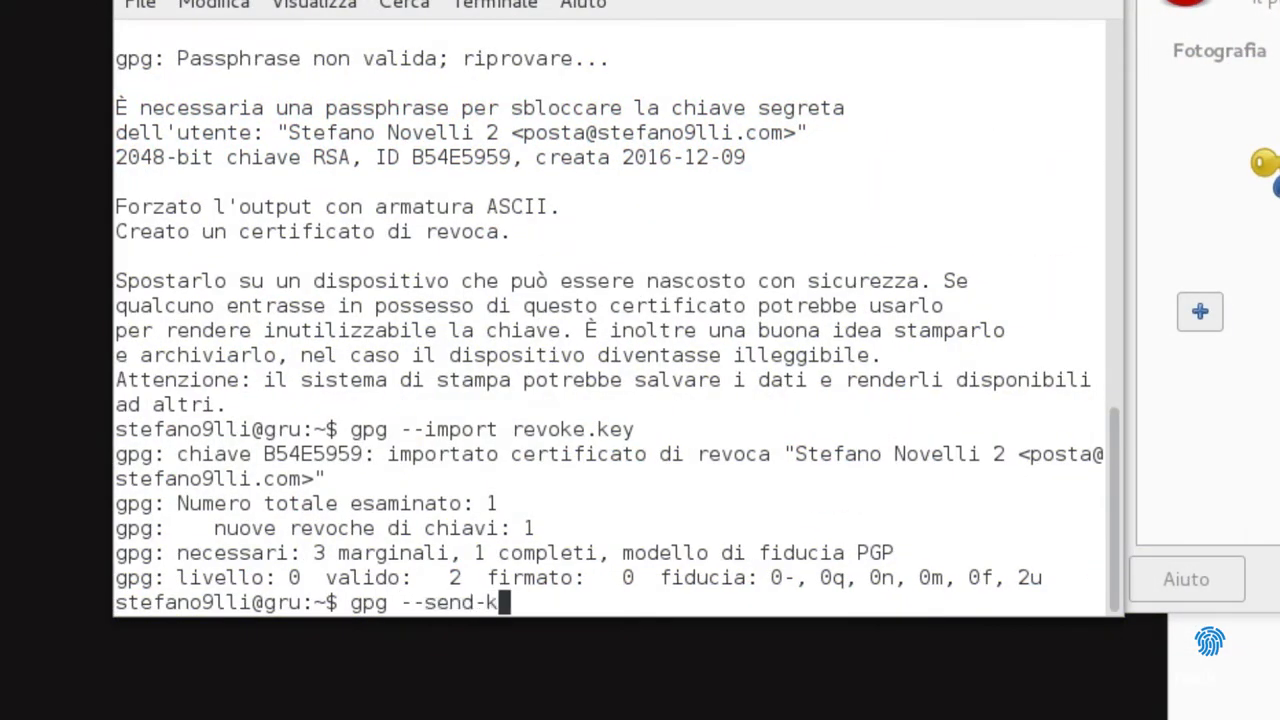
pyautogui.write('ys')
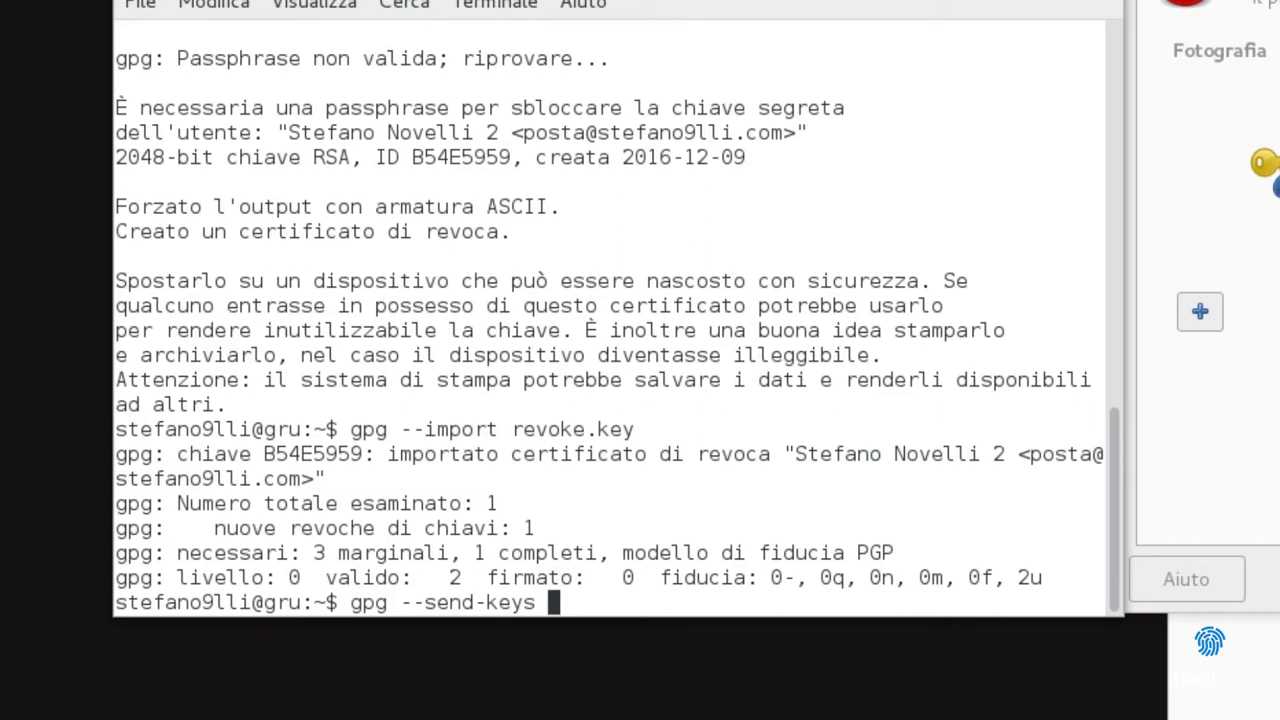
pyautogui.write('hkp:')
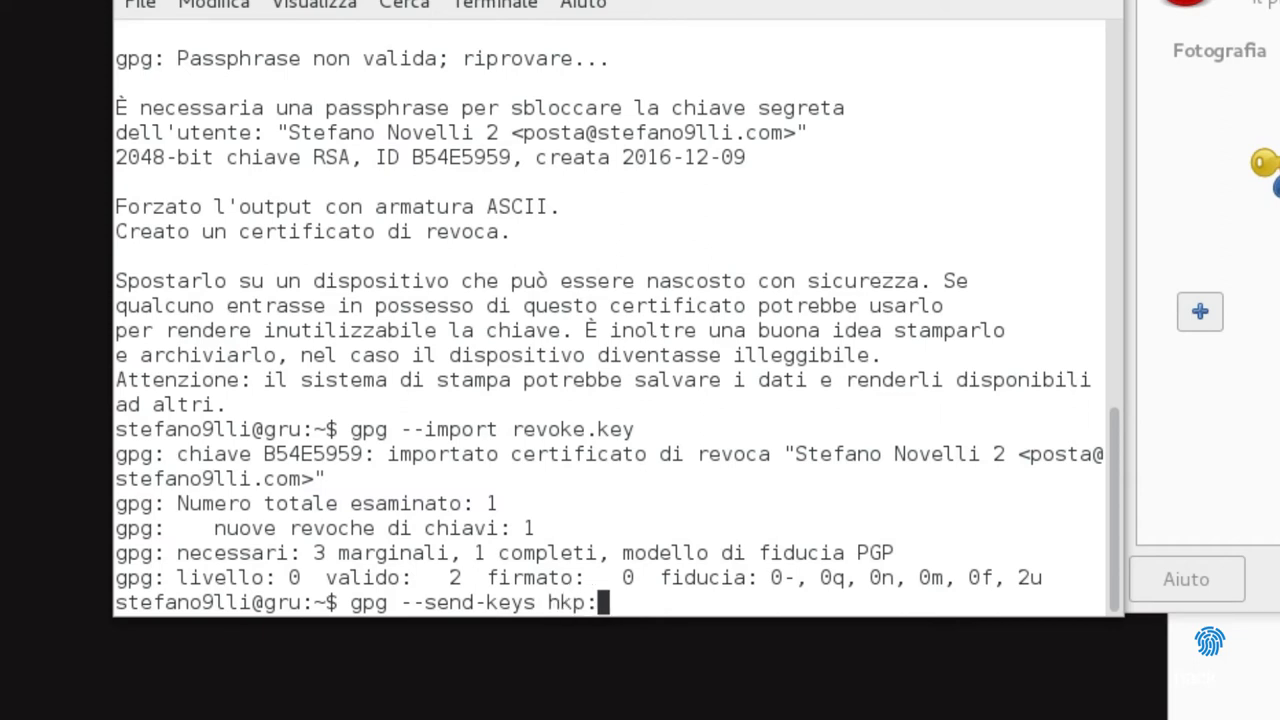
pyautogui.write('//subkeys')
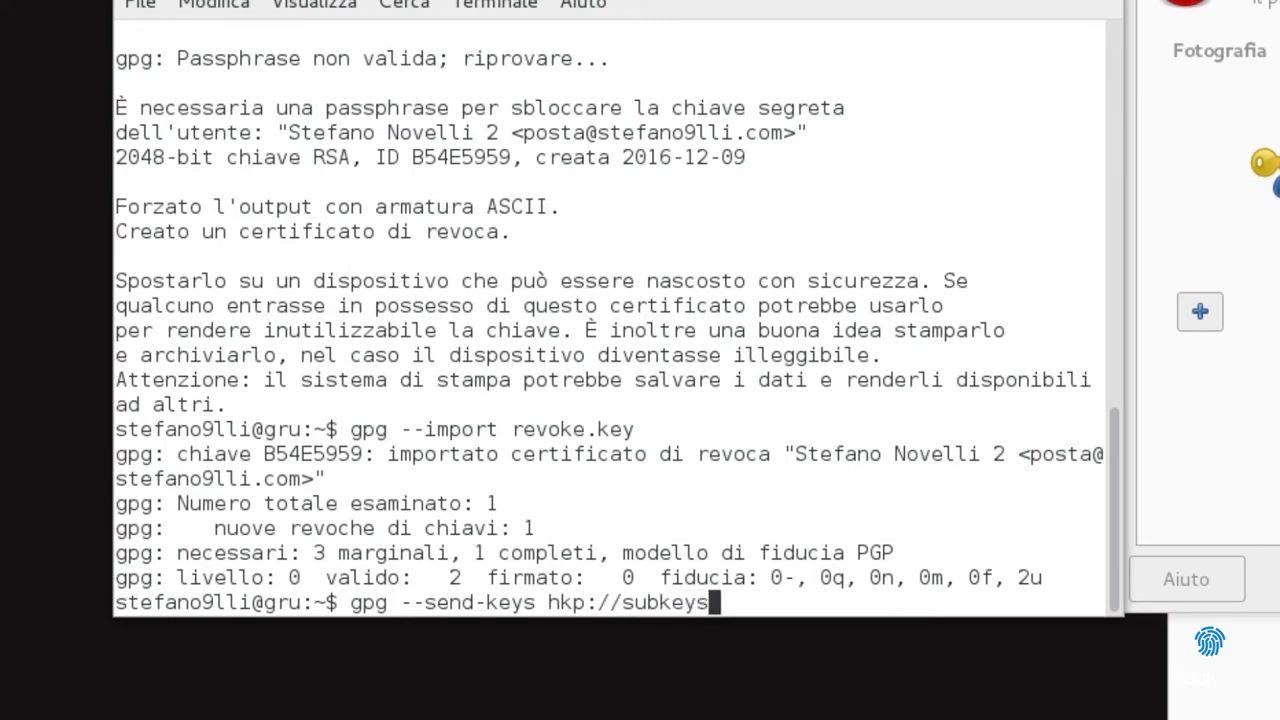
pyautogui.write('.pgp.net')
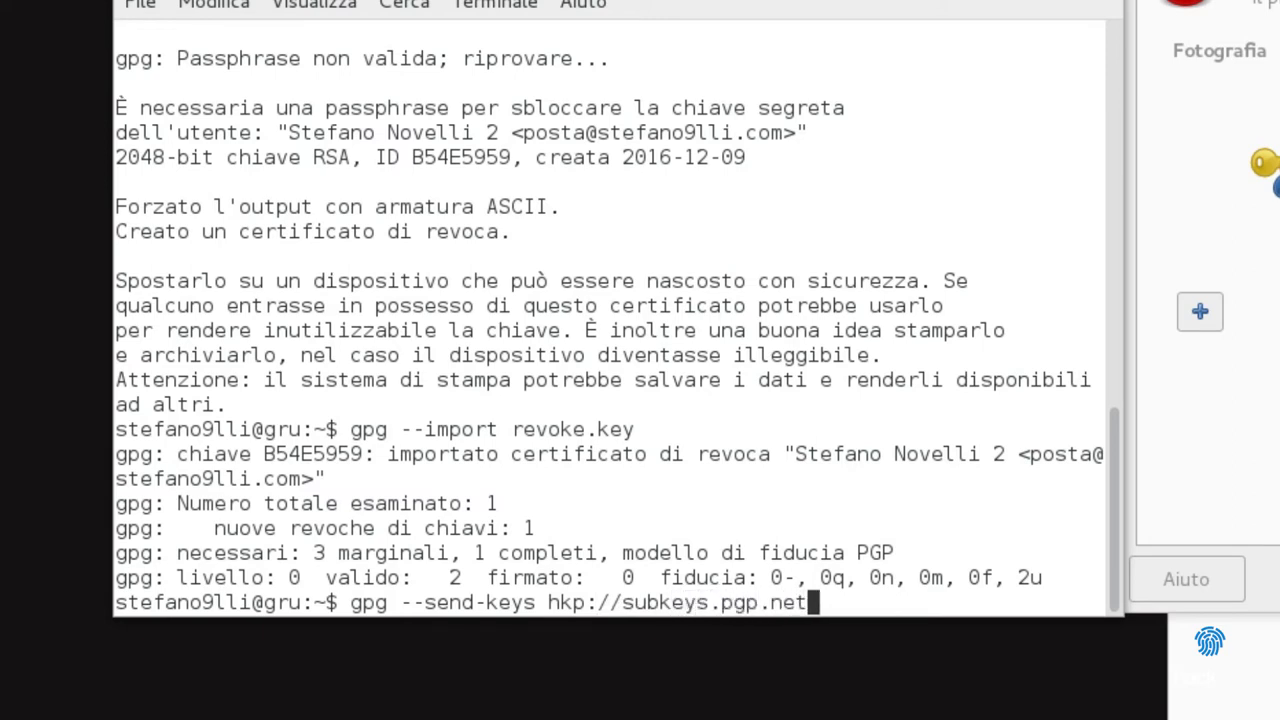
pyautogui.write('B54E5959')
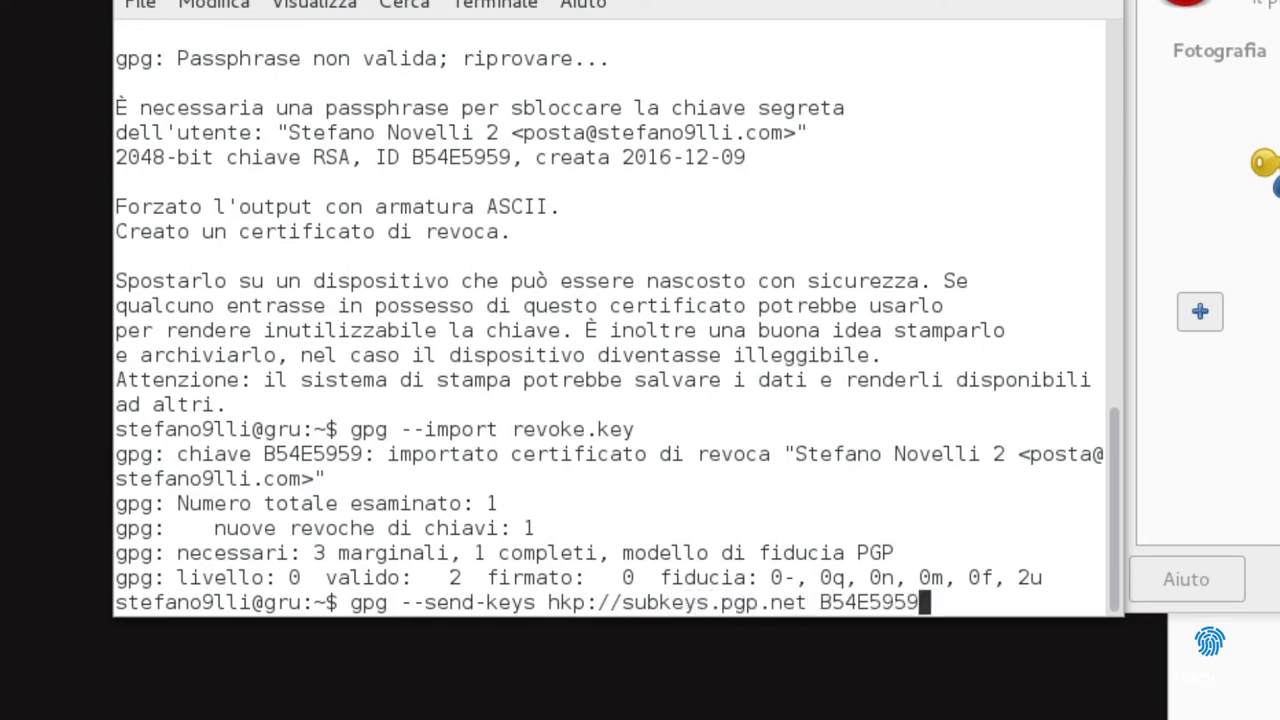
pyautogui.press('Return')
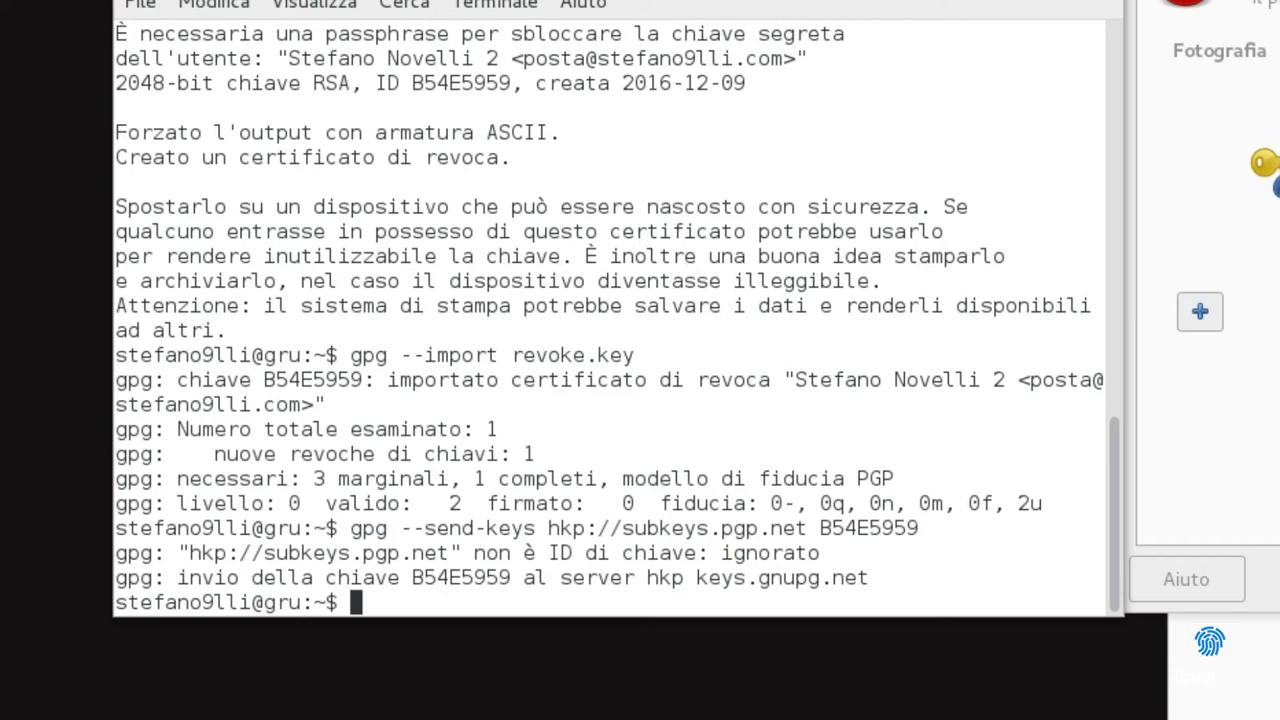
# Enter gpg --refresh-keys --keyserver hkp://subkeys.pgp.net.
pyautogui.write('gpg --')
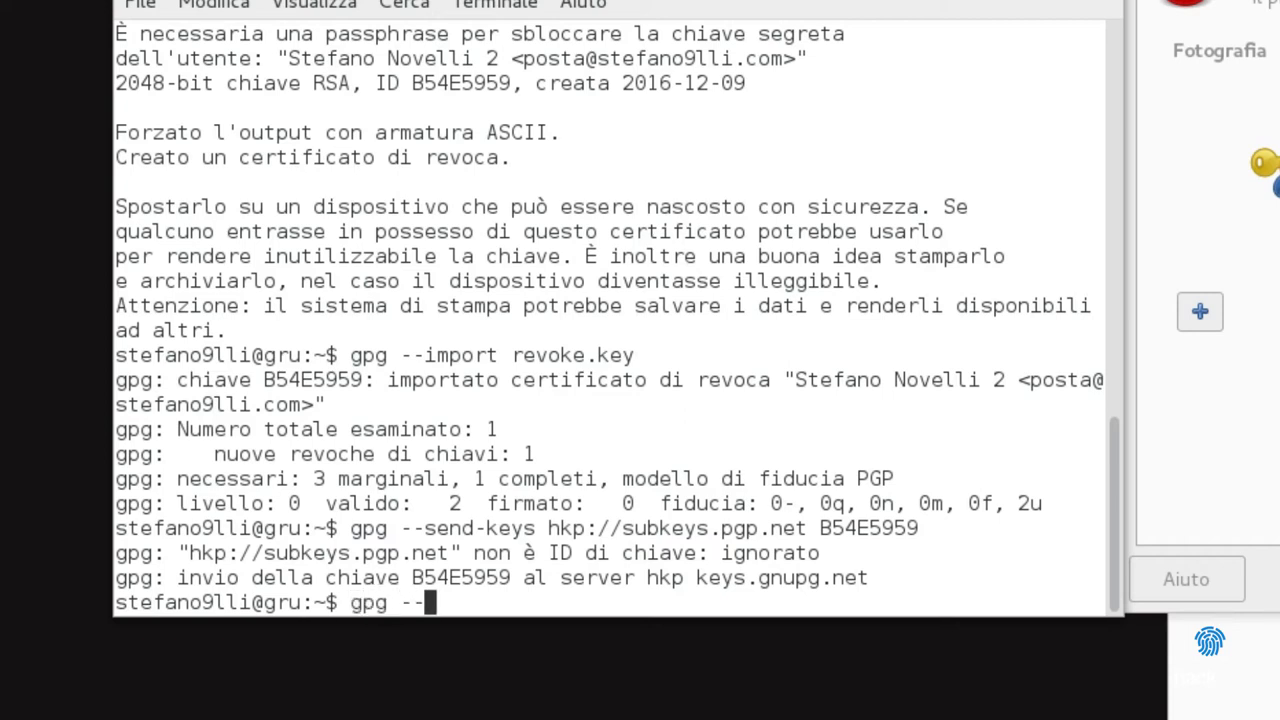
pyautogui.write('refresh-key')
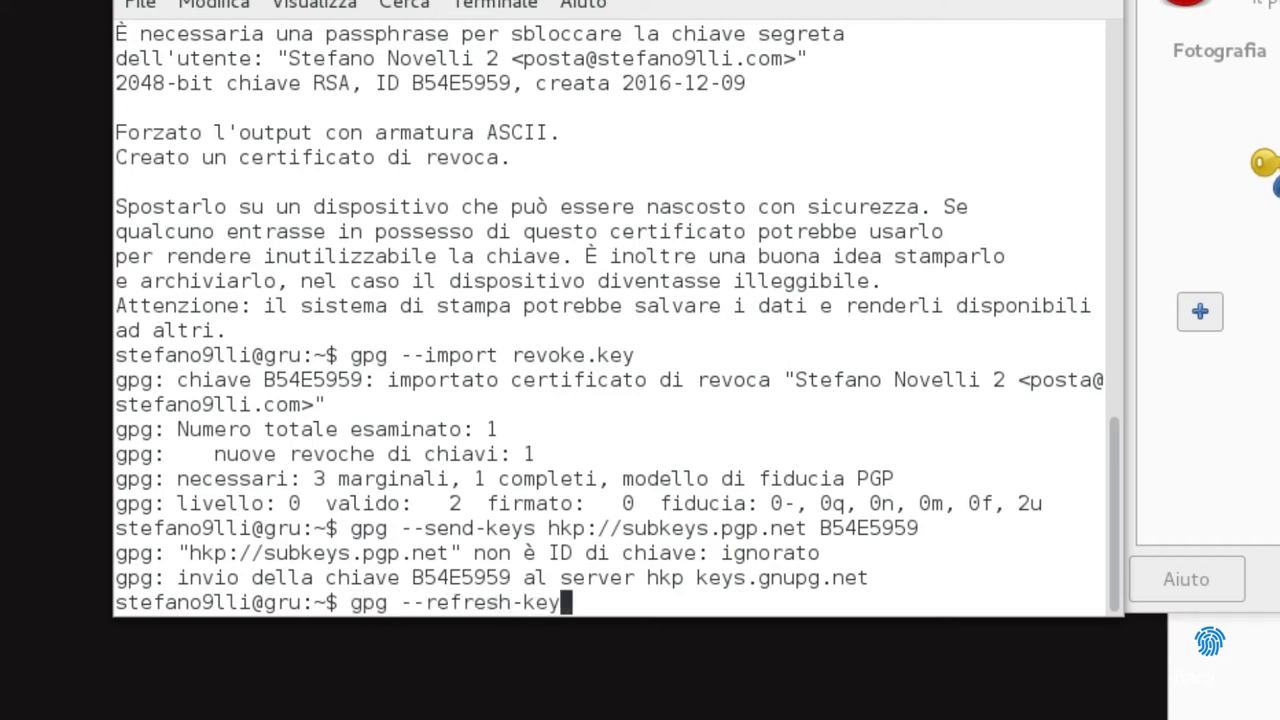
pyautogui.write('s --ke')
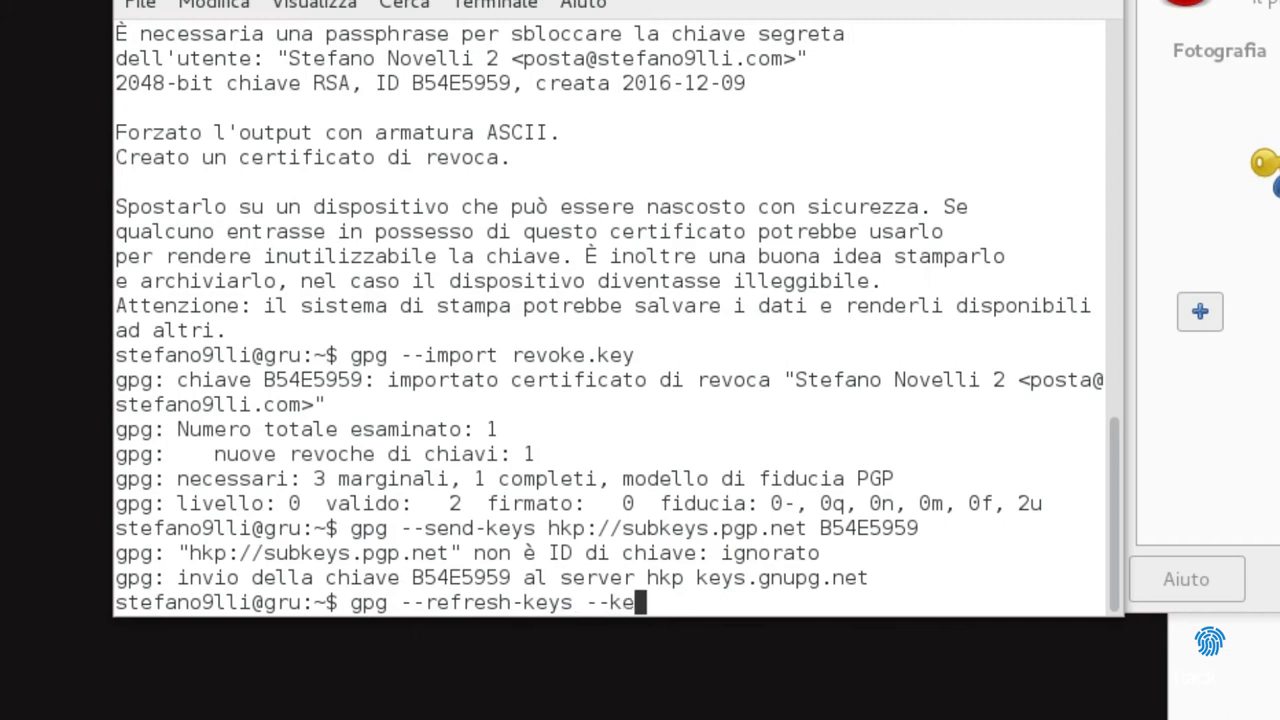
pyautogui.write('yserver')
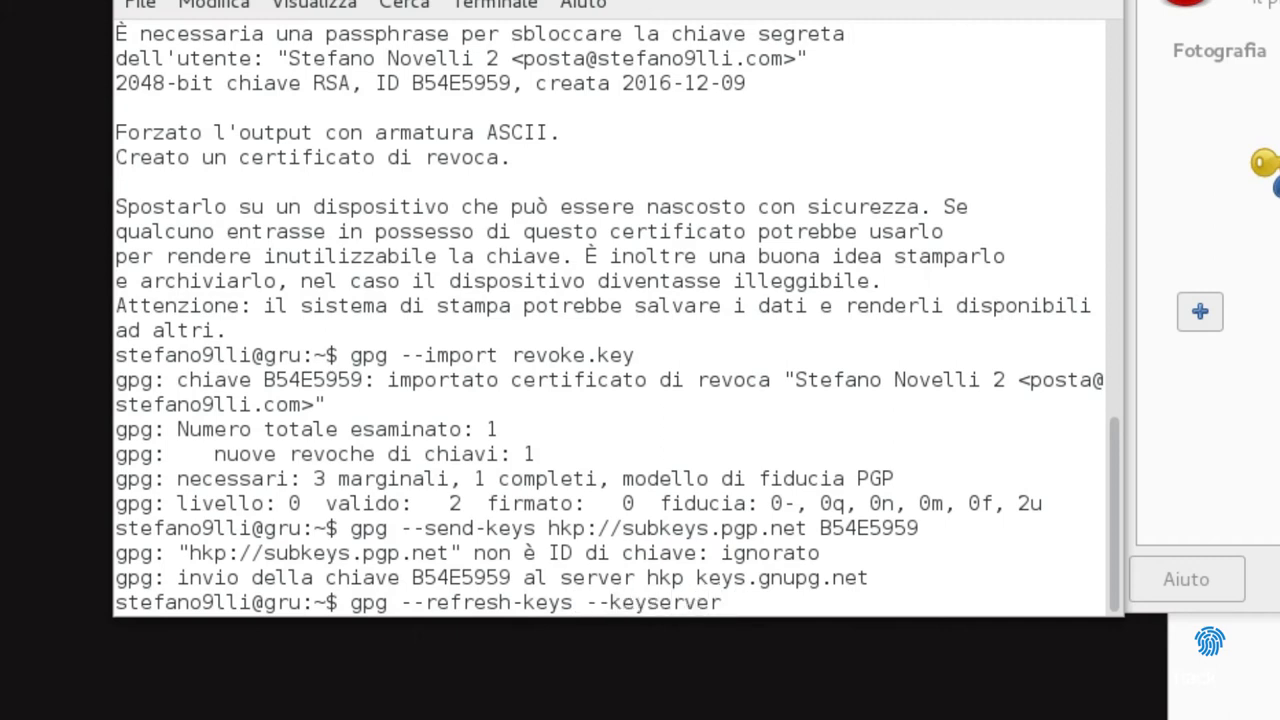
pyautogui.write('hk')
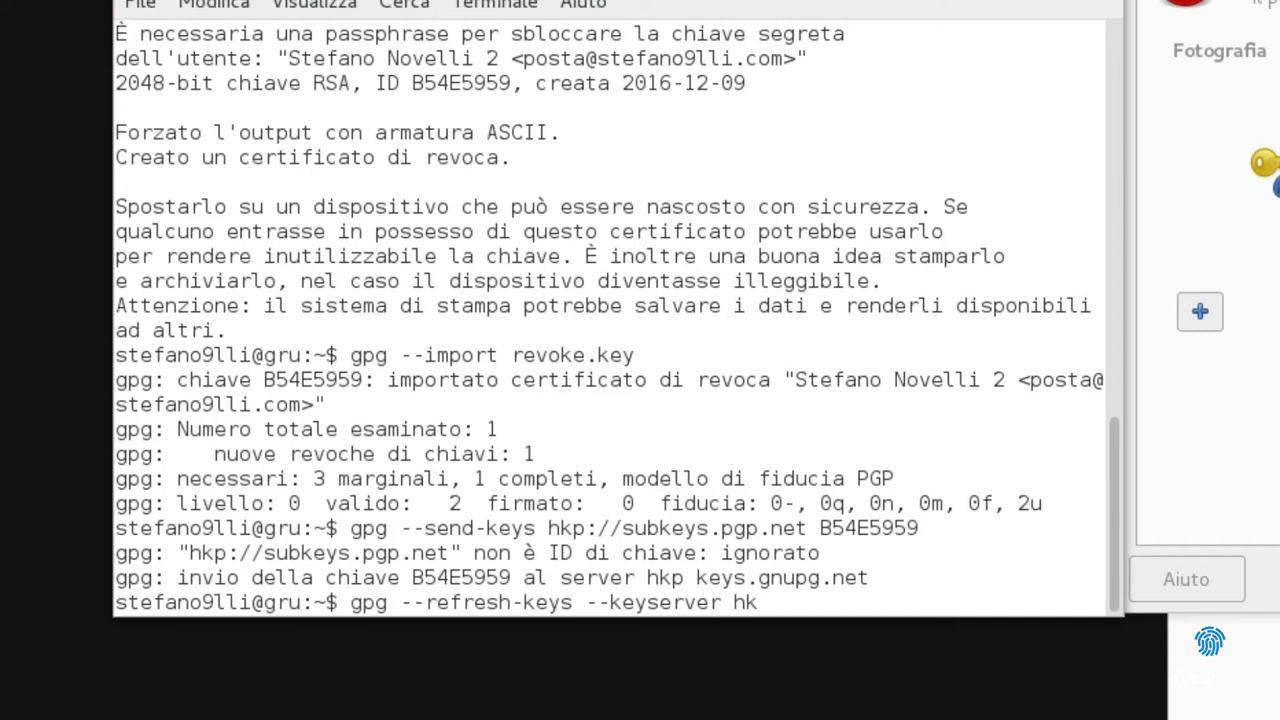
pyautogui.write('p://')
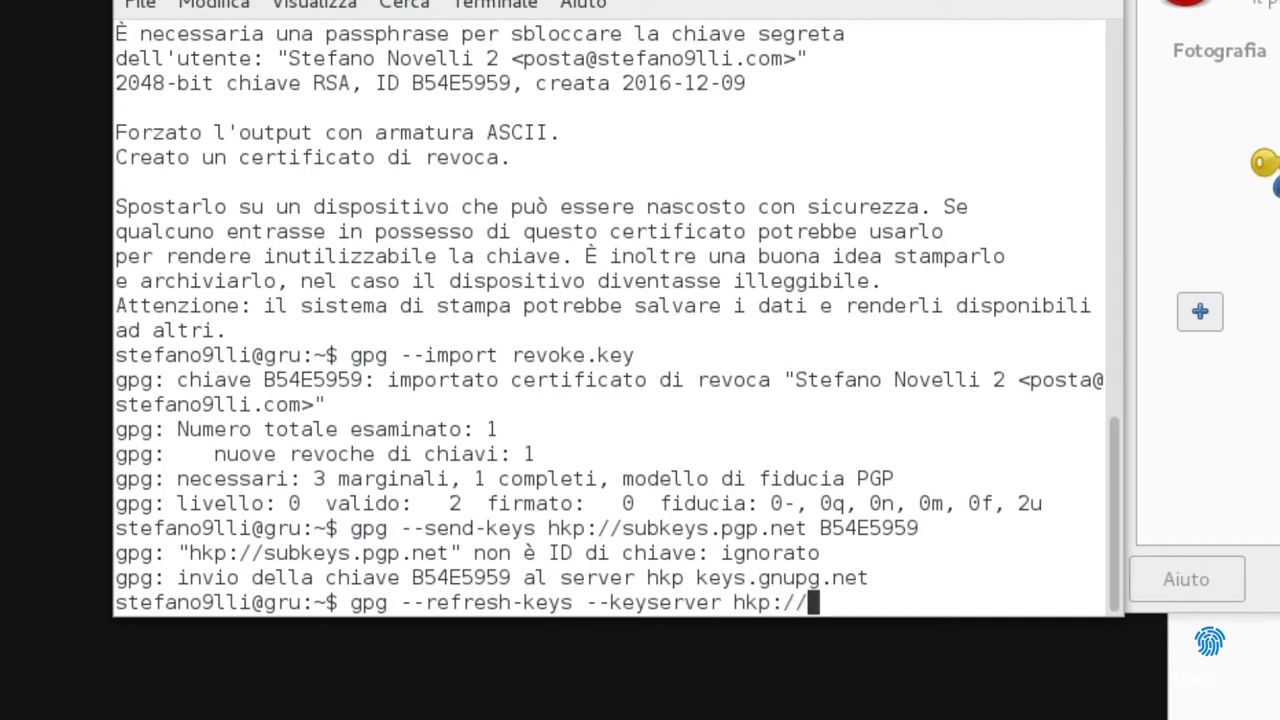
pyautogui.write('subkey')
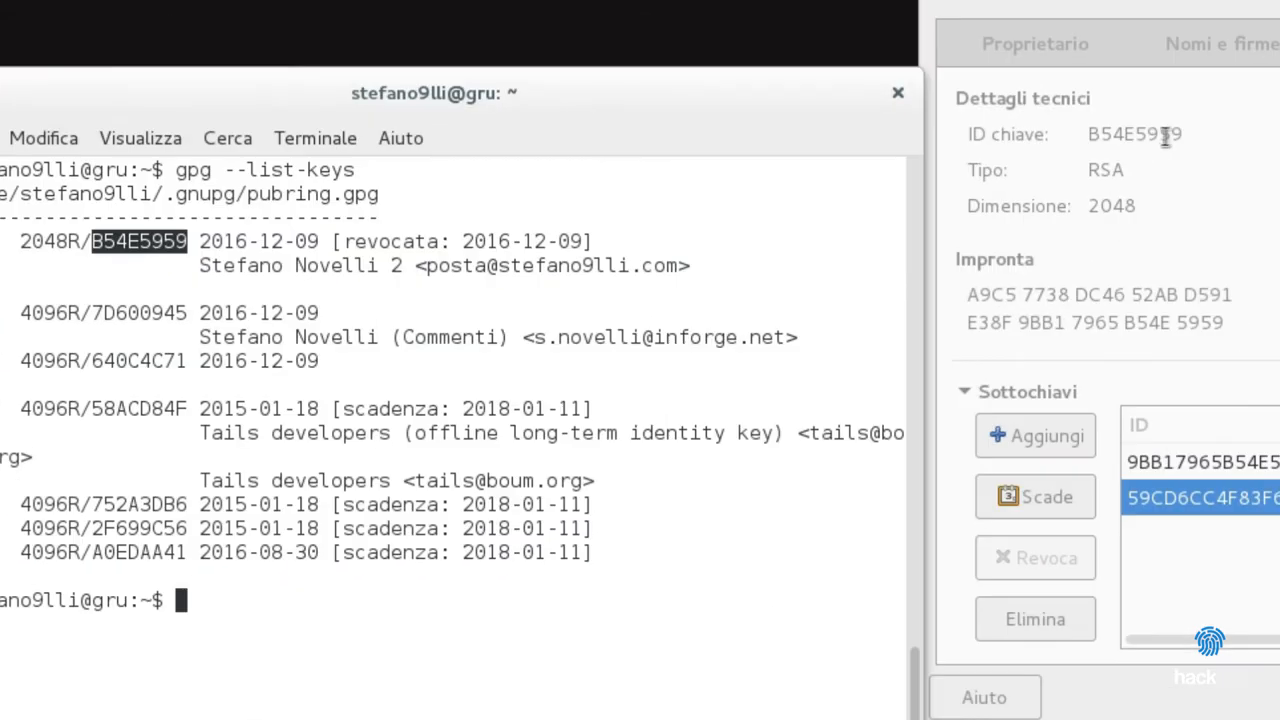
# Delete the revoked Stefano Novelli 2 key pair, accepting permanent loss of the secret key.
pyautogui.doubleClick(1134, 134)
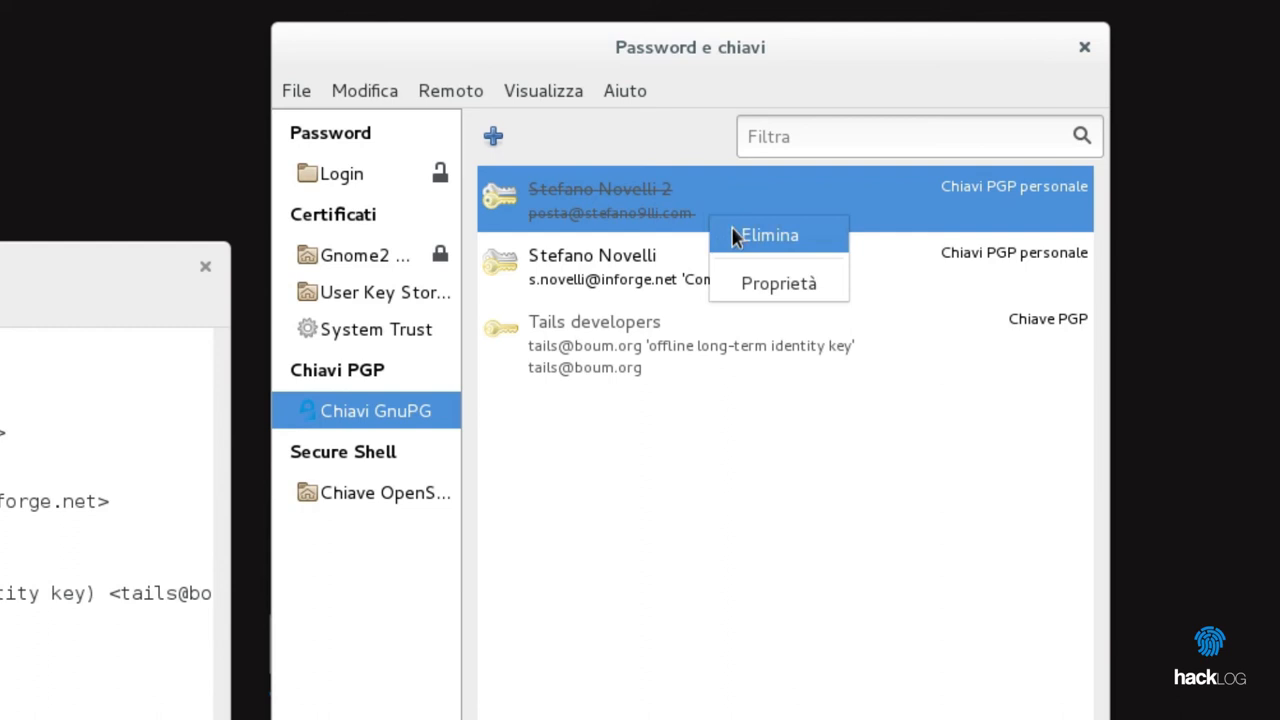
pyautogui.click(768, 236)
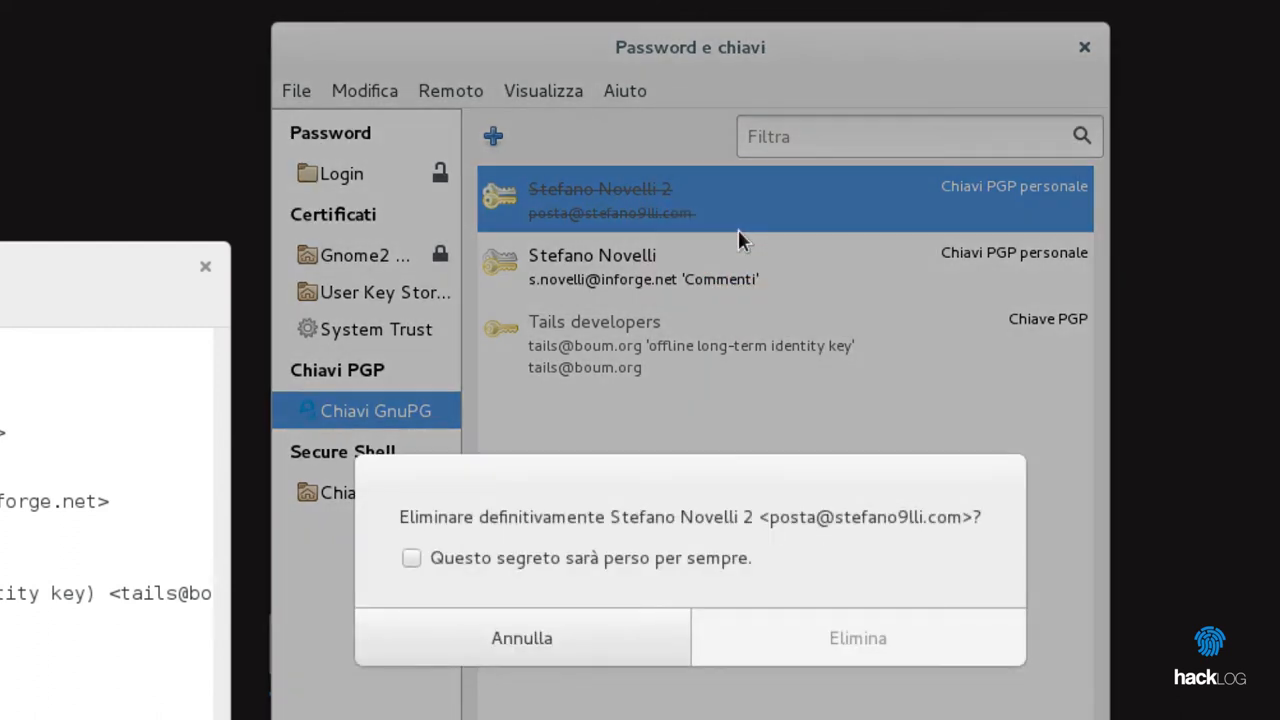
pyautogui.click(412, 558)
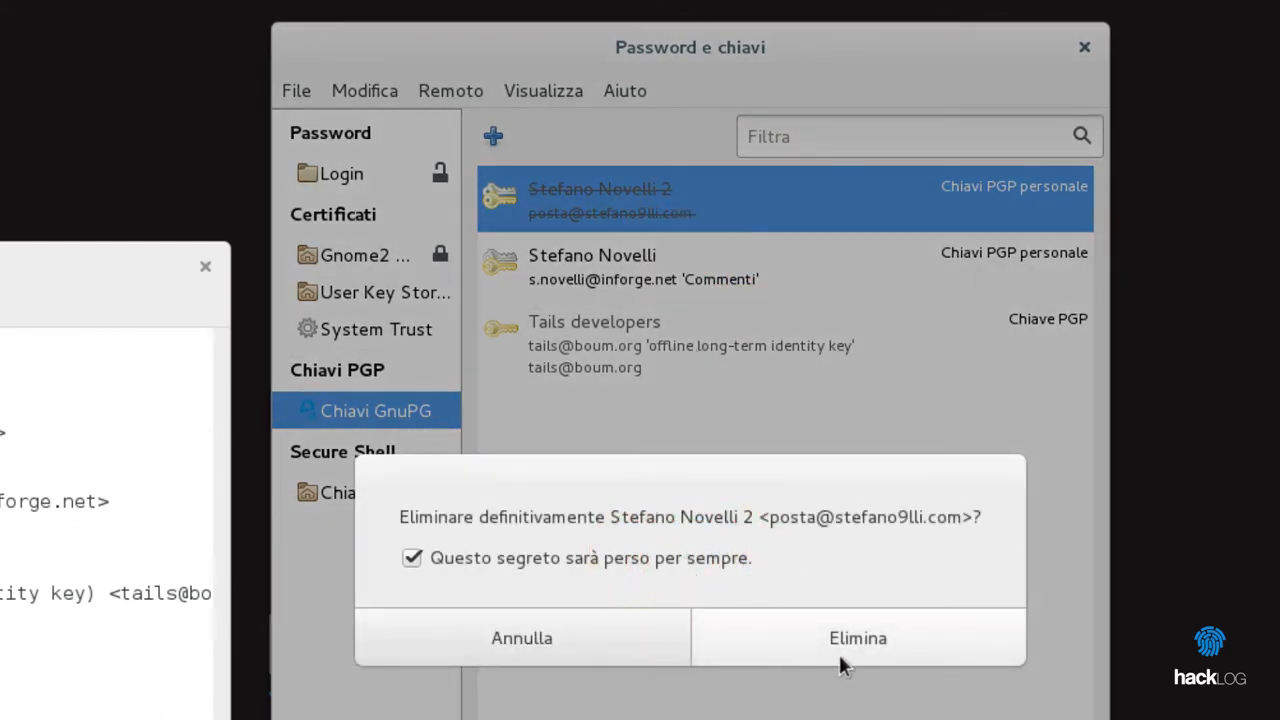
pyautogui.click(856, 638)
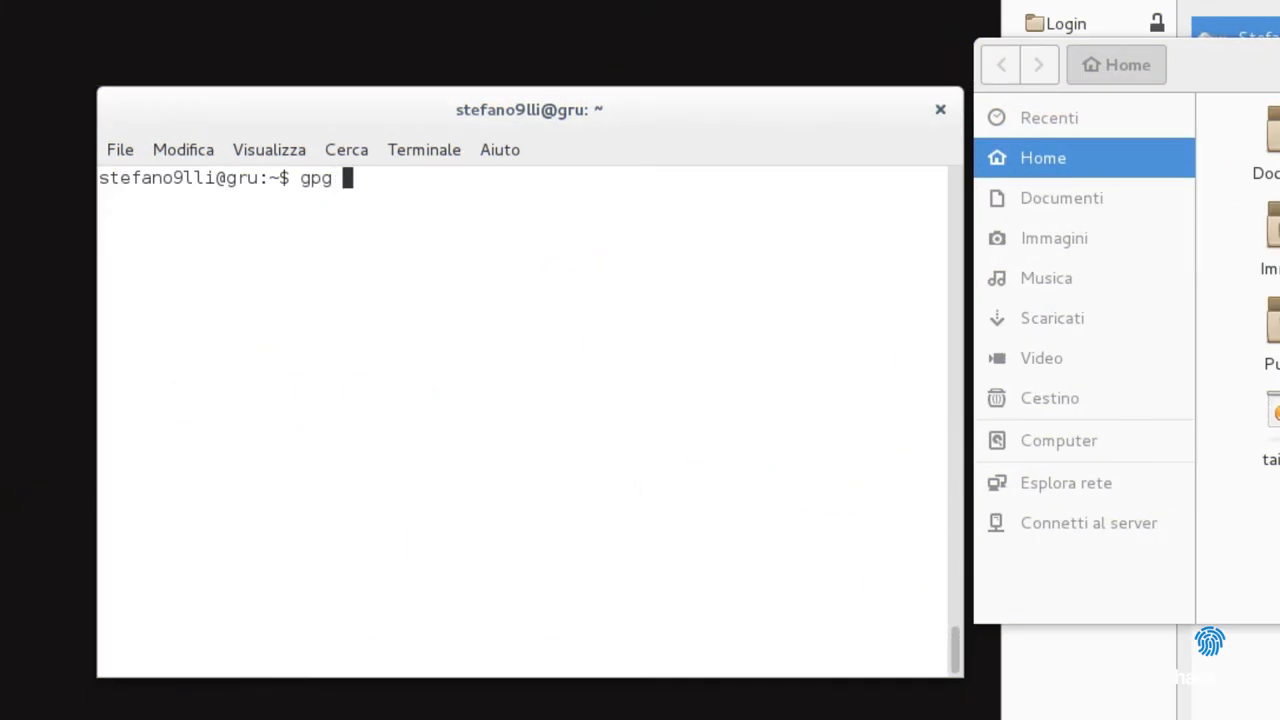
pyautogui.write('--output secret.gpg')
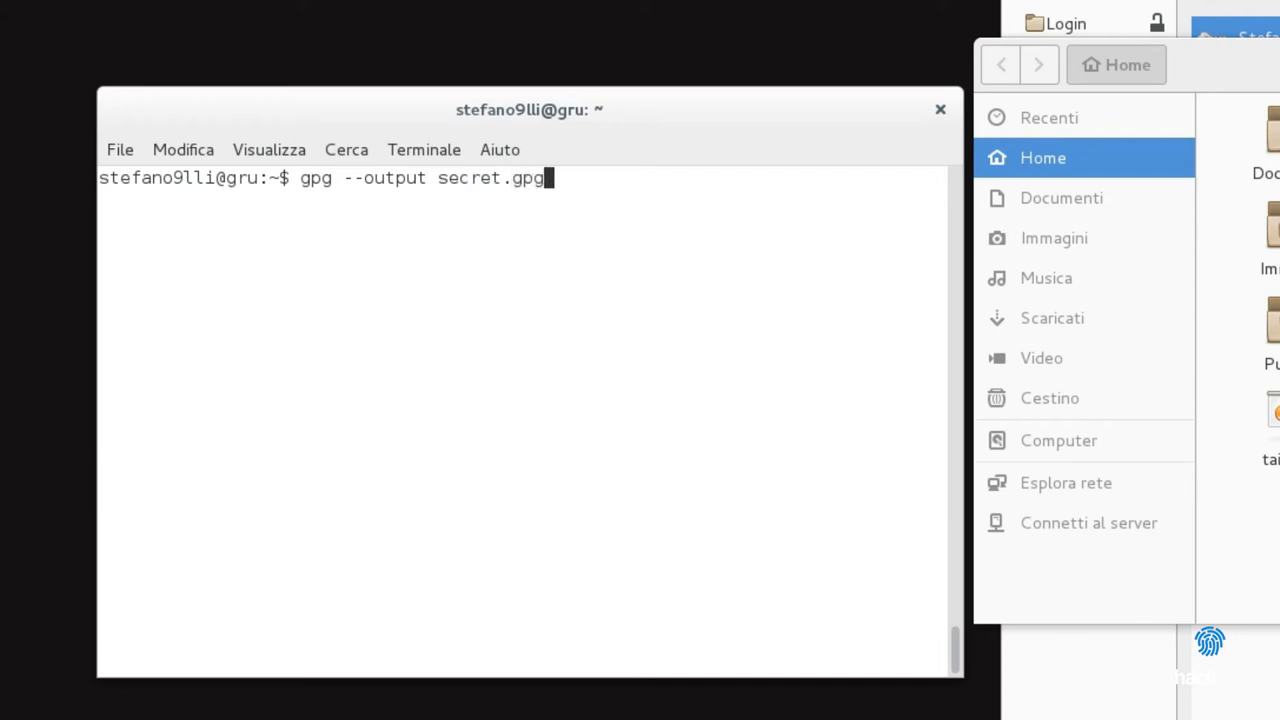
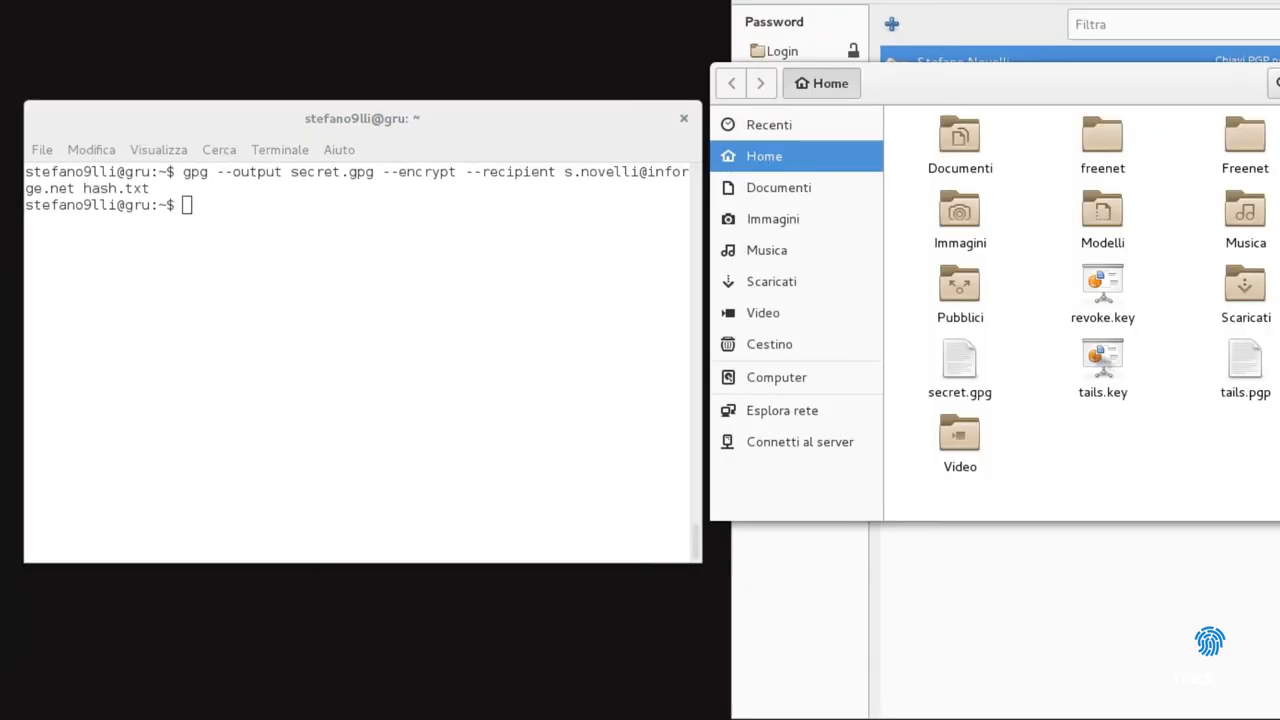
pyautogui.rightClick(960, 364)
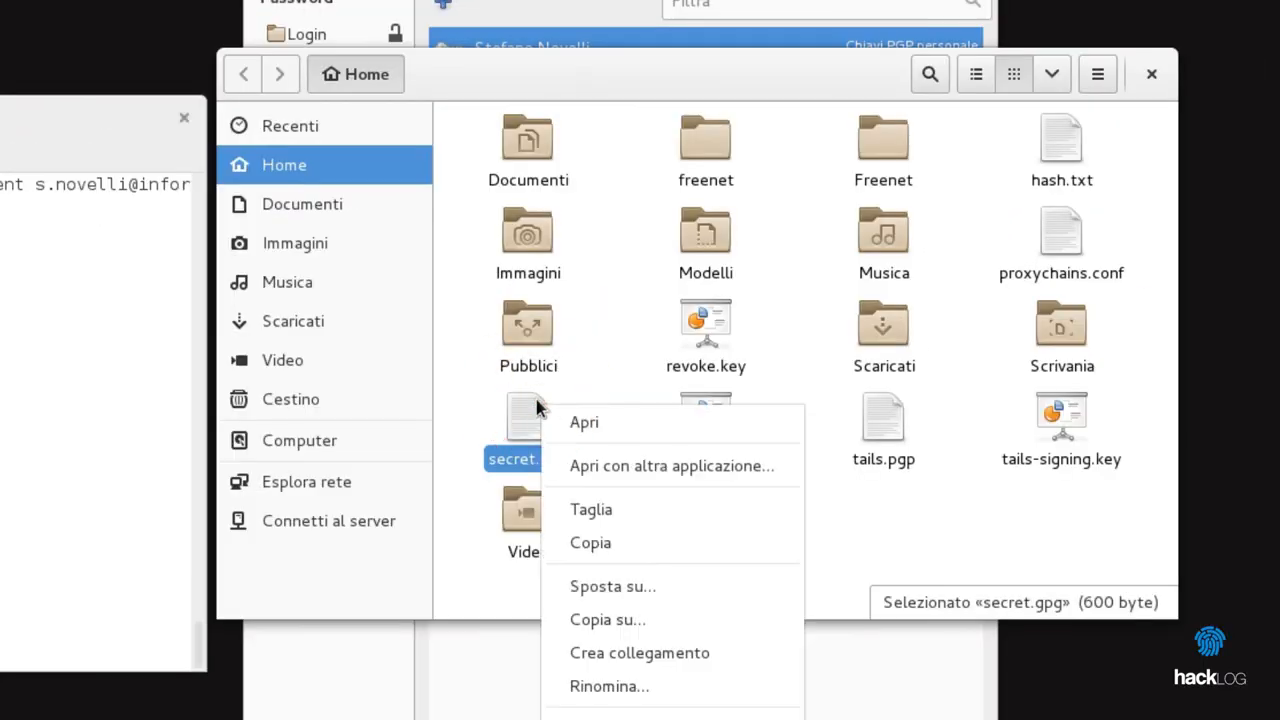
pyautogui.click(584, 420)
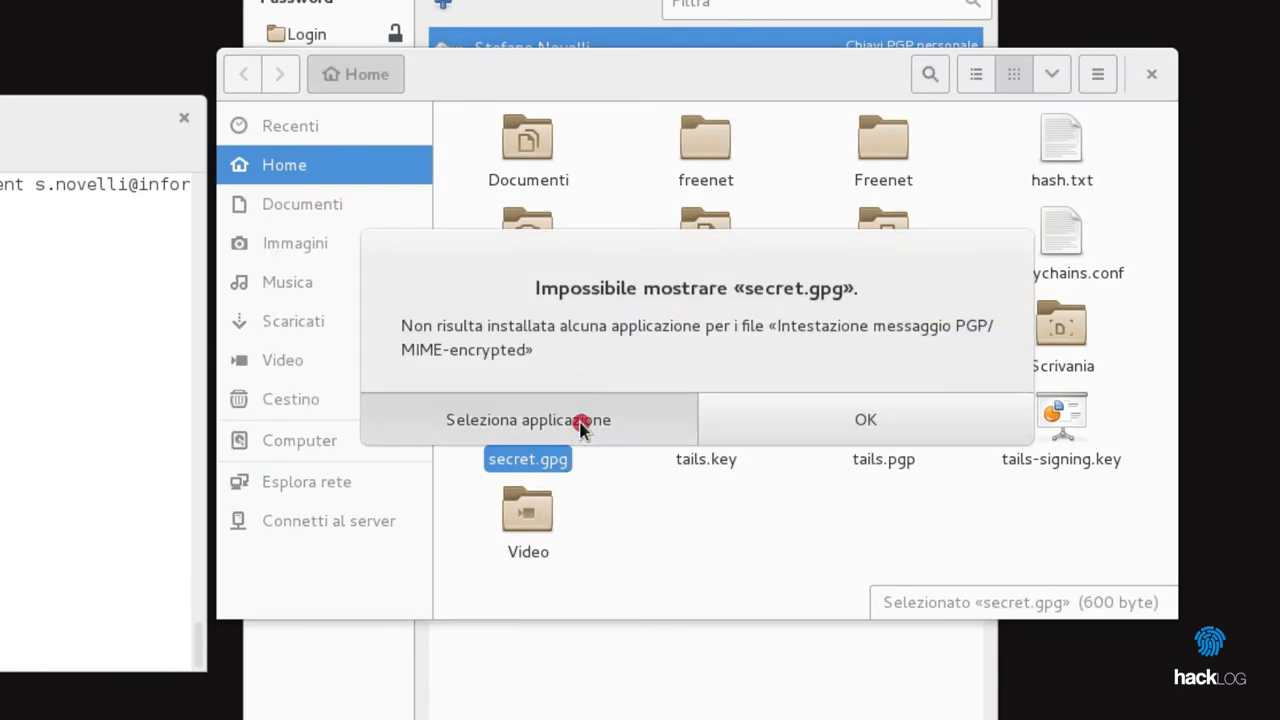
pyautogui.click(528, 420)
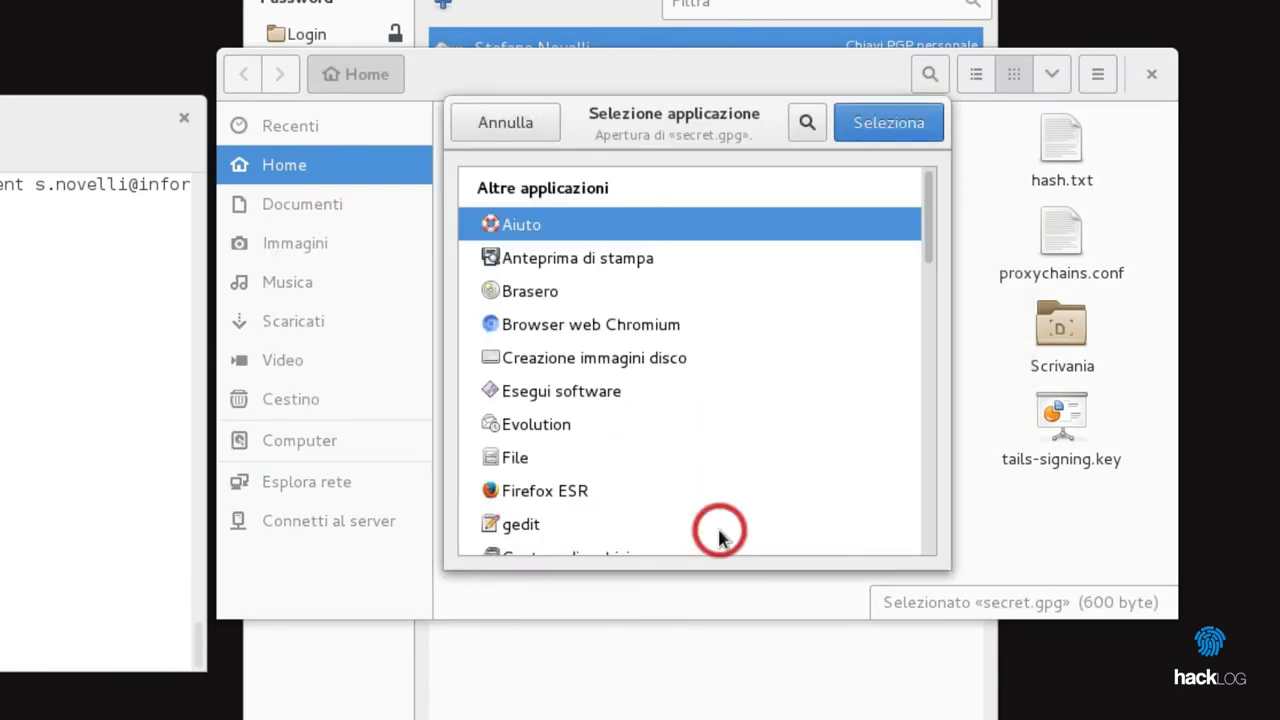
pyautogui.click(504, 122)
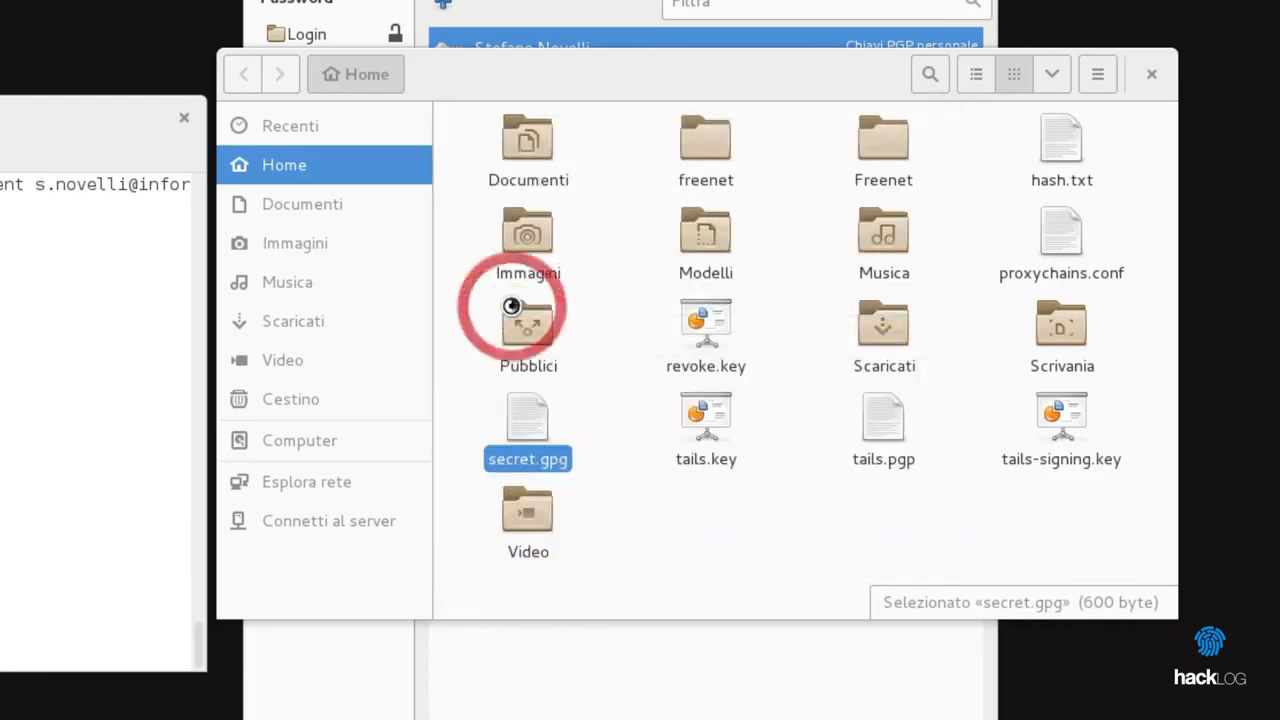
pyautogui.doubleClick(528, 420)
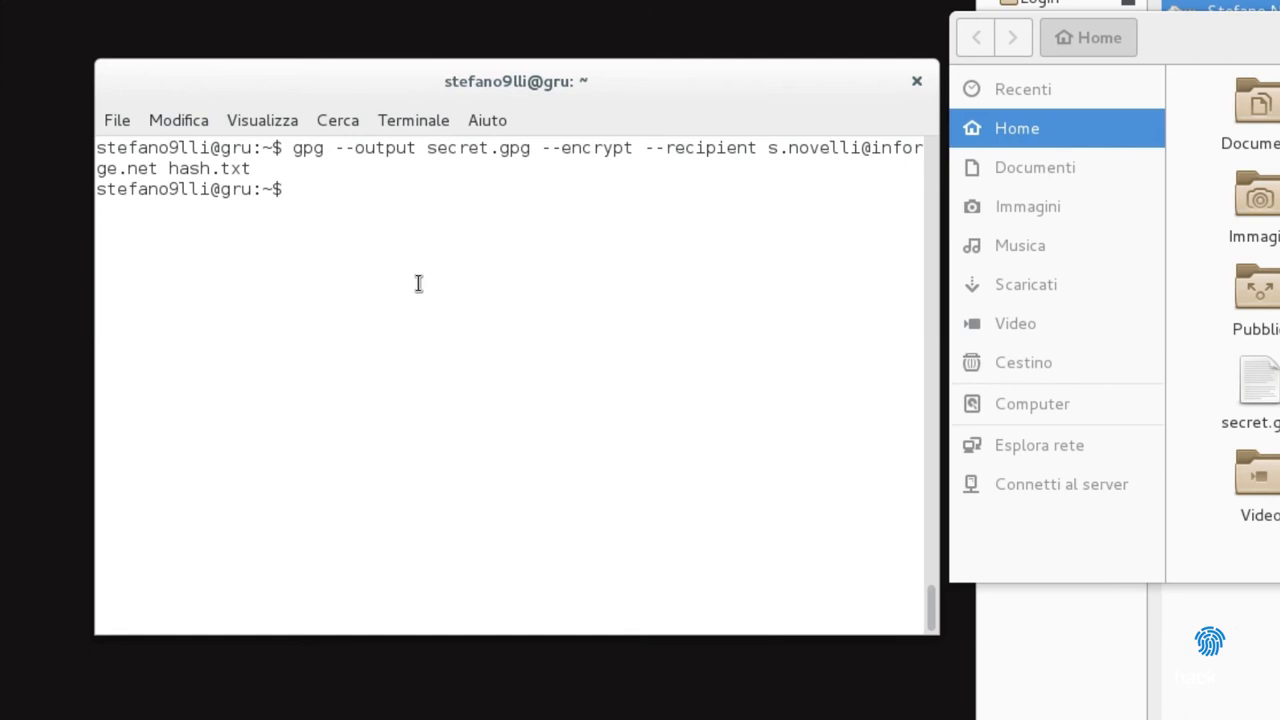
# Decrypt secret.gpg into output.txt with the passphrase, then view output.txt from Home.
pyautogui.write('gpg --o')
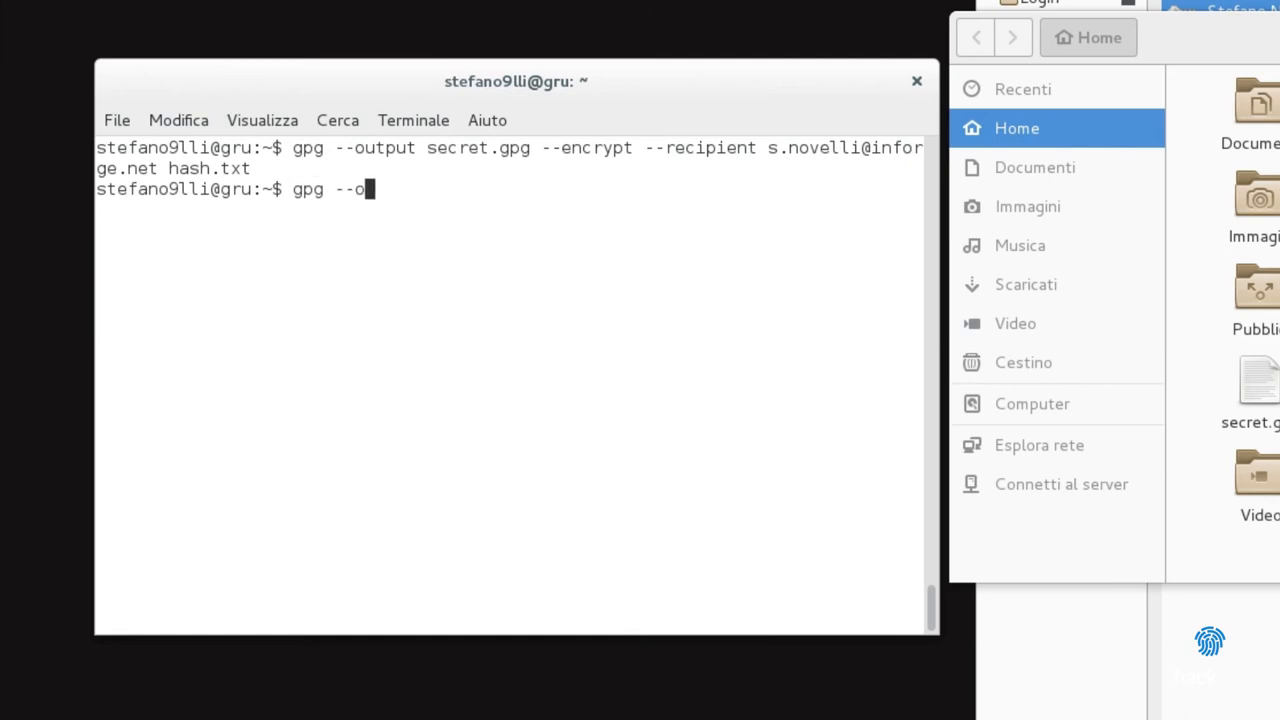
pyautogui.write('utput output.txt --de')
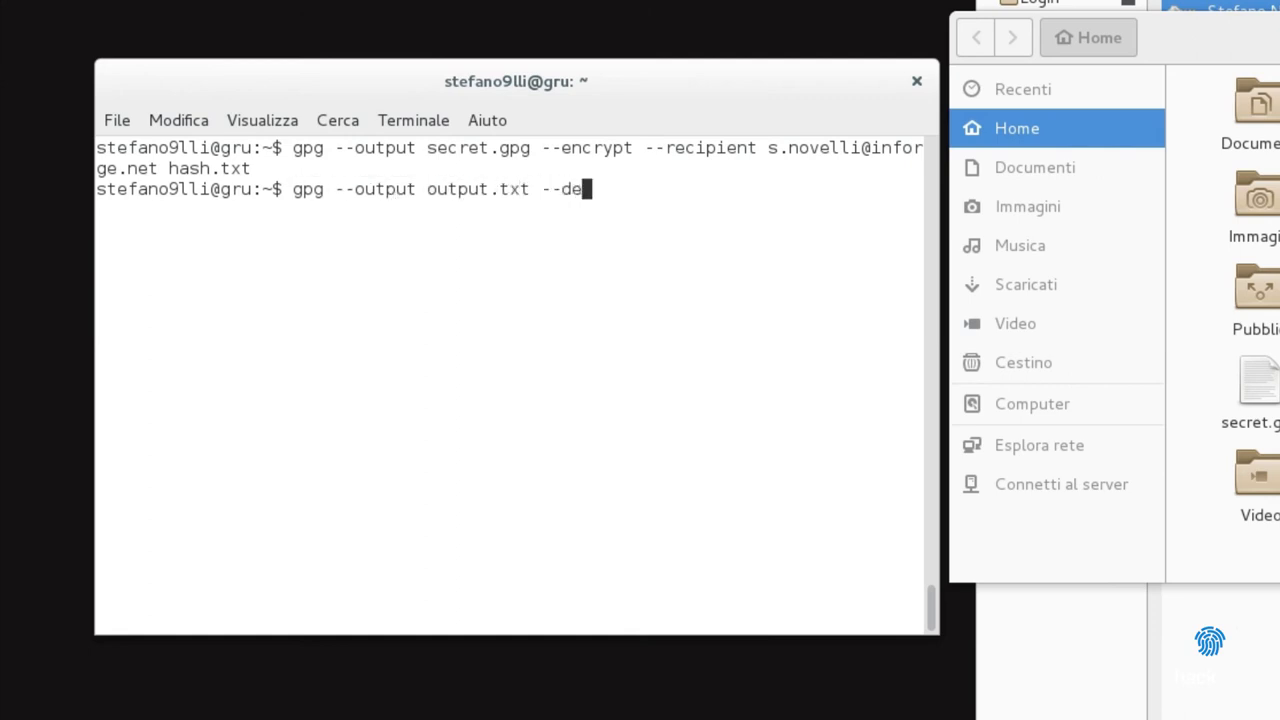
pyautogui.write('crypt secret.gpg')
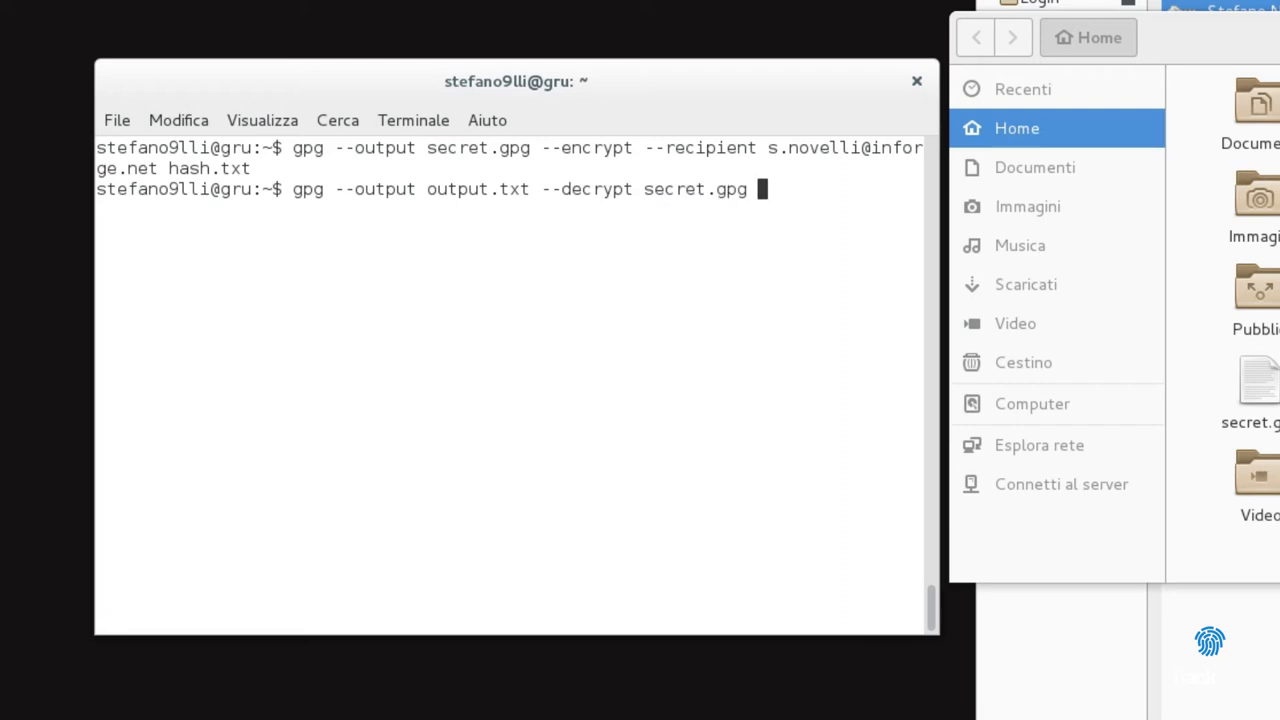
pyautogui.press('Return')
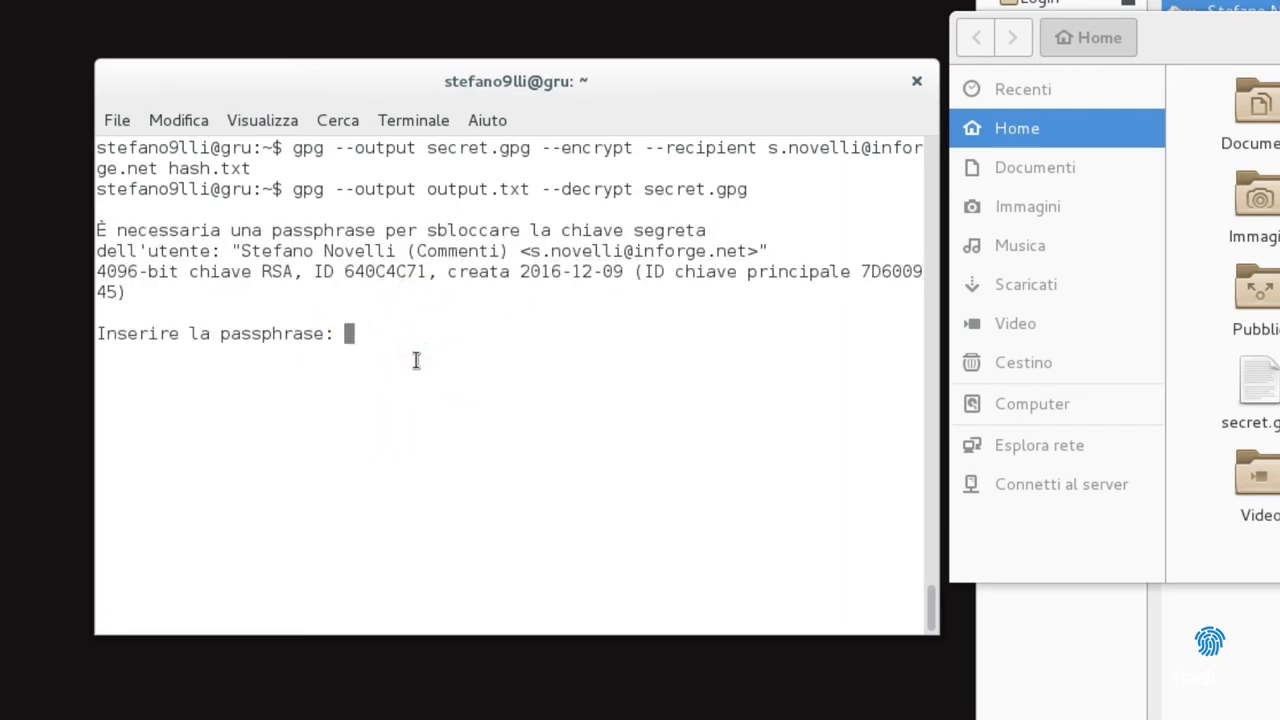
pyautogui.press('Return')
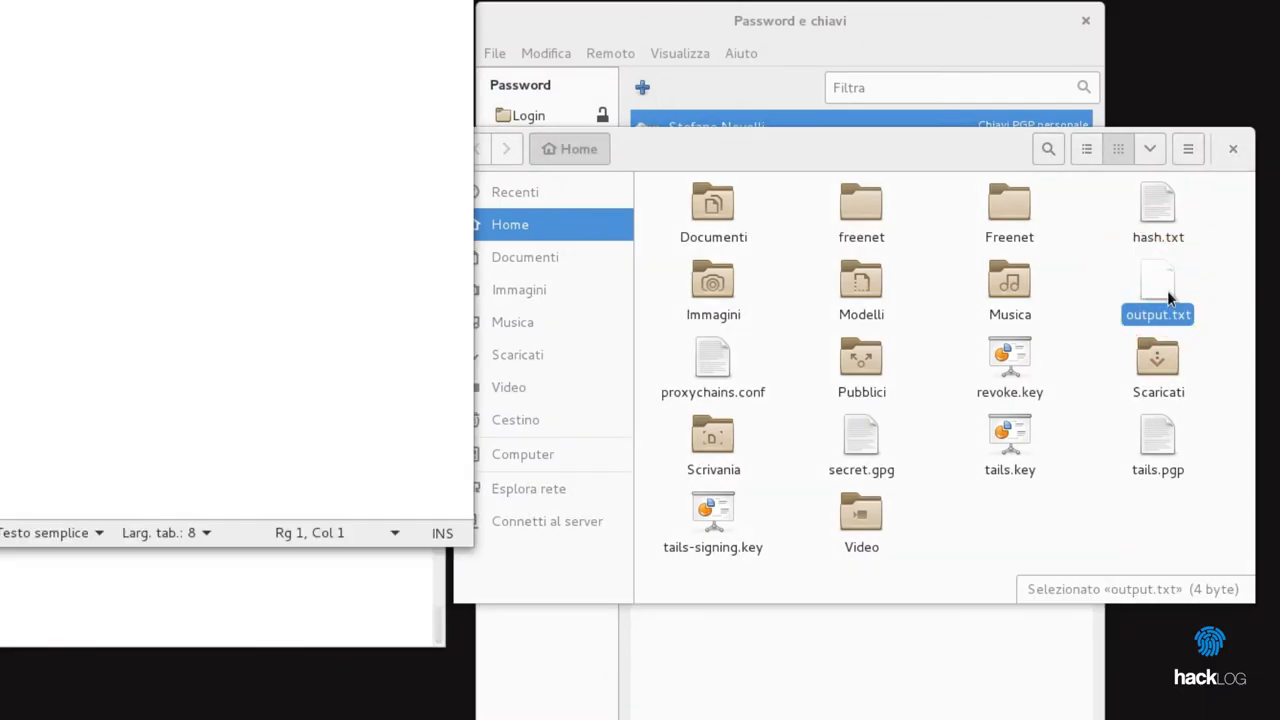
pyautogui.doubleClick(1158, 204)
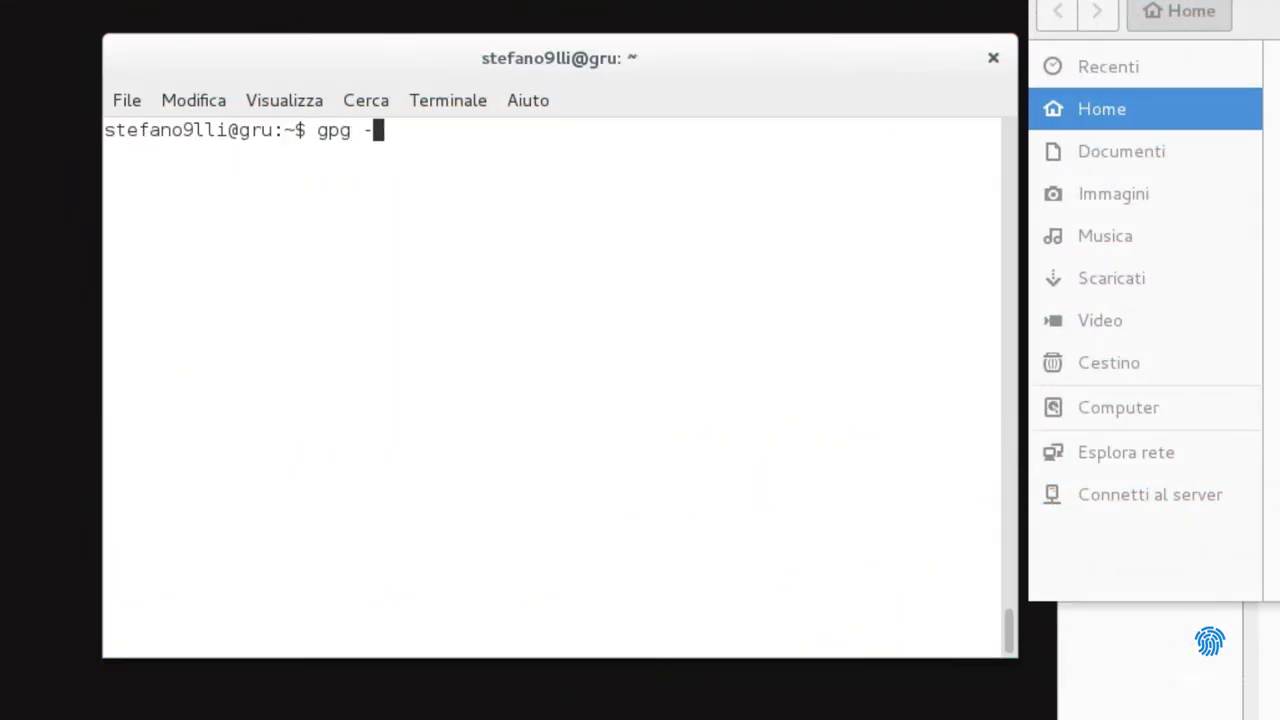
pyautogui.write('-armor --e')
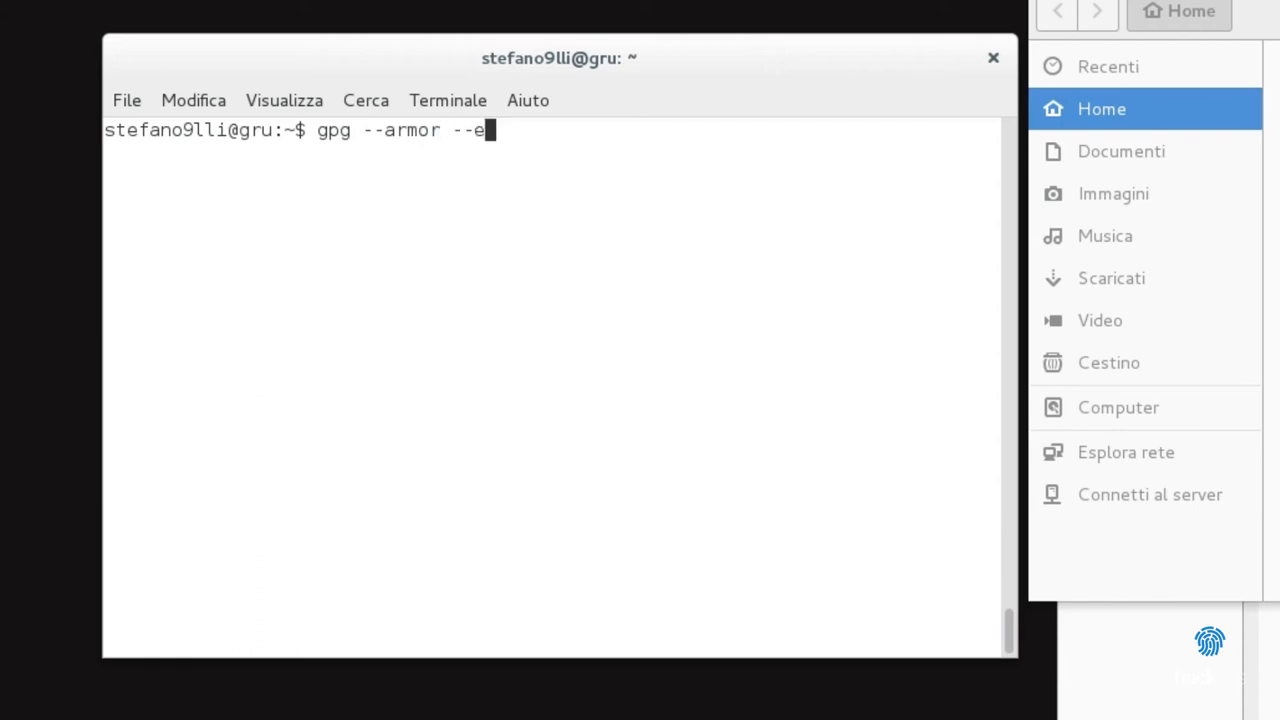
pyautogui.write('ncrypt --reci')
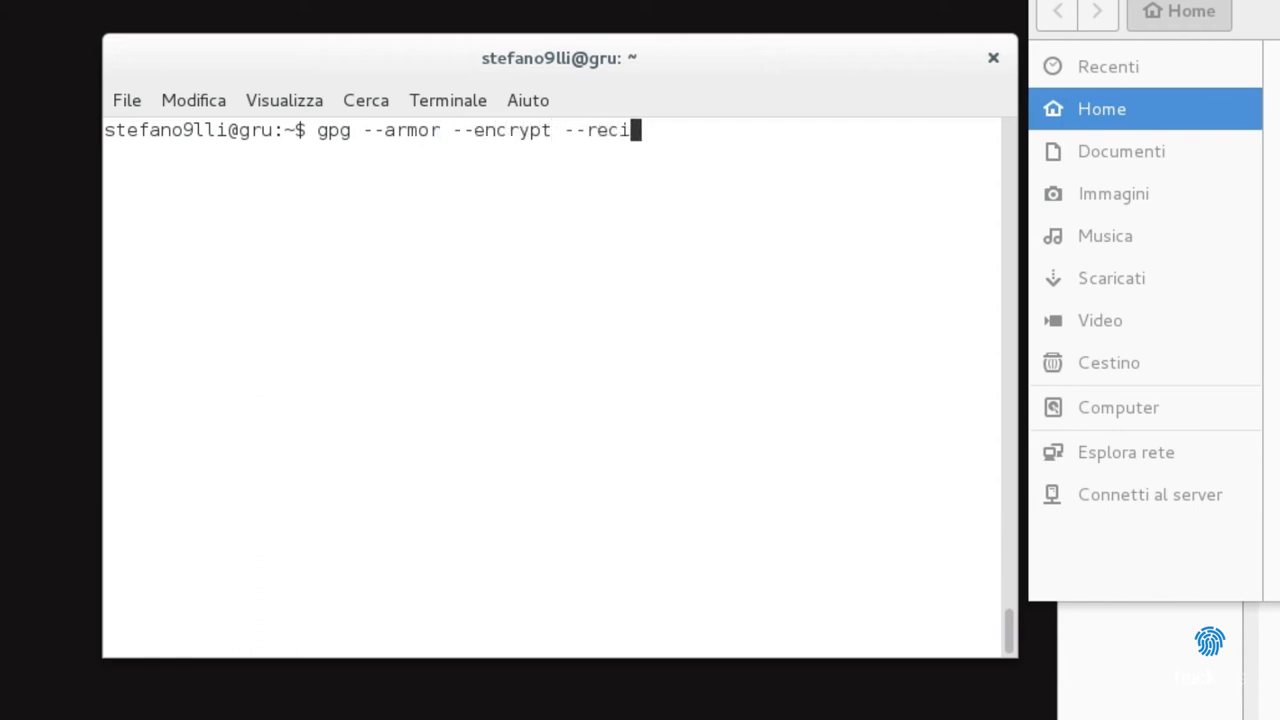
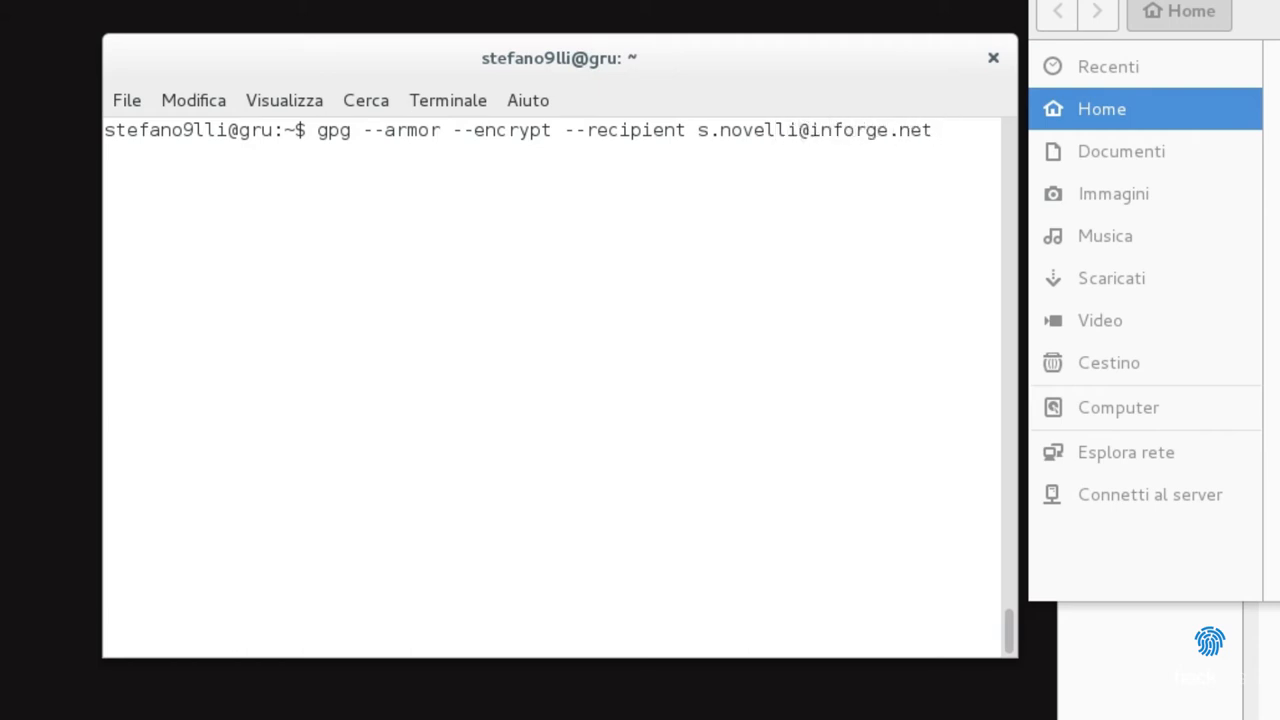
pyautogui.write('hash')
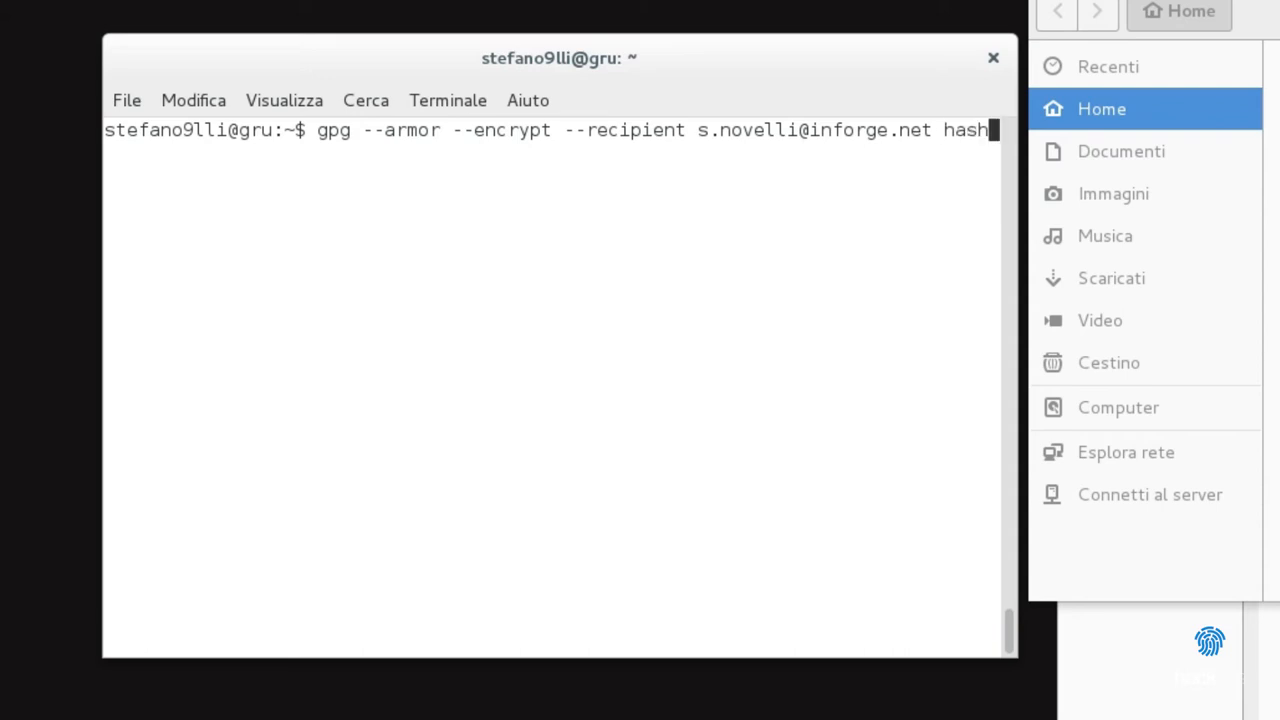
pyautogui.write('.txt')
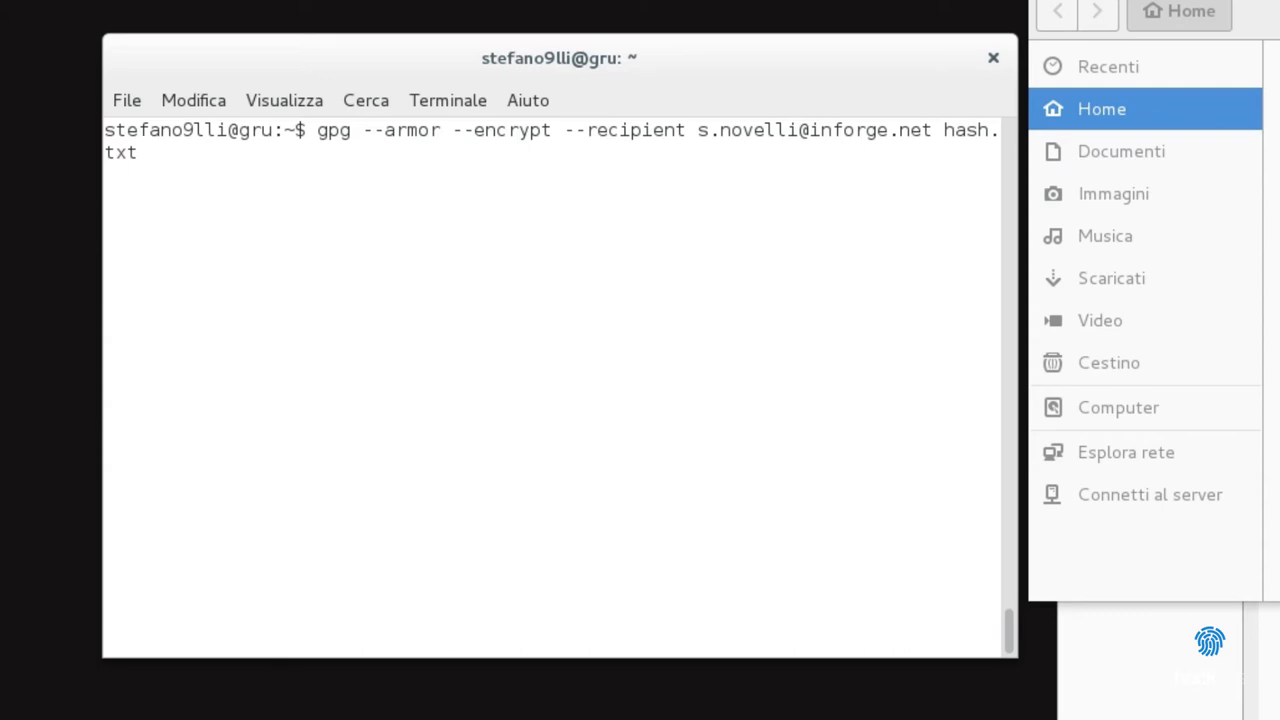
pyautogui.press('Return')
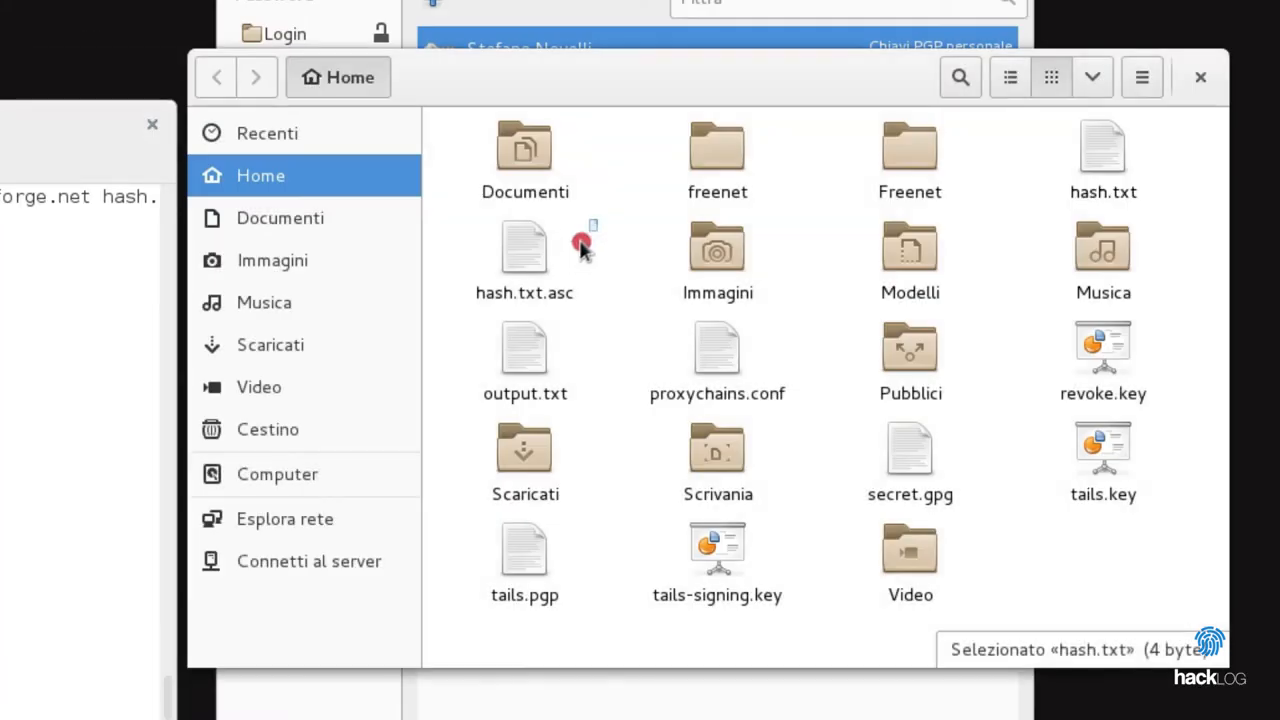
# View hash.txt.asc in gedit and select its whole armored PGP message block.
pyautogui.click(524, 248)
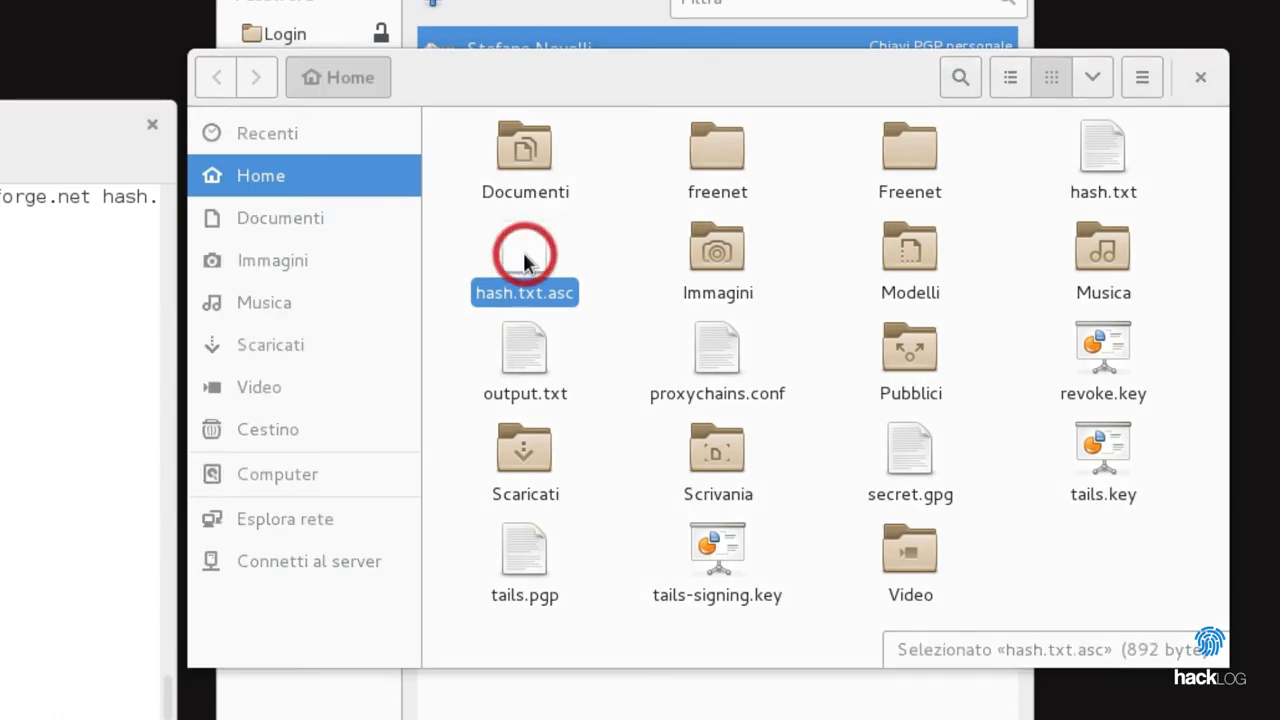
pyautogui.doubleClick(524, 260)
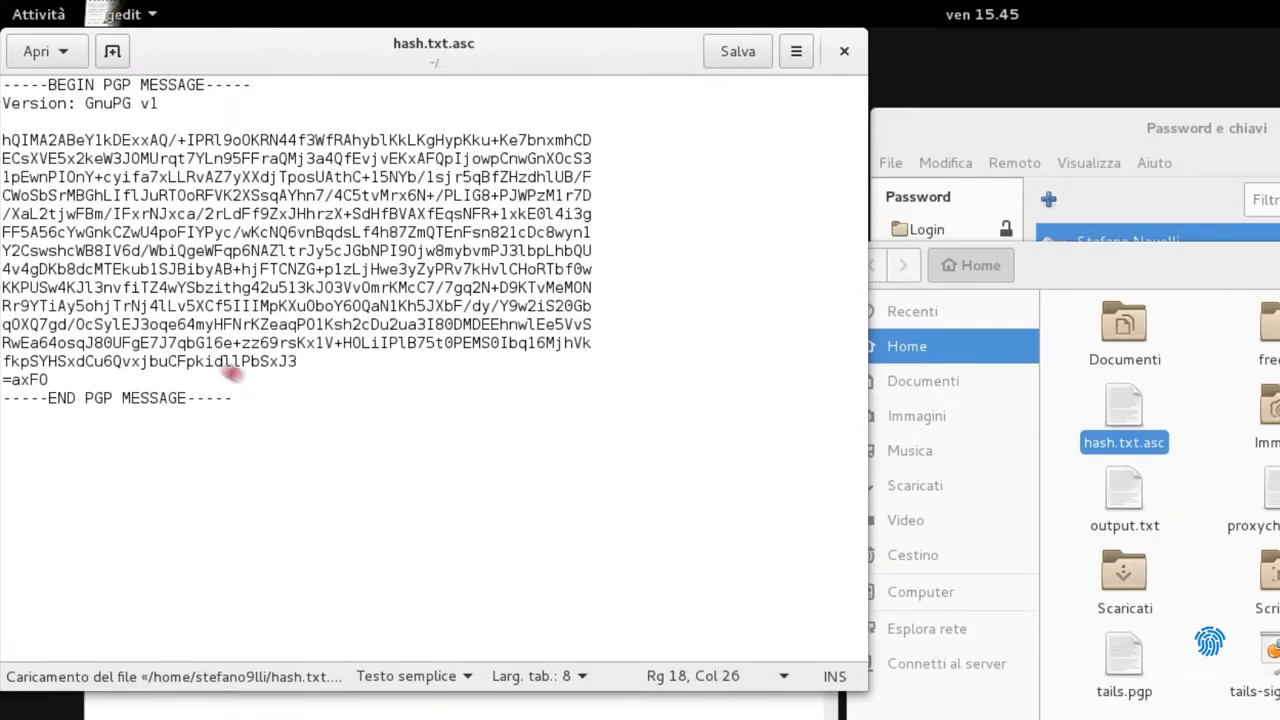
pyautogui.press('ctrl+a')
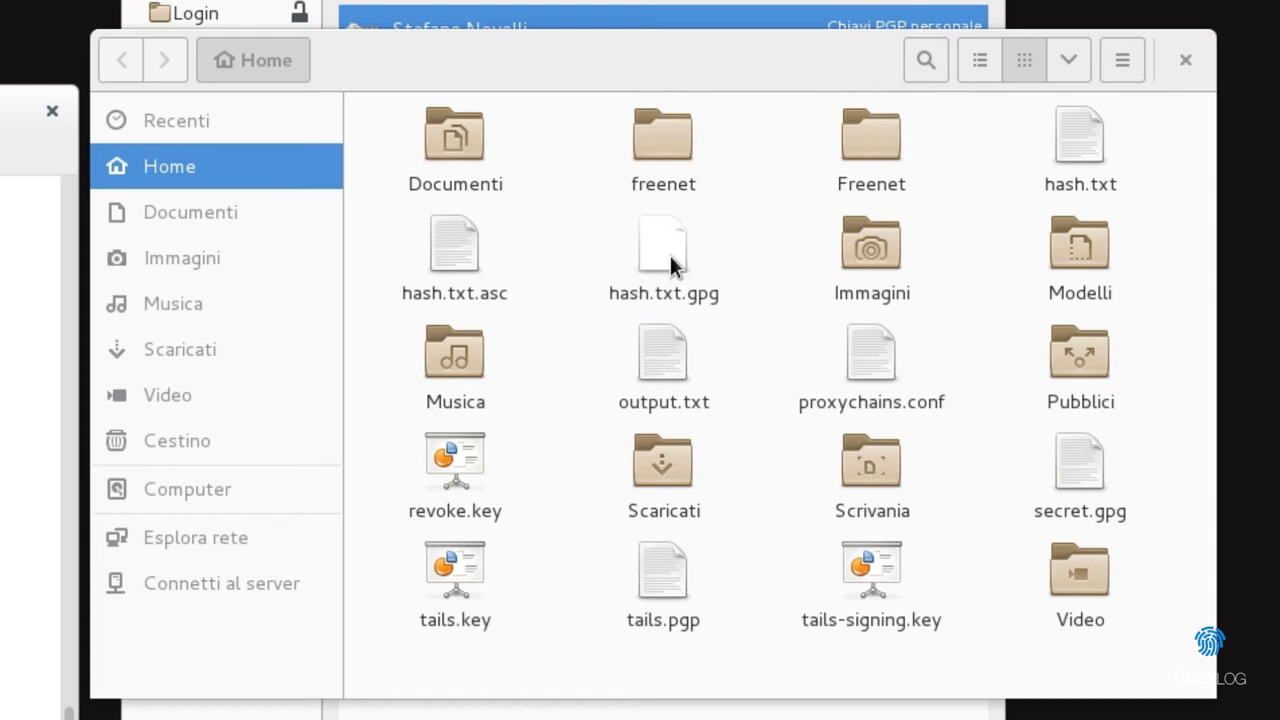
# Create a clear-text signature of hash.txt with gpg --clearsign in the terminal.
pyautogui.click(664, 244)
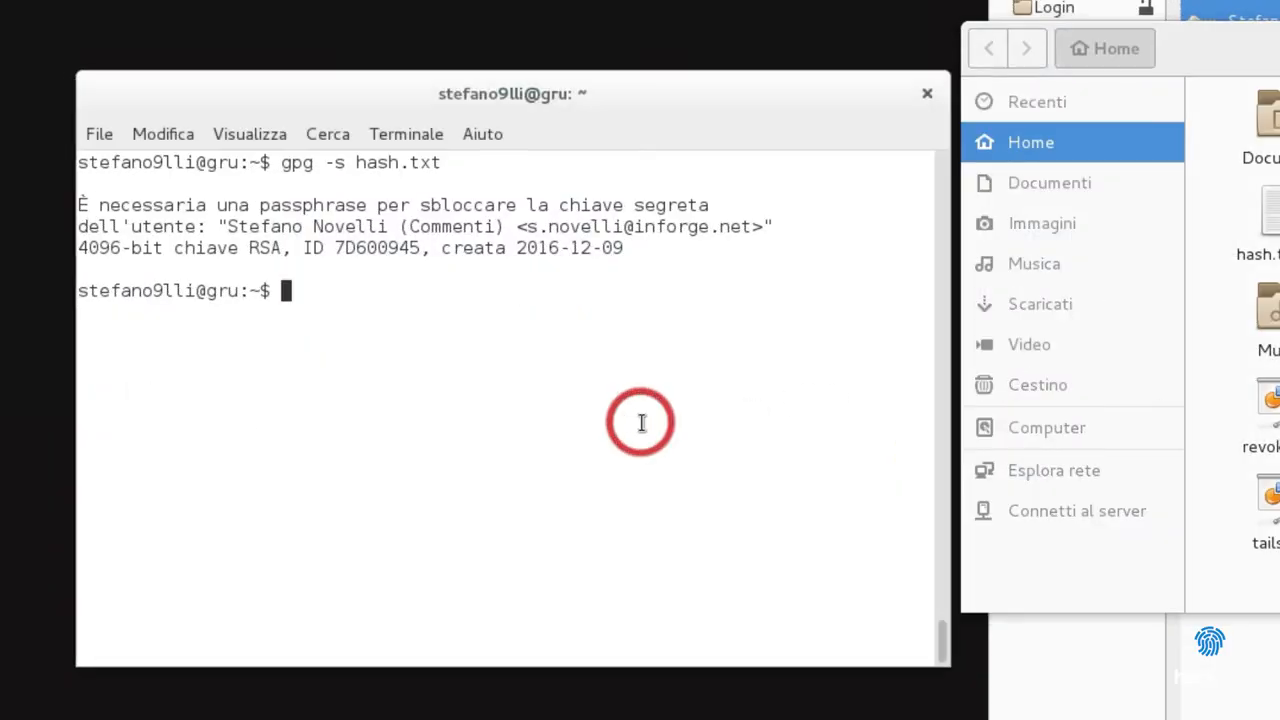
pyautogui.write('gpg --')
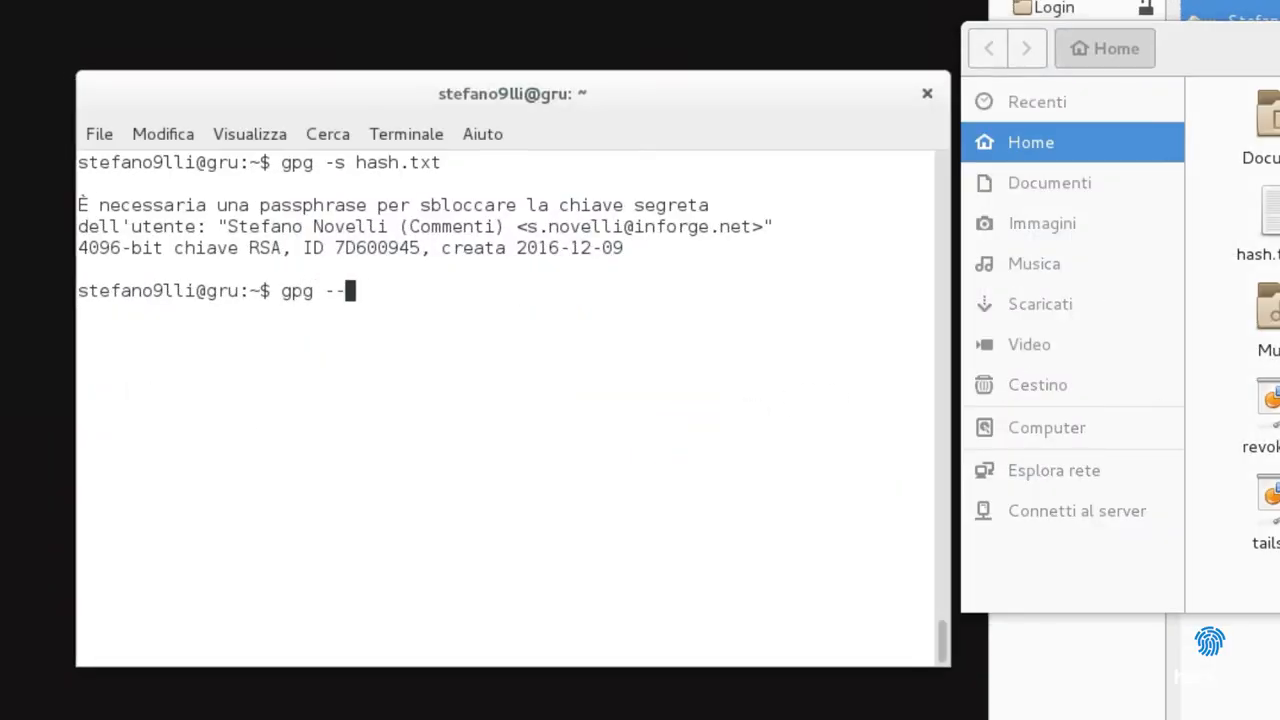
pyautogui.write('clearsign')
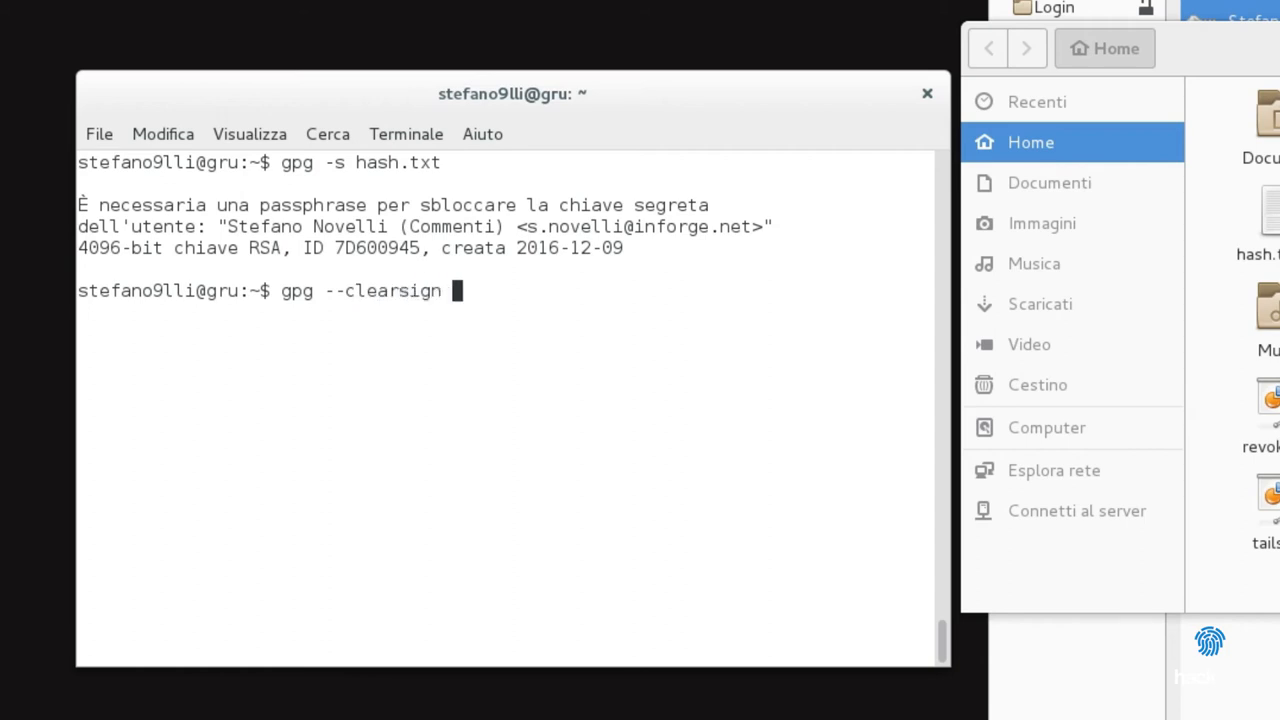
pyautogui.write('hash.txt')
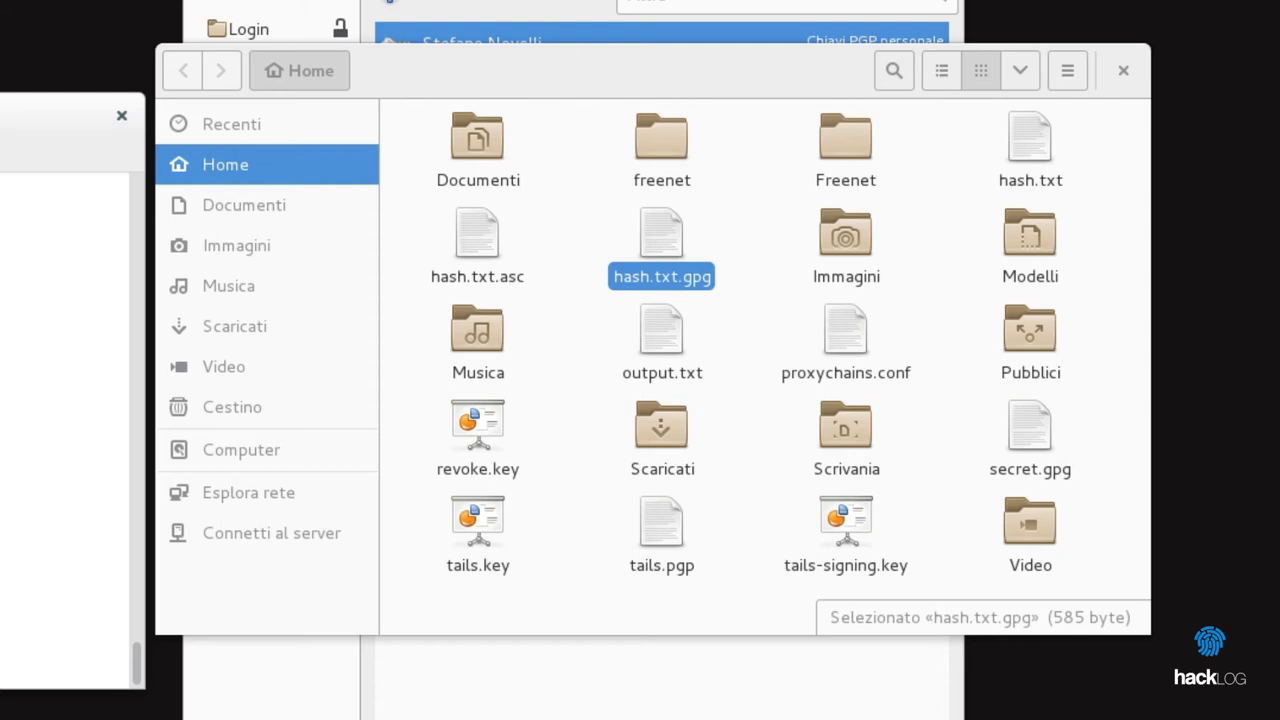
pyautogui.click(476, 240)
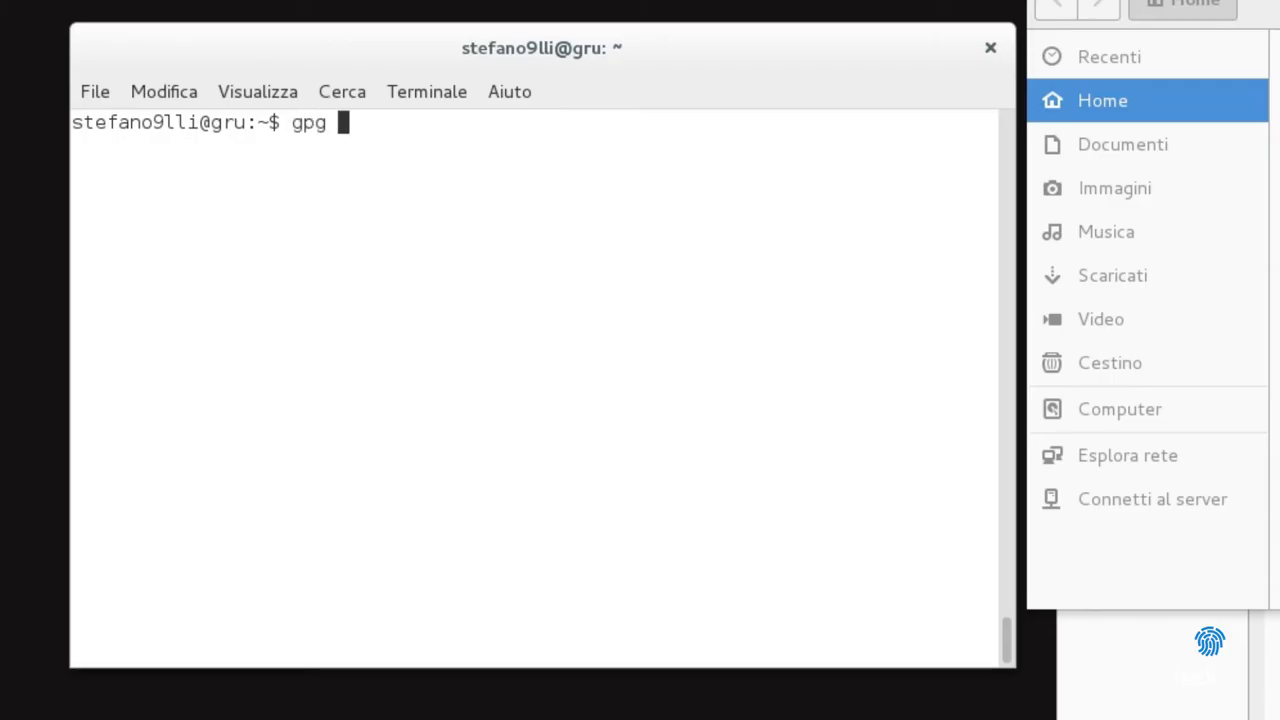
# Verify the signature on hash.txt.asc with gpg --verify.
pyautogui.write('--verify hash.txt')
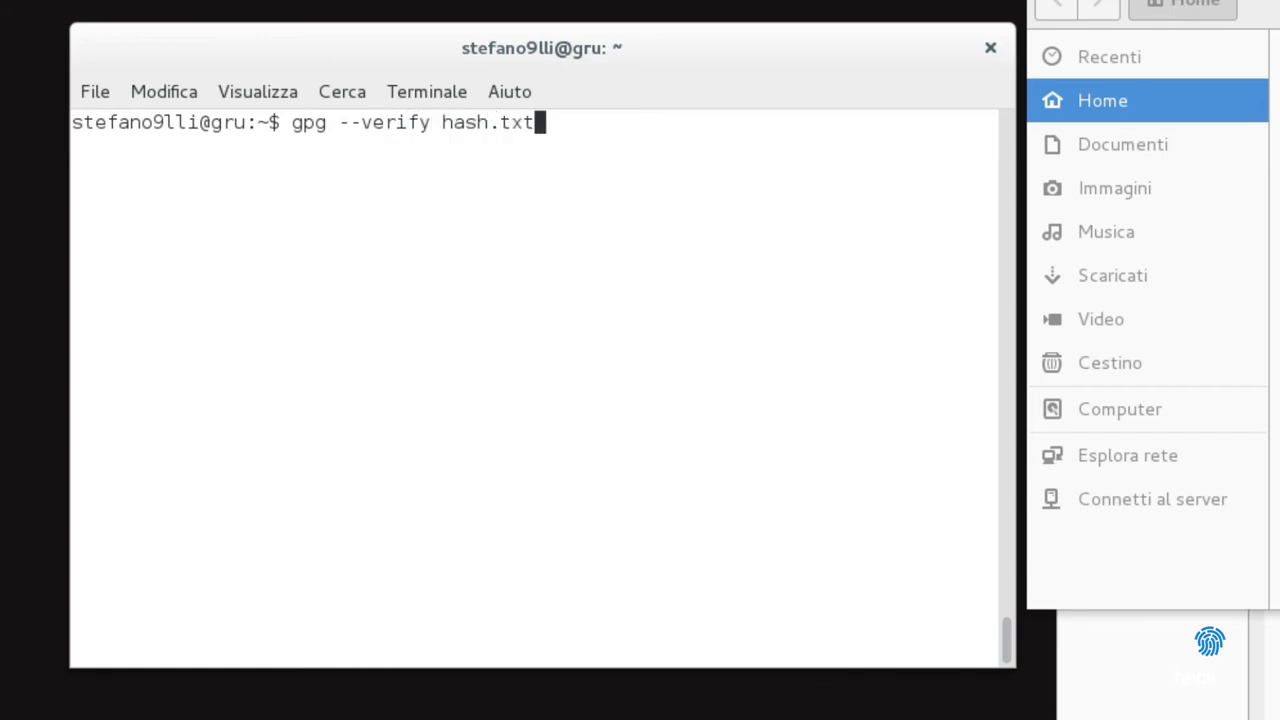
pyautogui.write('.asc')
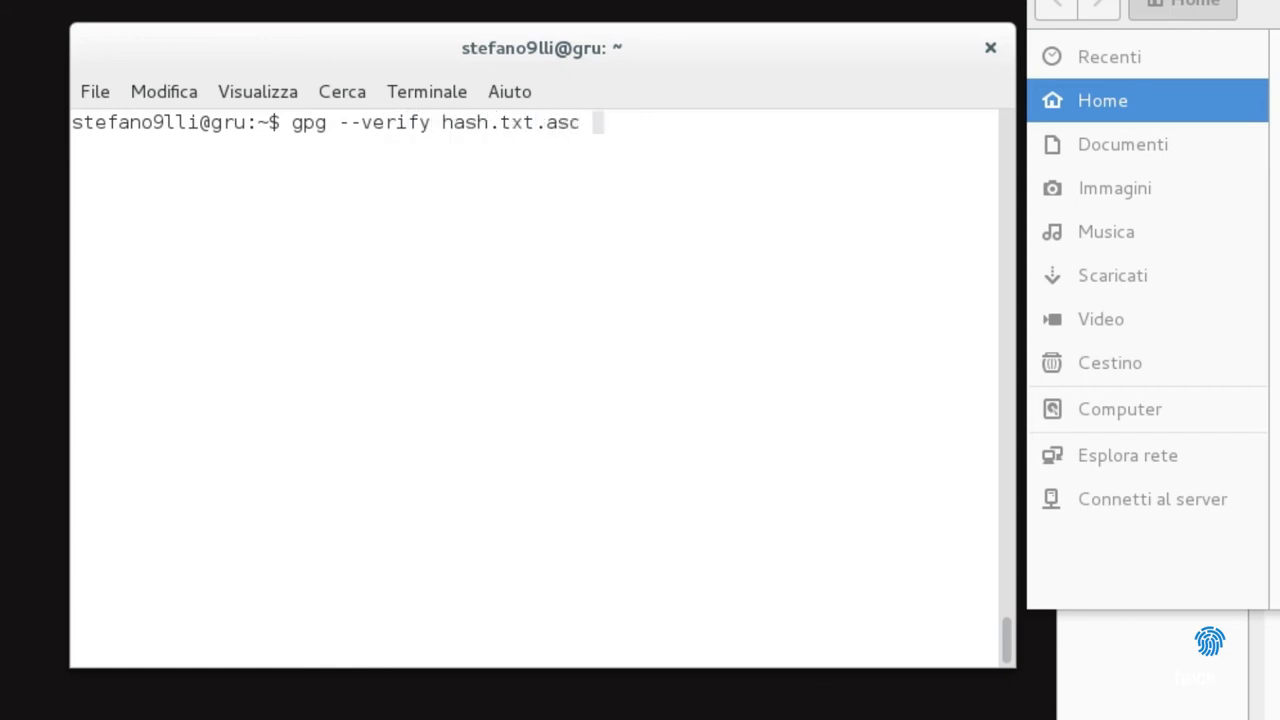
pyautogui.press('Return')
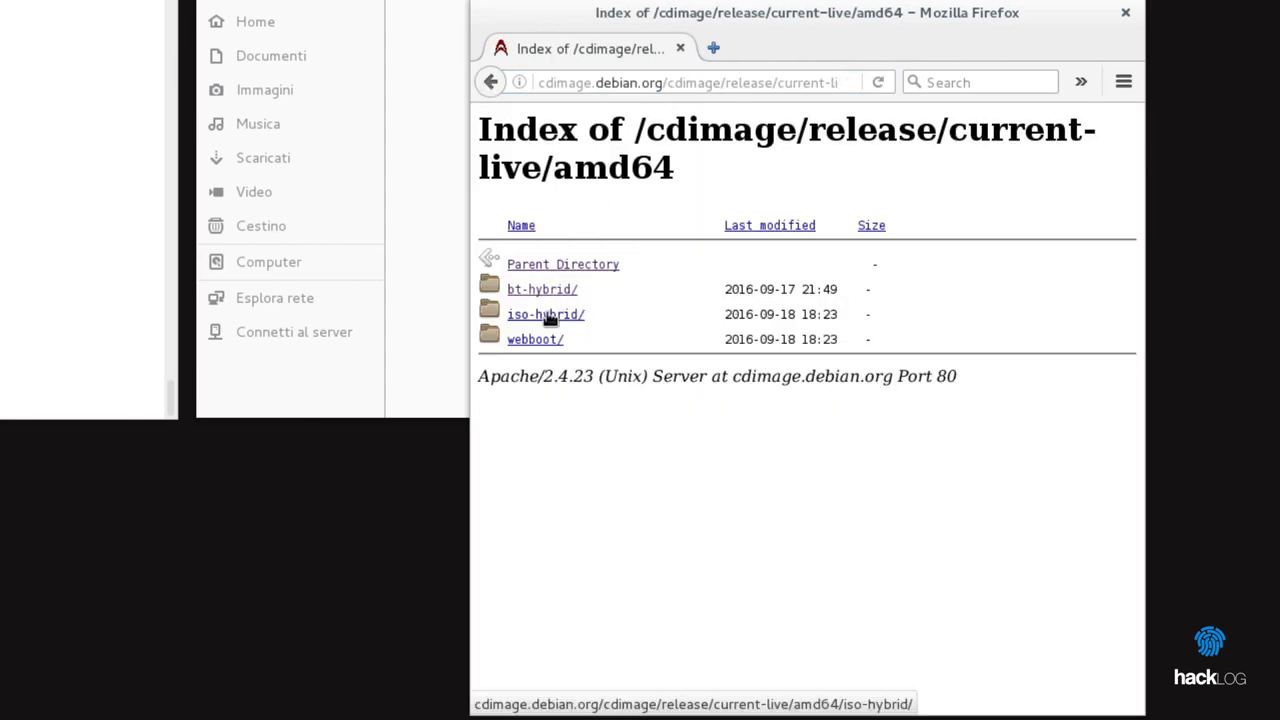
# Browse into Debian's iso-hybrid listing and copy the SHA512SUMS link address.
pyautogui.click(544, 314)
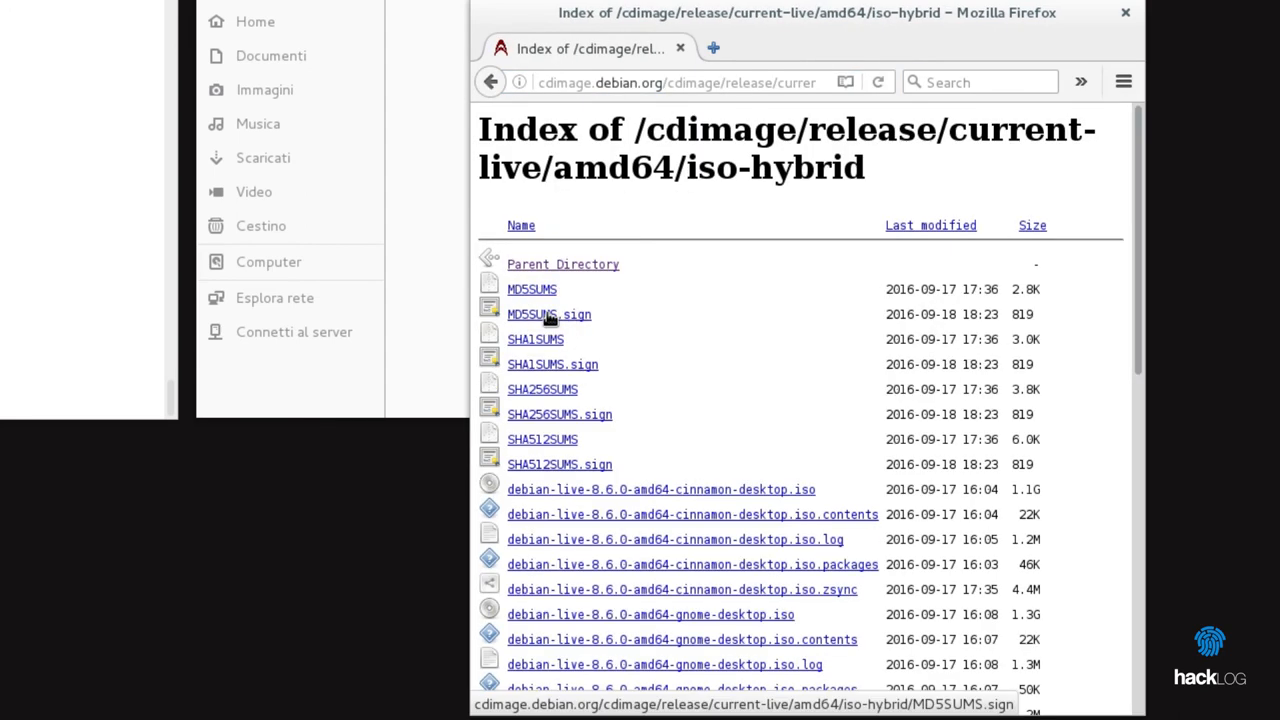
pyautogui.moveTo(552, 364)
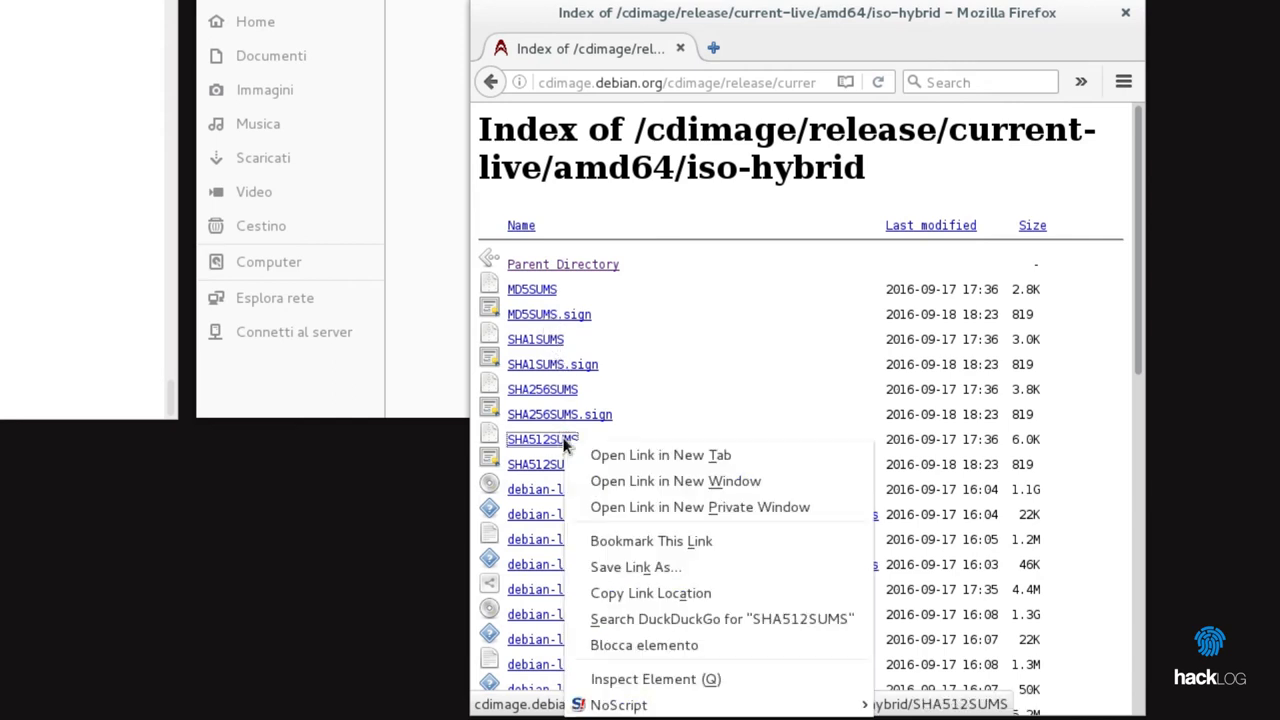
pyautogui.moveTo(650, 592)
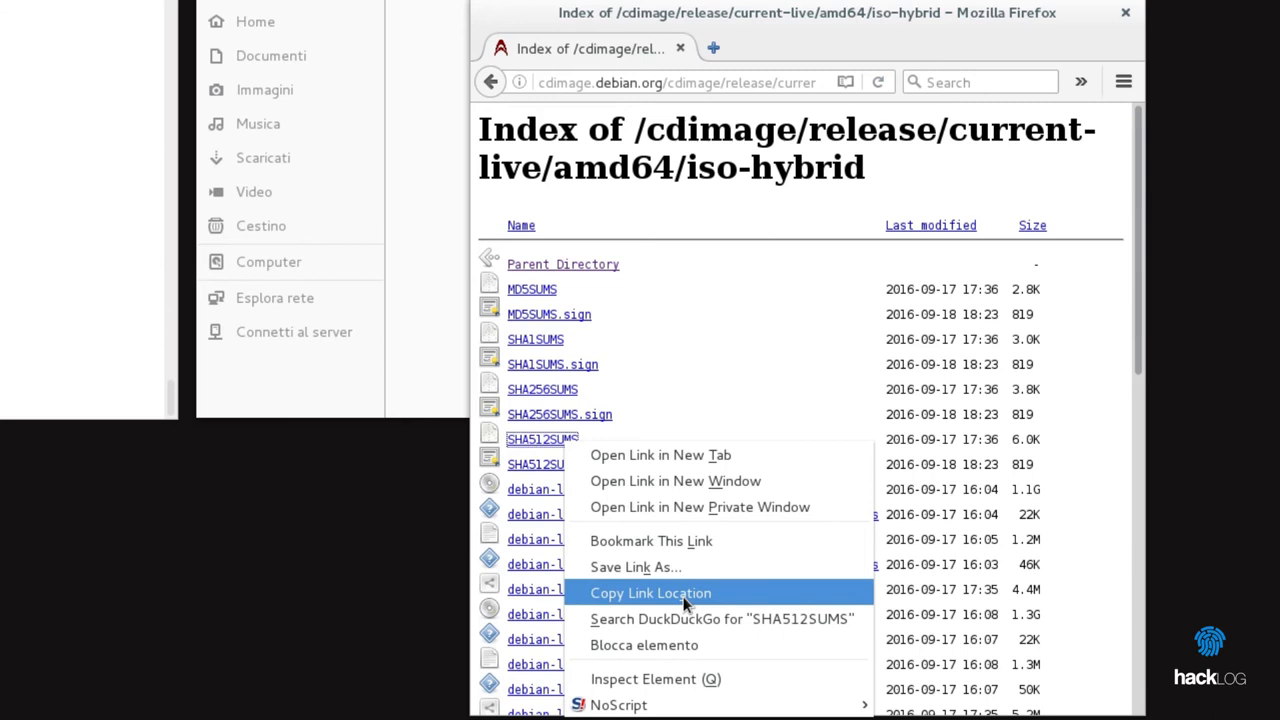
pyautogui.click(650, 592)
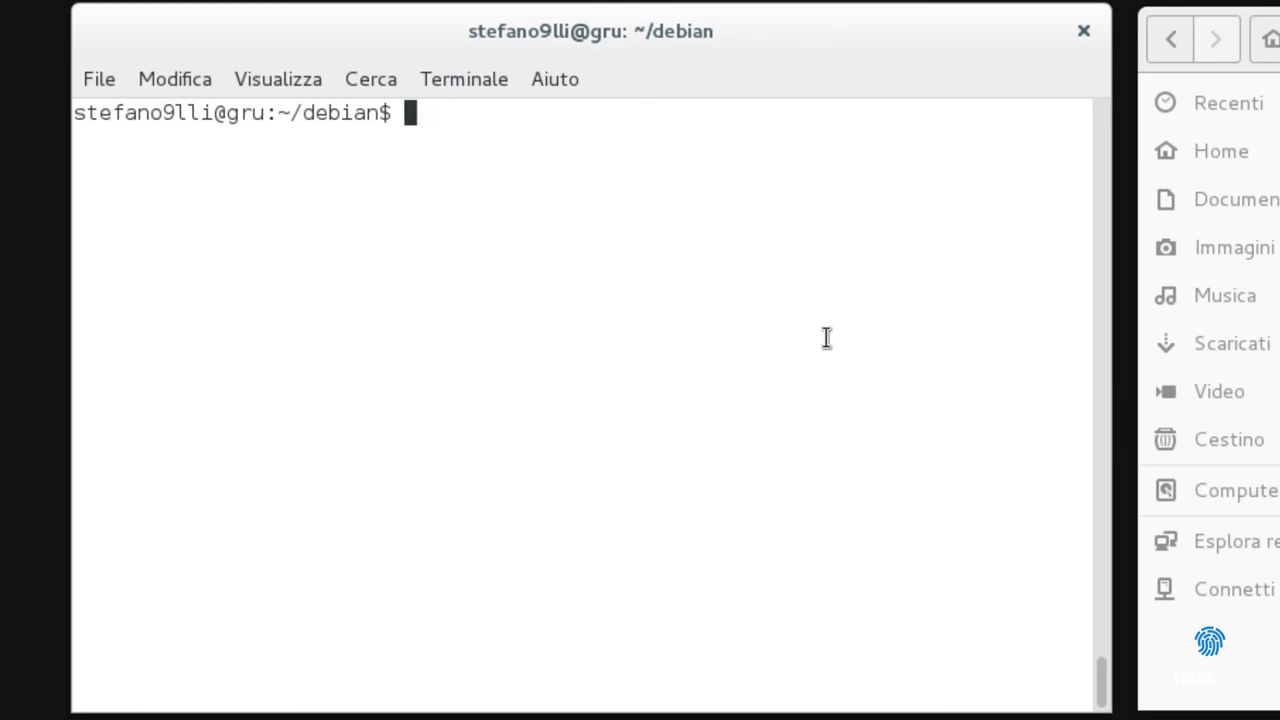
# Download SHA512SUMS and SHA512SUMS.sign from Debian's current-live amd64 iso-hybrid directory with wget.
pyautogui.write('w')
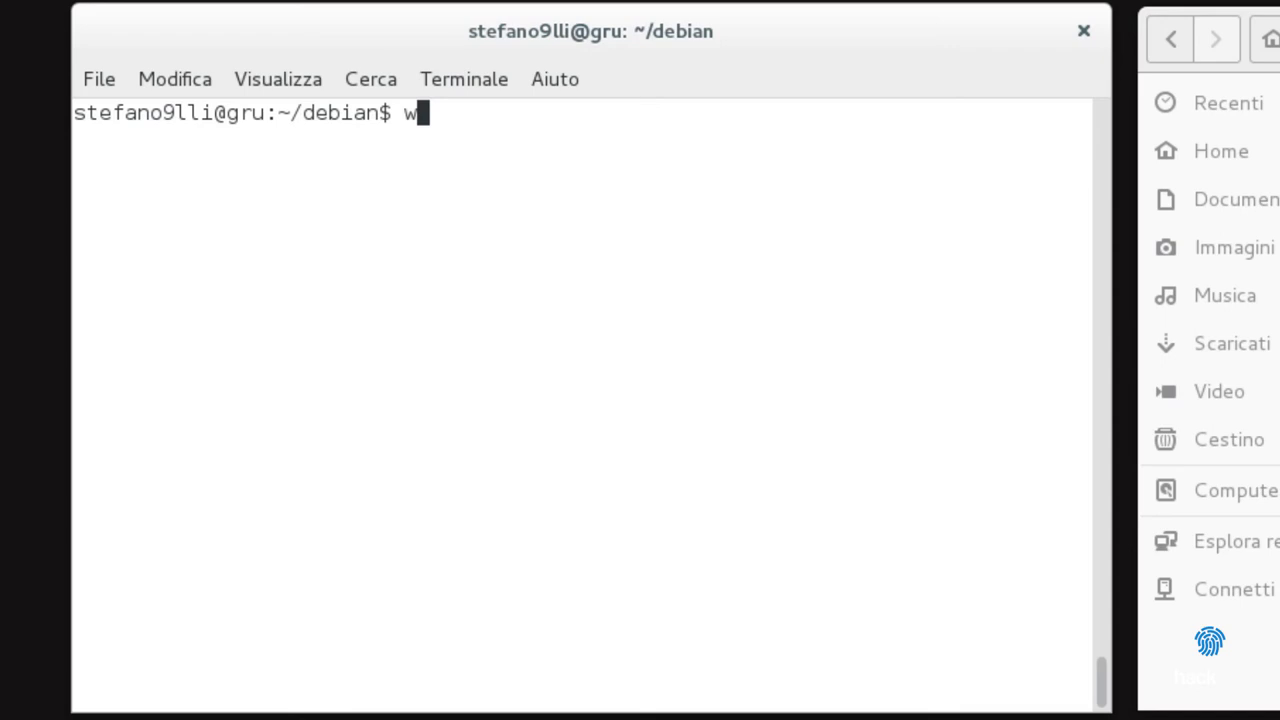
pyautogui.write('get')
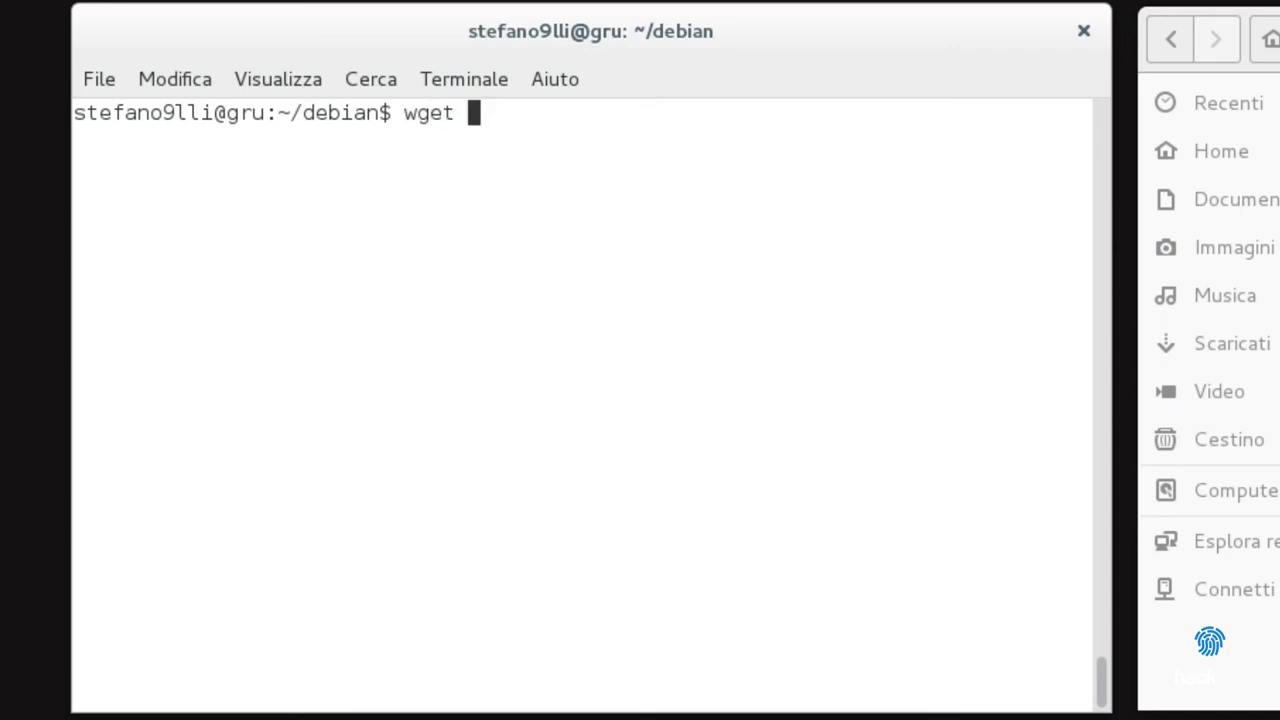
pyautogui.write('http://cdimage.debian.org/cdimage/release/current-live/amd64/iso-hybrid/SHA512SUMS')
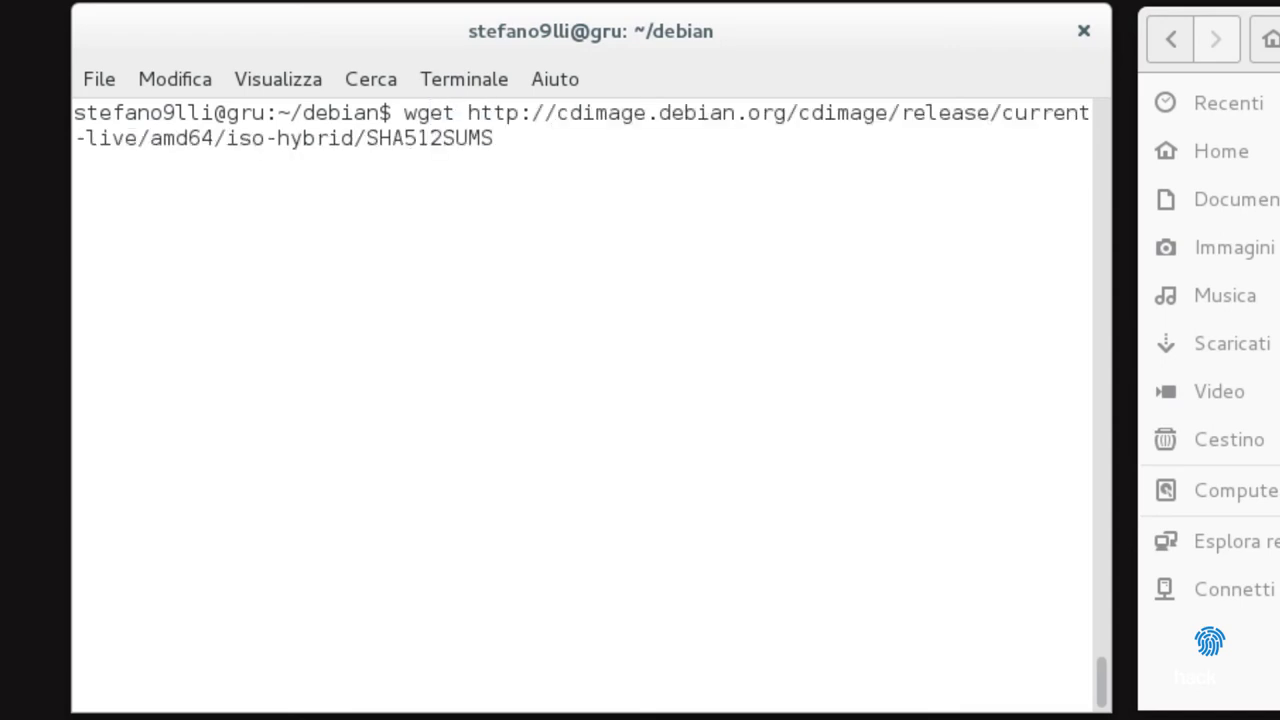
pyautogui.press('Return')
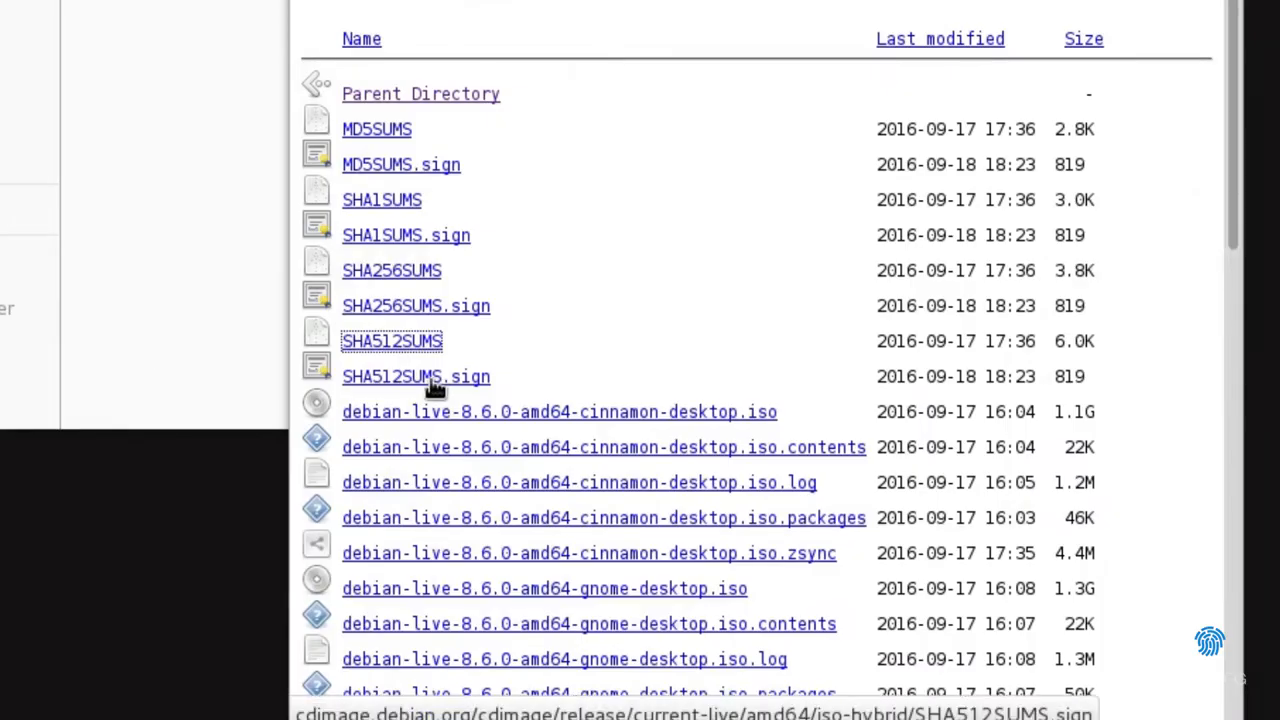
pyautogui.rightClick(416, 376)
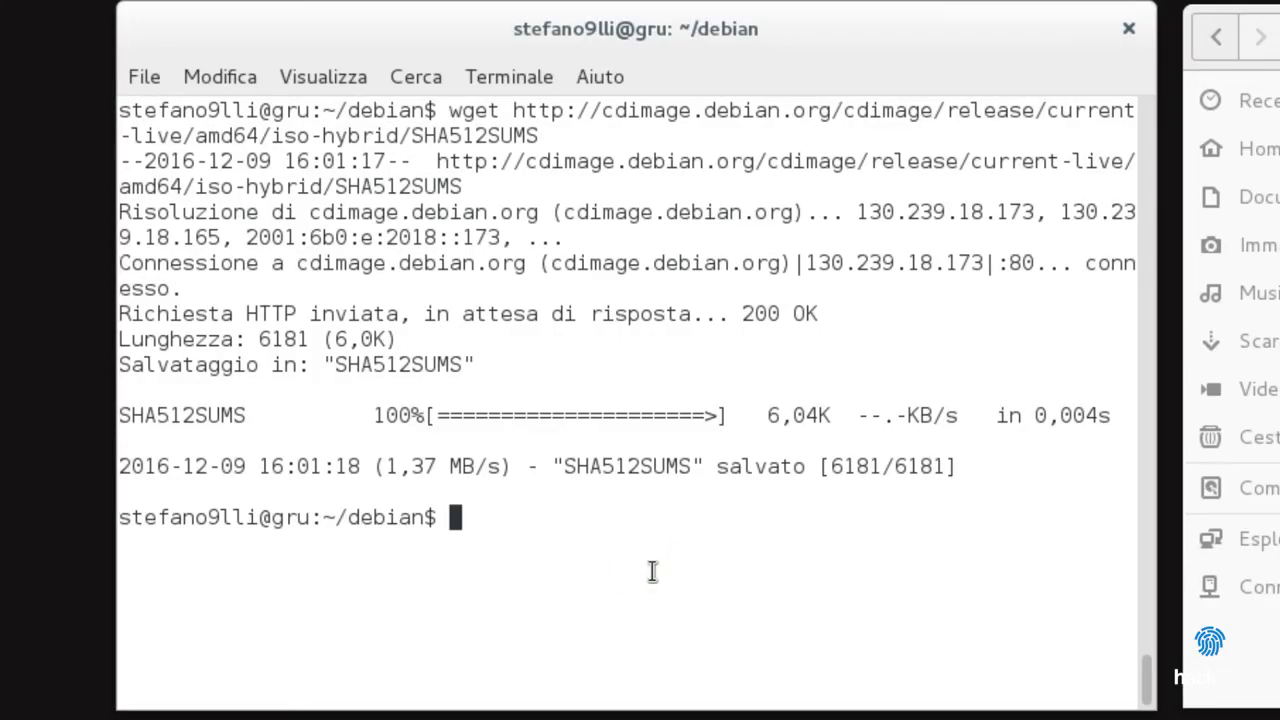
pyautogui.write('wget http://cdimage.debian.org/cdimage/release/current-live/amd64/iso-hybrid/SHA512SUMS.sign')
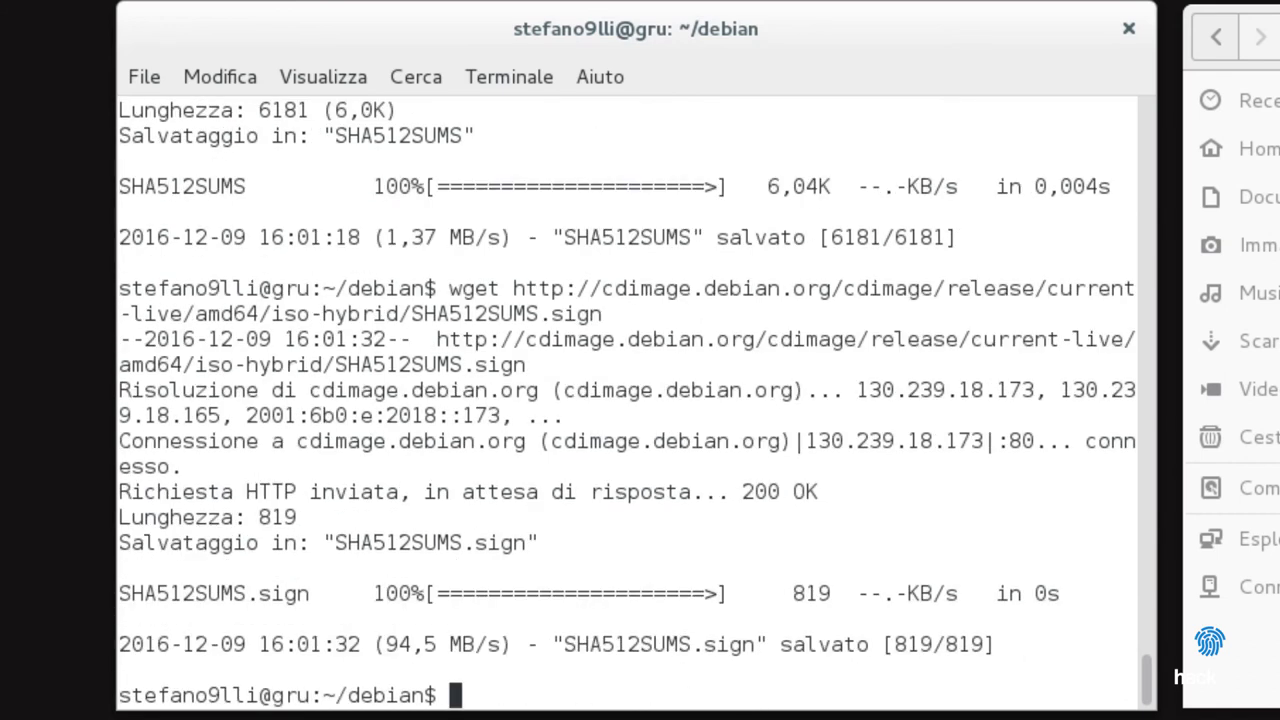
pyautogui.moveTo(676, 544)
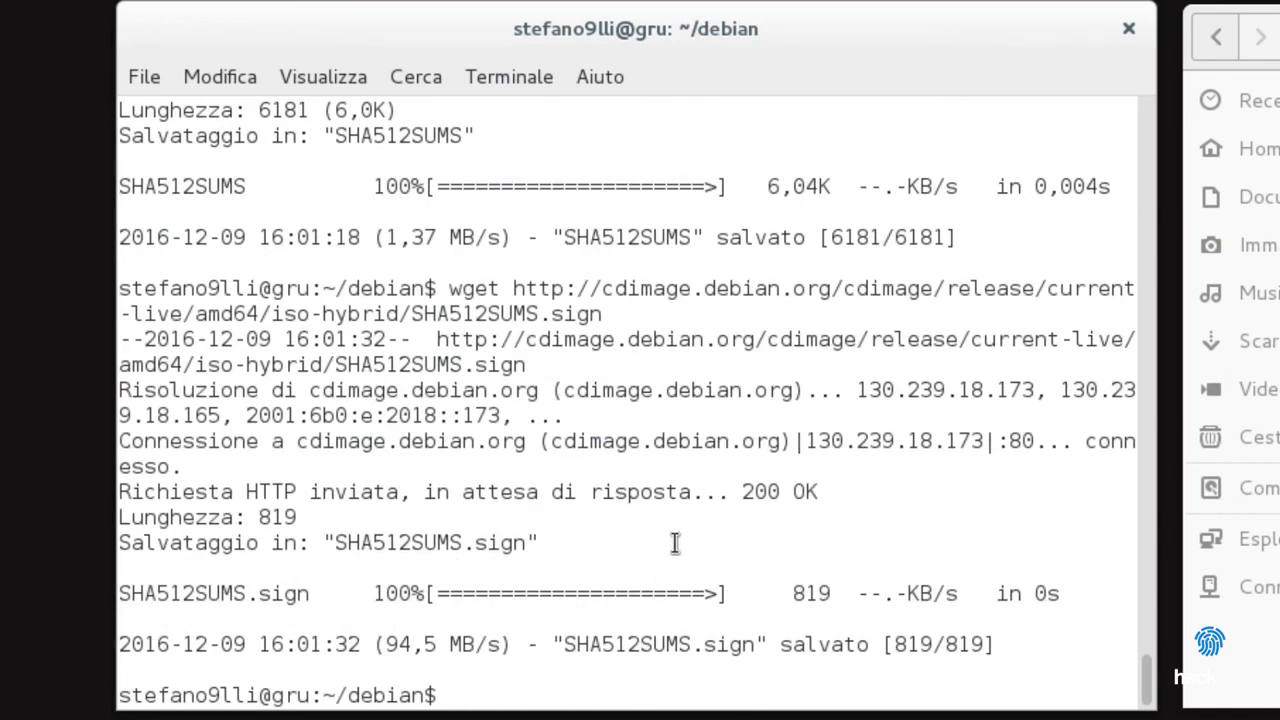
# Import the Debian CD signing key 6294BE9B with gpg --keyserver keyring.debian.org --recv.
pyautogui.write('gpg --keyserver keyrin')
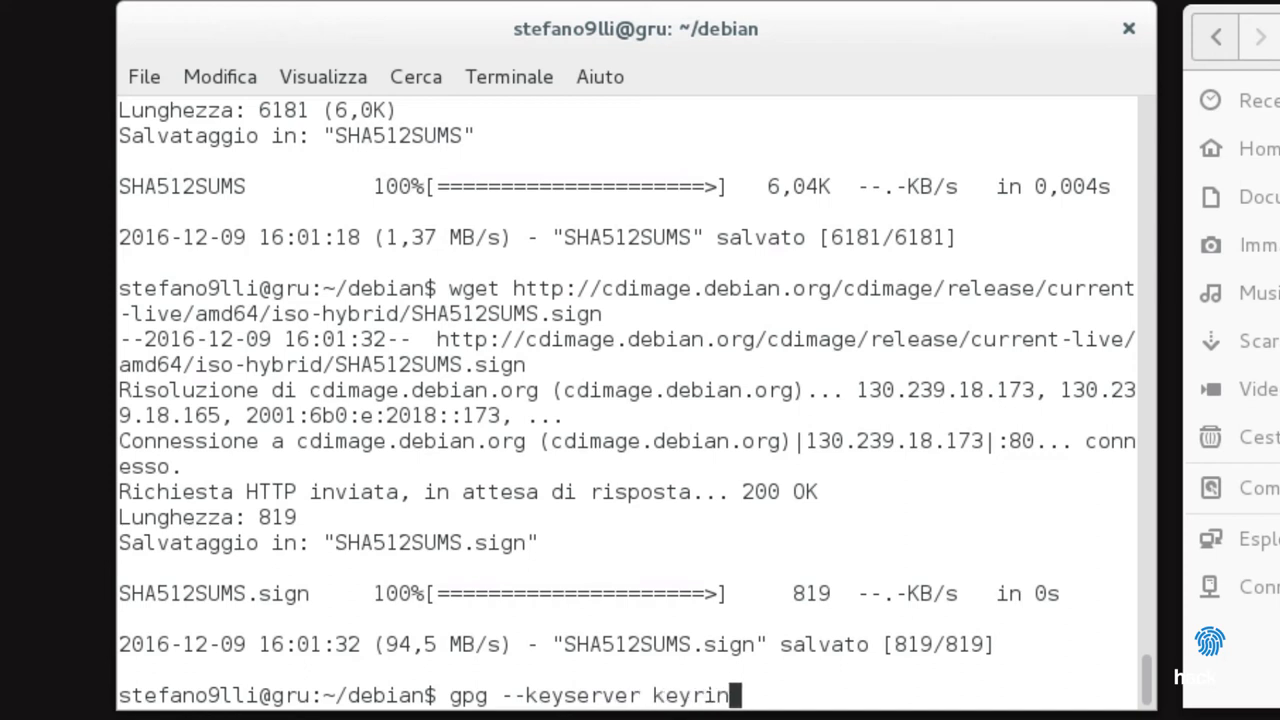
pyautogui.write('g.debian.or')
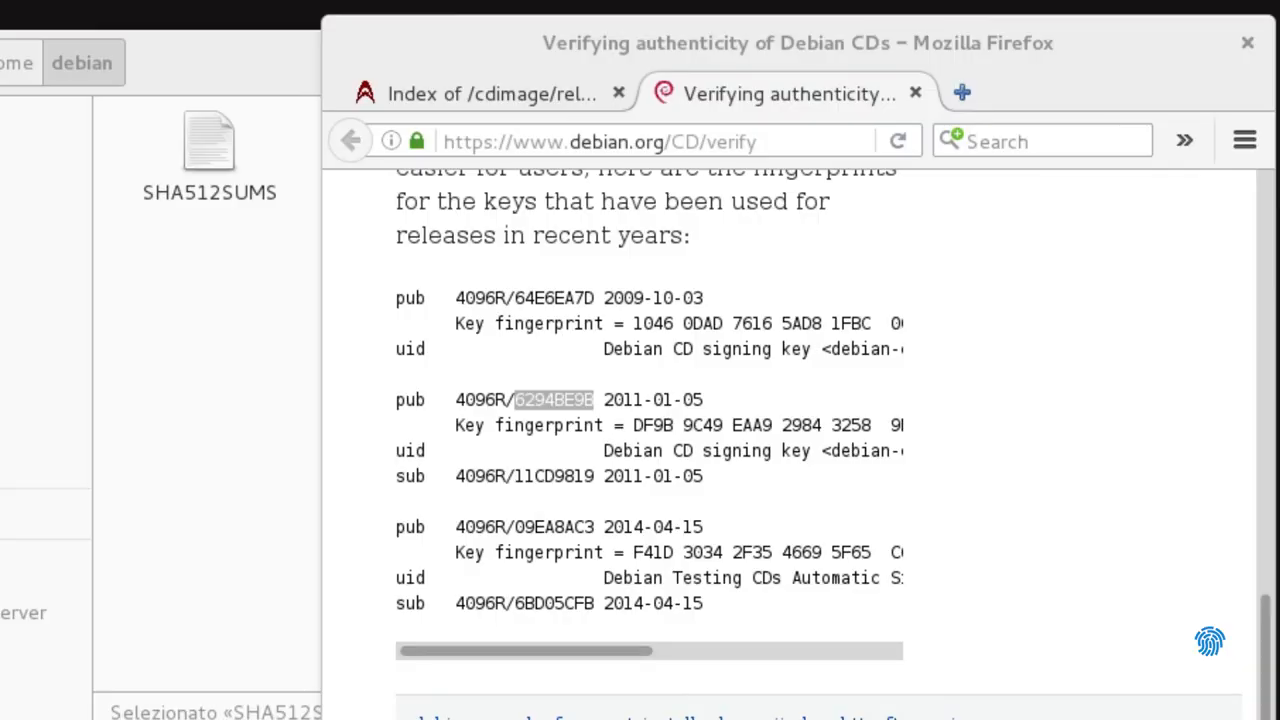
pyautogui.rightClick(552, 400)
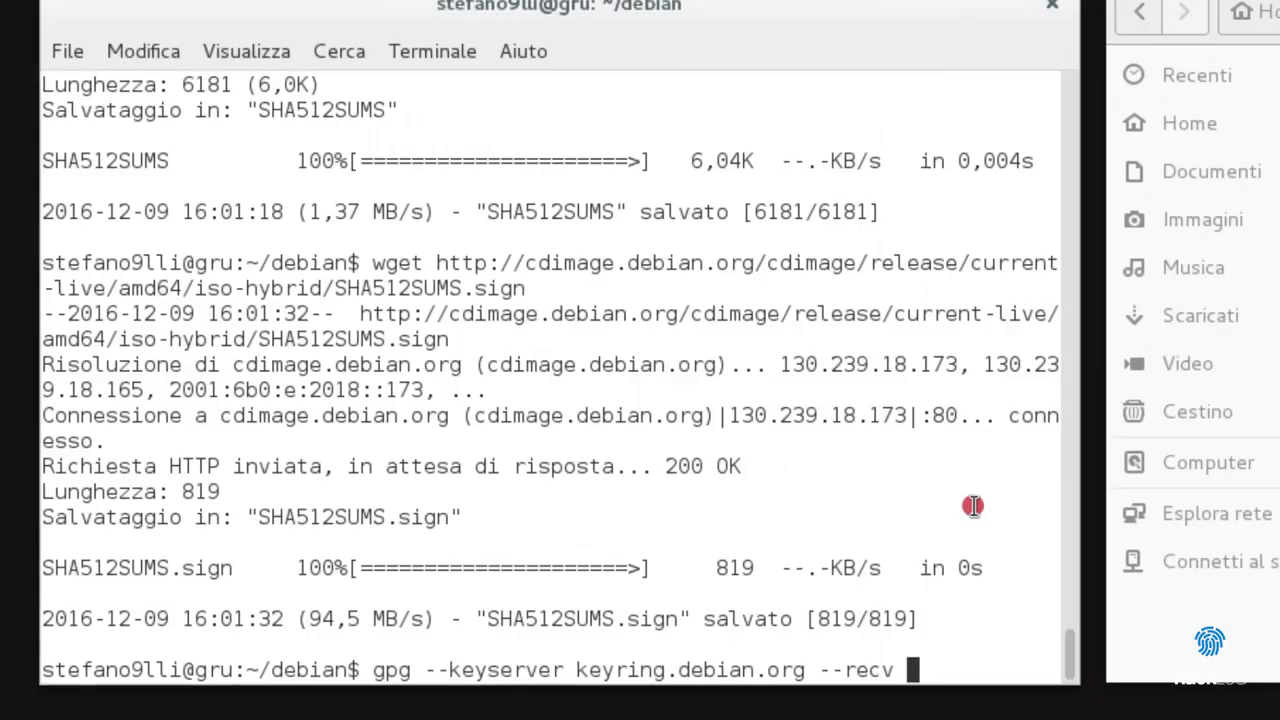
pyautogui.write('6294BE9B')
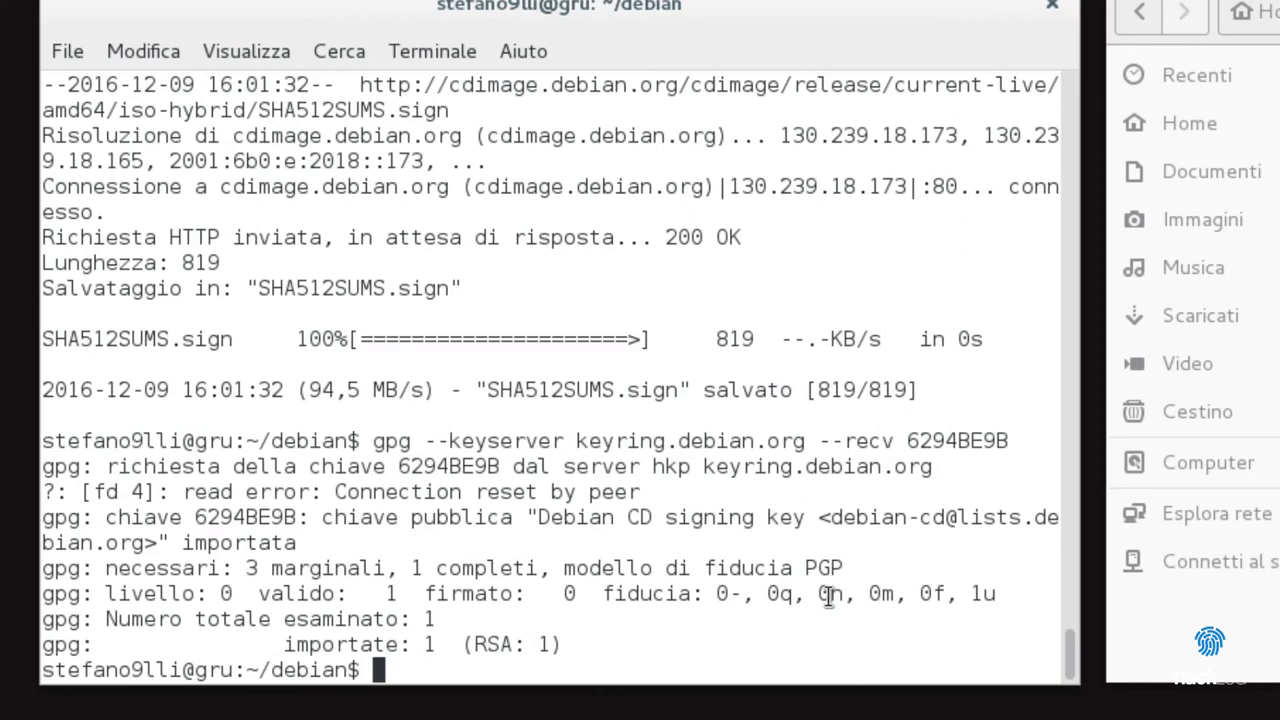
# Verify SHA512SUMS.sign with gpg, getting a valid Debian CD signing key signature.
pyautogui.write('gpg --ver')
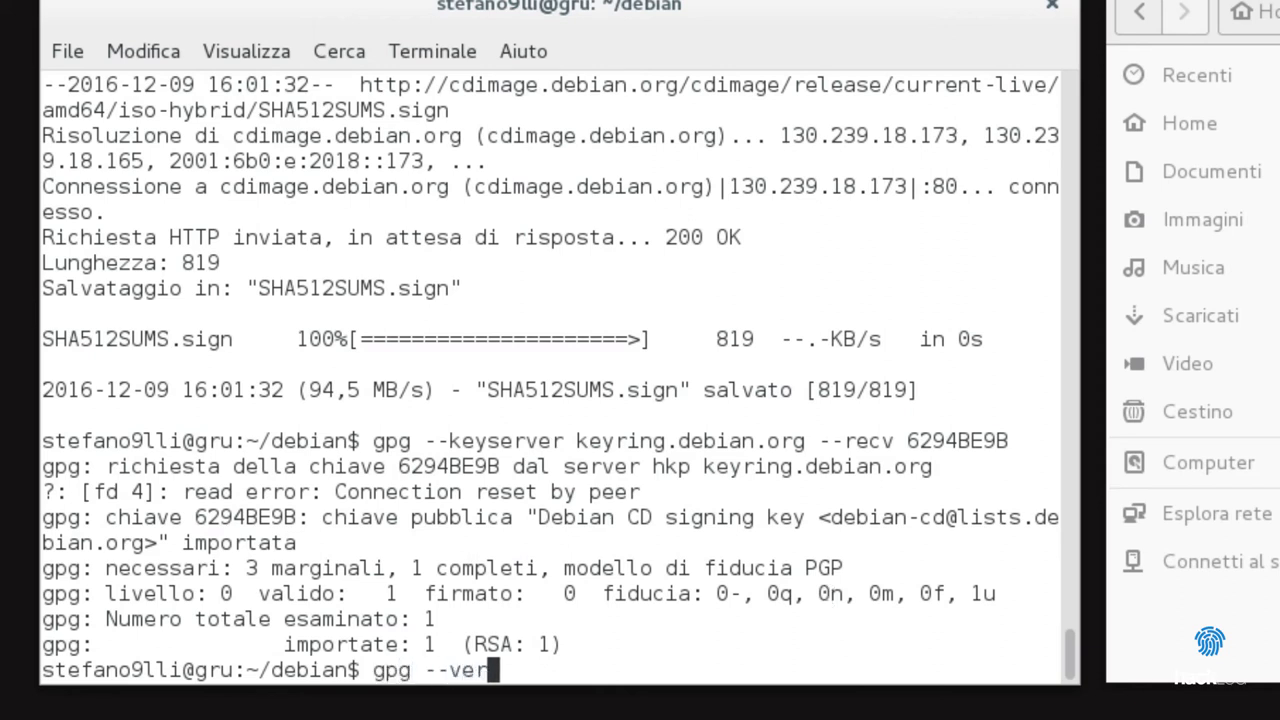
pyautogui.write('ify SHA')
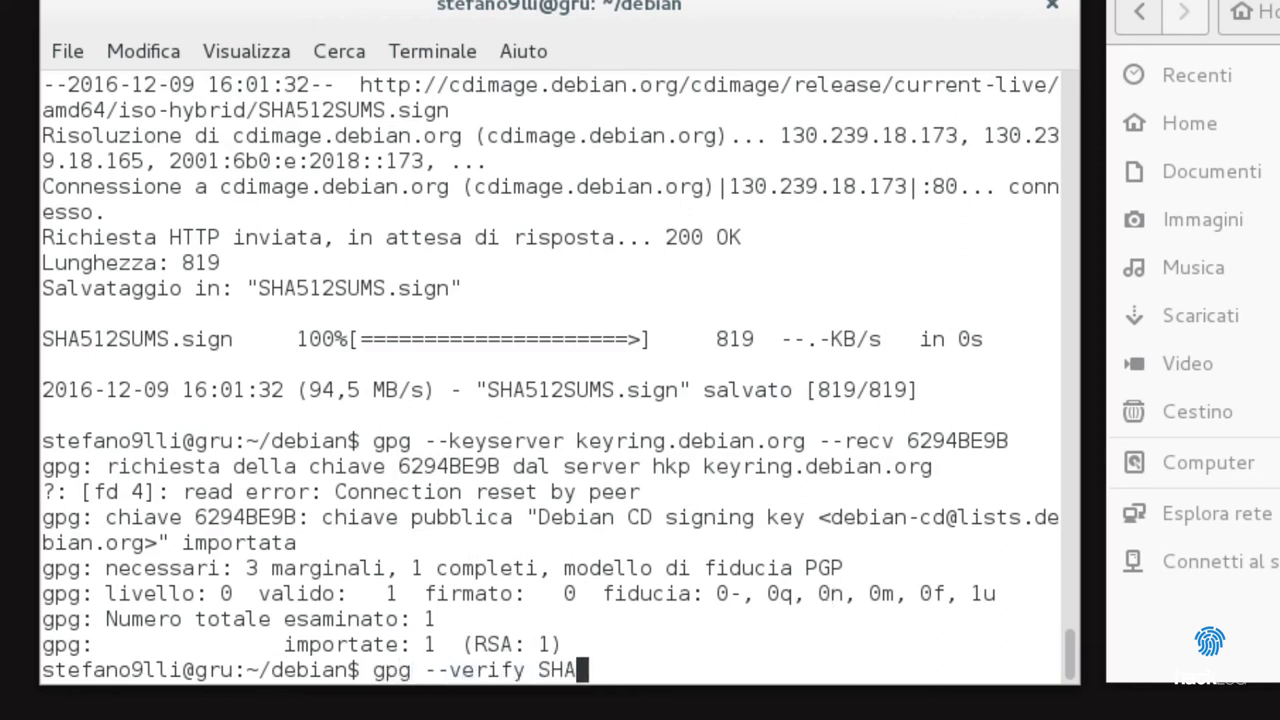
pyautogui.write('512SUMS.sign')
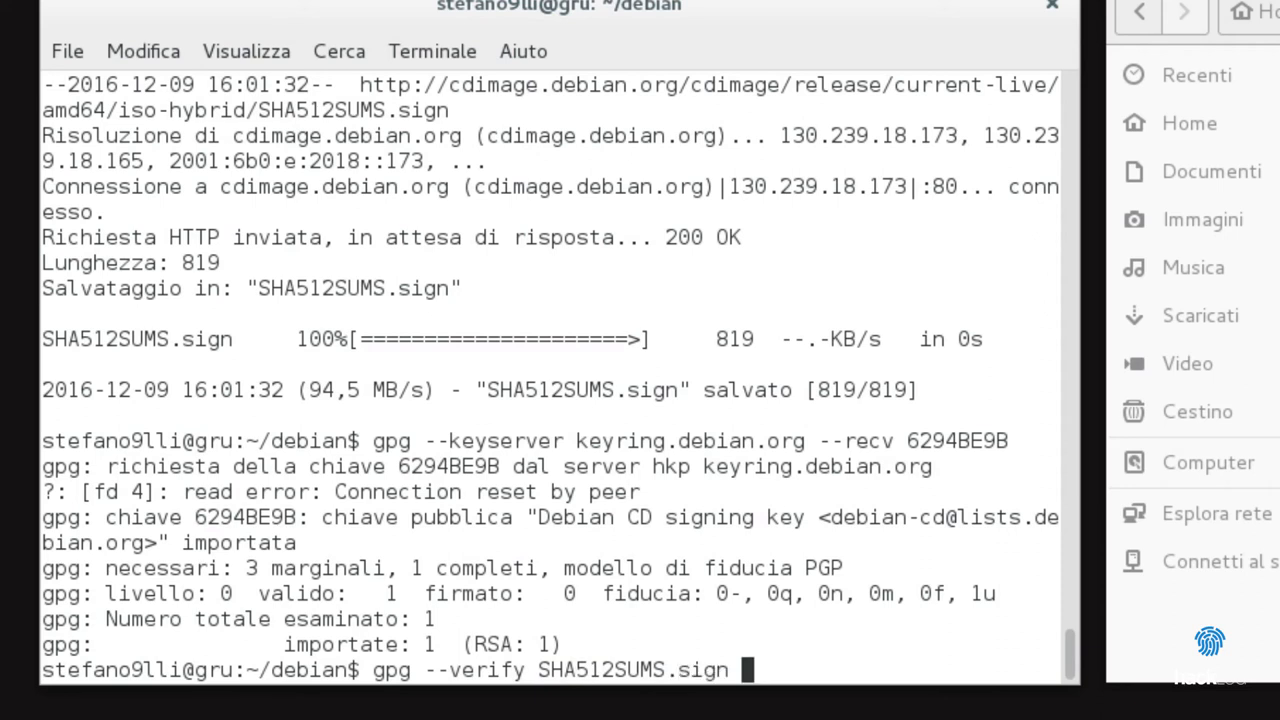
pyautogui.press('Return')
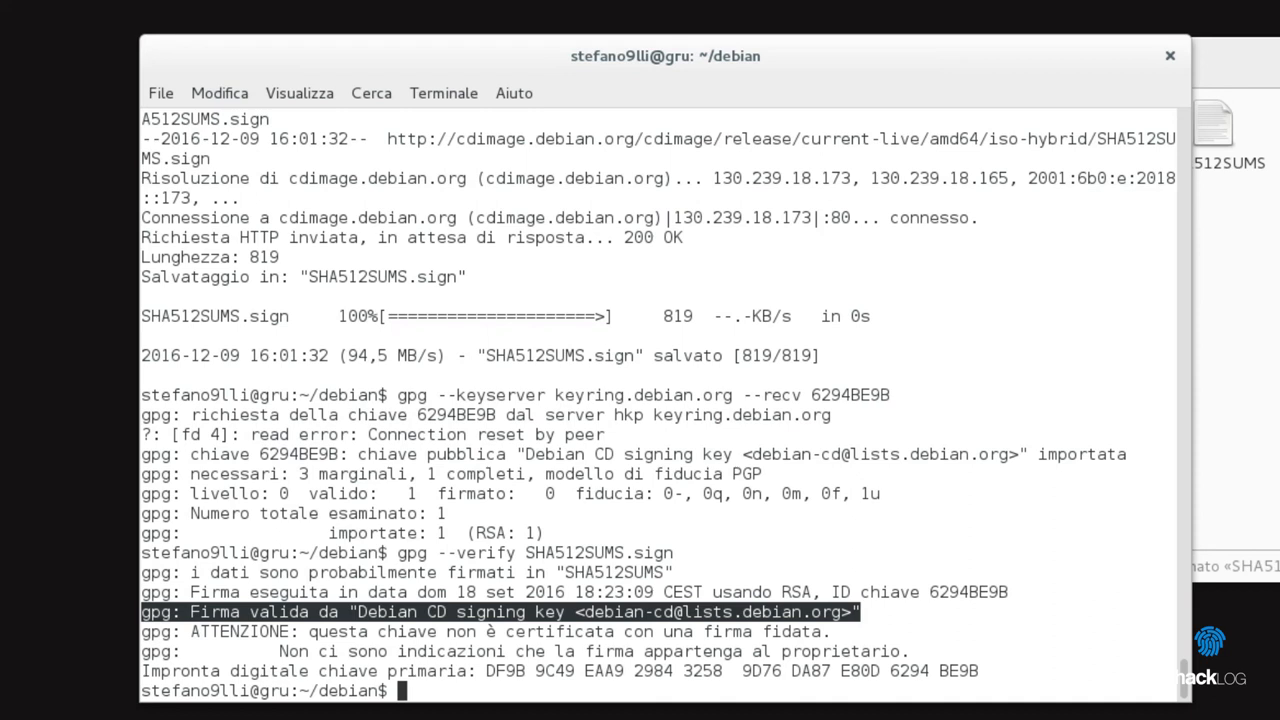
# Tamper with SHA512SUMS in nano by adding 123 at the start of the first line.
pyautogui.write('nano SH')
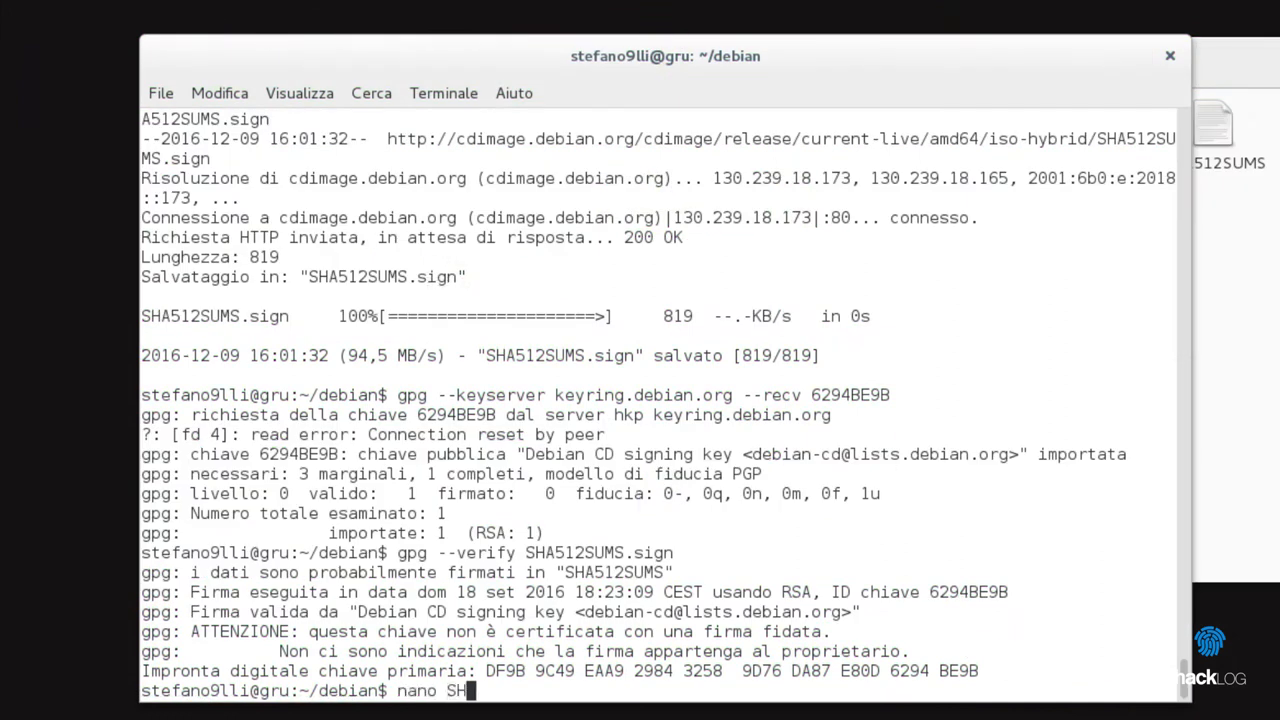
pyautogui.press('Return')
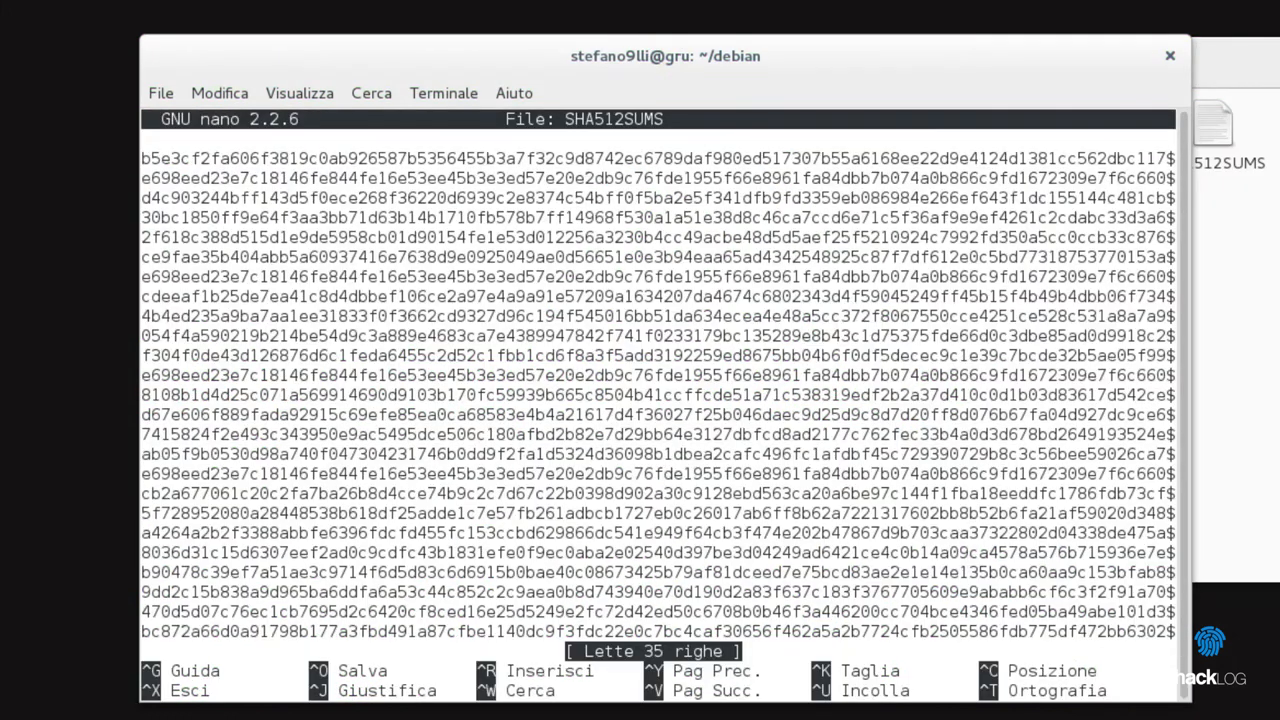
pyautogui.write('123')
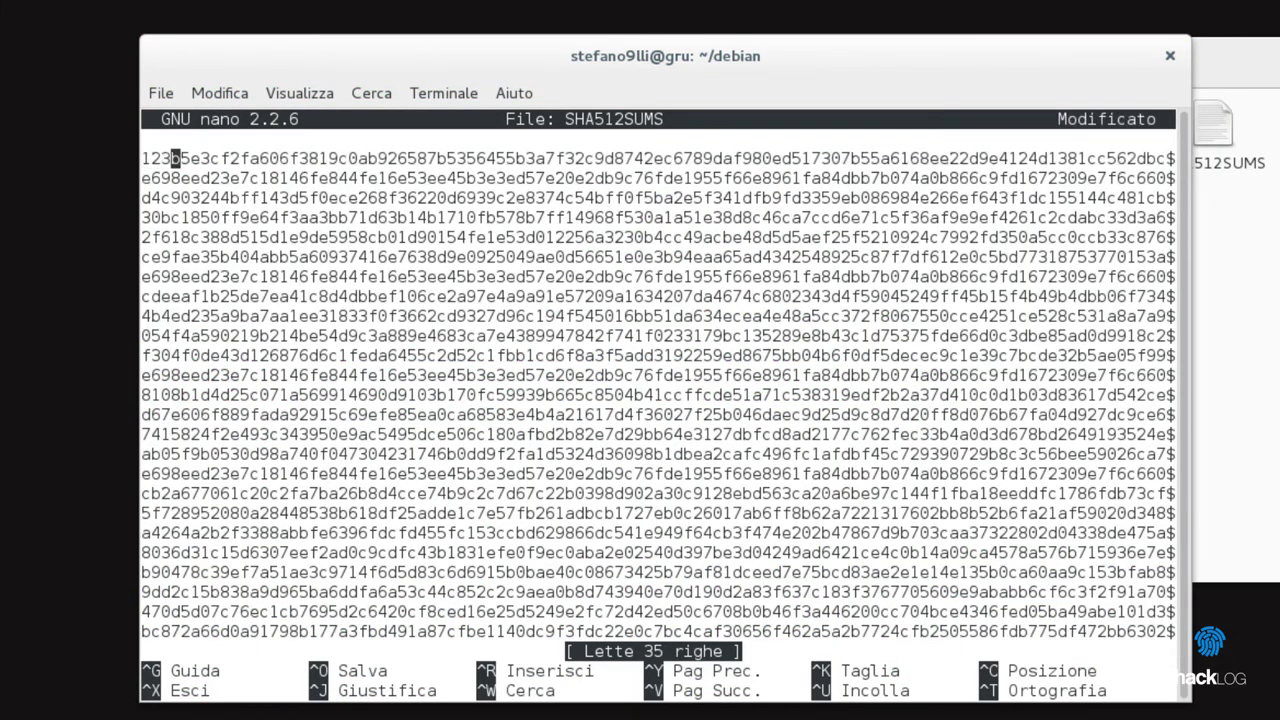
pyautogui.press('ctrl+x')
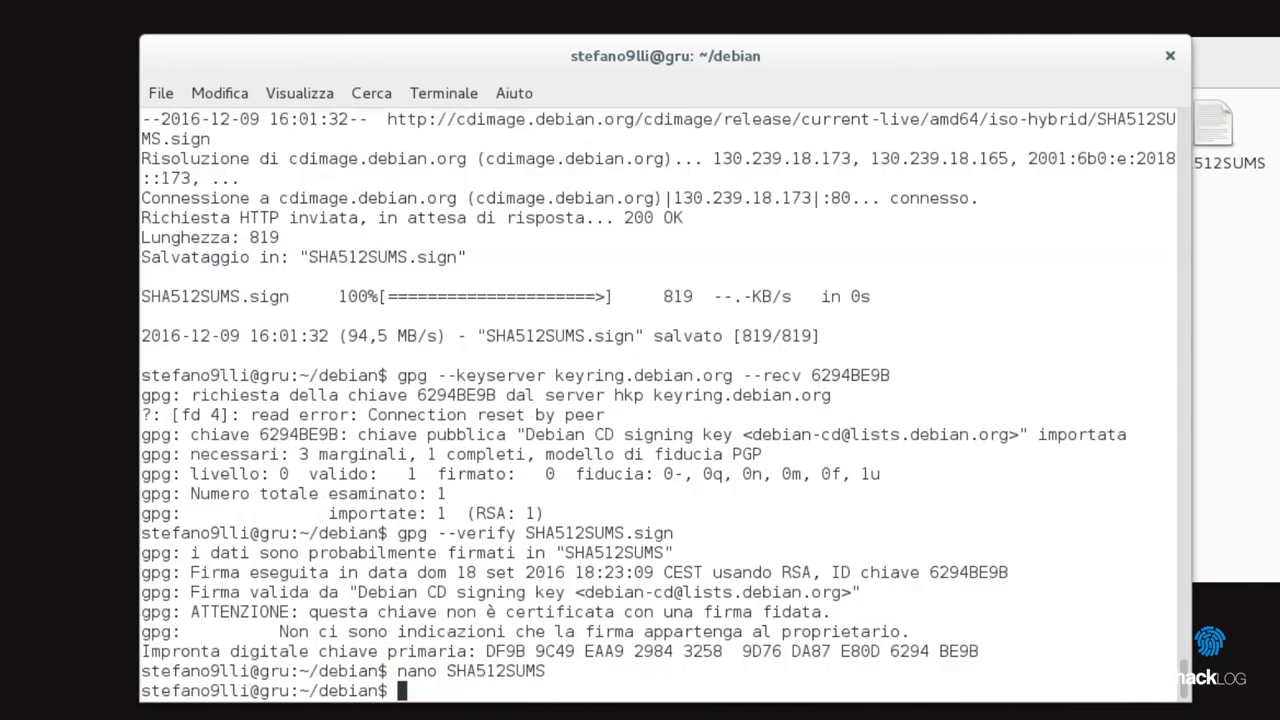
# Prepare gpg --verify SHA512SUMS.sign again to recheck the altered file.
pyautogui.write('gp')
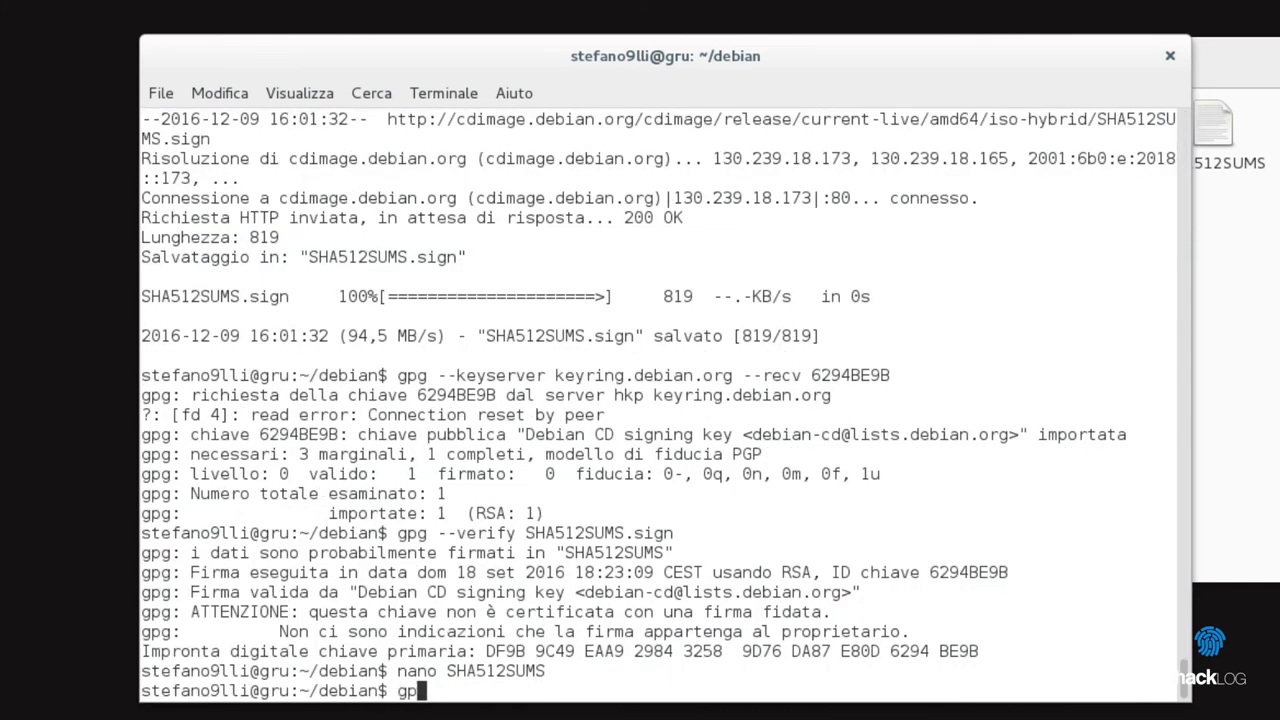
pyautogui.write('g --verify SH')
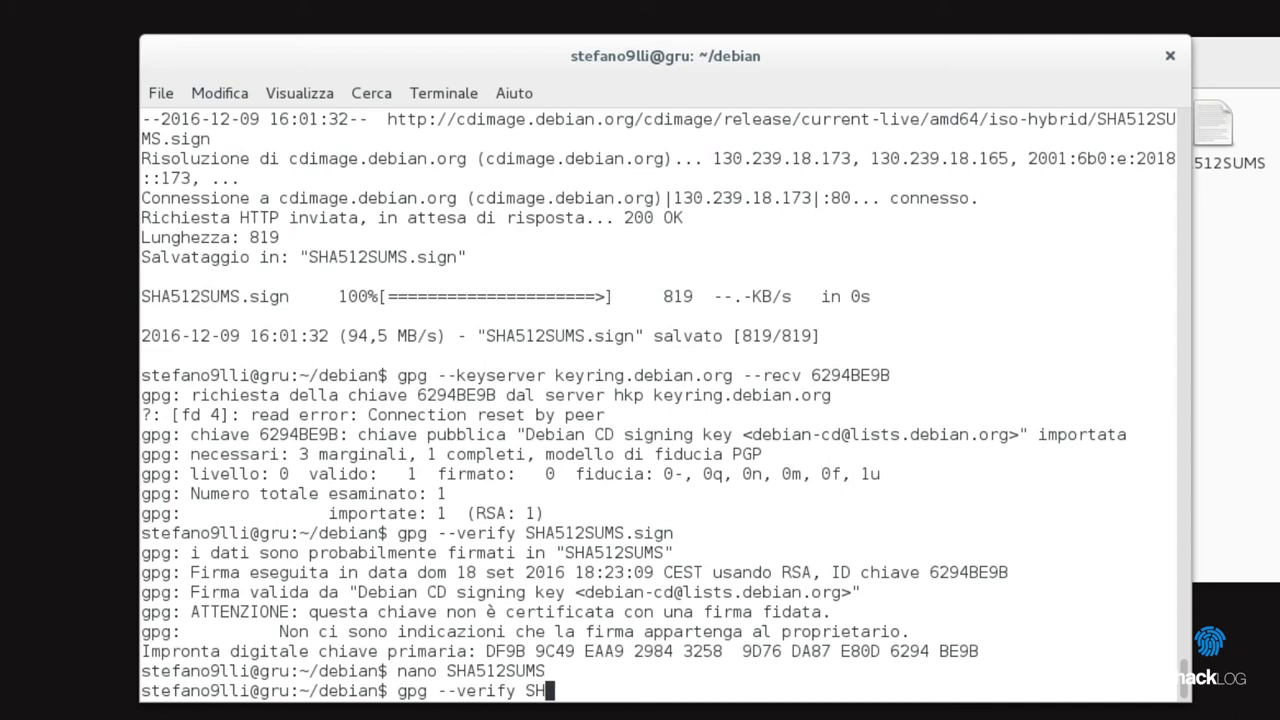
pyautogui.write('A512SUMS.sign')
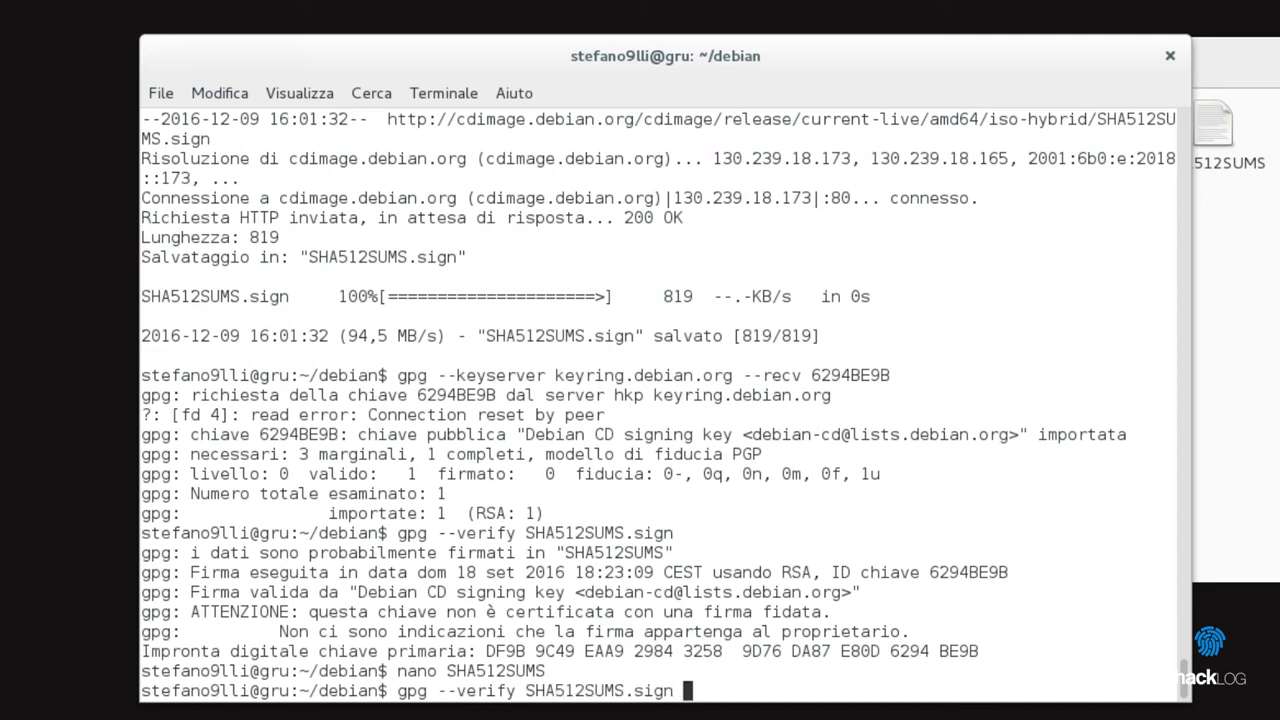
pyautogui.press('Return')
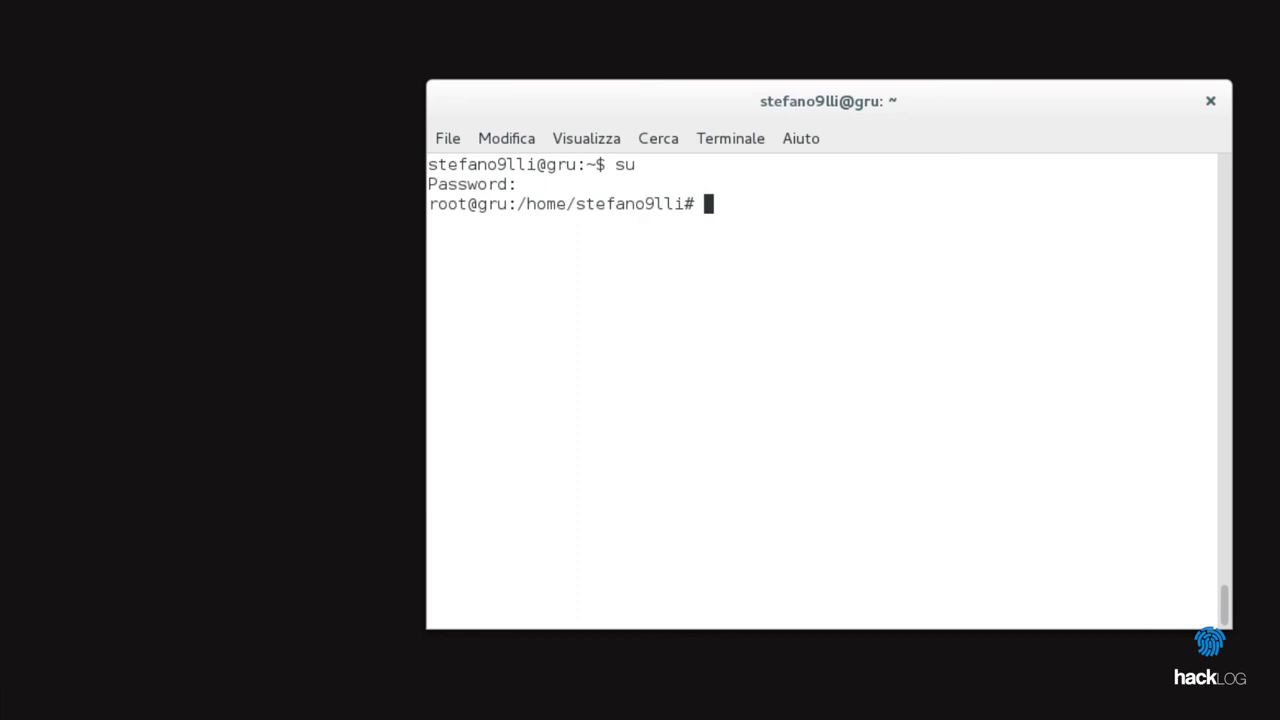
# Run apt-get install icedove as root to fetch and unpack Icedove with iceowl-extension.
pyautogui.write('apt-get in')
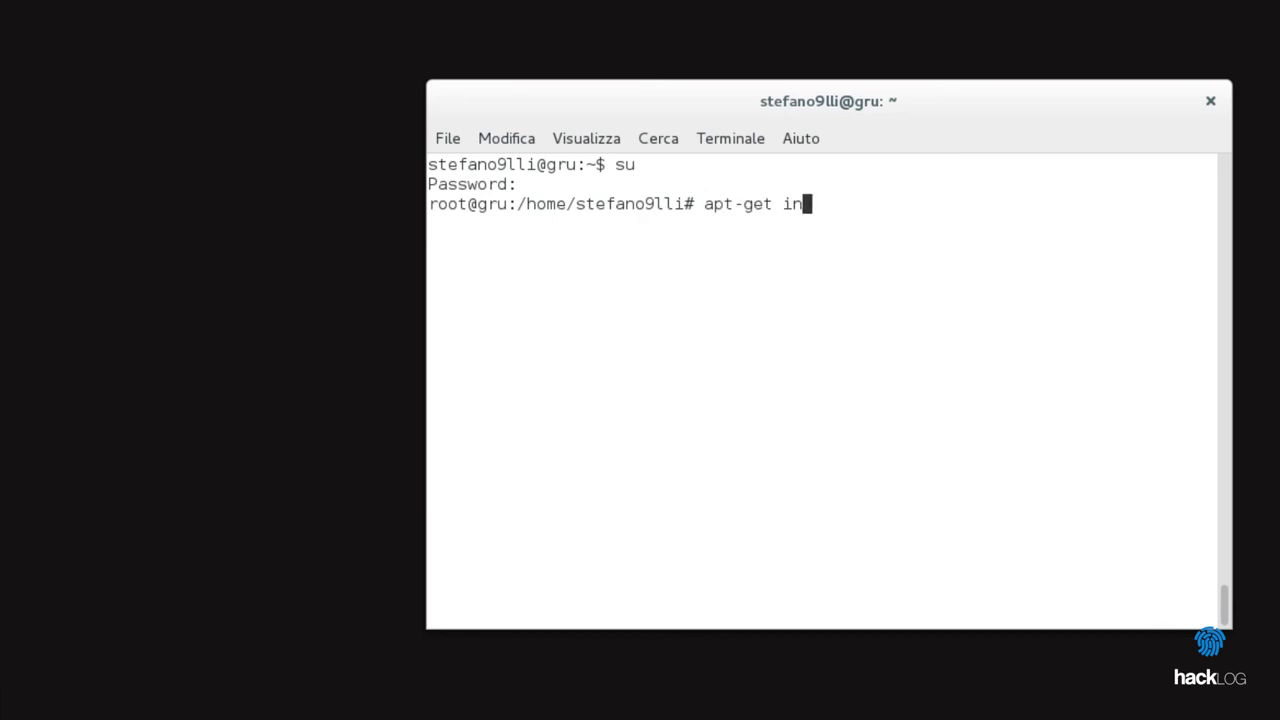
pyautogui.press('Return')
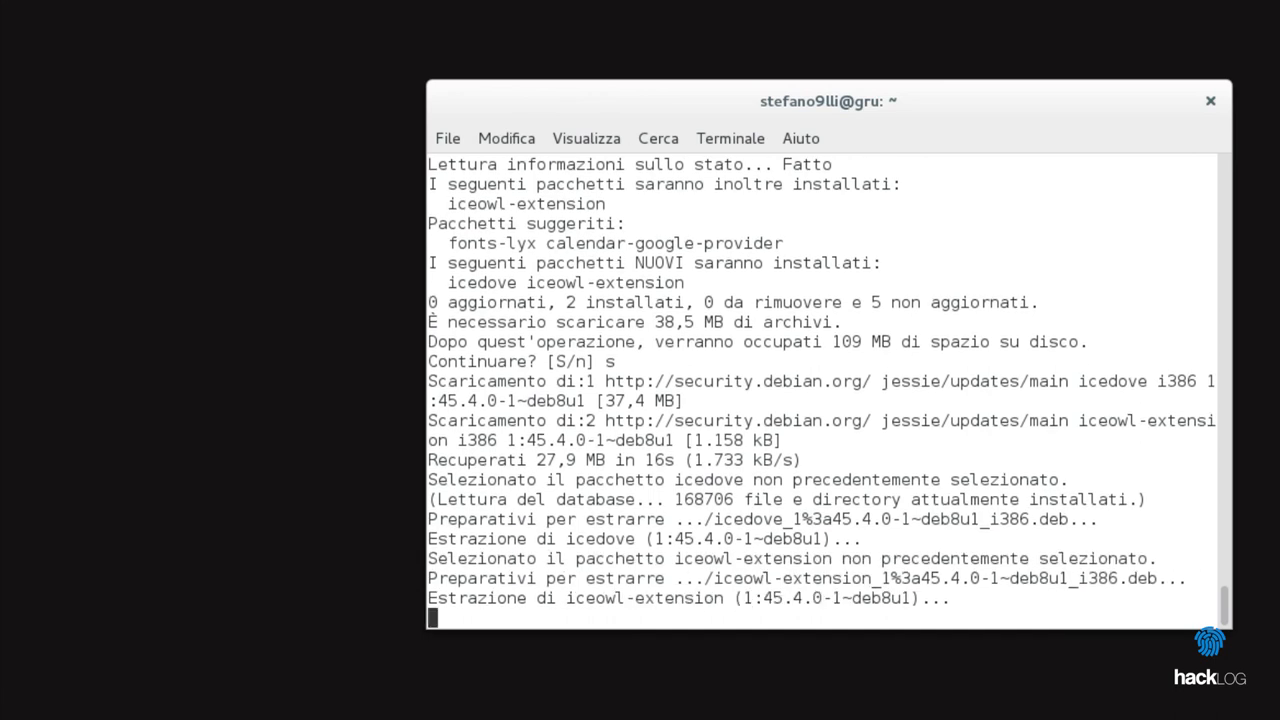
pyautogui.scroll(-3)
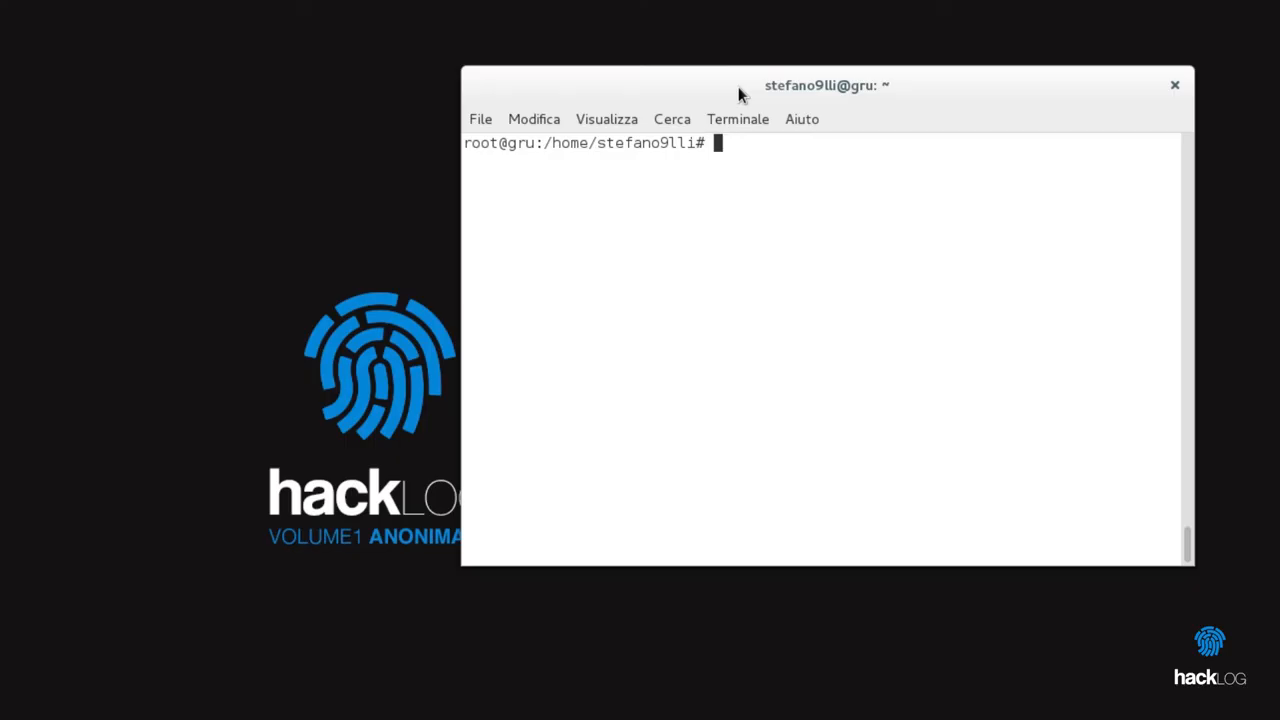
# Run apt-get install enigmail as root so its first-run wizard greets you in Icedove.
pyautogui.write('apt-get install')
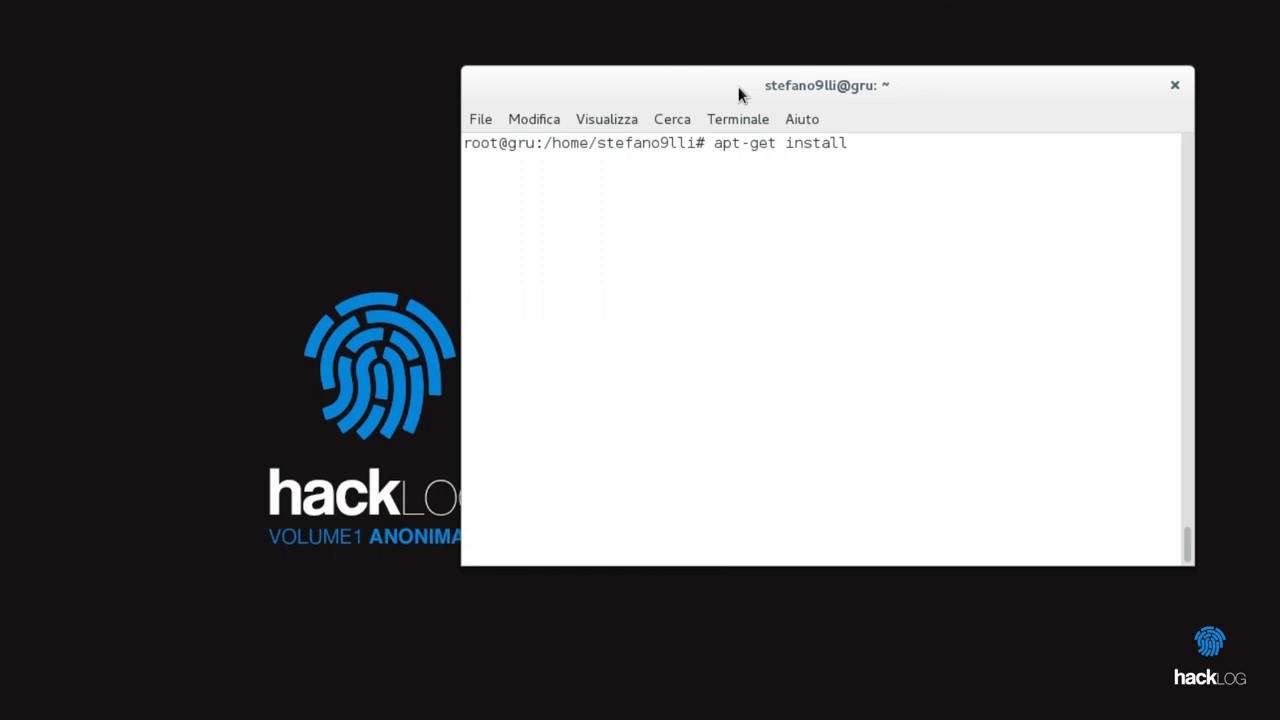
pyautogui.write('enigm')
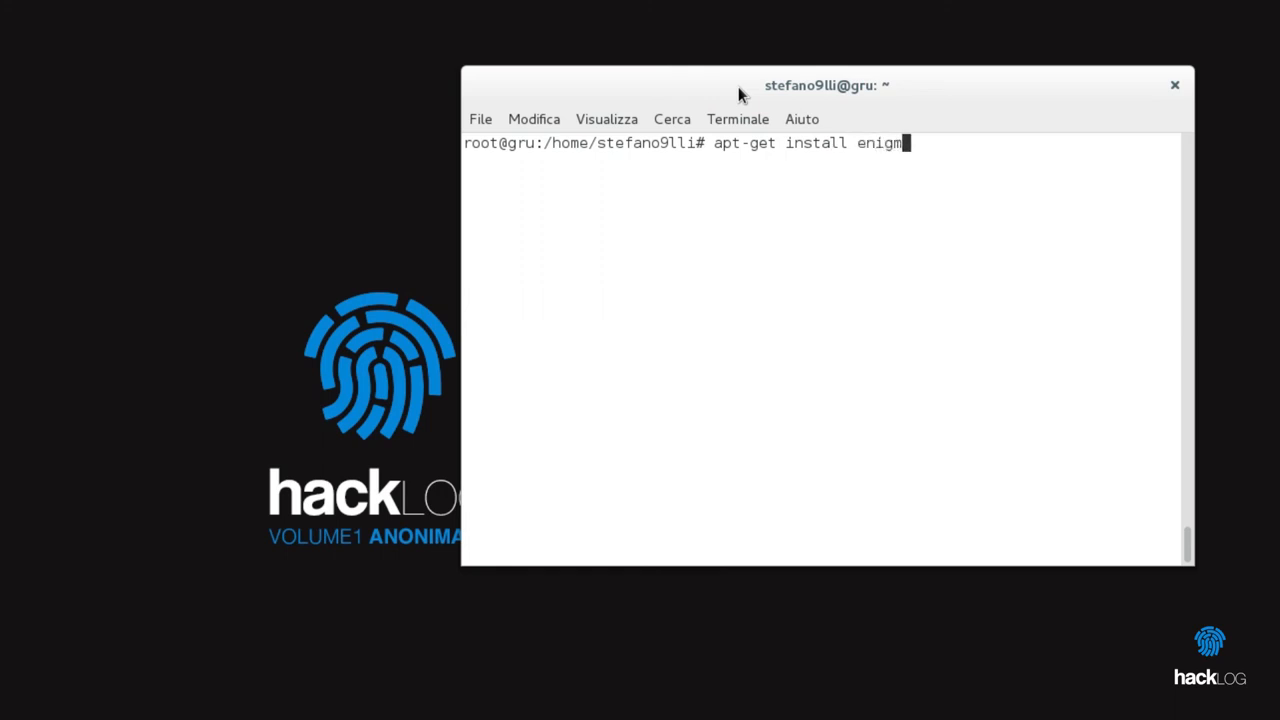
pyautogui.write('ail')
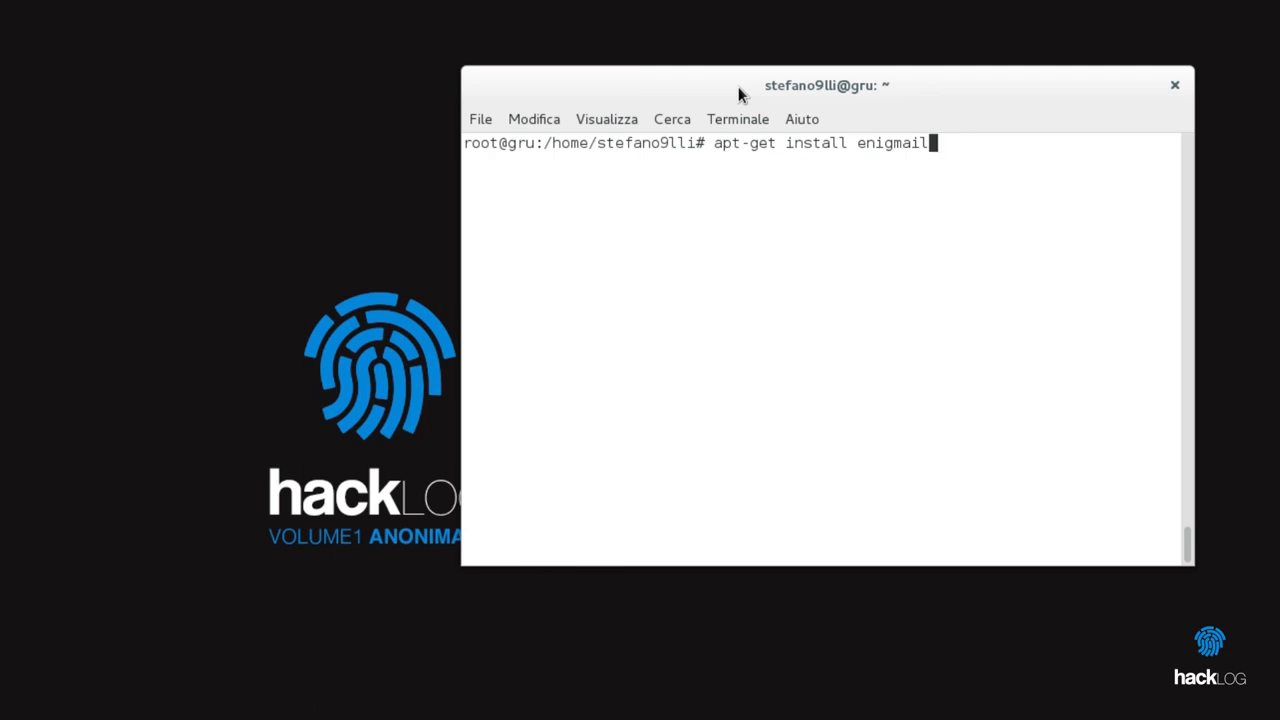
pyautogui.press('Return')
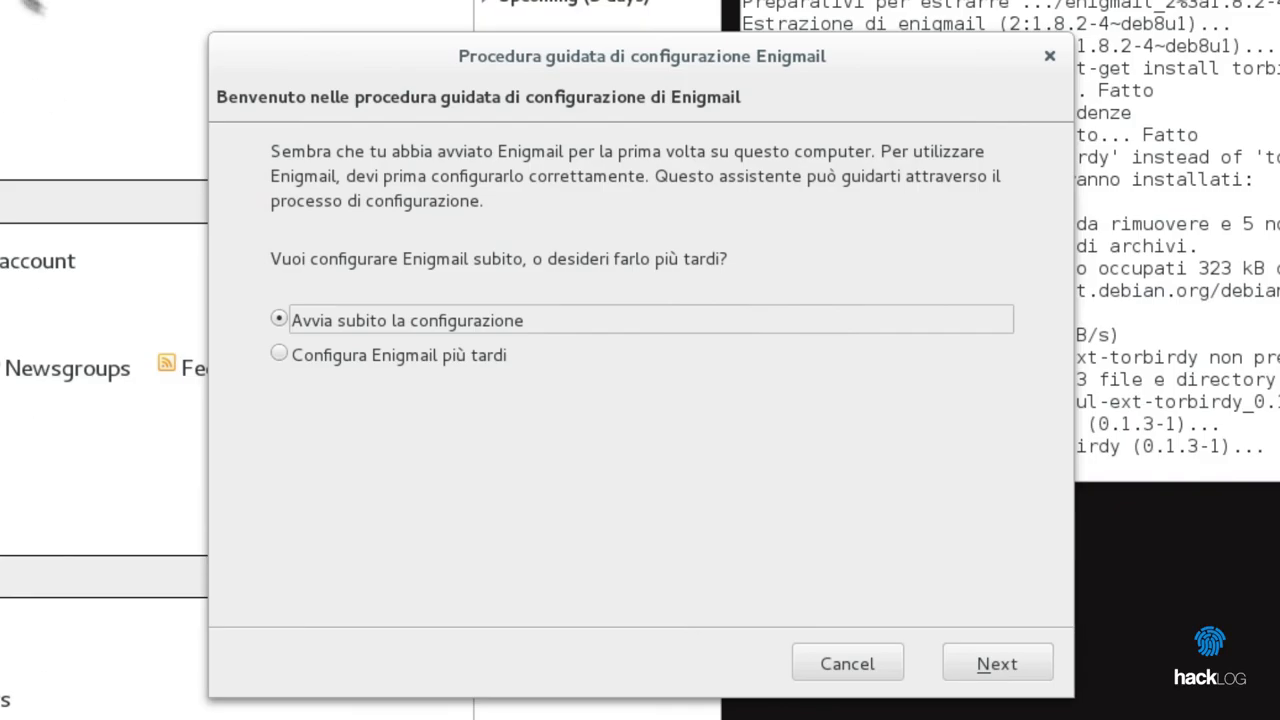
pyautogui.moveTo(896, 704)
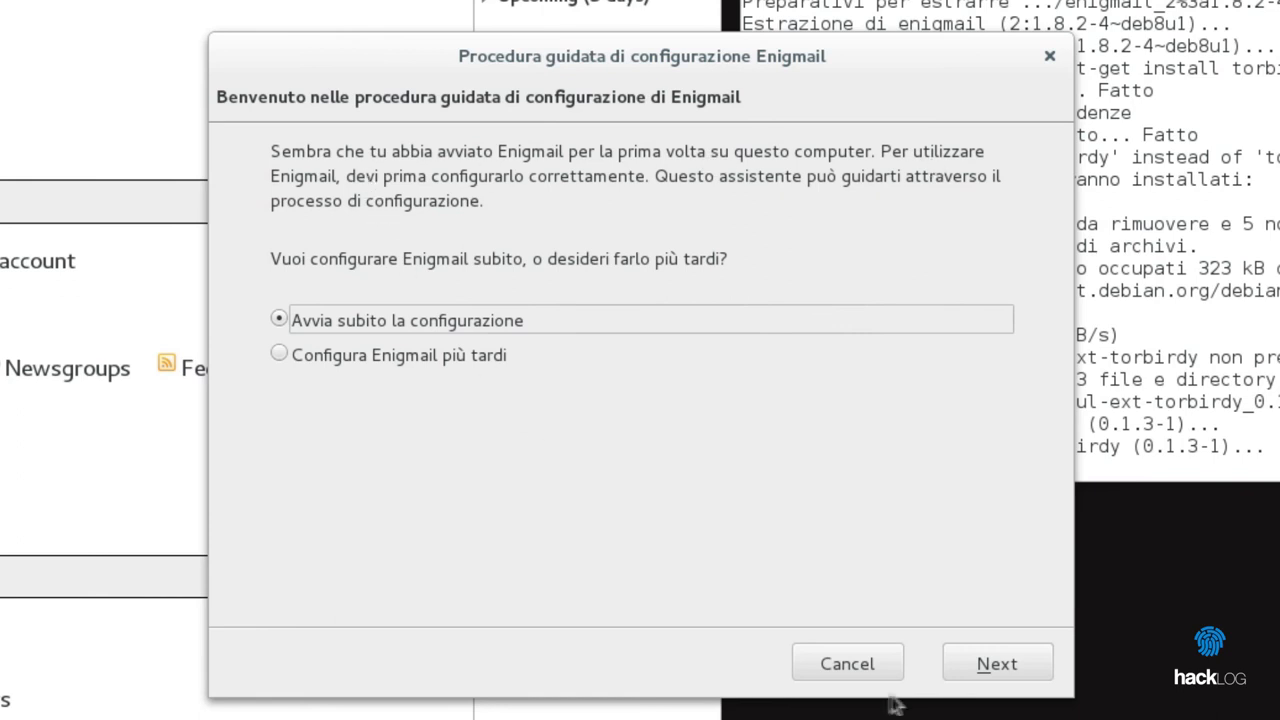
# Finish the Enigmail wizard configuring now with the existing OpenPGP key.
pyautogui.click(996, 664)
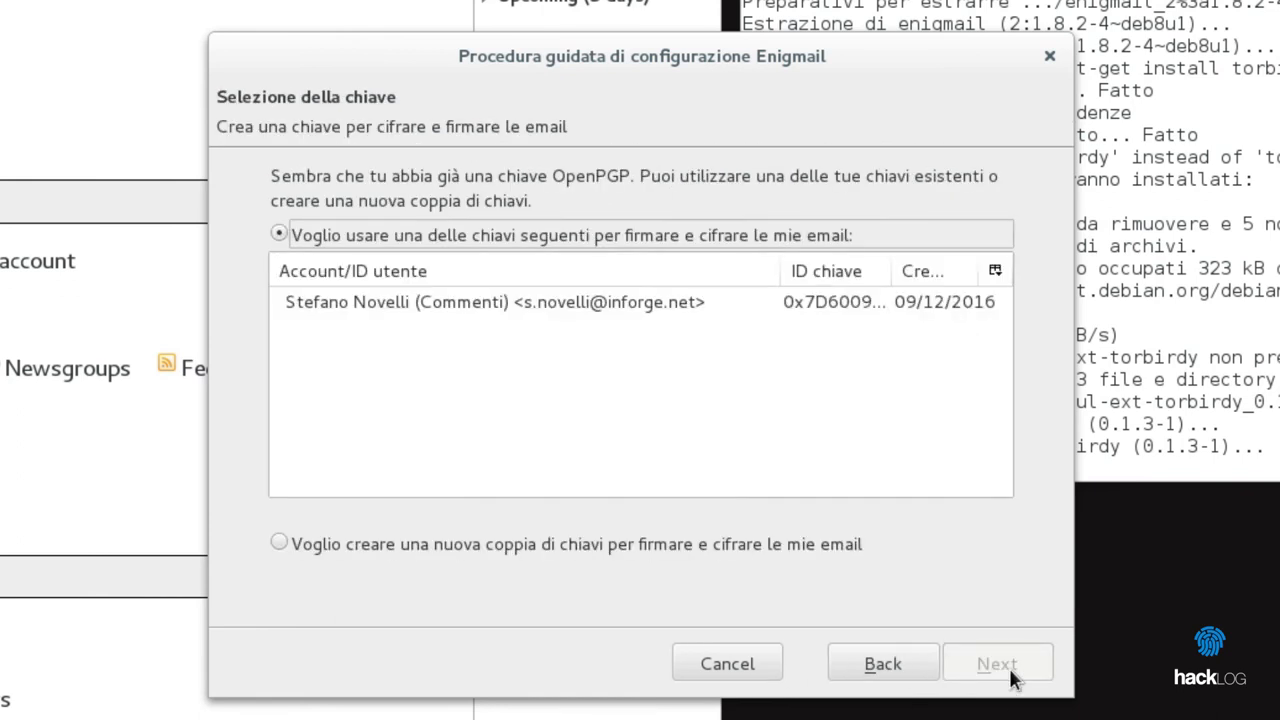
pyautogui.click(996, 664)
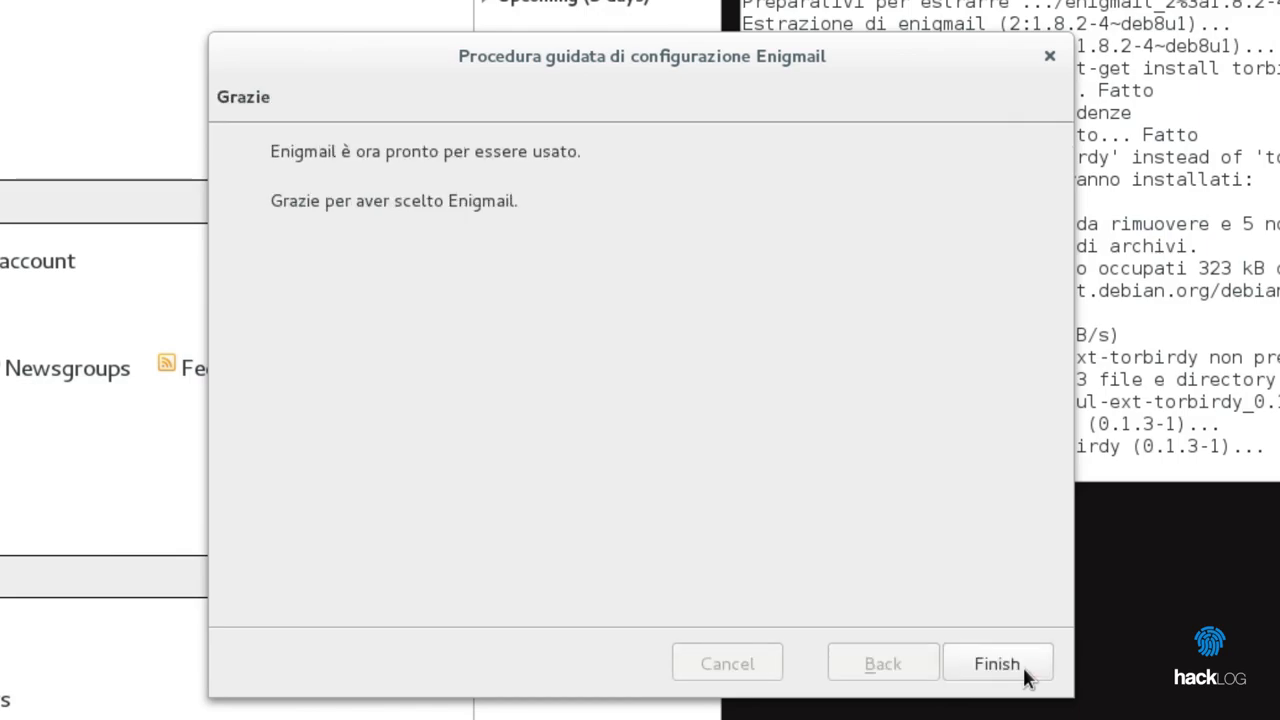
pyautogui.click(996, 664)
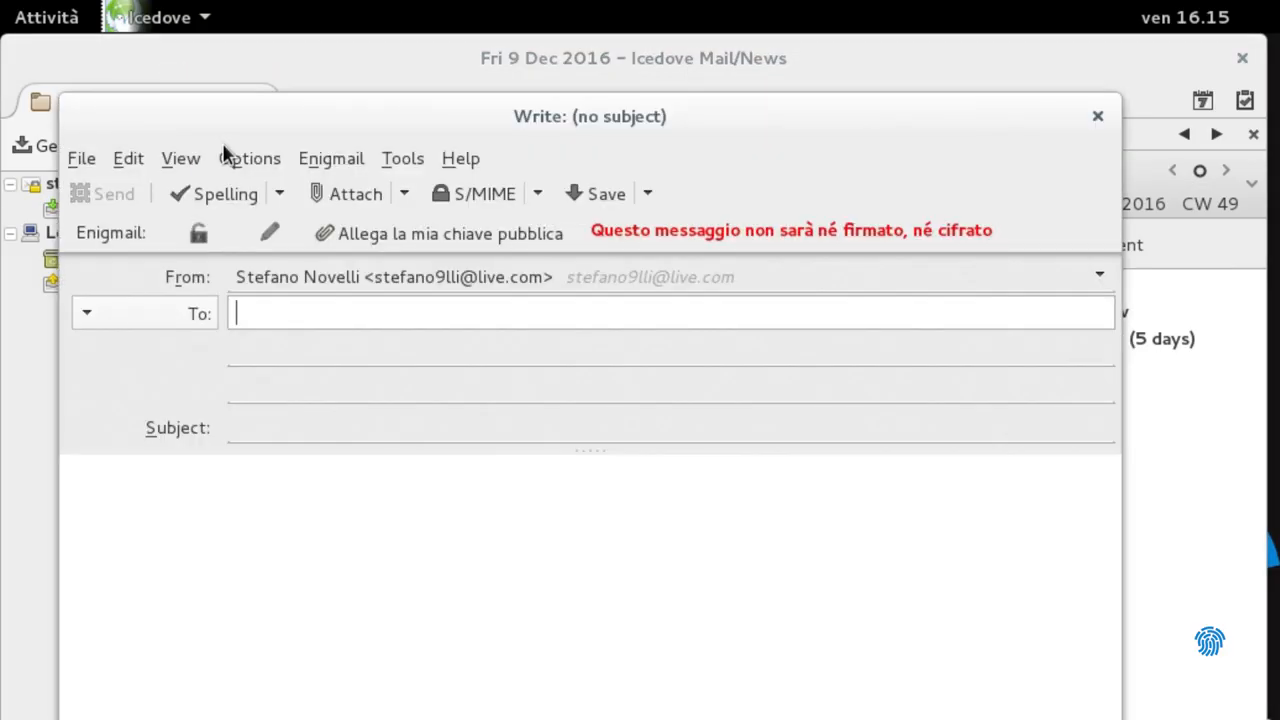
# In the new message's Enigmail settings, tick Cifra il messaggio and Firma il messaggio.
pyautogui.click(790, 230)
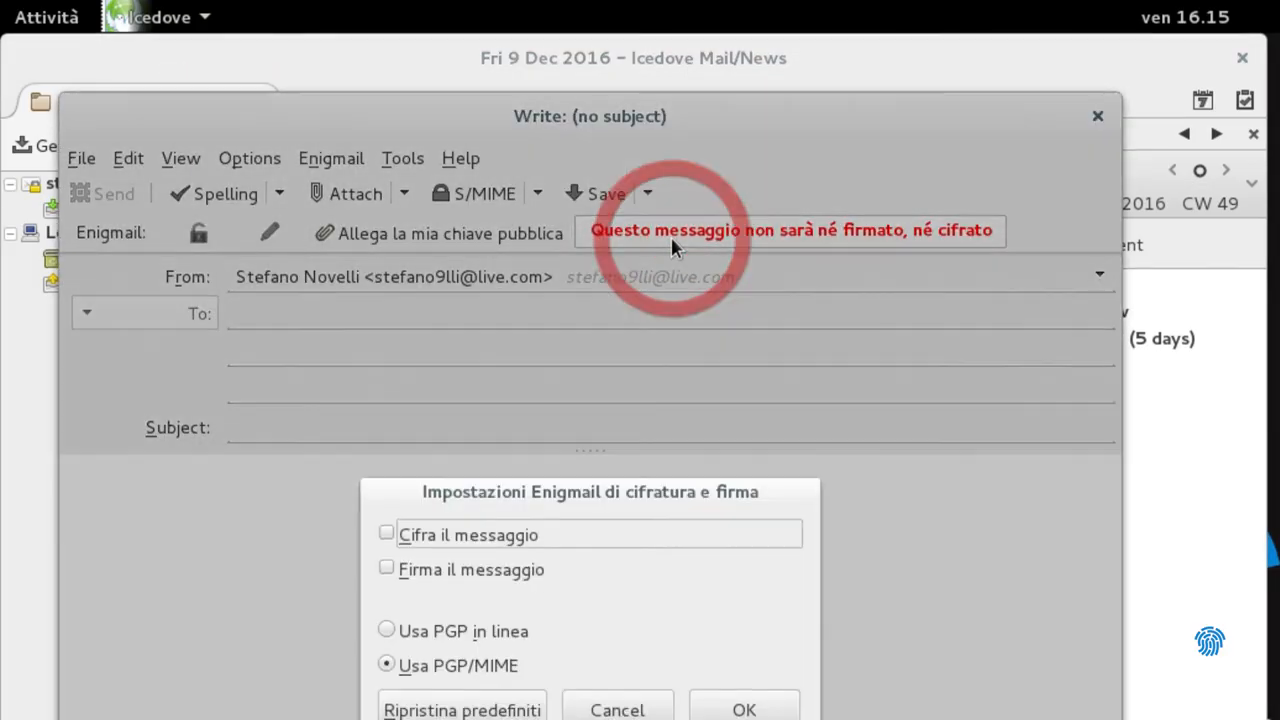
pyautogui.click(388, 532)
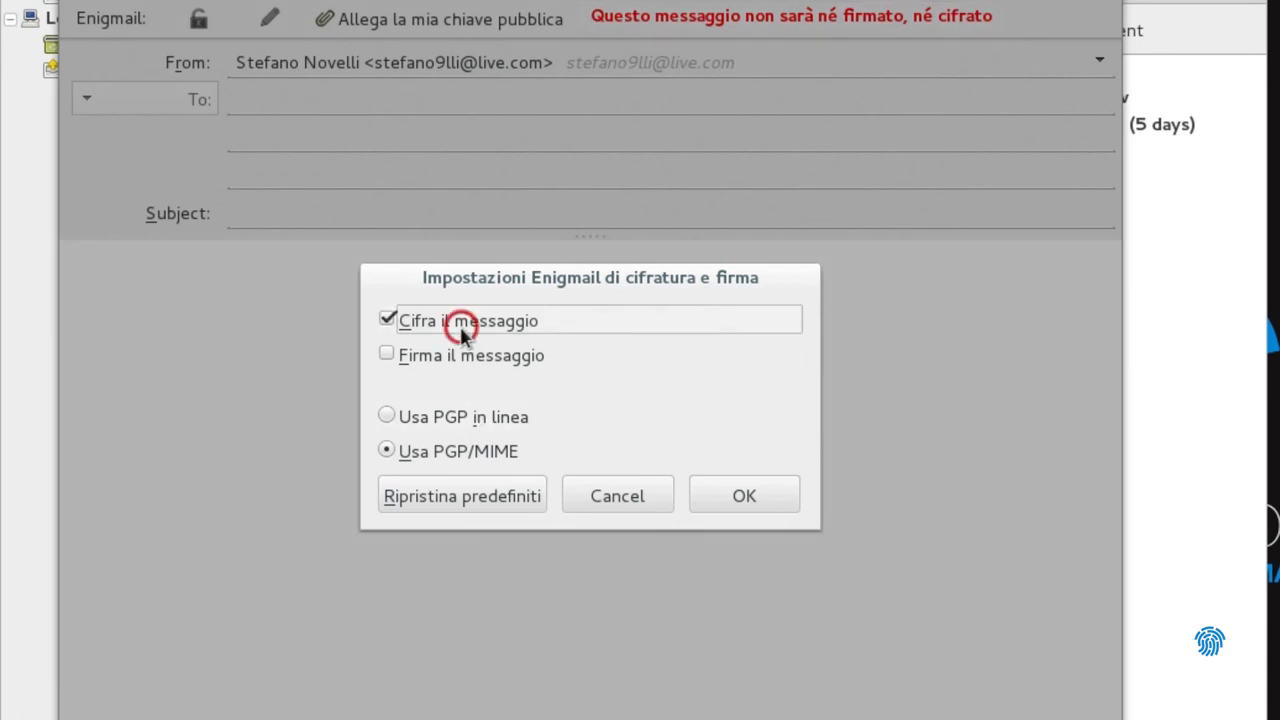
pyautogui.click(386, 352)
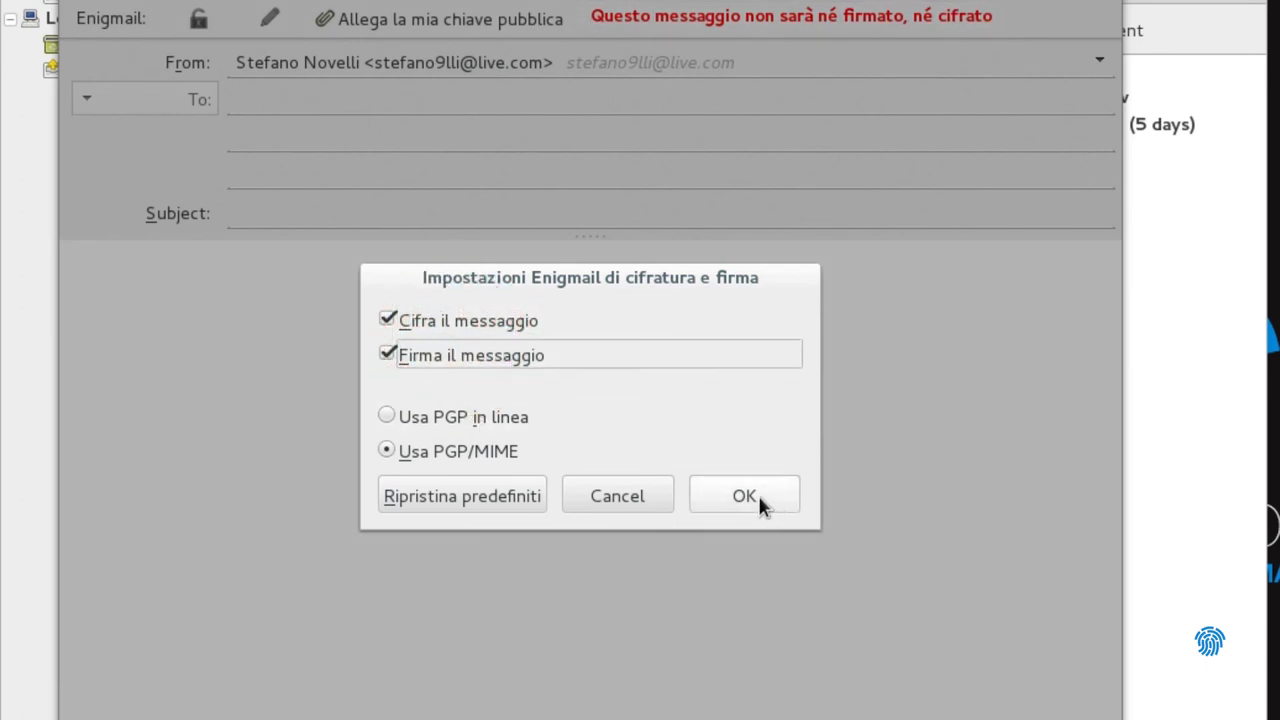